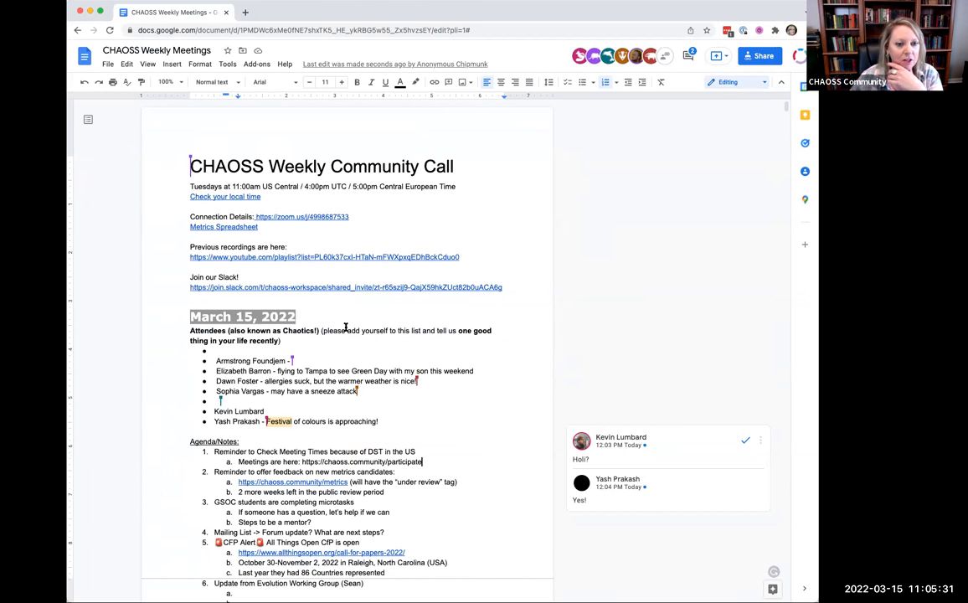
scroll("down", 3)
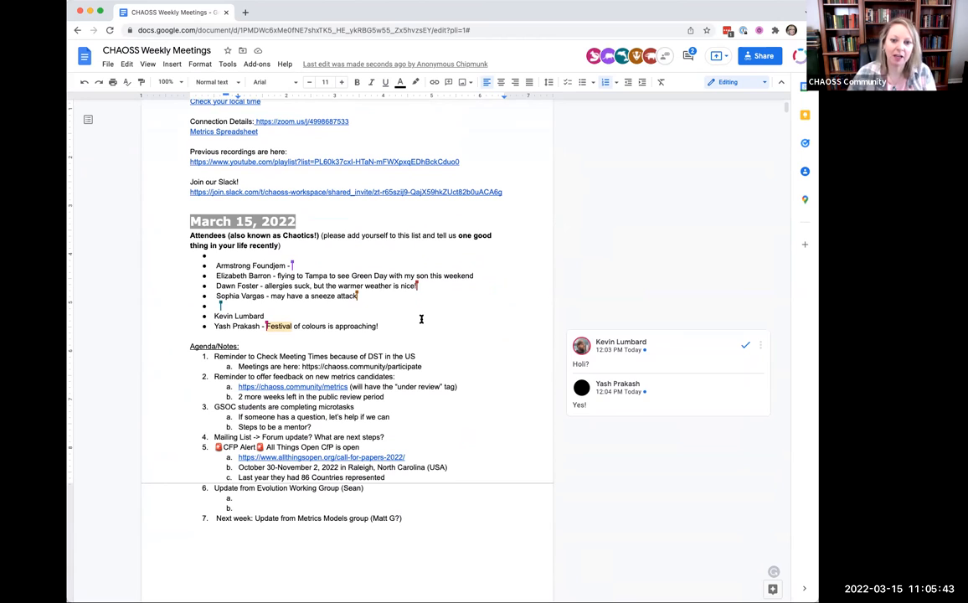
mouse_move(790, 168)
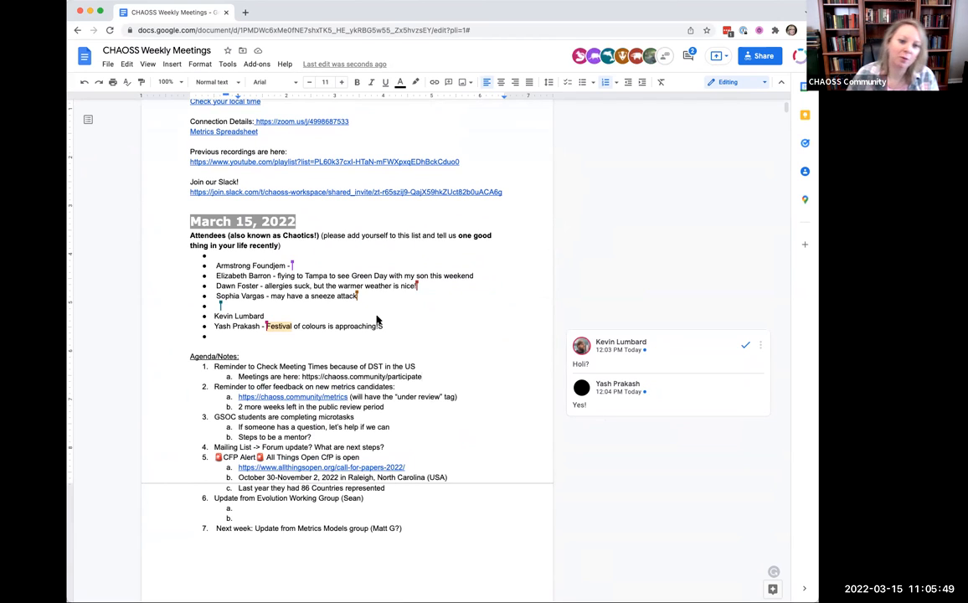
type("Sean Goggins -")
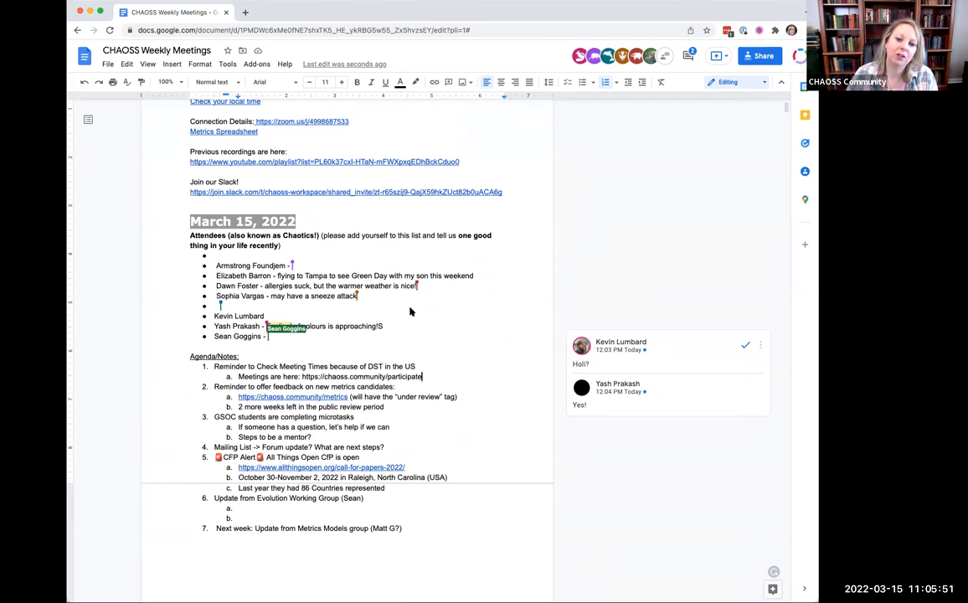
type("Super nice today!")
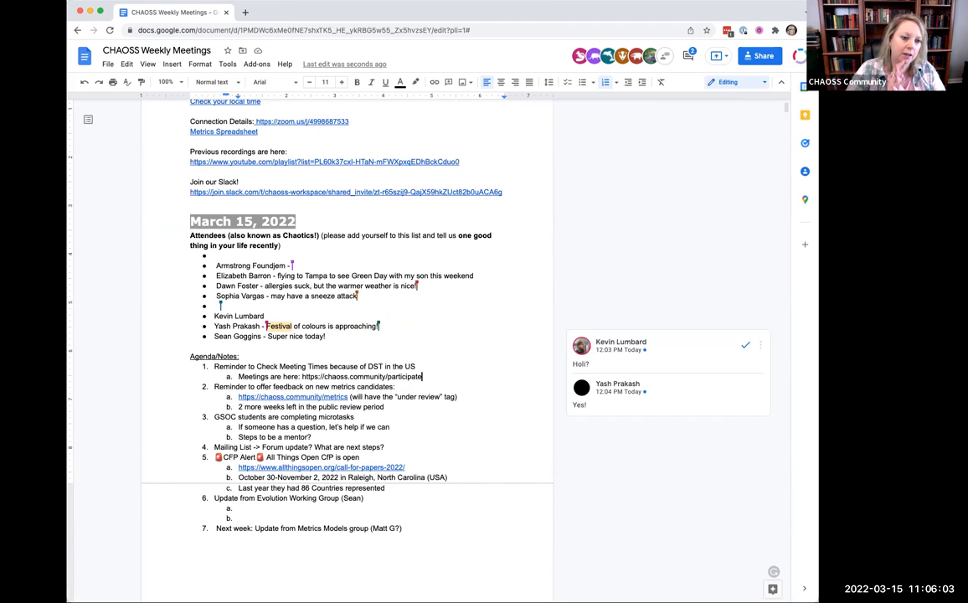
mouse_move(784, 410)
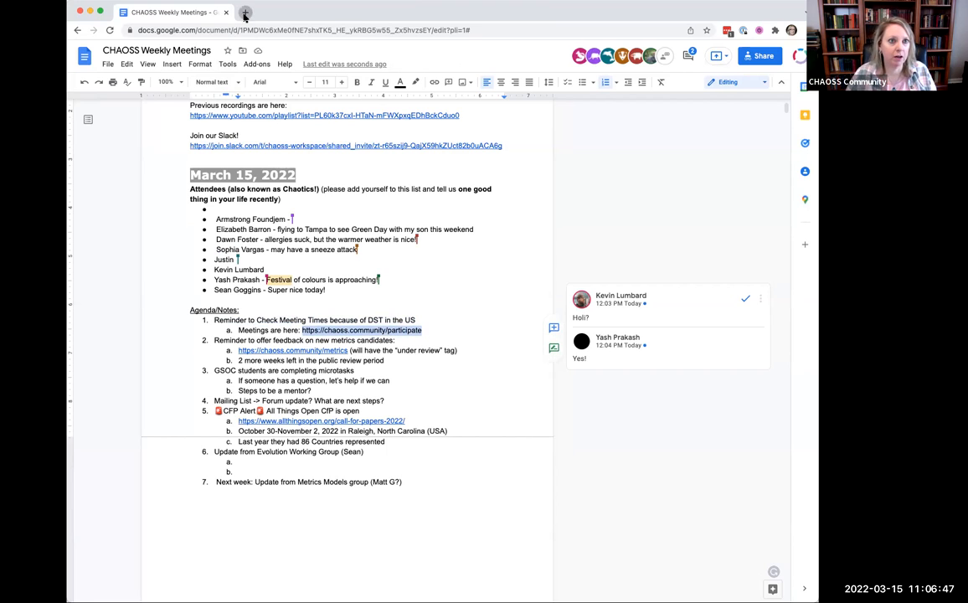
Review the March 2022 meeting calendar on chaoss.community/participate, then return to the notes.
left_click(245, 12)
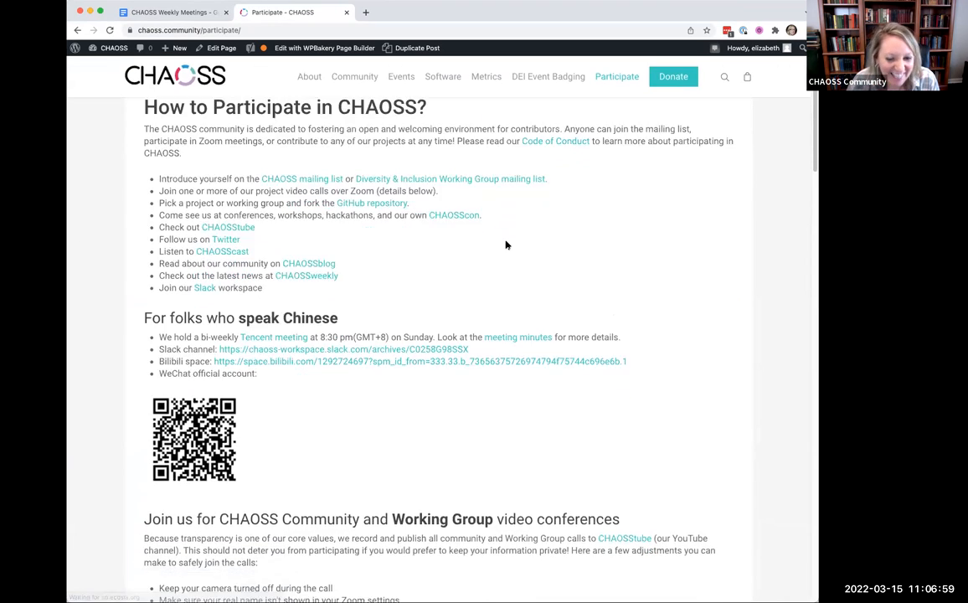
scroll("down", 3)
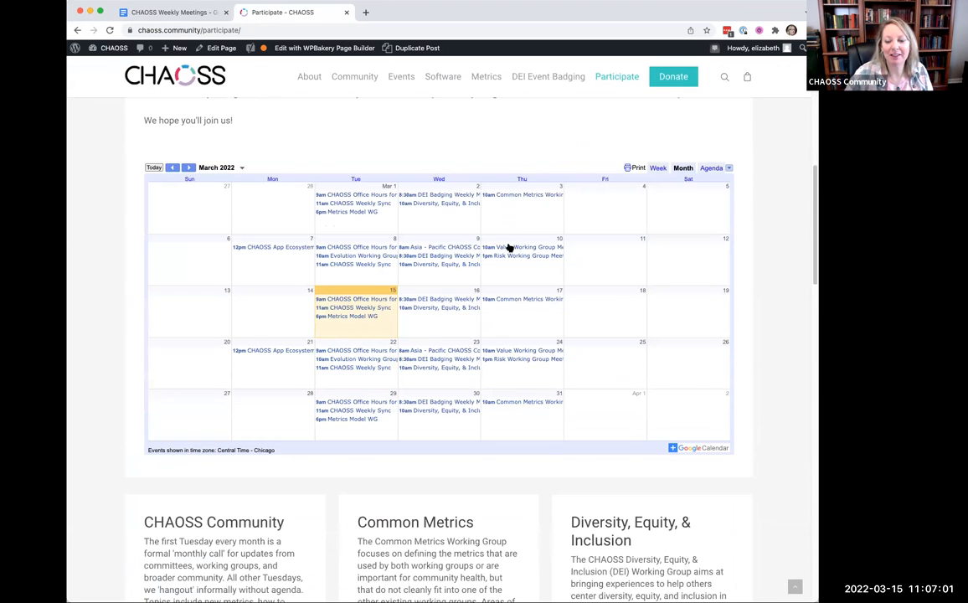
mouse_move(482, 473)
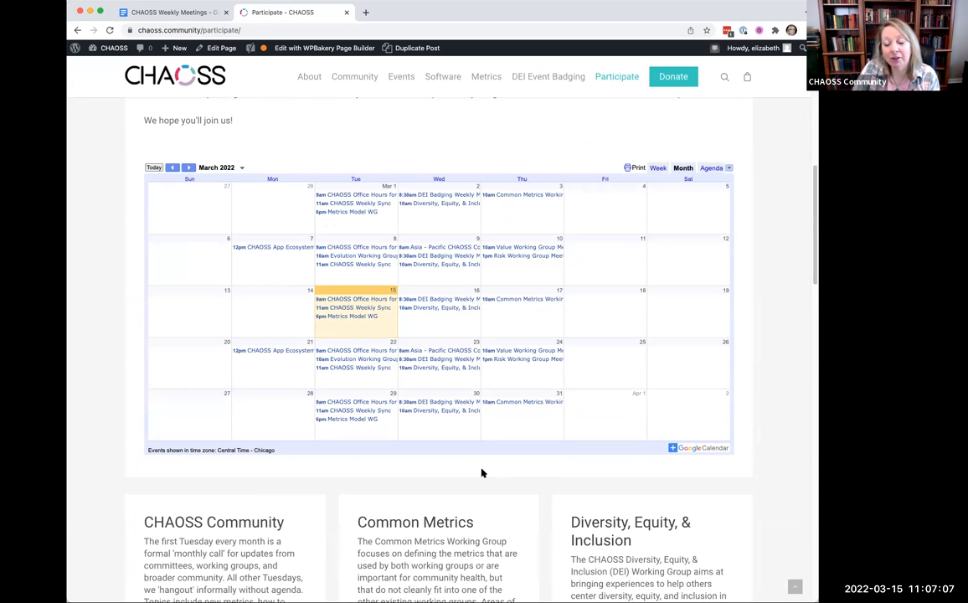
mouse_move(478, 333)
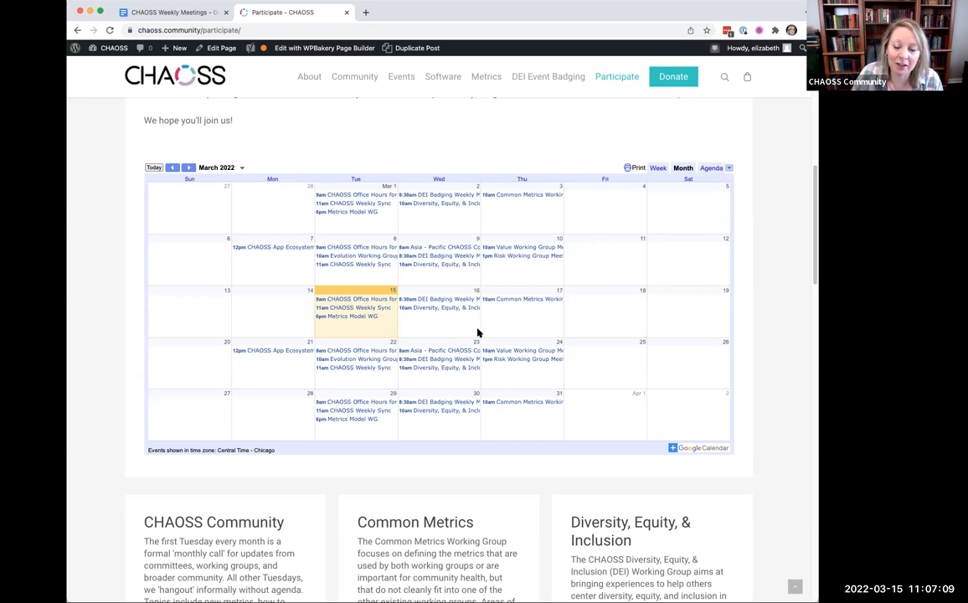
mouse_move(484, 430)
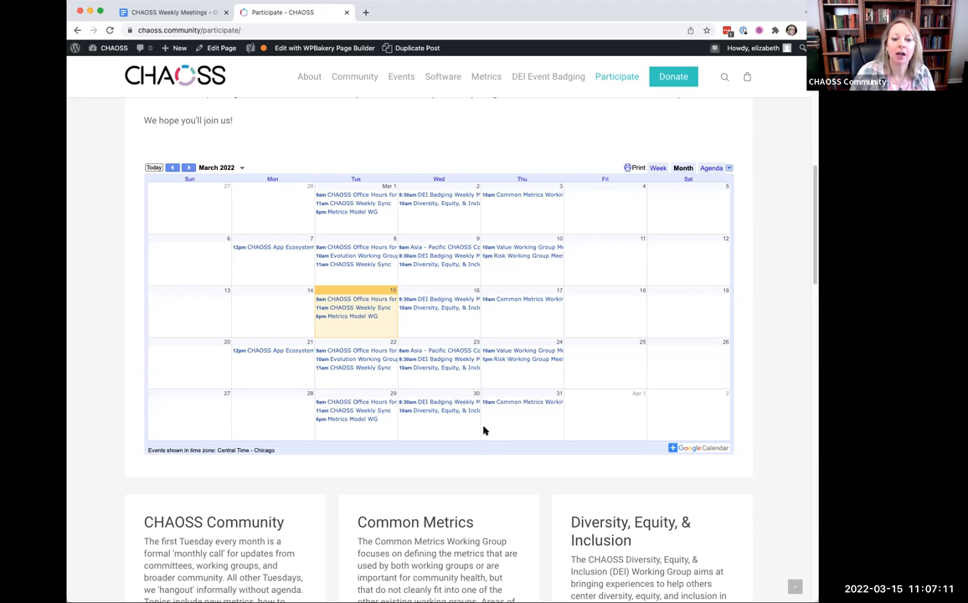
mouse_move(517, 395)
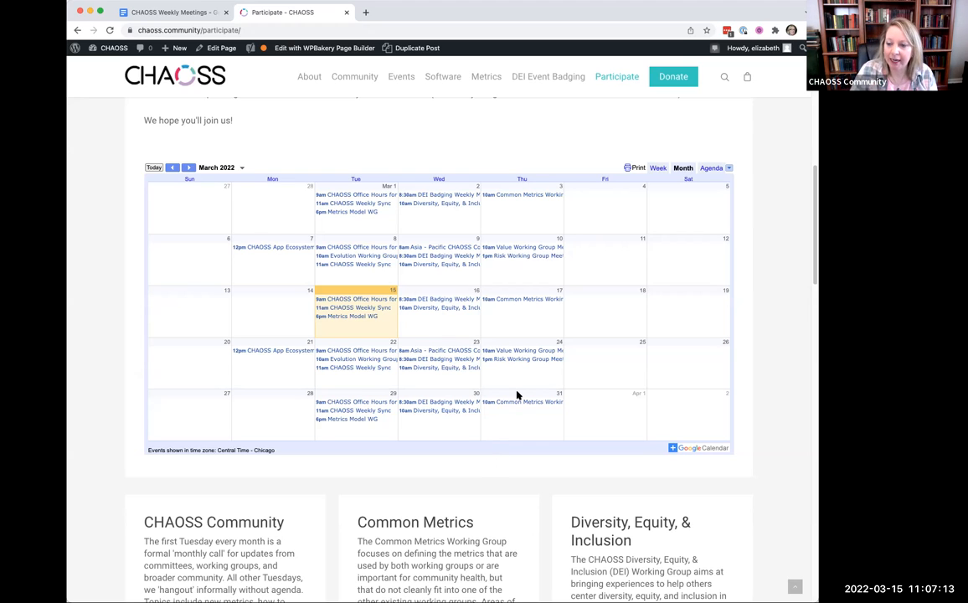
mouse_move(519, 423)
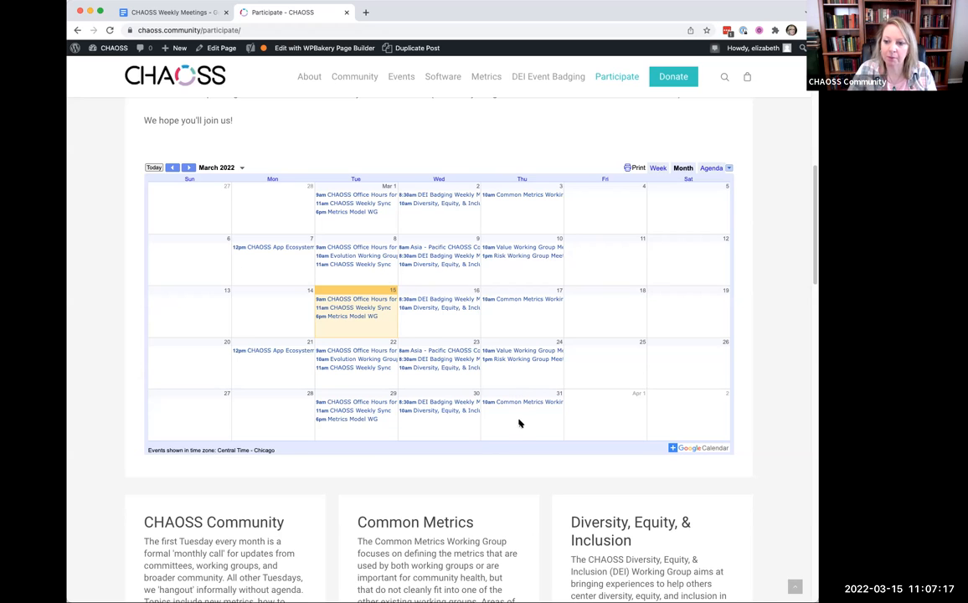
mouse_move(471, 375)
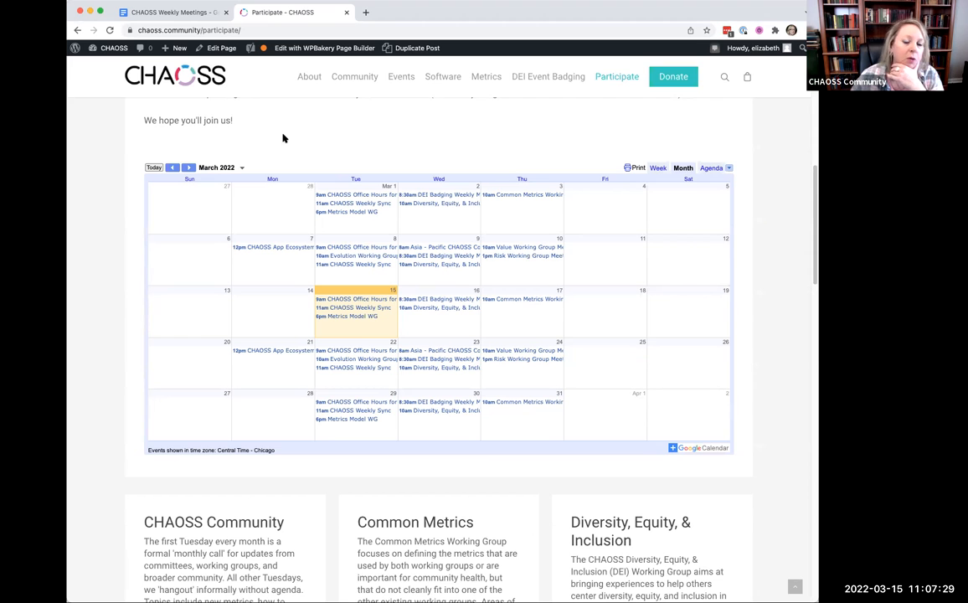
mouse_move(260, 92)
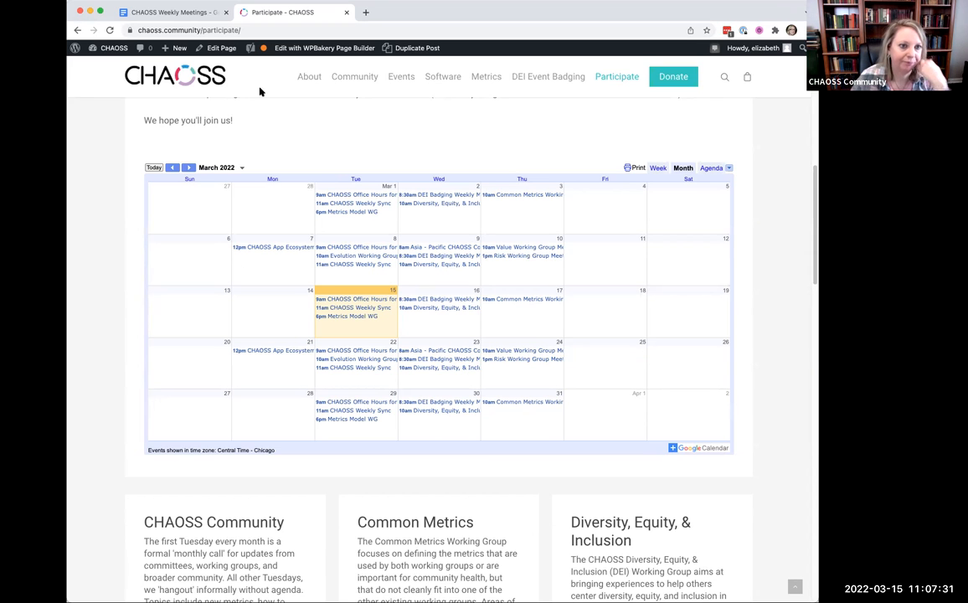
left_click(172, 12)
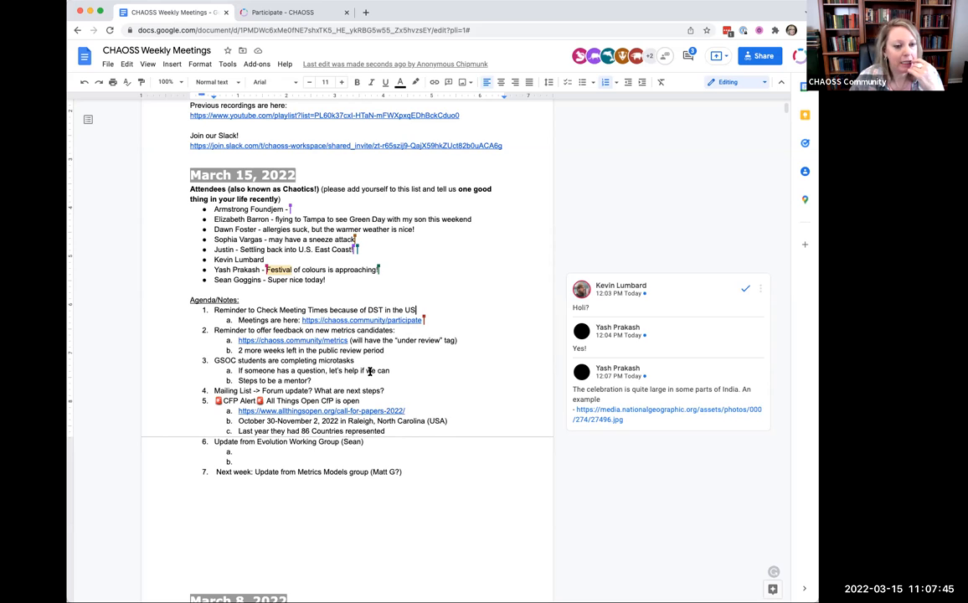
Follow the chaoss.community/metrics link in agenda item 2a.
scroll("down", 3)
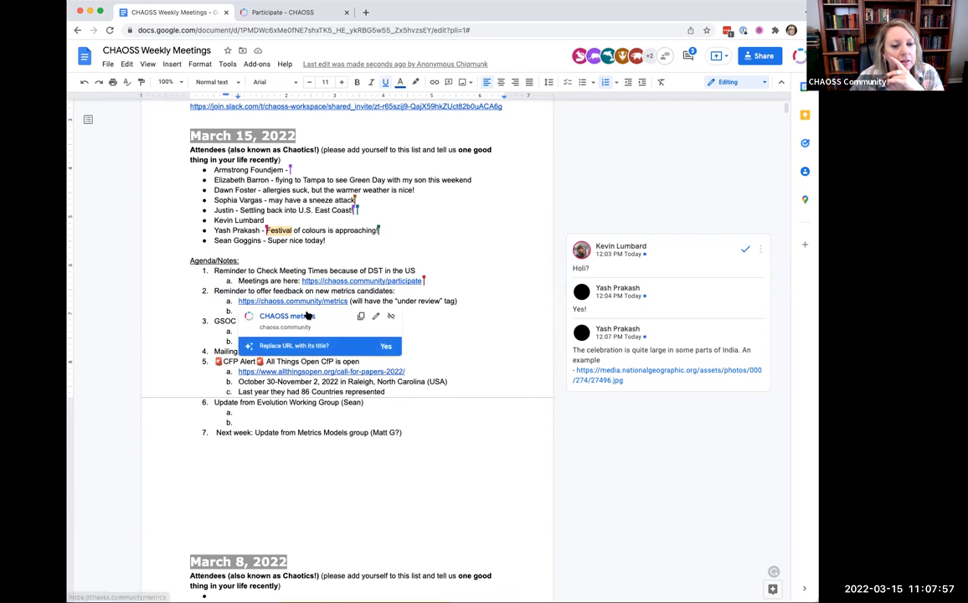
left_click(293, 300)
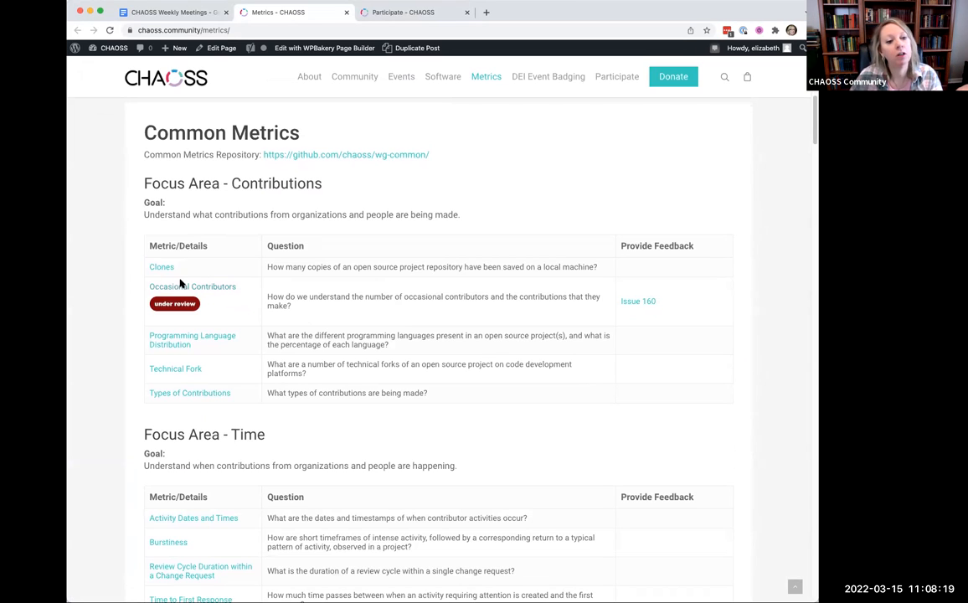
mouse_move(193, 287)
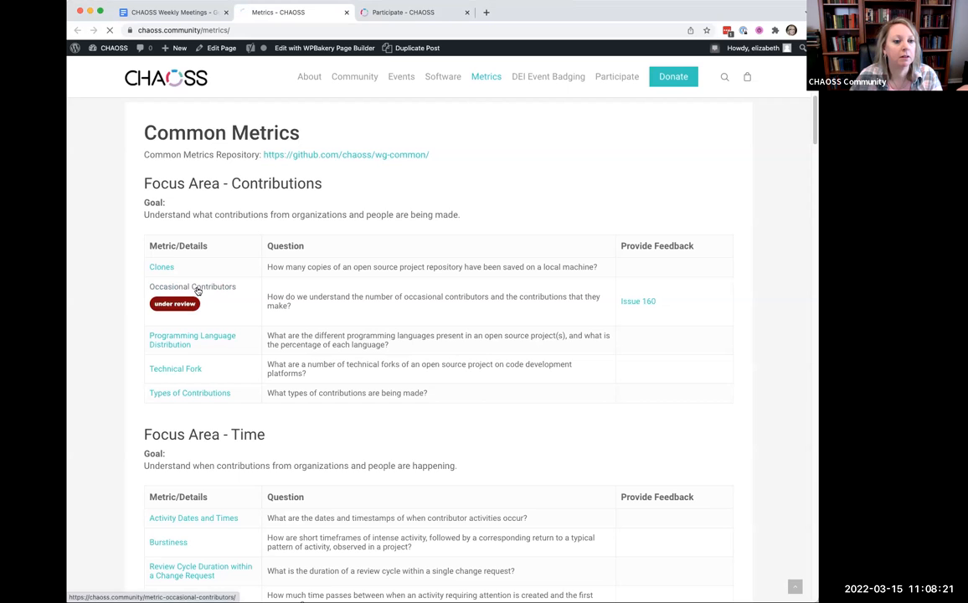
left_click(192, 286)
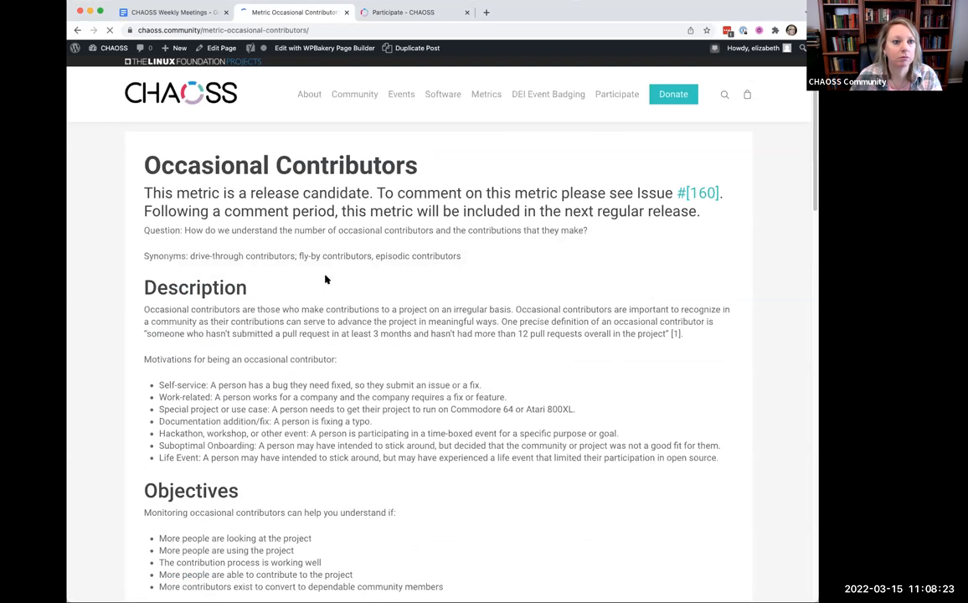
scroll("down", 3)
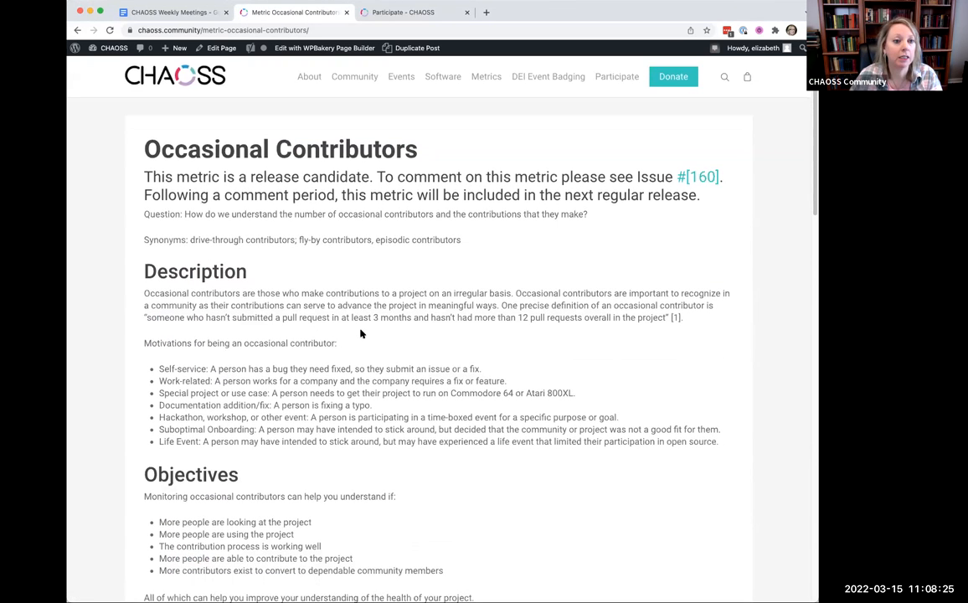
scroll("down", 3)
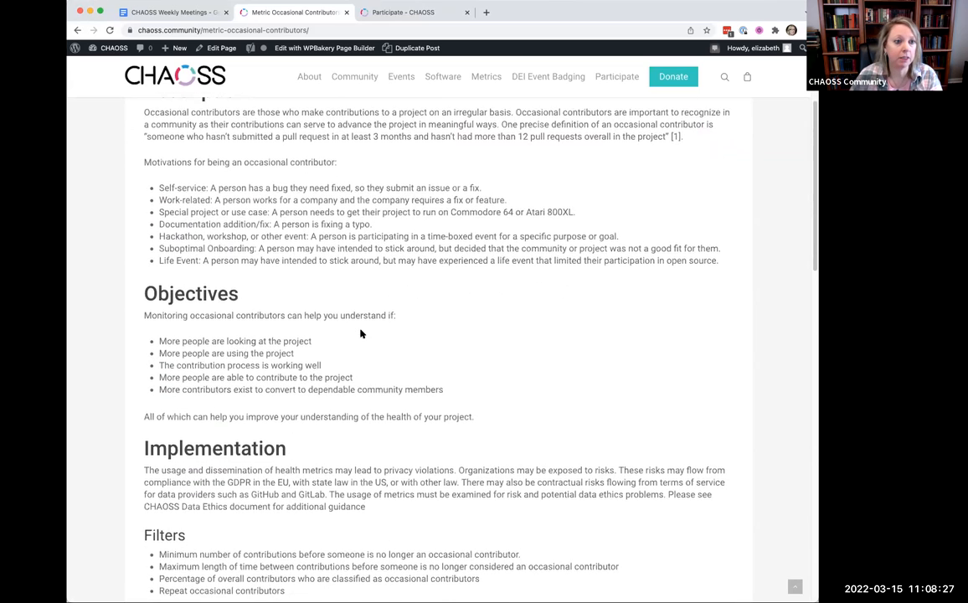
scroll("down", 3)
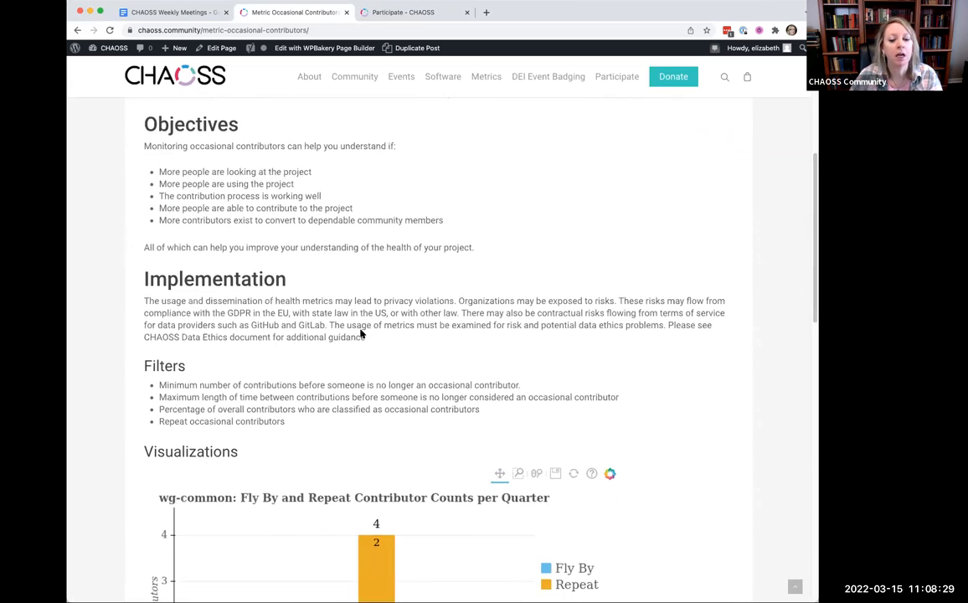
scroll("down", 3)
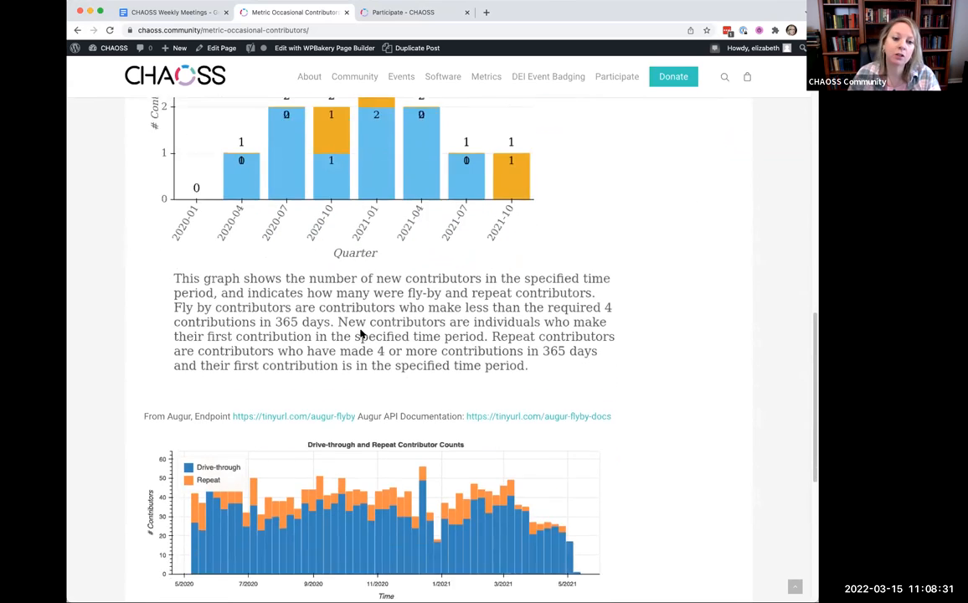
scroll("down", 3)
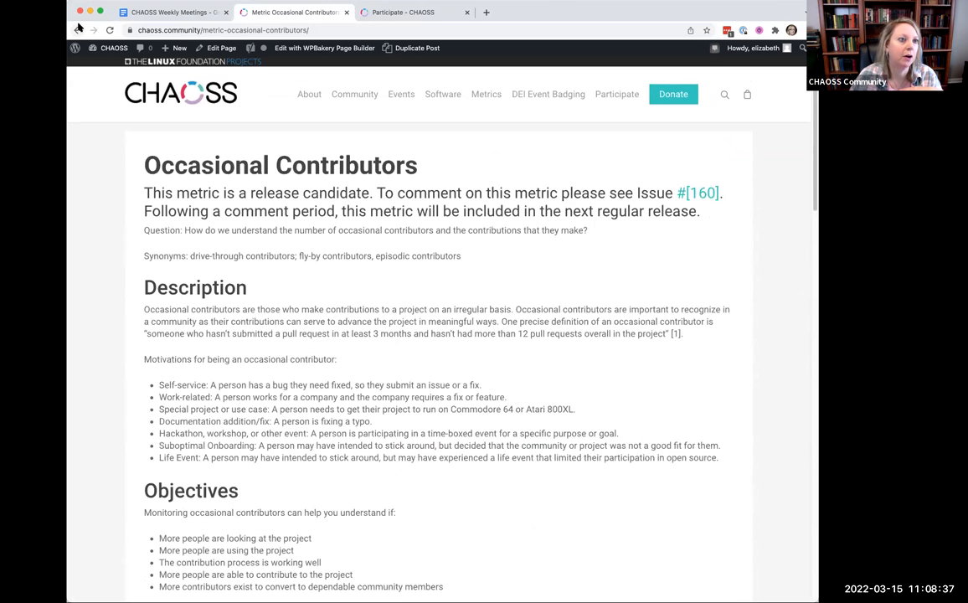
left_click(78, 31)
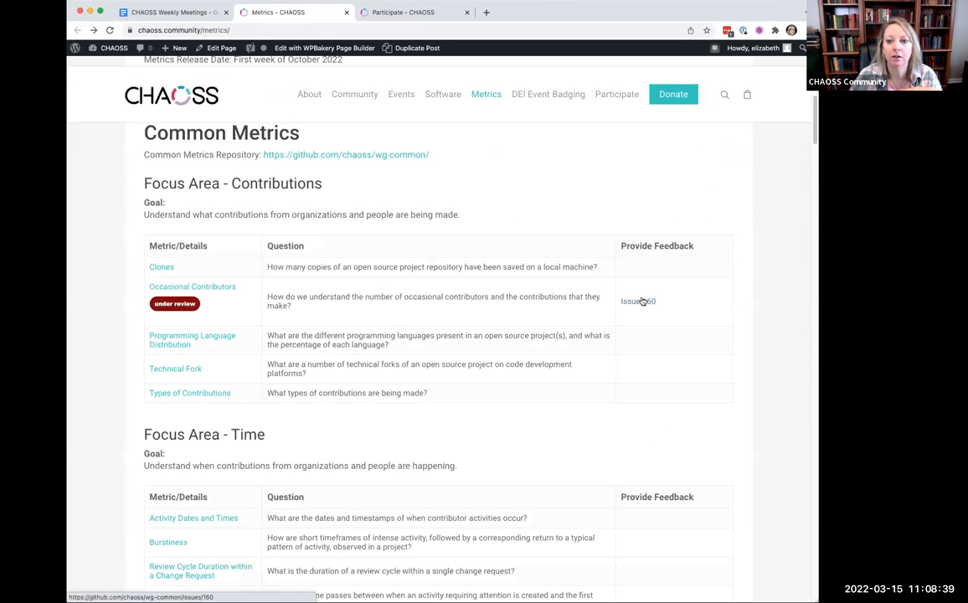
Review the quality checklist on Occasional Contributors issue #160, then return to the Participate tab.
left_click(637, 300)
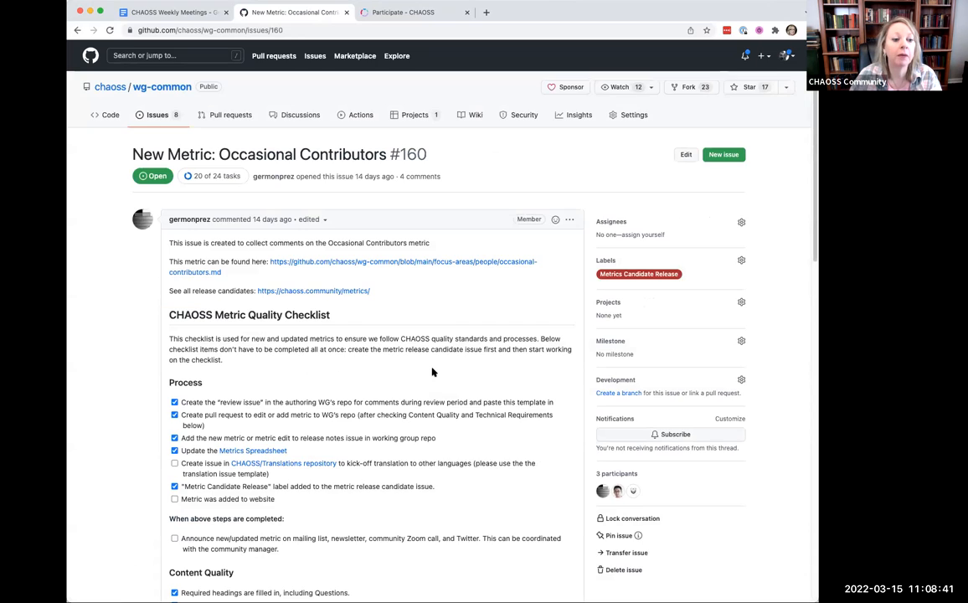
scroll("down", 3)
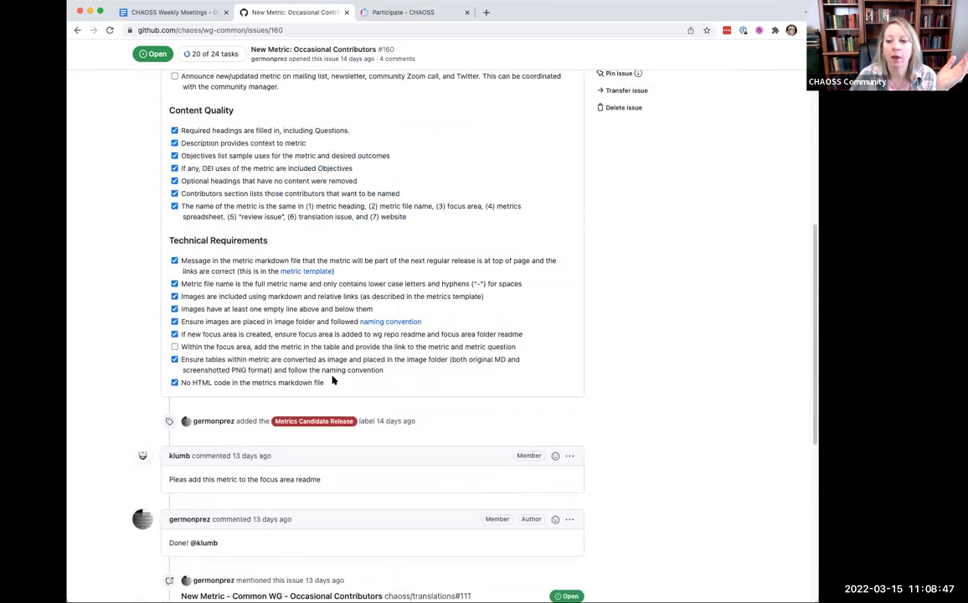
scroll("up", 3)
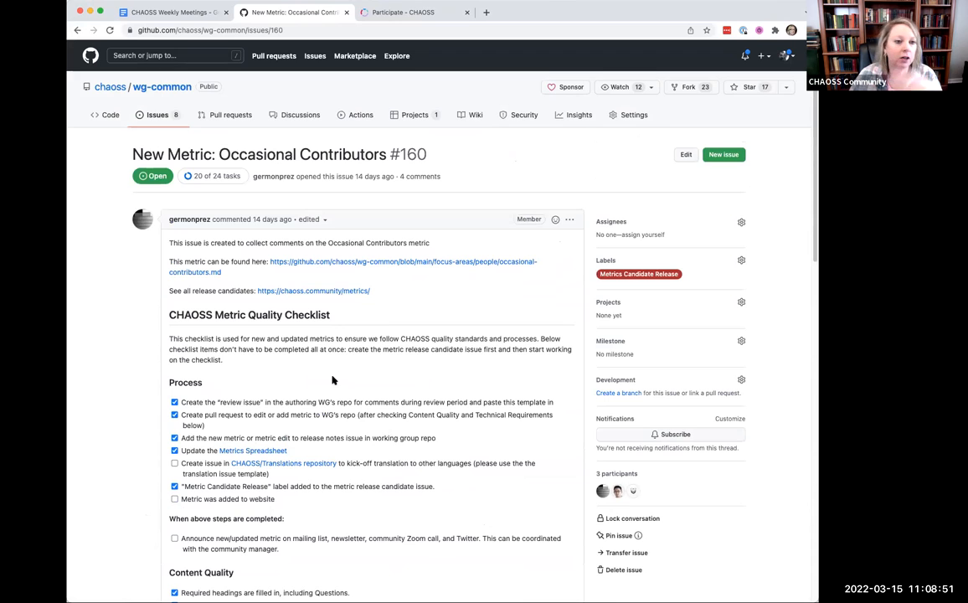
mouse_move(265, 262)
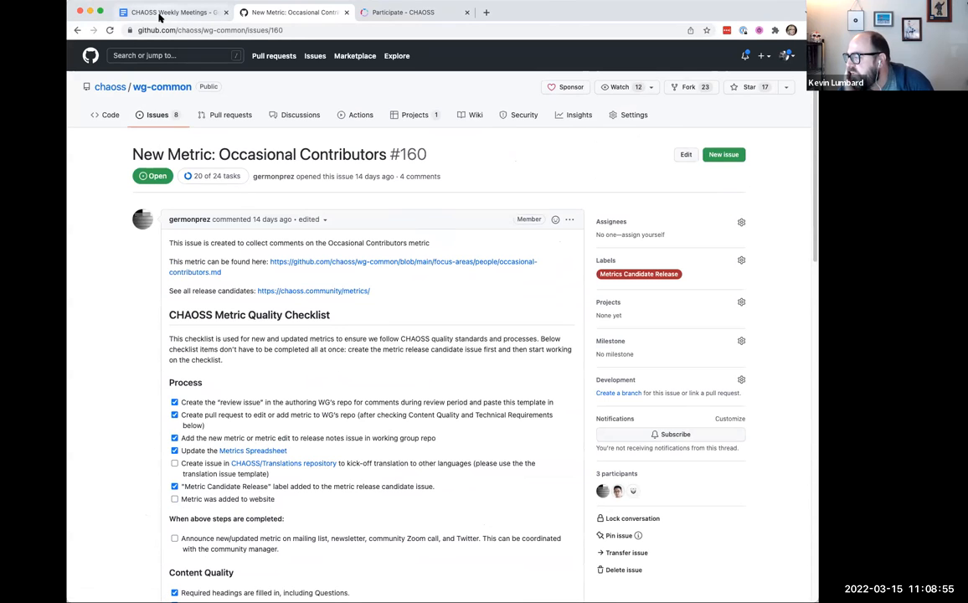
mouse_move(167, 11)
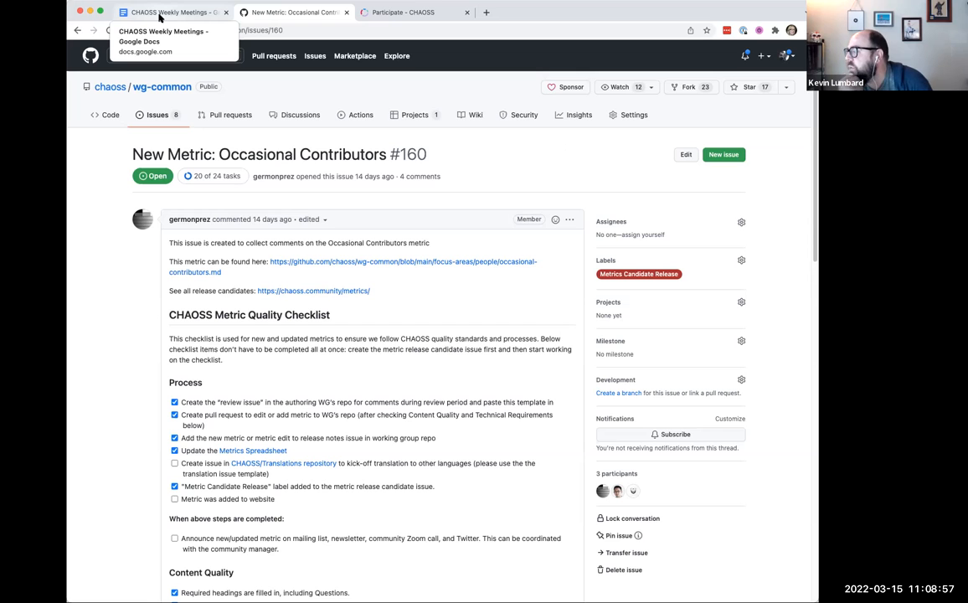
left_click(167, 12)
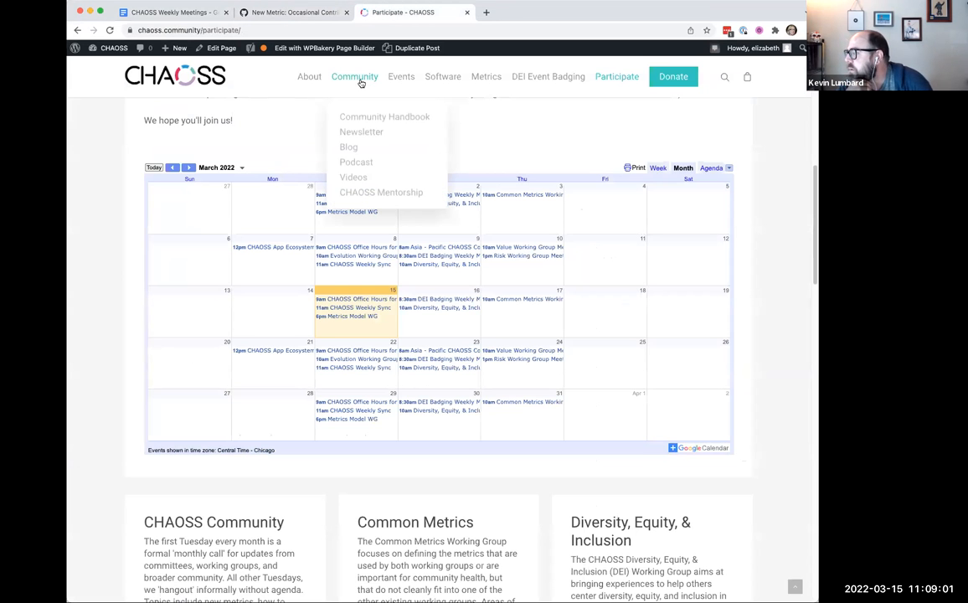
Open the Occasional Contributors metric page, then return to the CHAOSS Weekly Meetings notes.
left_click(289, 12)
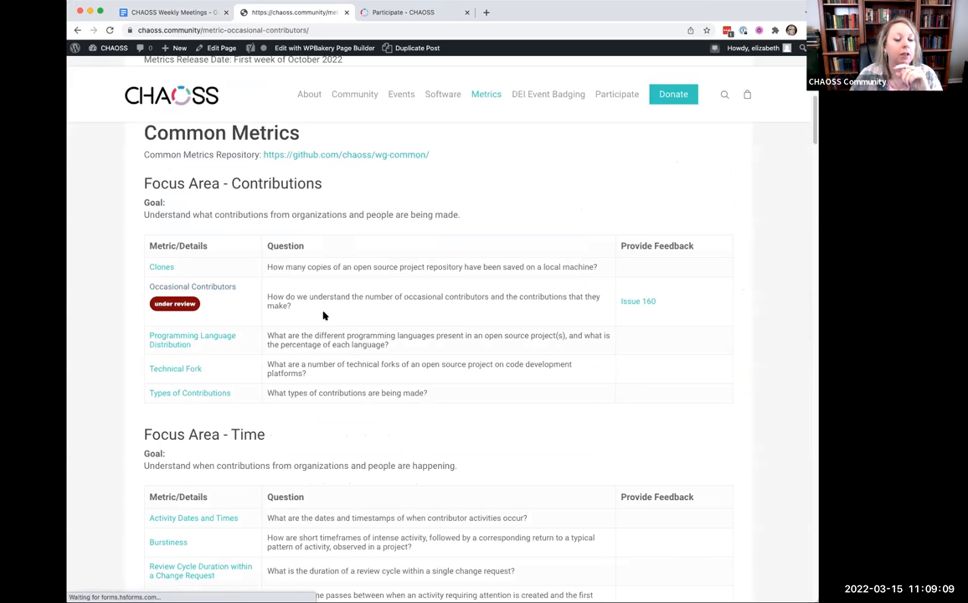
left_click(191, 287)
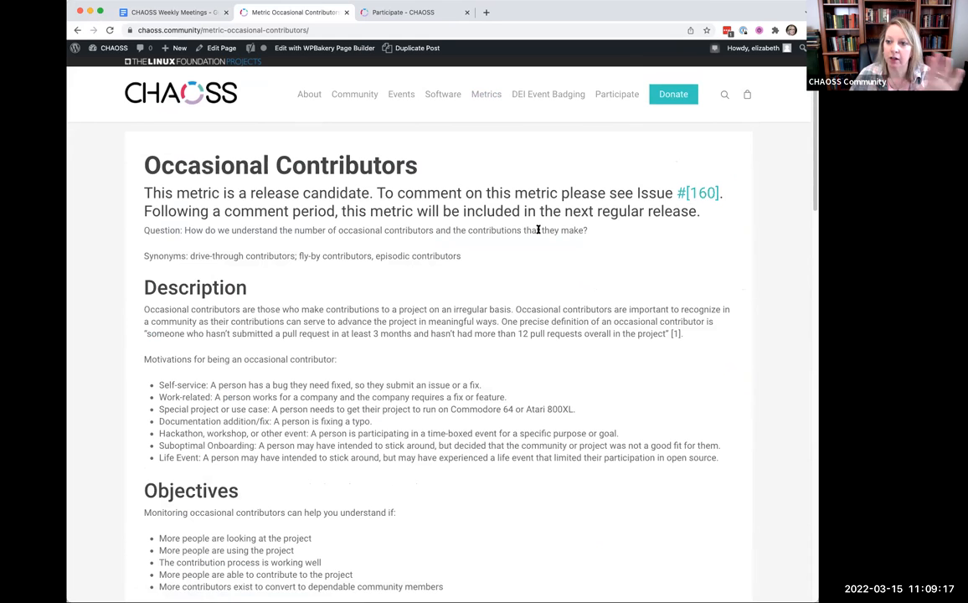
left_click(354, 94)
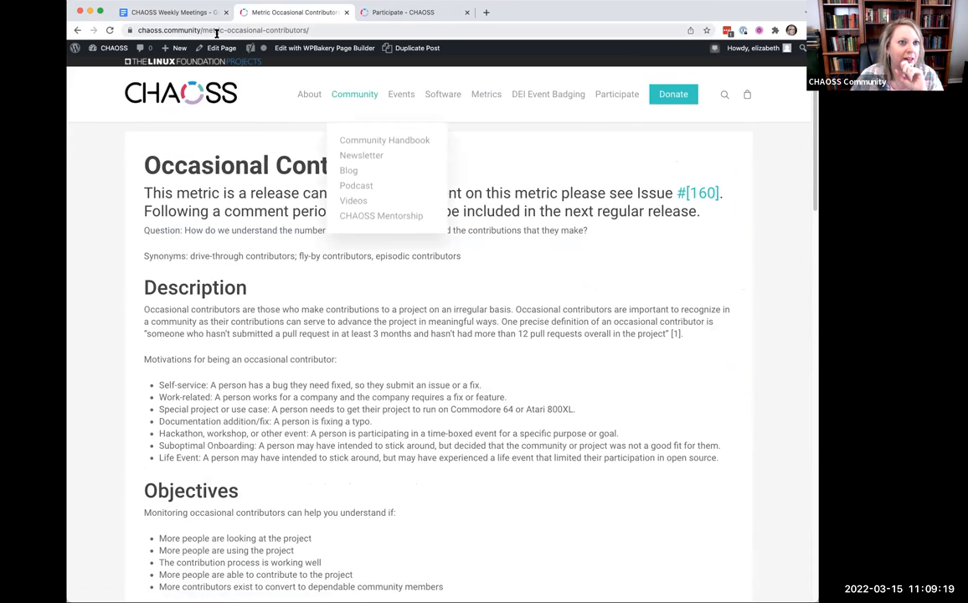
left_click(168, 12)
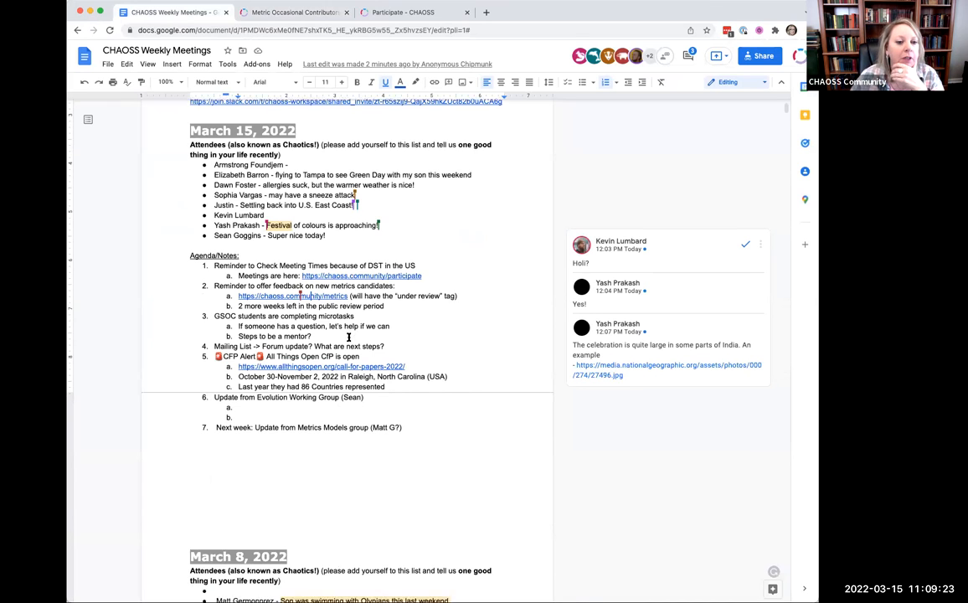
Scroll the chaoss.community/metrics tables down to the Evolution section.
scroll("down", 3)
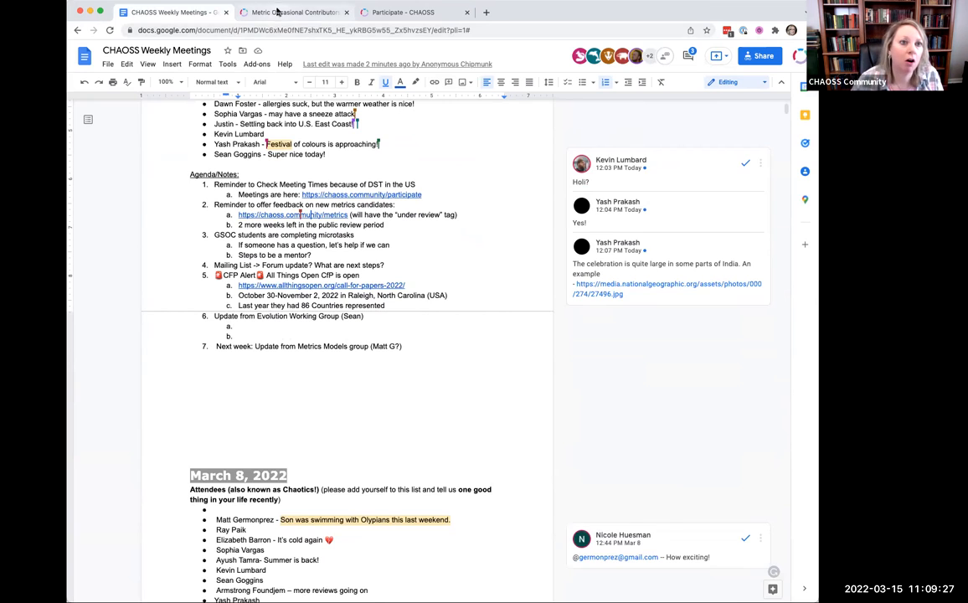
left_click(293, 12)
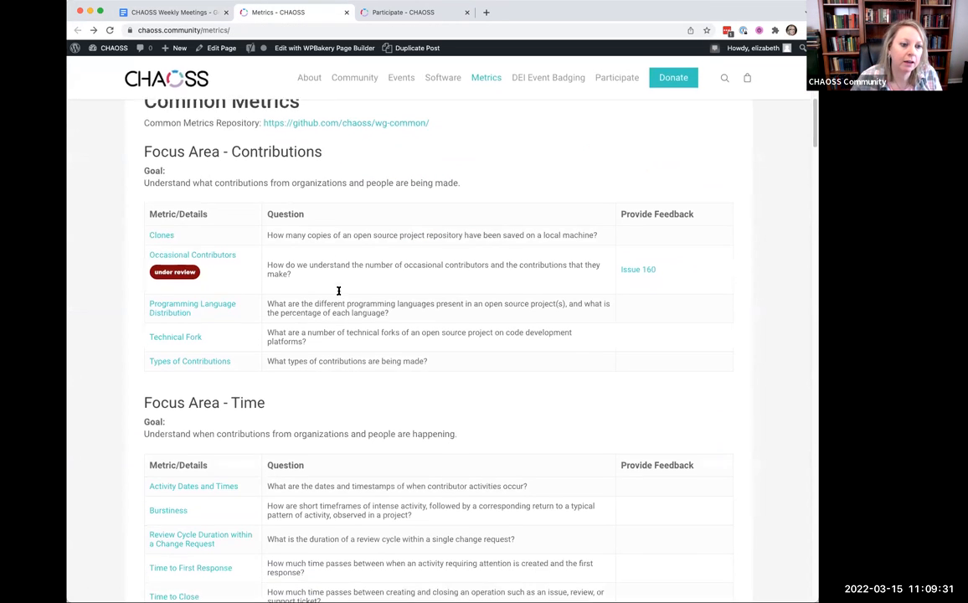
scroll("down", 3)
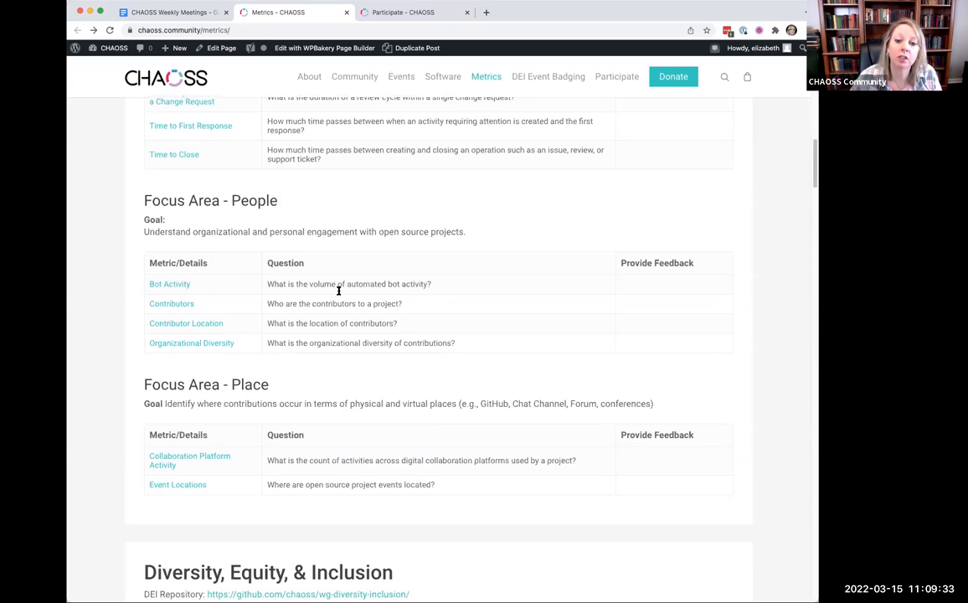
scroll("down", 3)
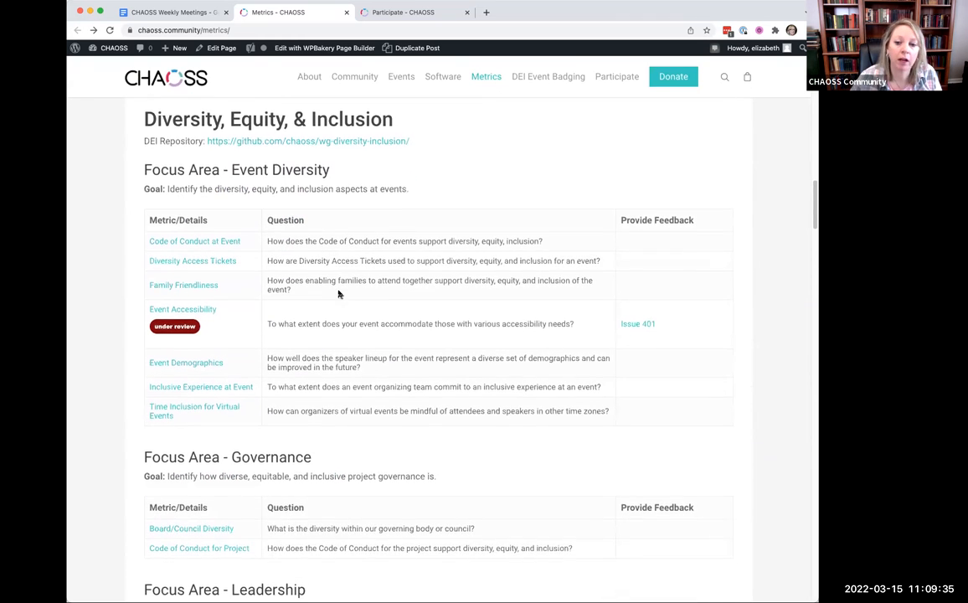
scroll("down", 3)
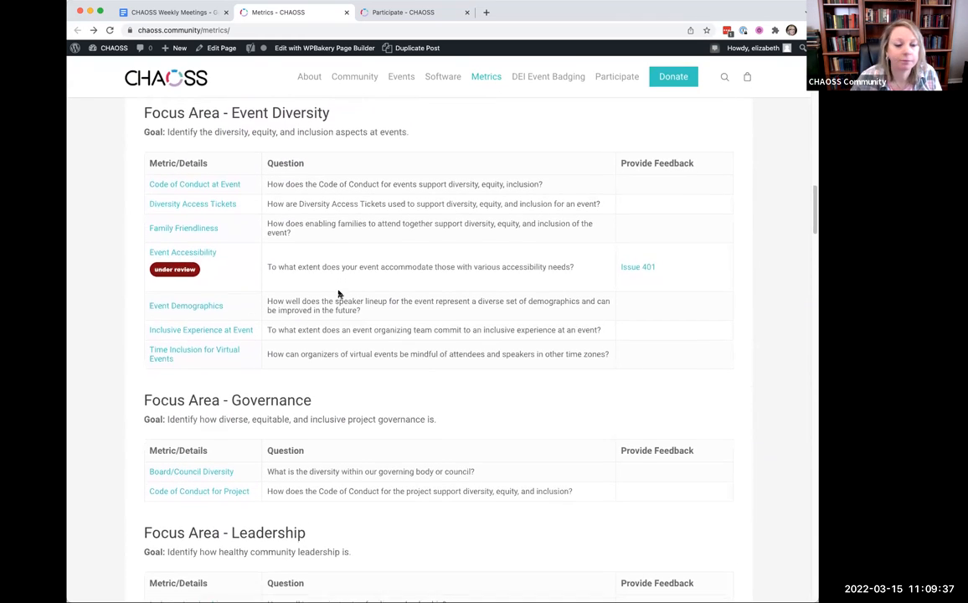
scroll("down", 3)
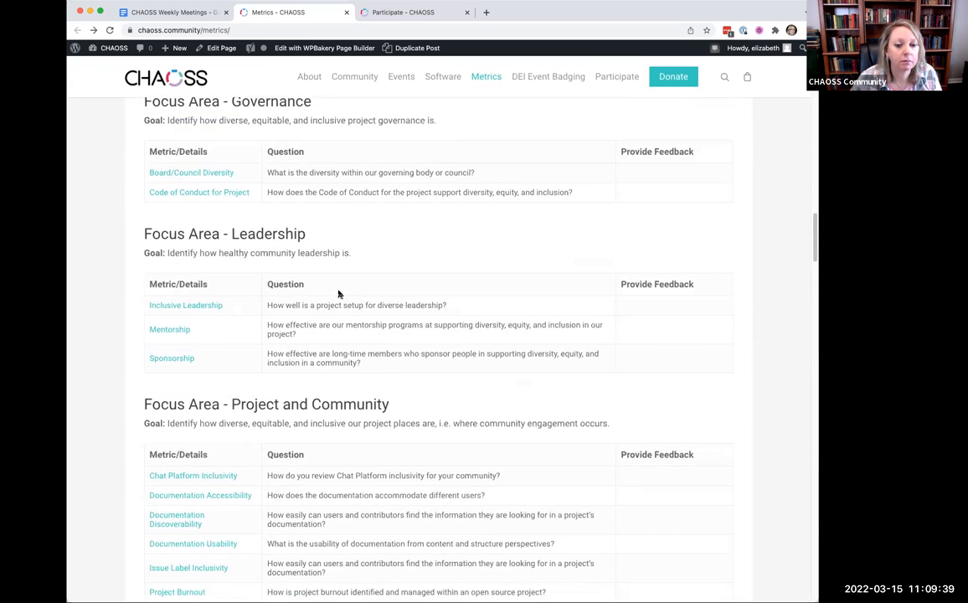
scroll("down", 3)
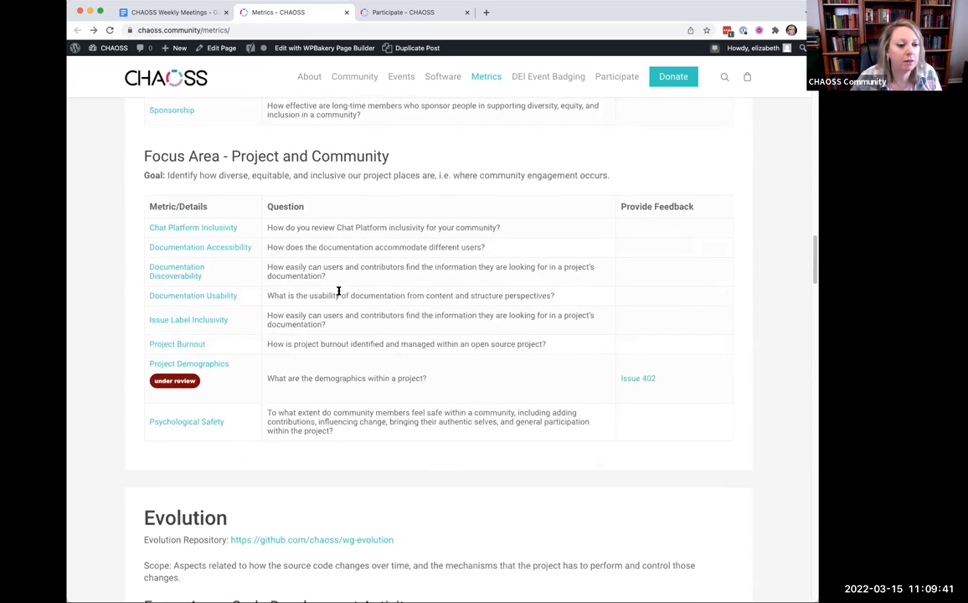
scroll("down", 3)
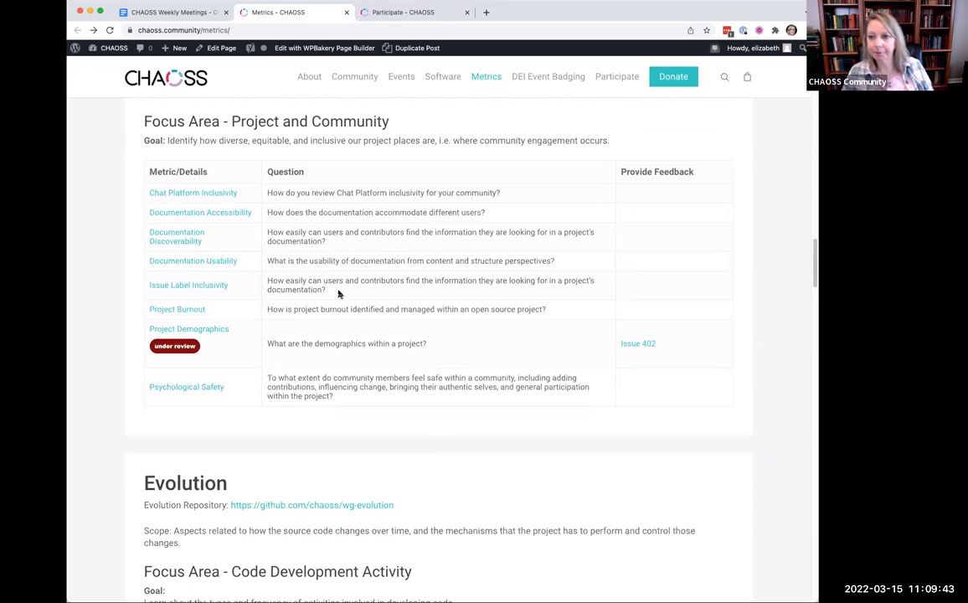
scroll("up", 3)
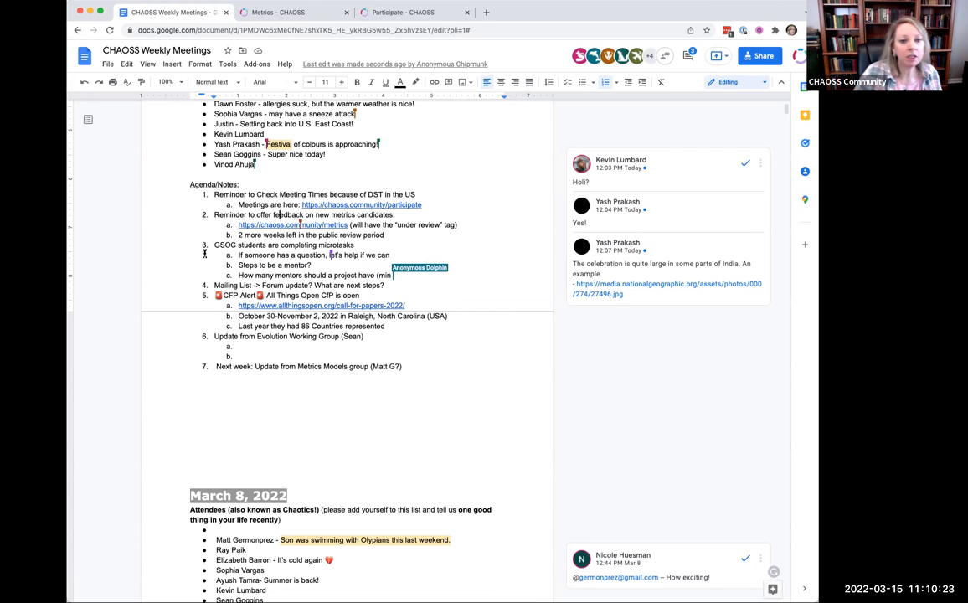
Finish the sub-bullet 'How many mentors should a project have (min and max)'.
type("and max)")
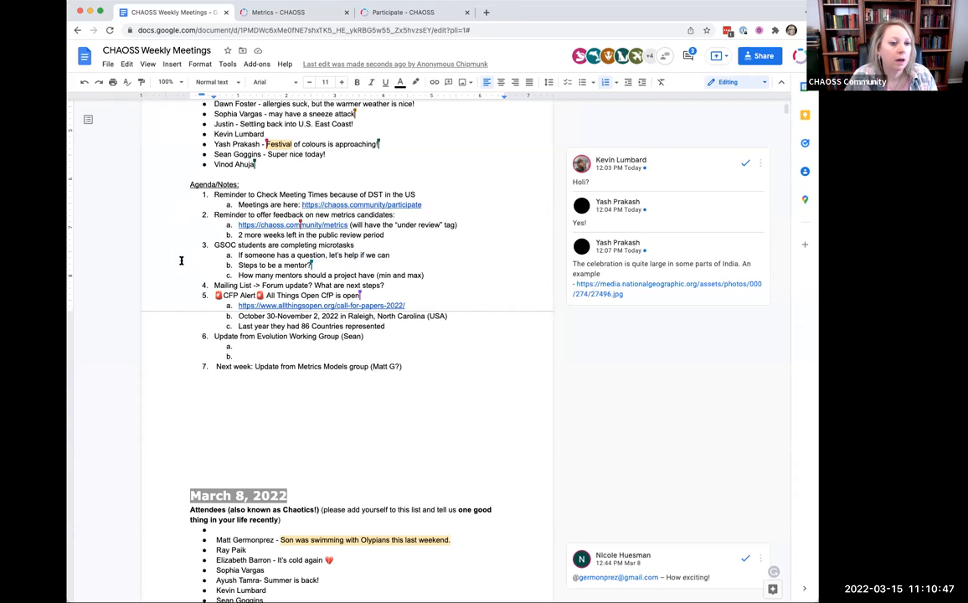
mouse_move(90, 262)
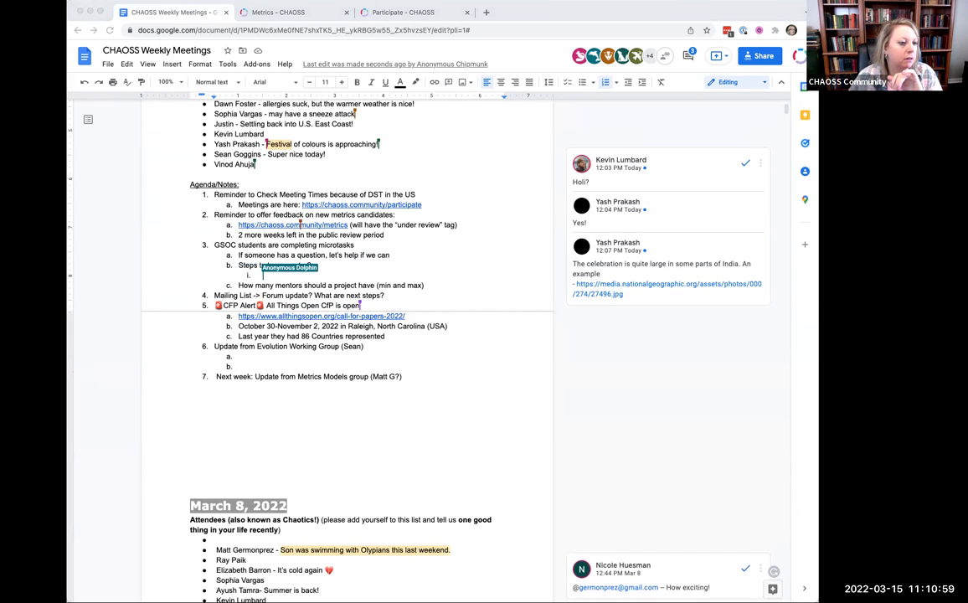
Add 'Formal?' and 'Informal participant?' mentor steps, and #newcomer and #general to item 3a.
type("format")
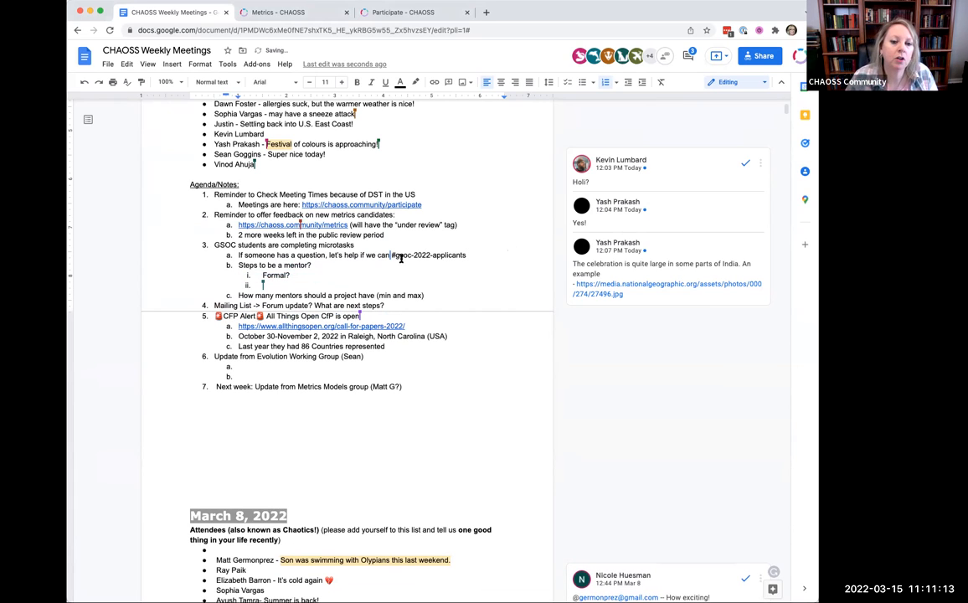
type("Informal")
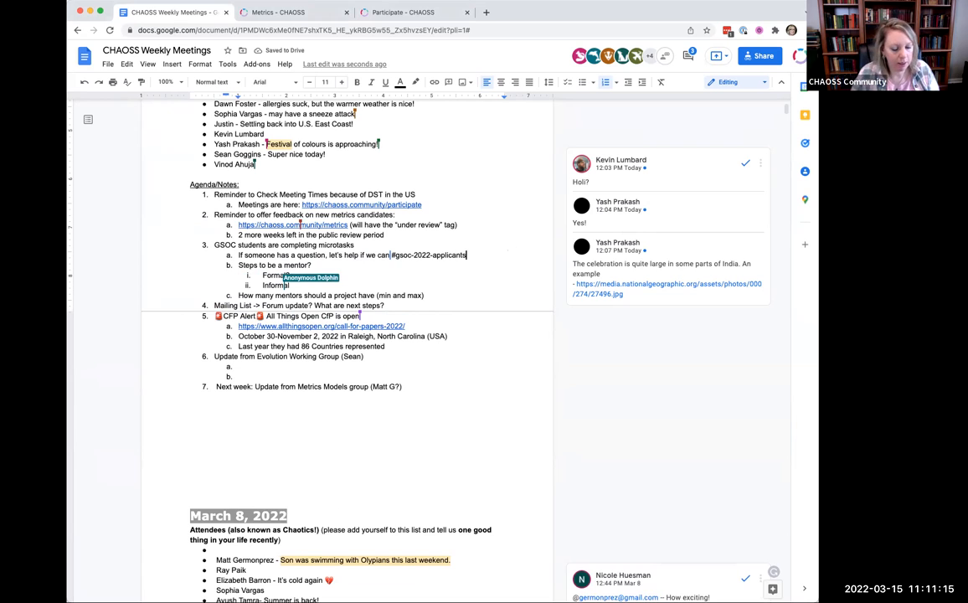
type("#newcomer")
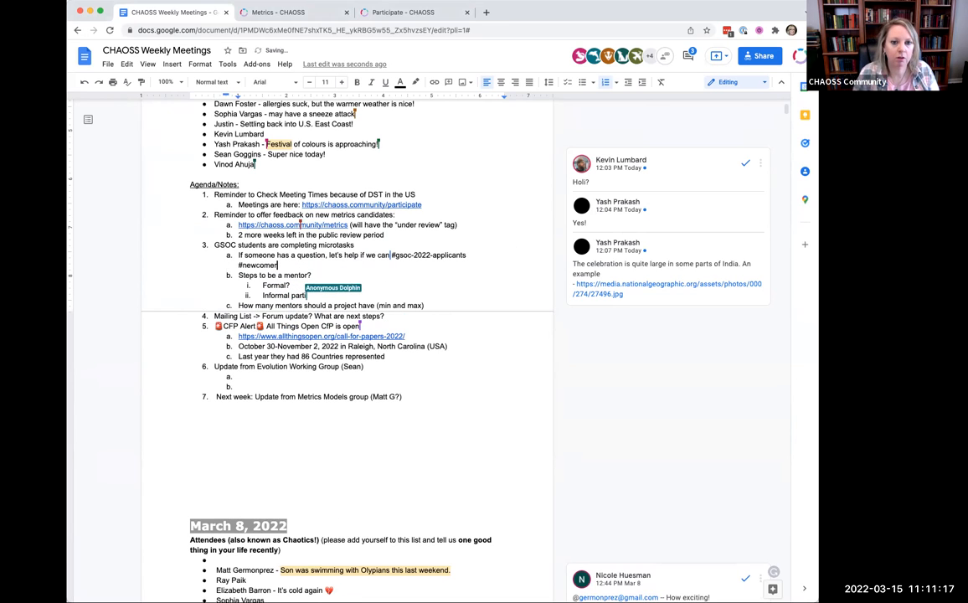
type("#general")
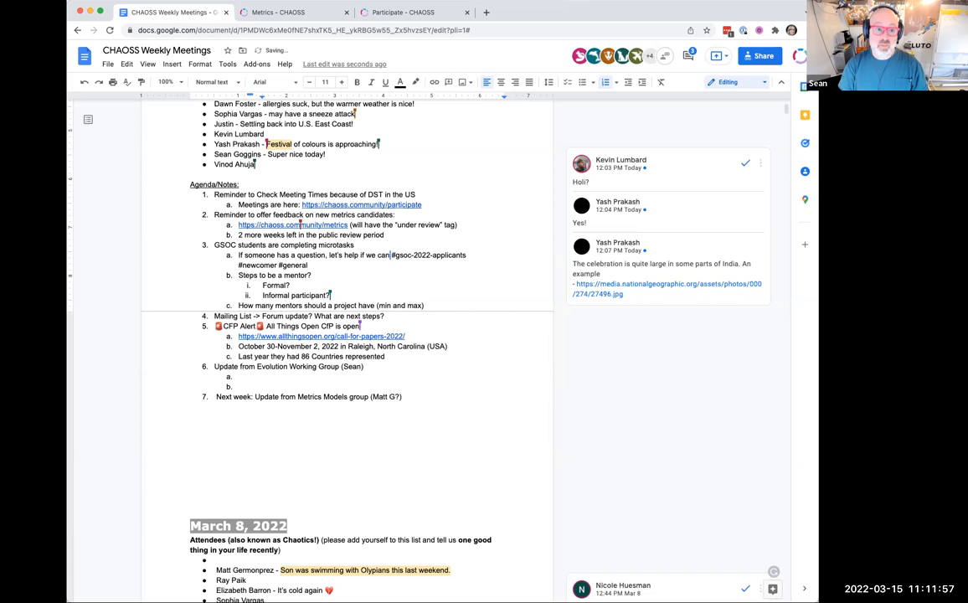
Note under 'Formal?' that mentors need email and project, and Sean adds them to lists.
type("Need email and")
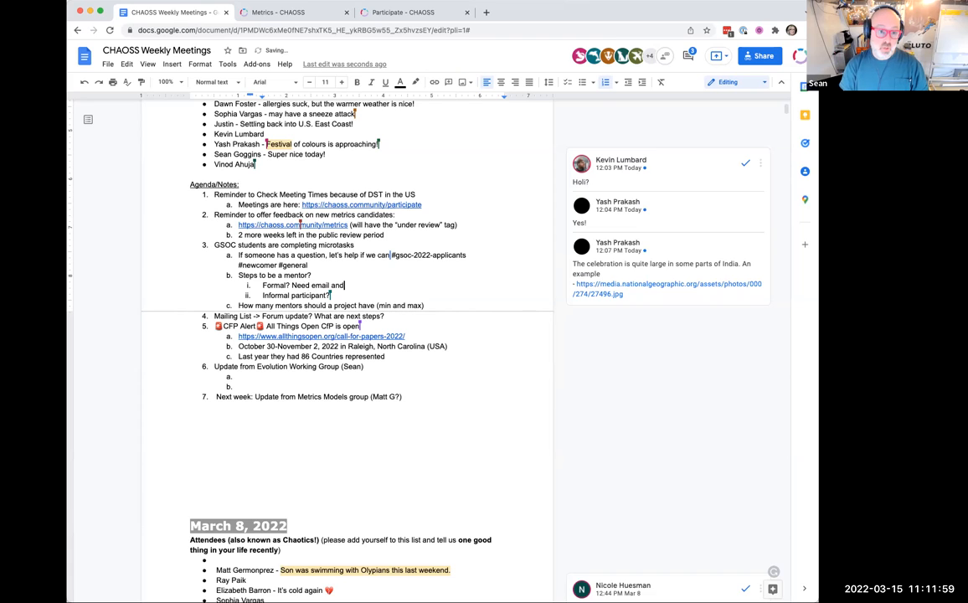
type("project,")
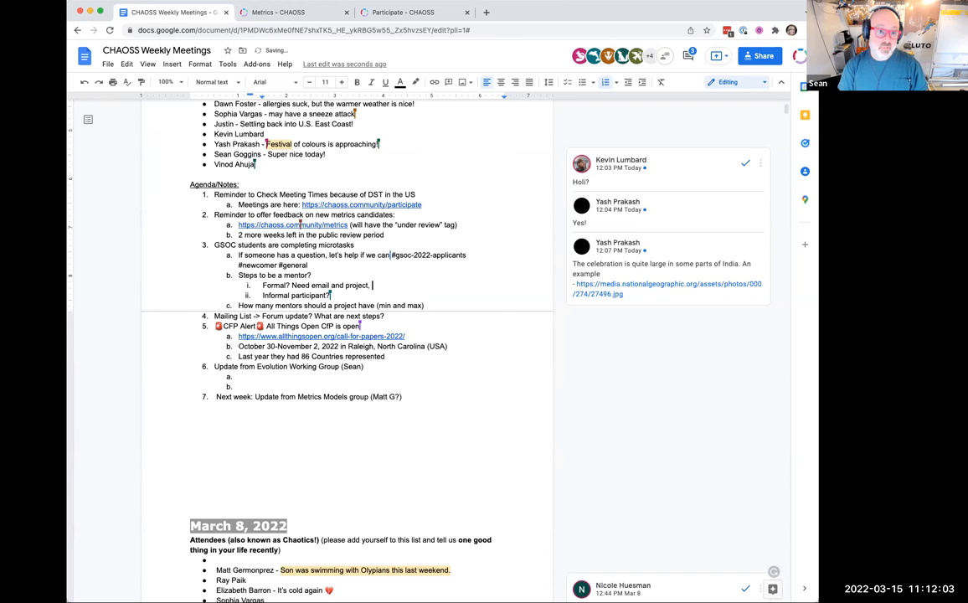
type("SEan will add y")
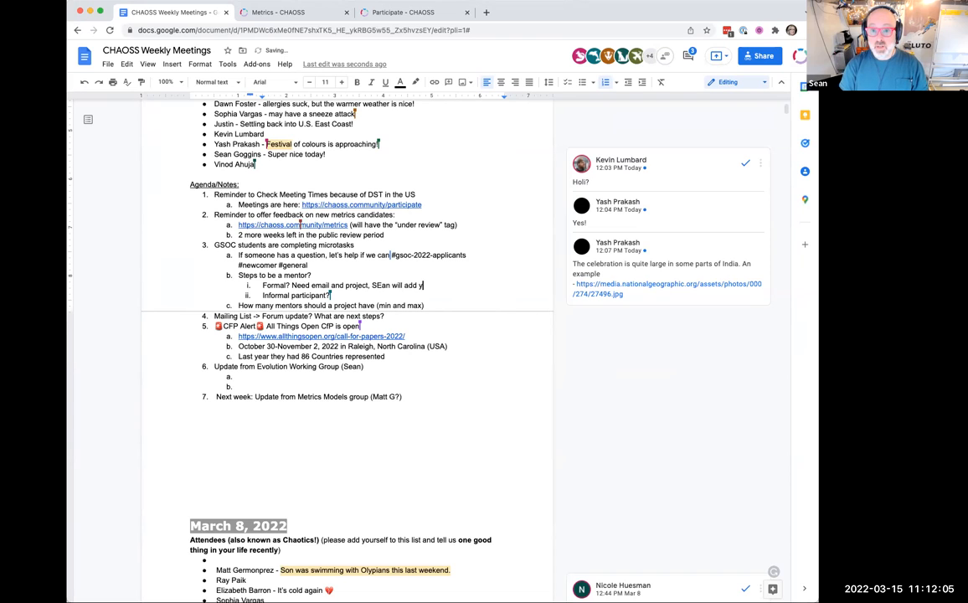
type("ou to the list in the google portal")
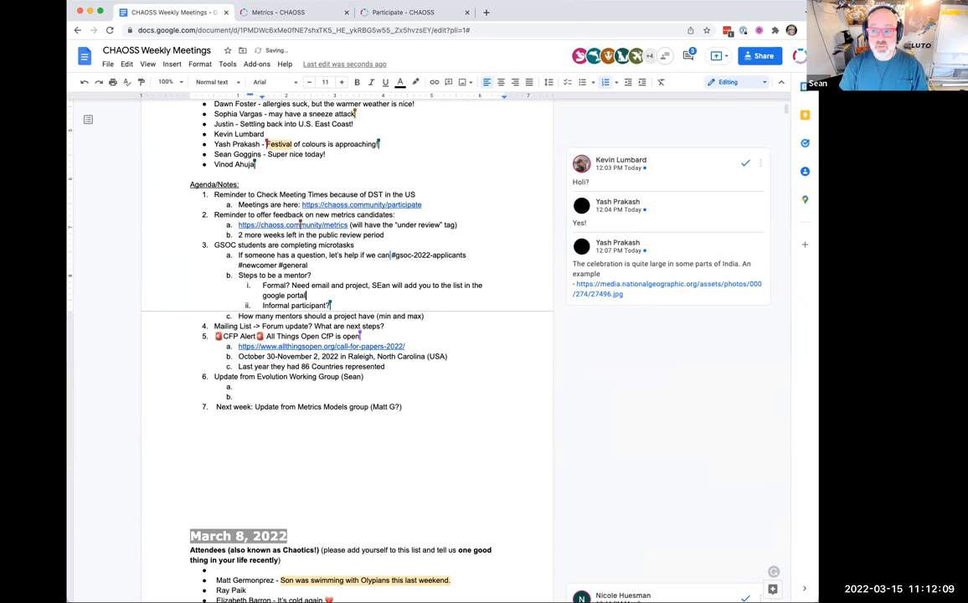
type("and list of mentors")
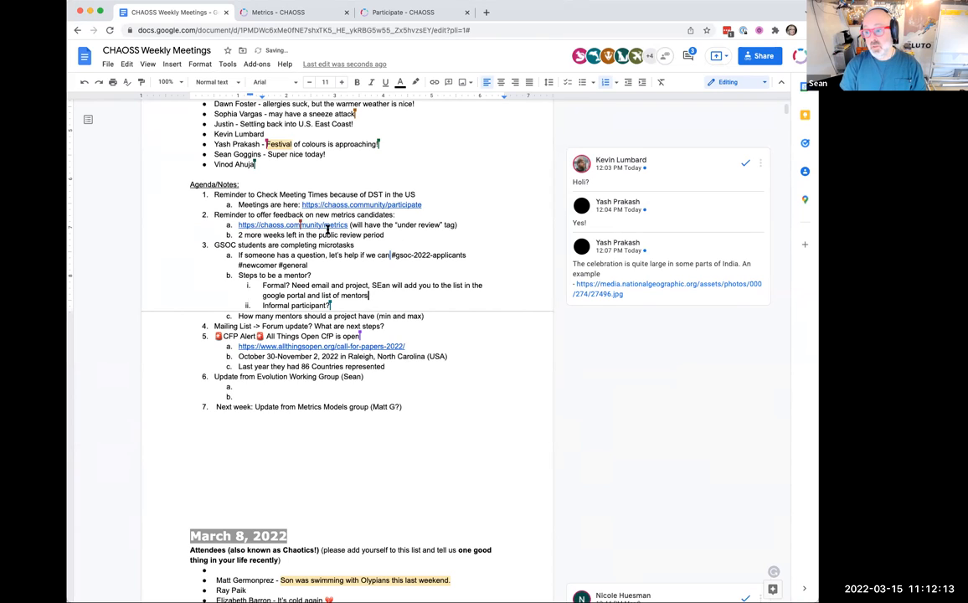
mouse_move(539, 207)
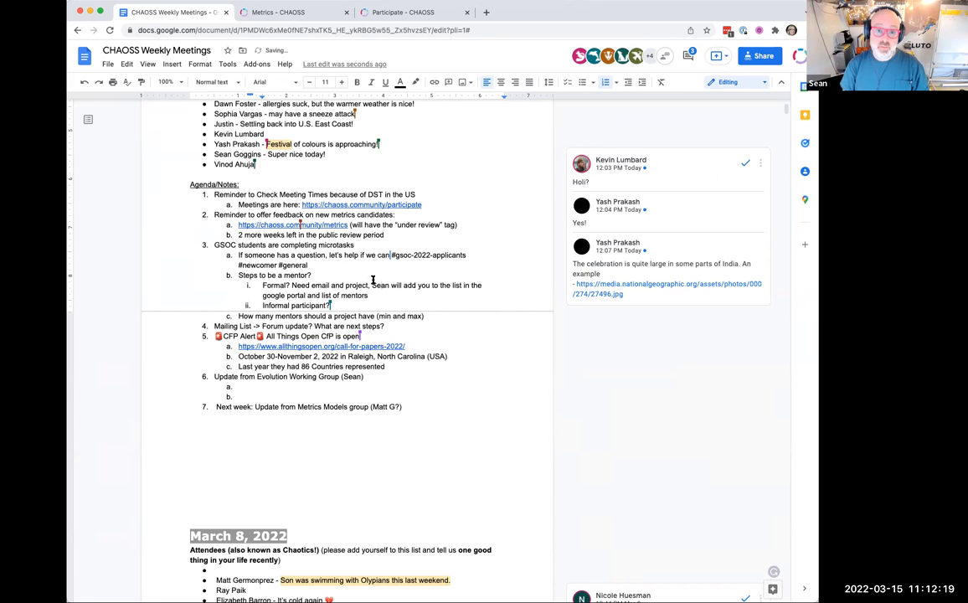
Add that mentors should have some knowledge of the thing they're mentoring on.
type("Should have some knowledge of the thing")
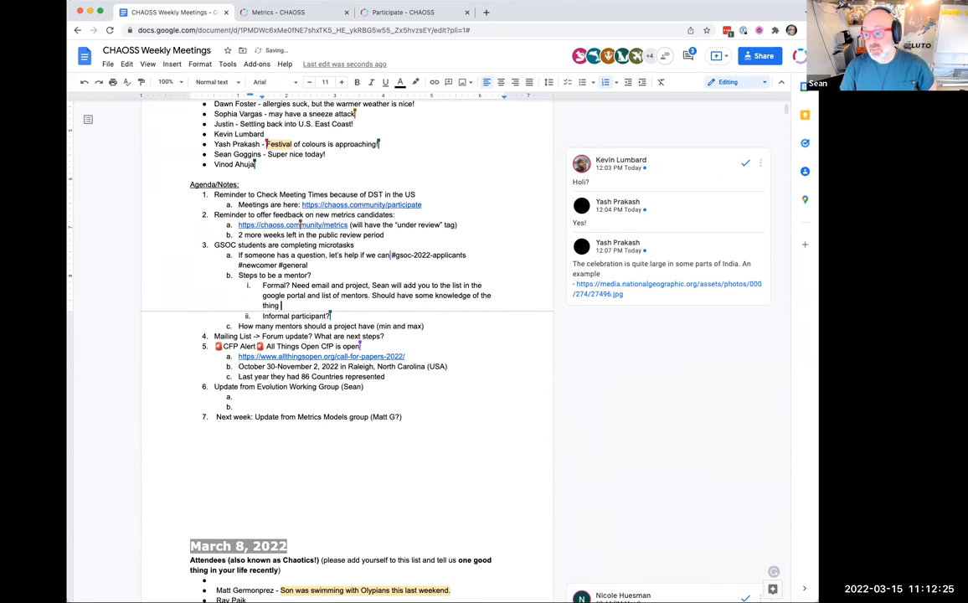
type("you're mentoring")
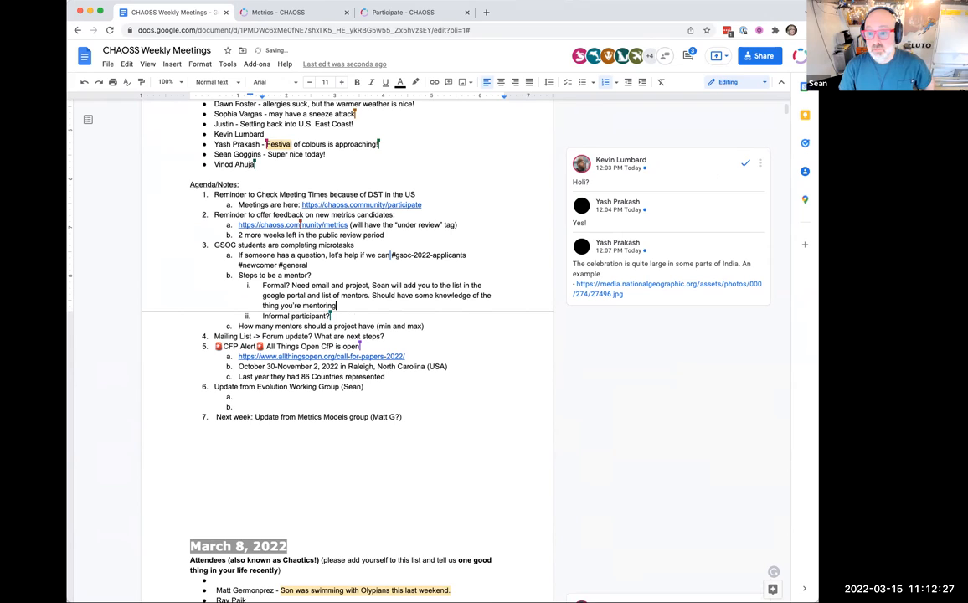
type("on")
type("We should have a list of expectations")
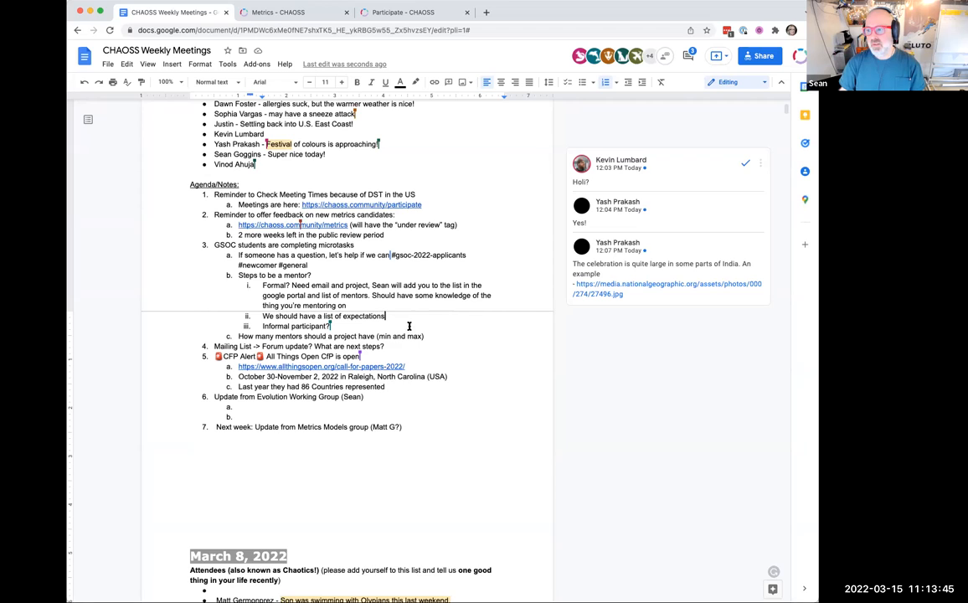
mouse_move(408, 346)
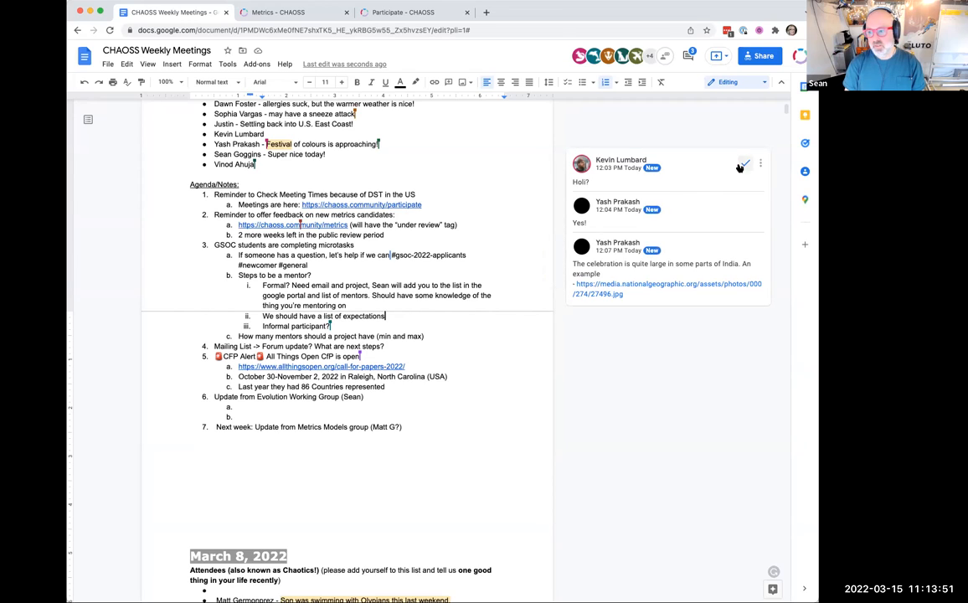
Add sub-item ii above 'Informal participant?' calling for a list of mentor expectations.
type("for")
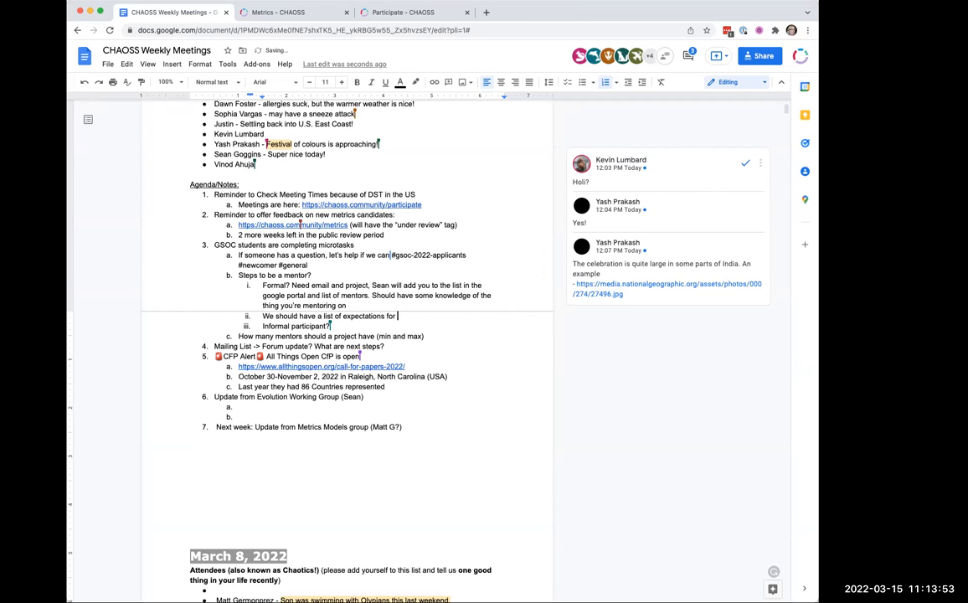
type("mentors")
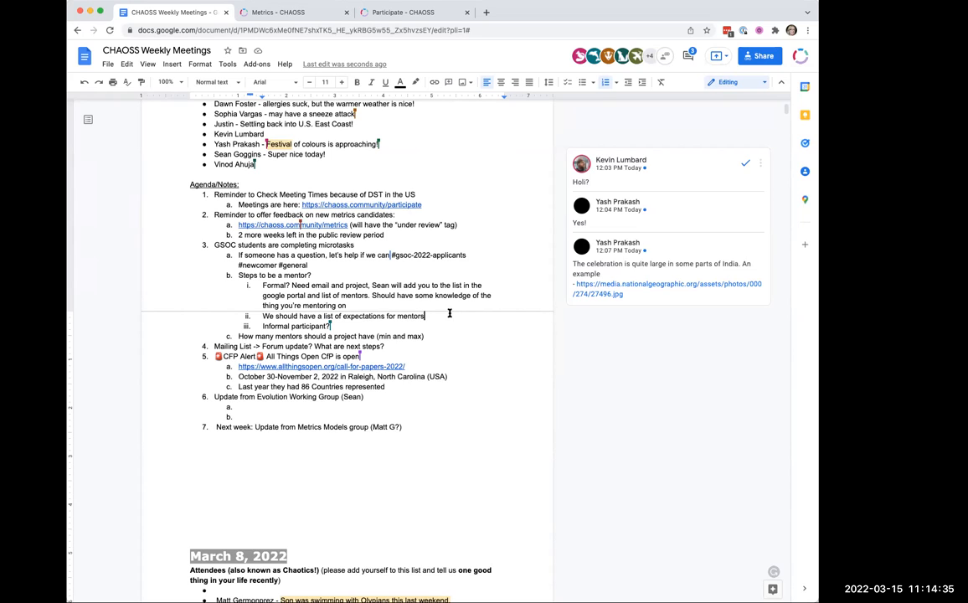
Extend sub-item ii with '(communication skills, personality traits, maybe time commitment)- these are stated in the GSOC docs'.
type("communication skills, personality traits,")
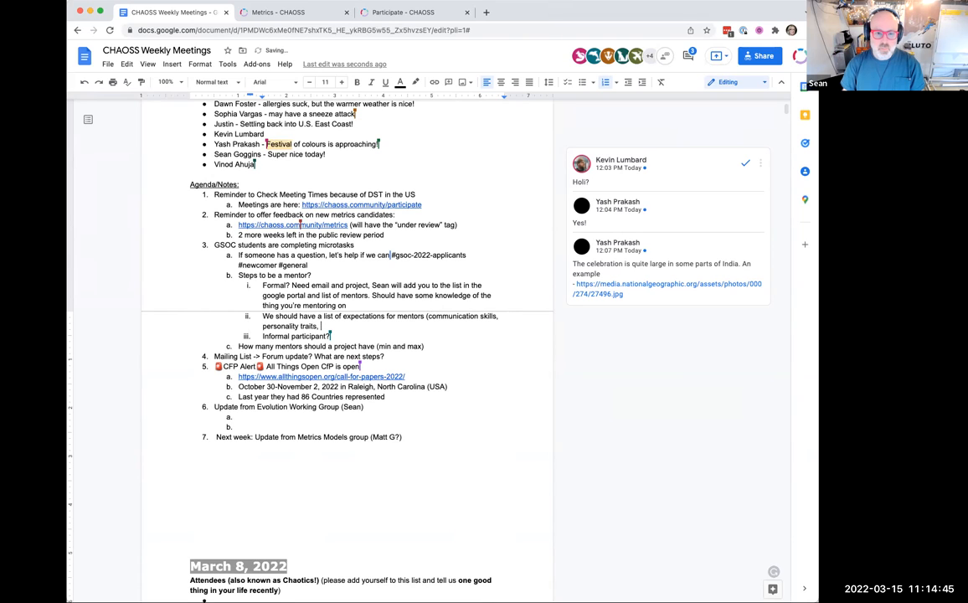
type("maybe time commitment)")
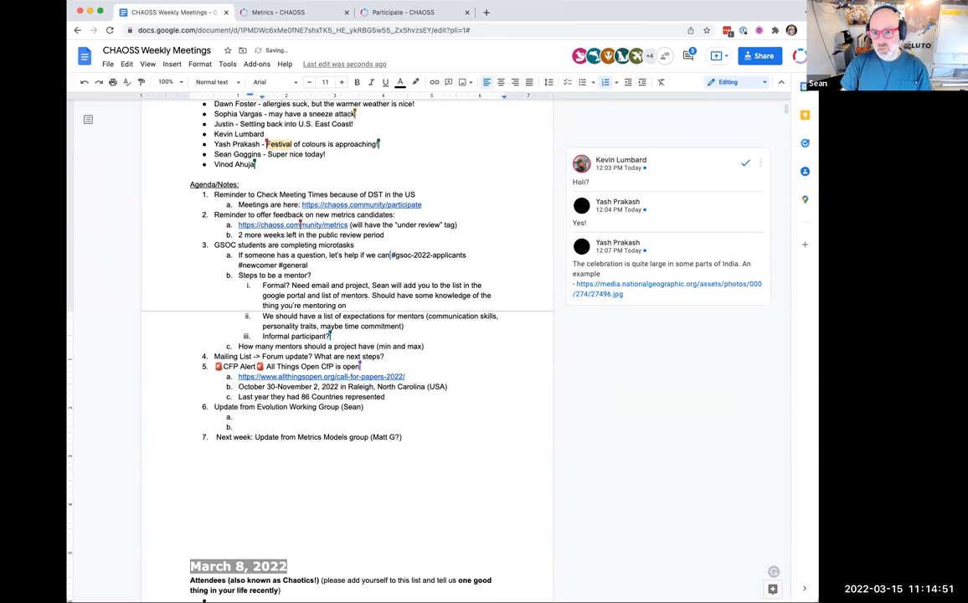
type("- these are stated in the")
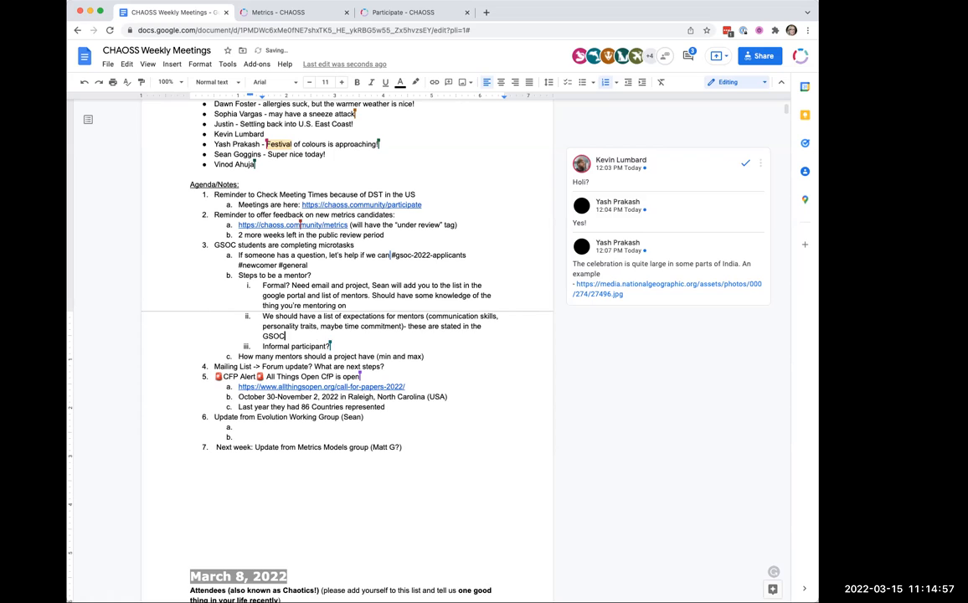
type("docs from Google")
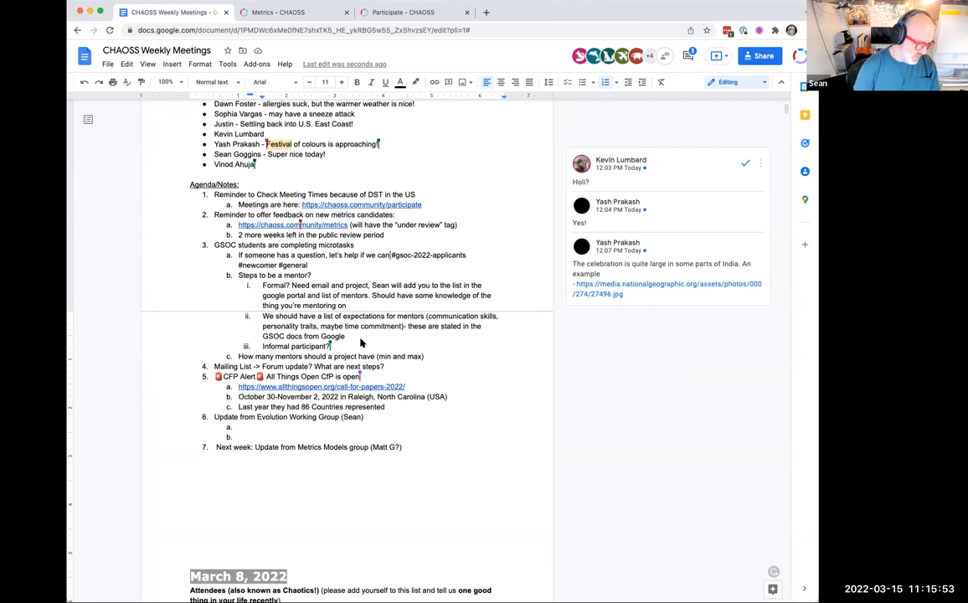
mouse_move(400, 333)
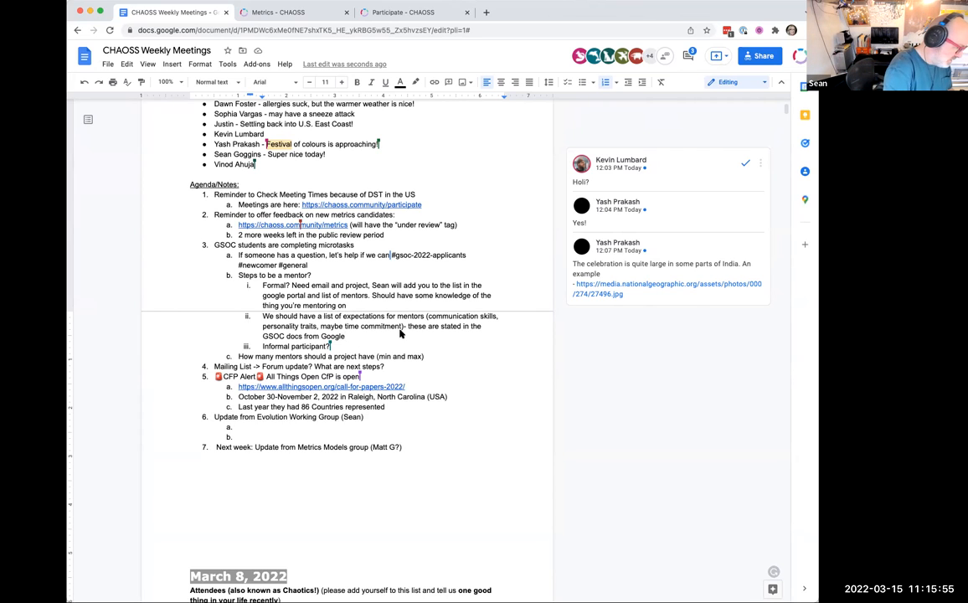
mouse_move(373, 335)
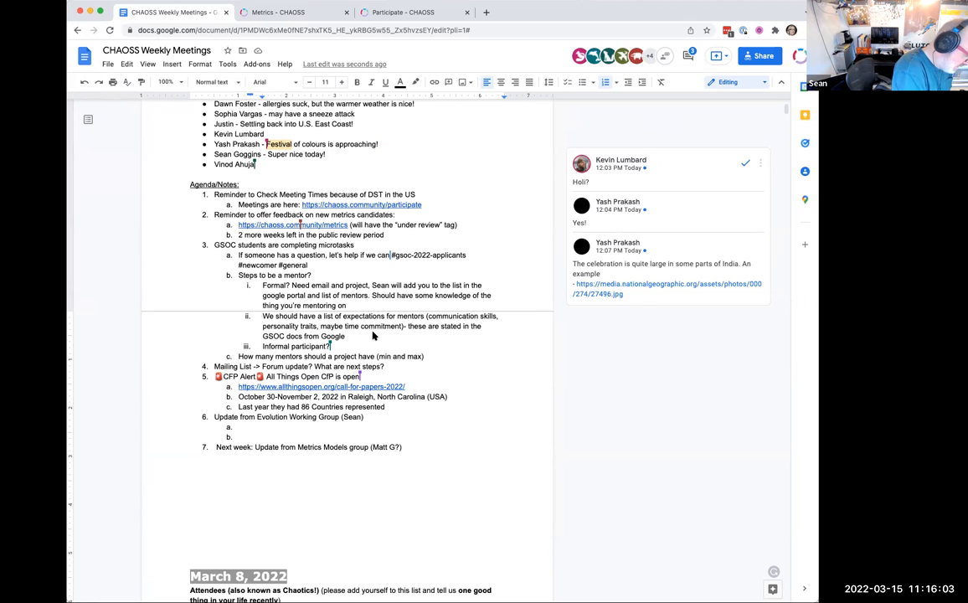
mouse_move(105, 332)
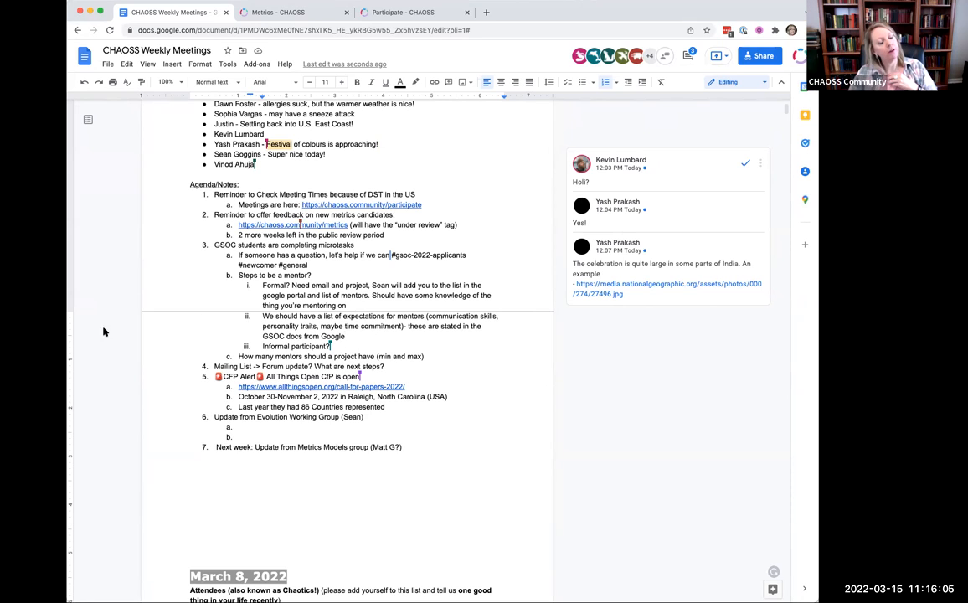
mouse_move(384, 329)
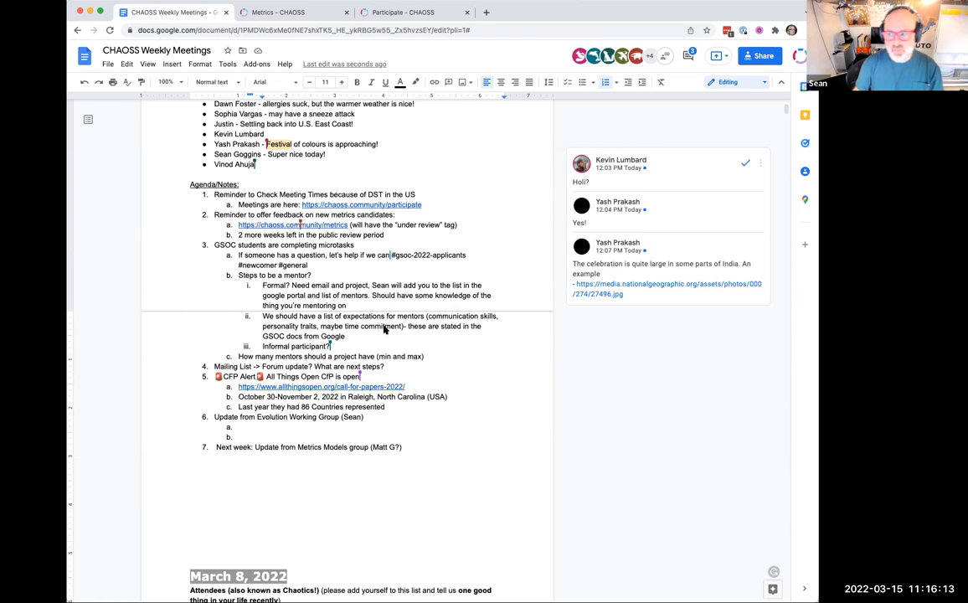
mouse_move(98, 344)
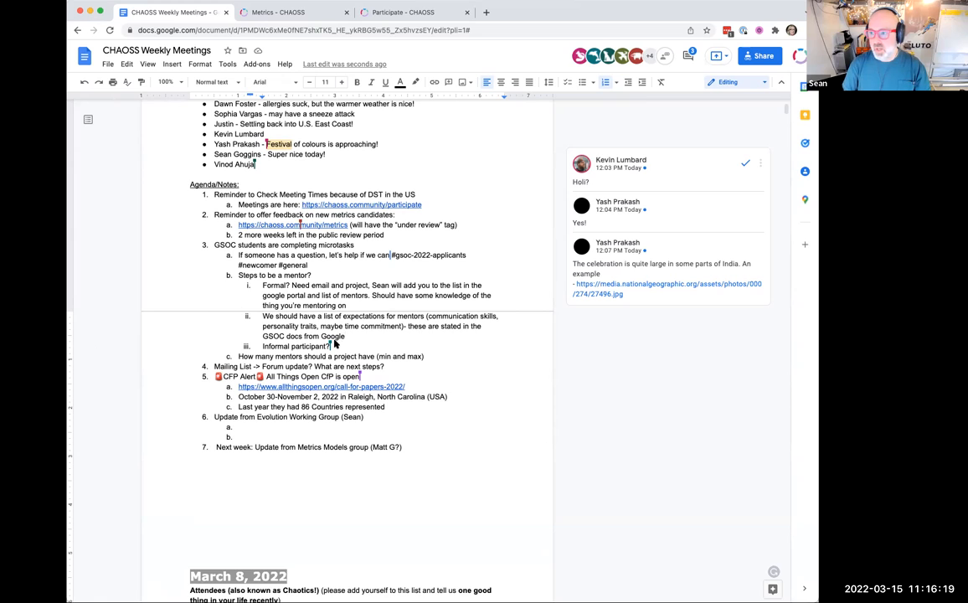
mouse_move(393, 280)
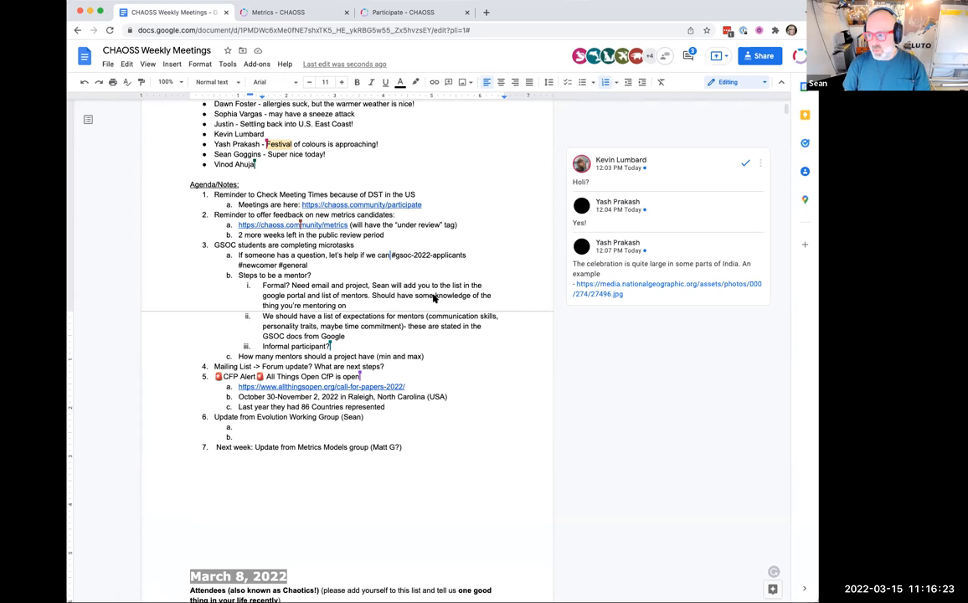
mouse_move(454, 256)
type(" and to the slack channel for mentors")
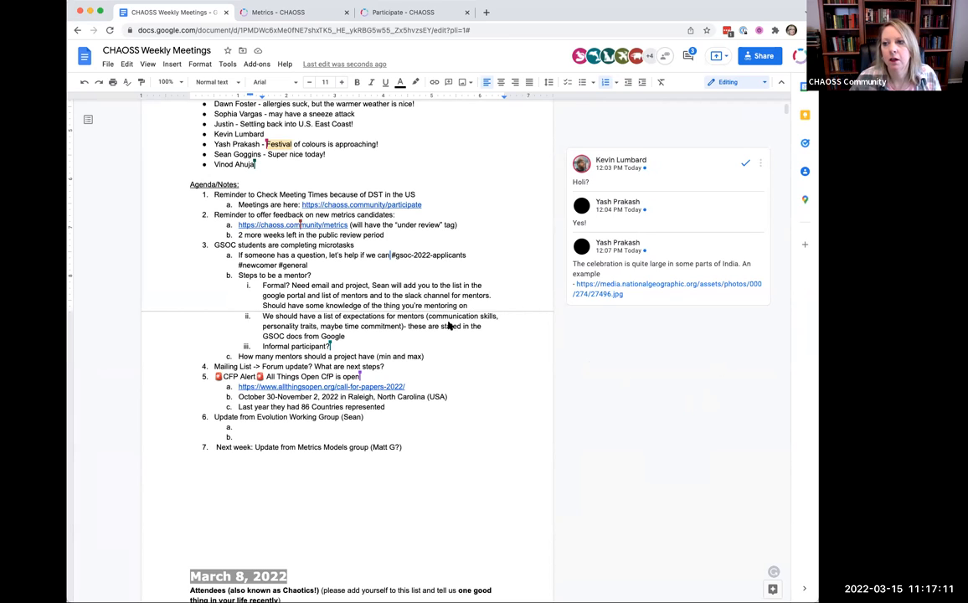
mouse_move(255, 350)
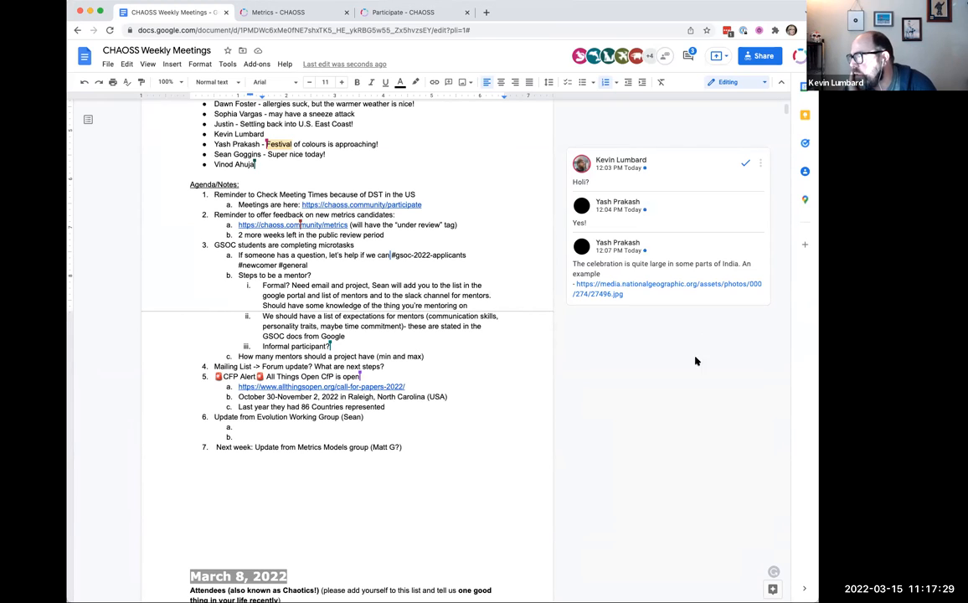
mouse_move(504, 445)
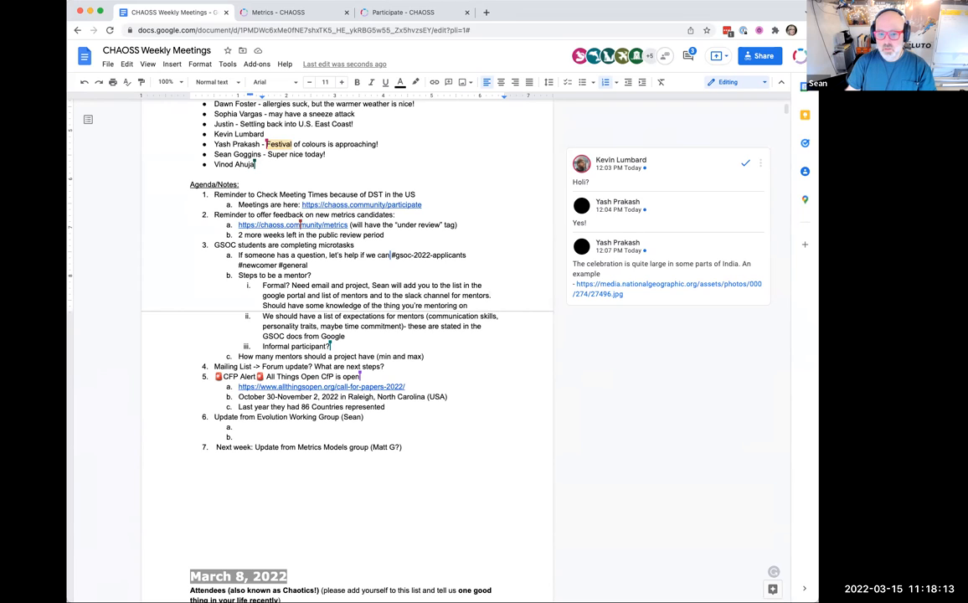
mouse_move(567, 345)
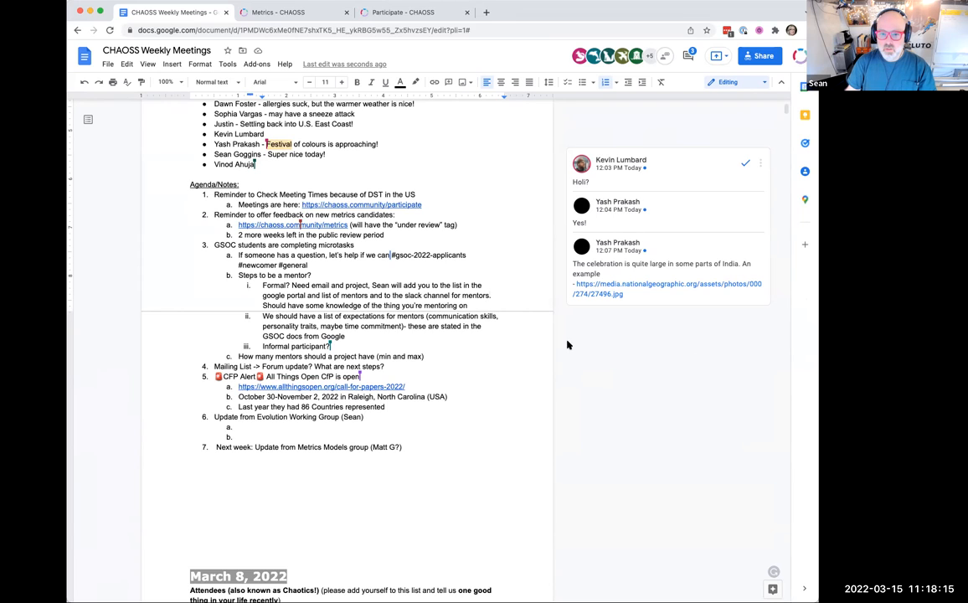
mouse_move(500, 331)
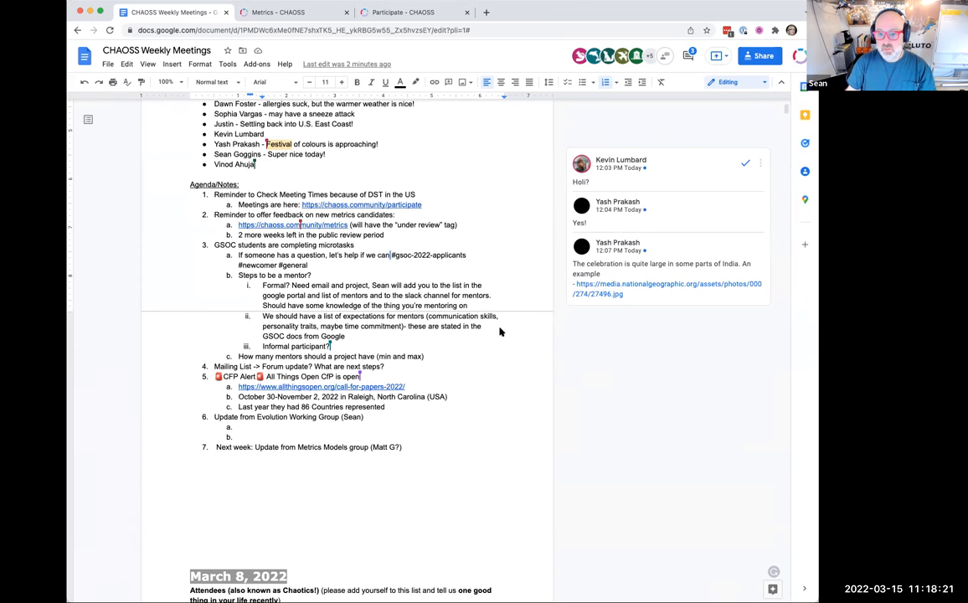
mouse_move(386, 360)
type(" - no process for thi")
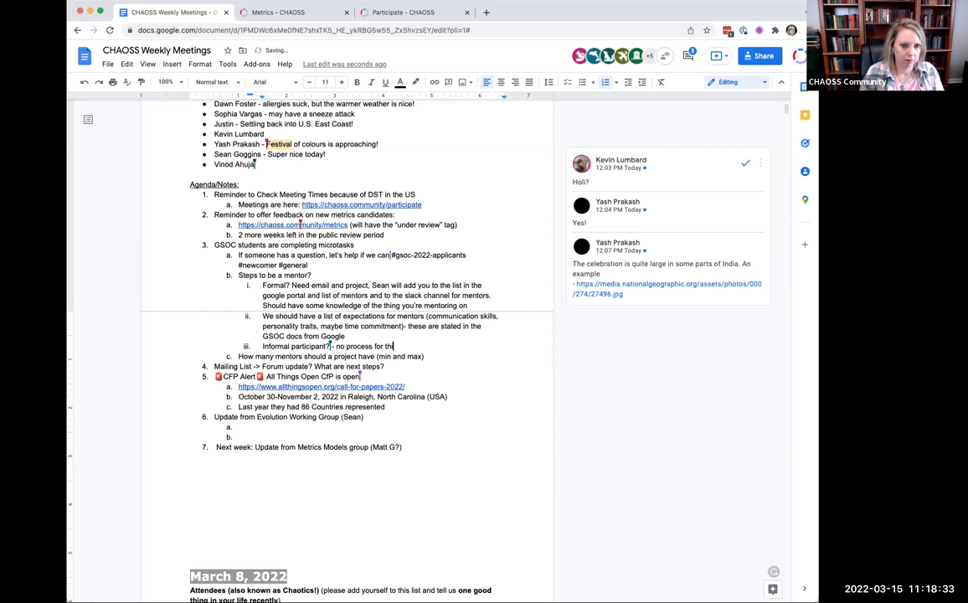
Finish sub-item iii with '- no process for this, people can just help as needed'.
type("people can just")
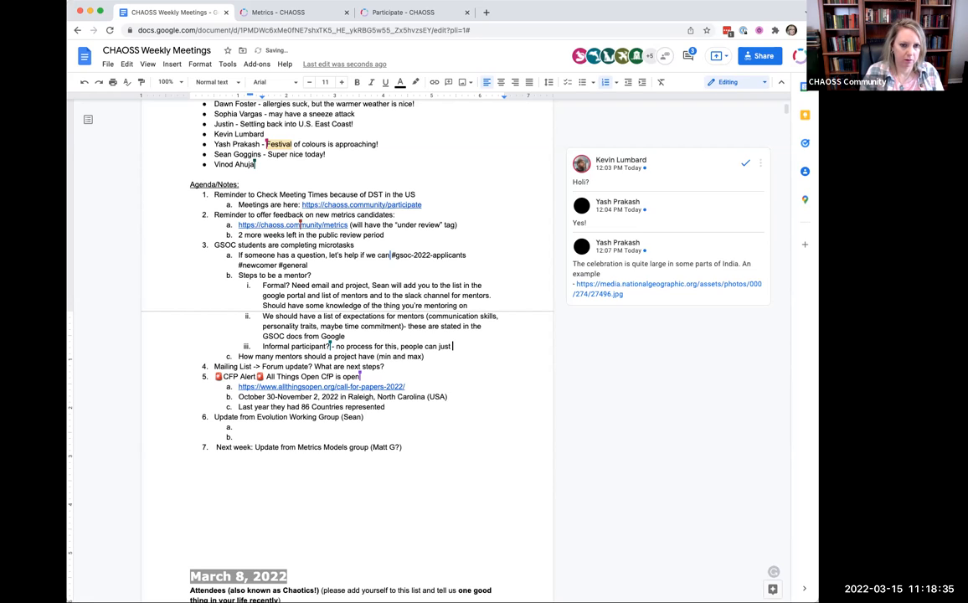
type("help as needed")
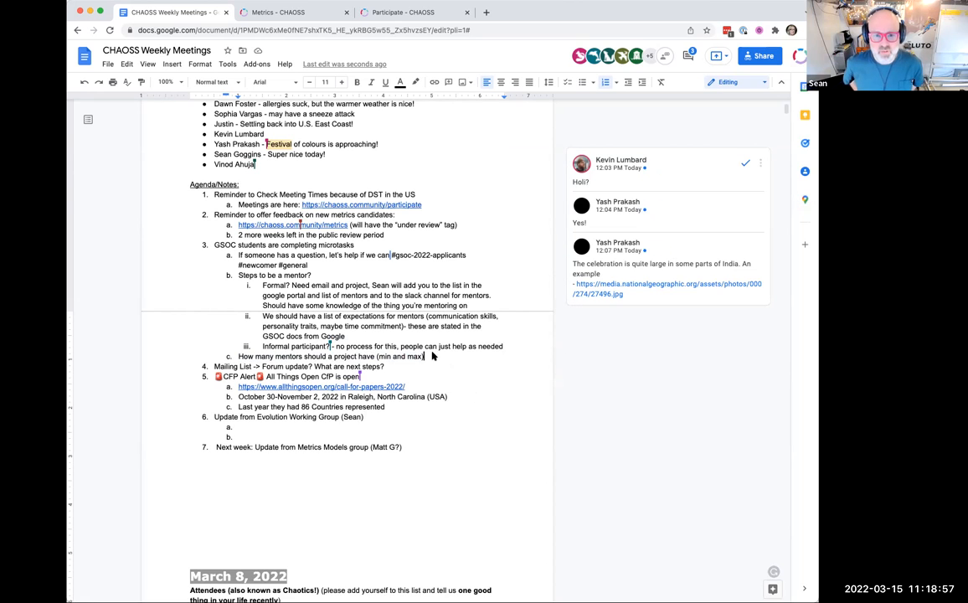
Answer item 3c with '- At least 1, 2-3 is optimal. 1 mentor will be the one to coordinate'.
type("- At least 1, 2-3 is optimal. 1 mentor will be the one to coordinate")
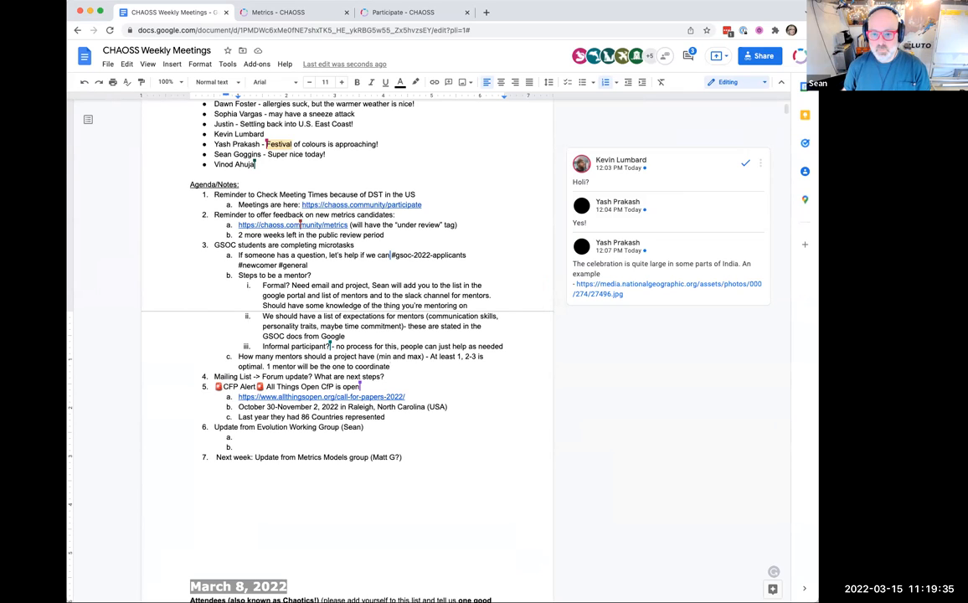
mouse_move(406, 371)
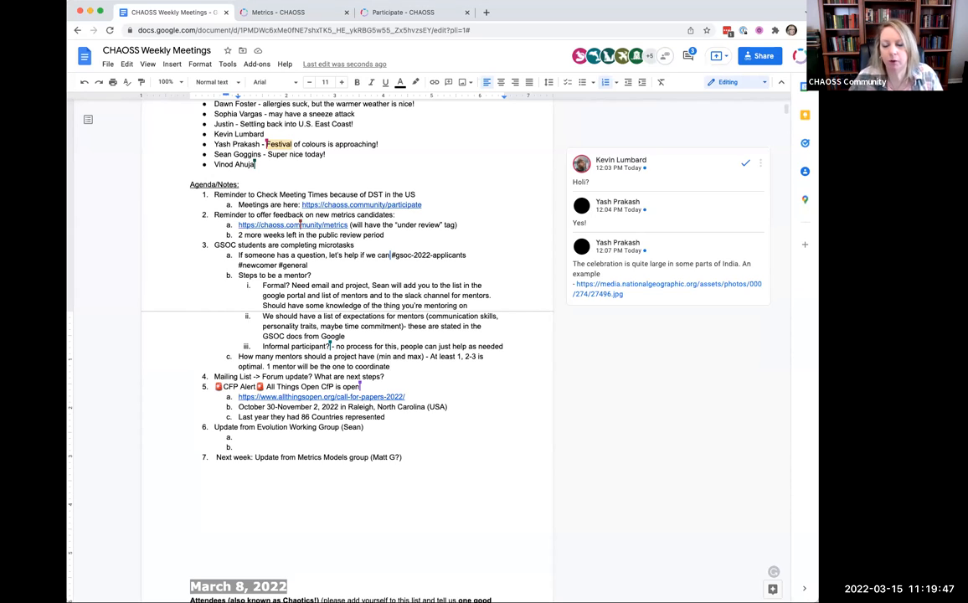
mouse_move(467, 453)
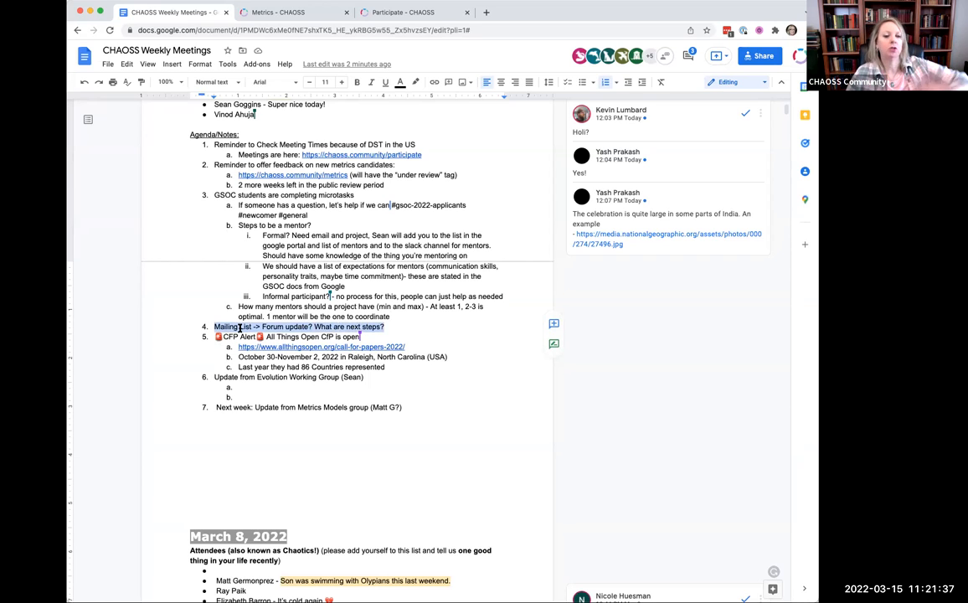
Add sub-bullet 4a 'Still need the subdomain' under the Mailing List -> Forum item.
left_click(385, 327)
type("Still need the subdomain")
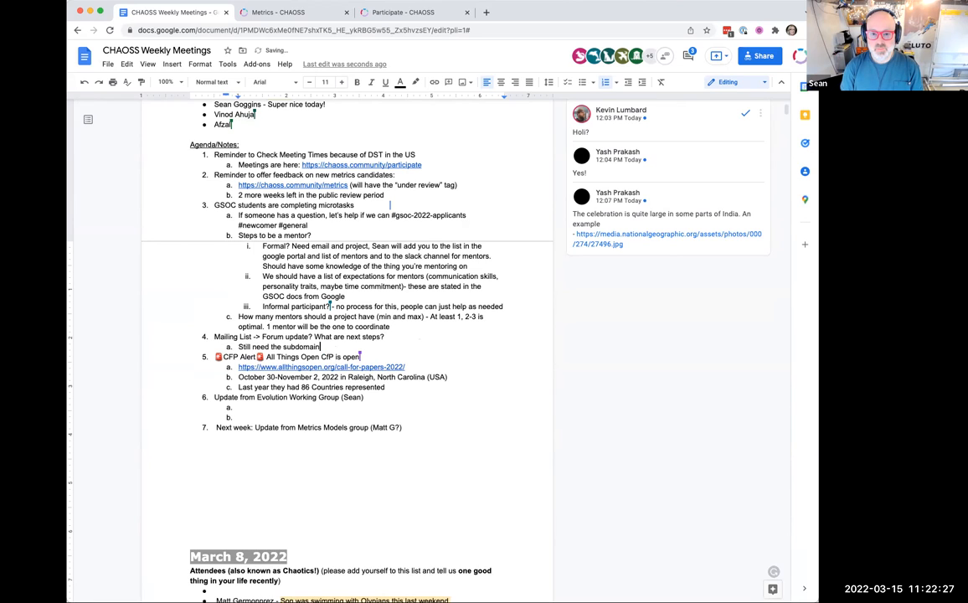
type("from Brian Warner")
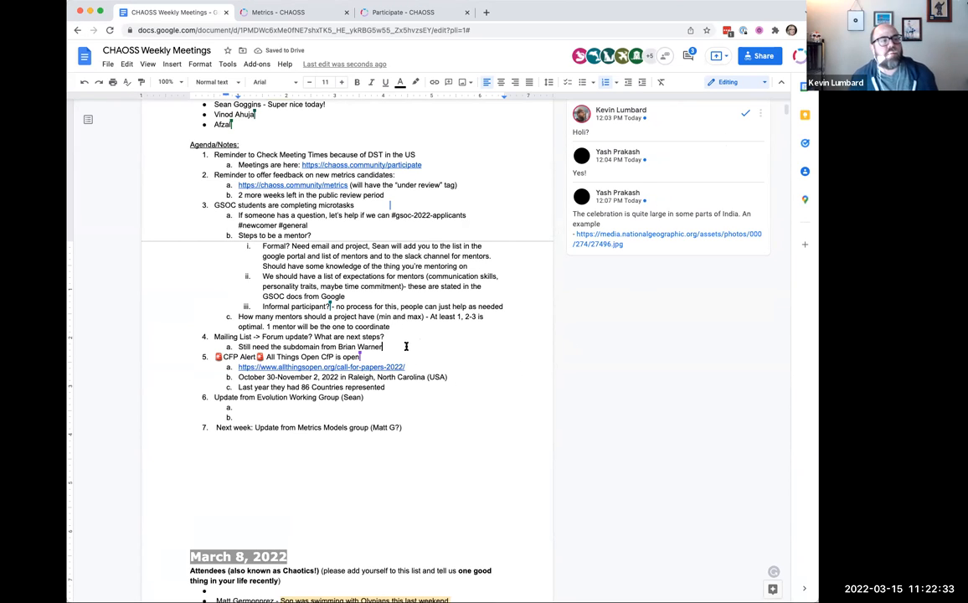
type("to test")
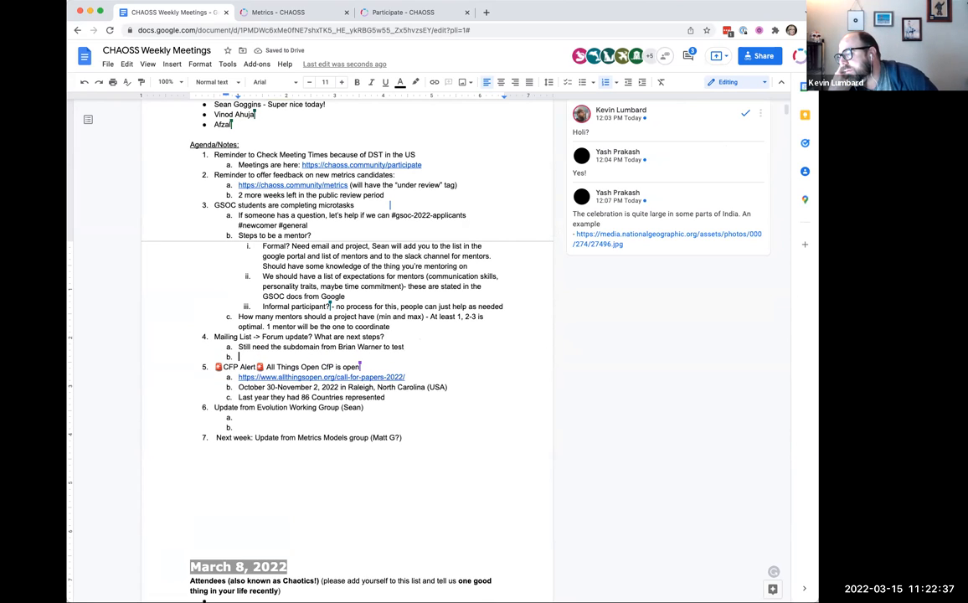
type("Discussions")
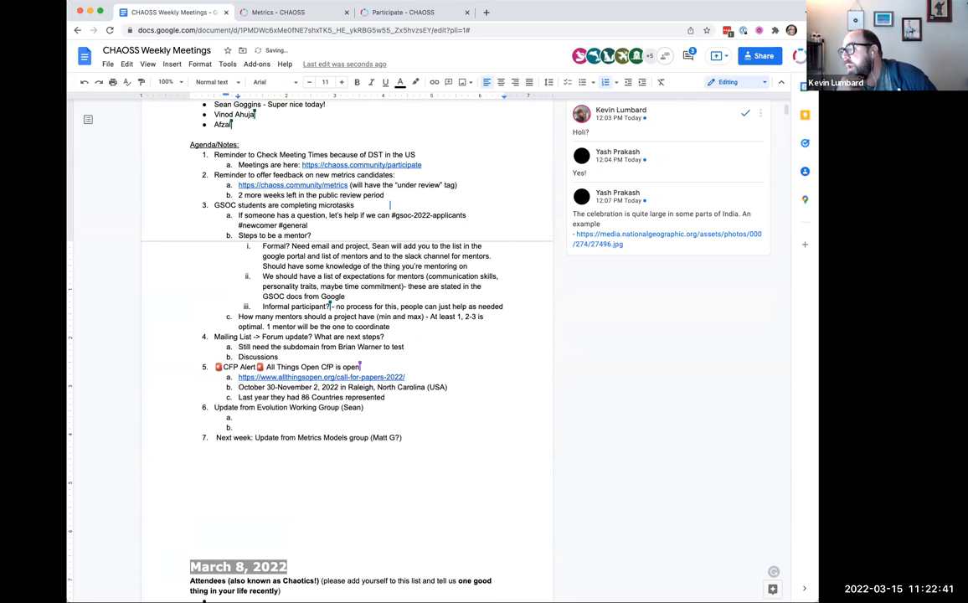
type("keep going")
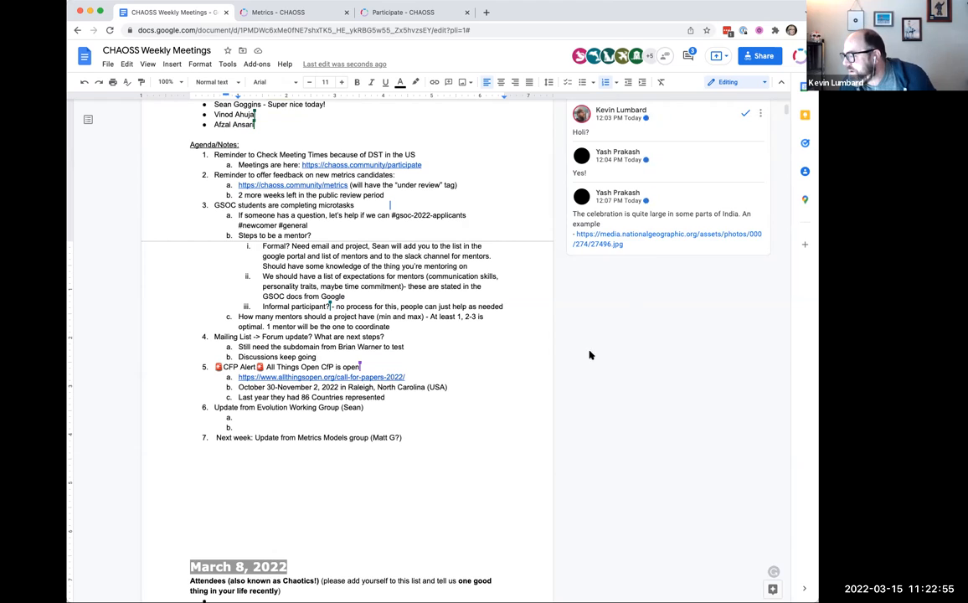
mouse_move(583, 374)
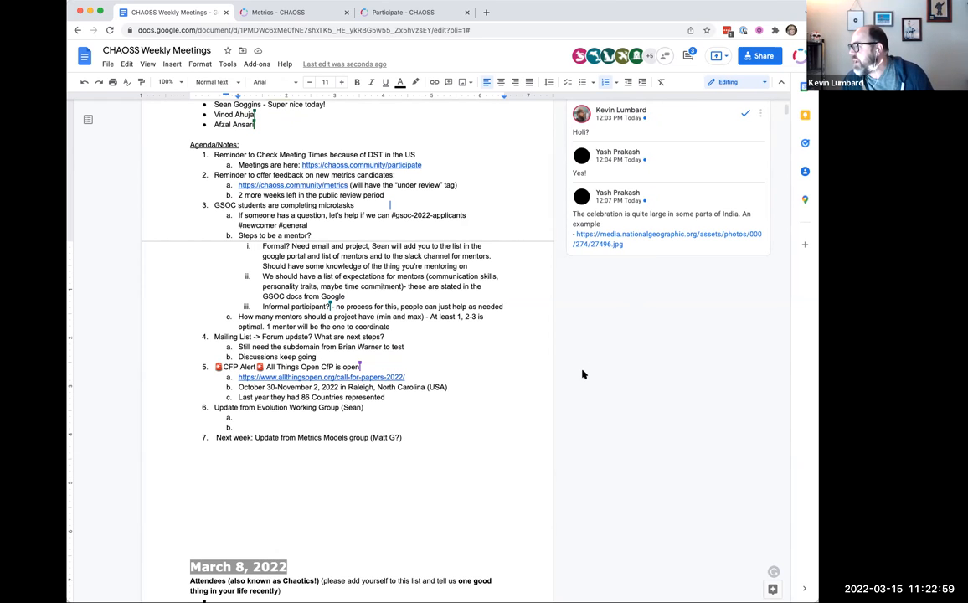
mouse_move(457, 402)
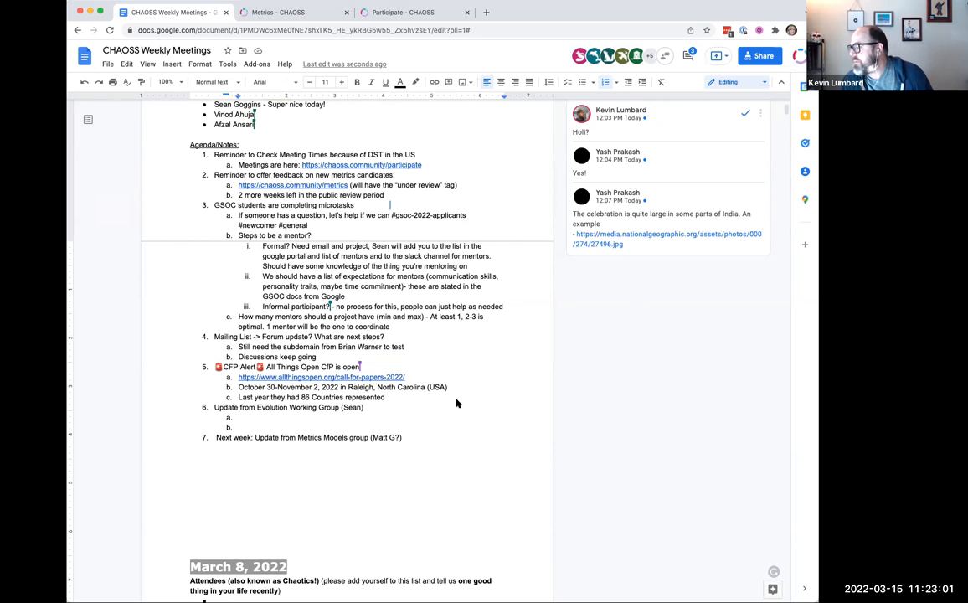
mouse_move(384, 362)
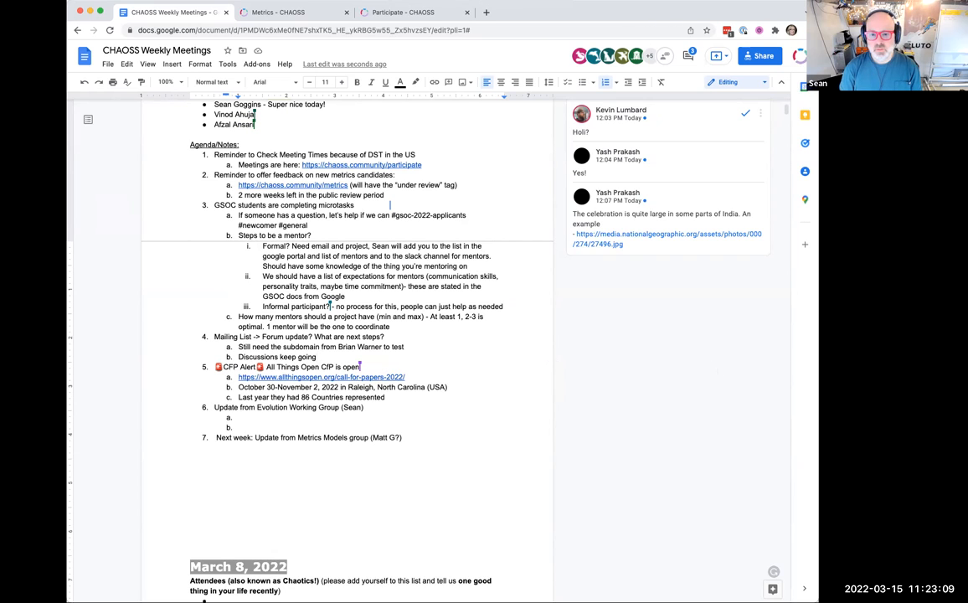
mouse_move(318, 362)
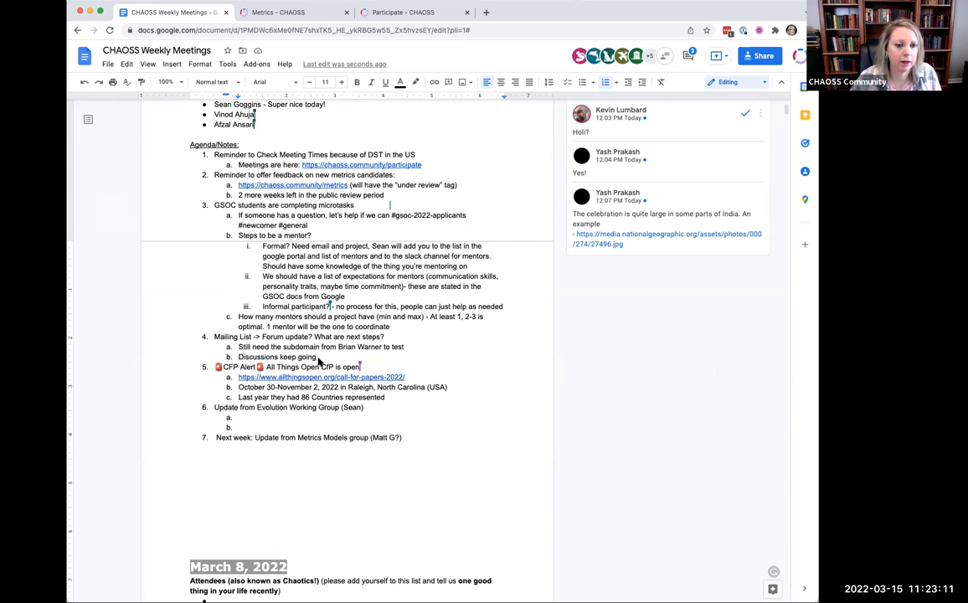
mouse_move(323, 358)
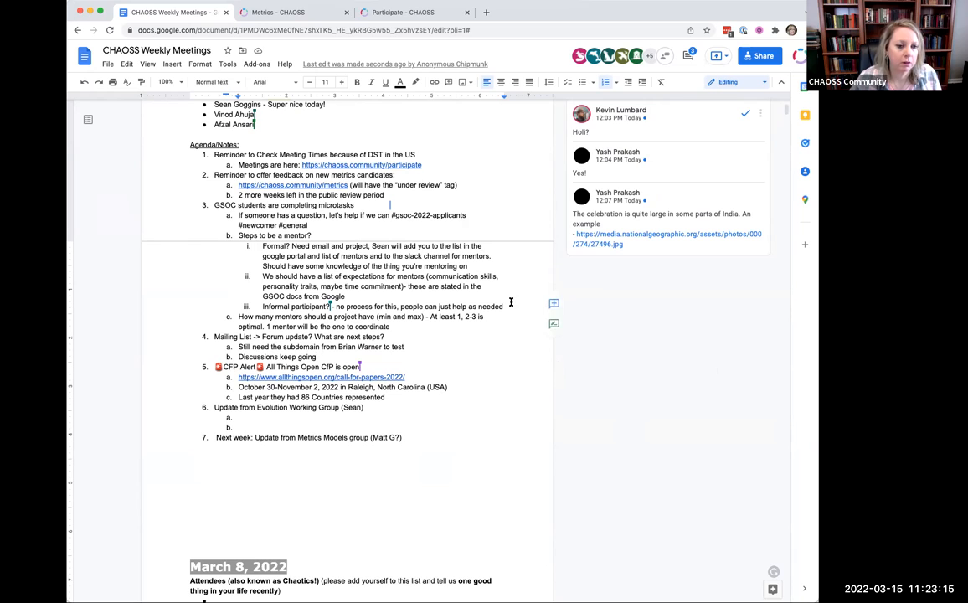
Append '- let's set up a zoom' to 4b and add 4c 'AI Elizabeth: do a doodle'.
type("- let's")
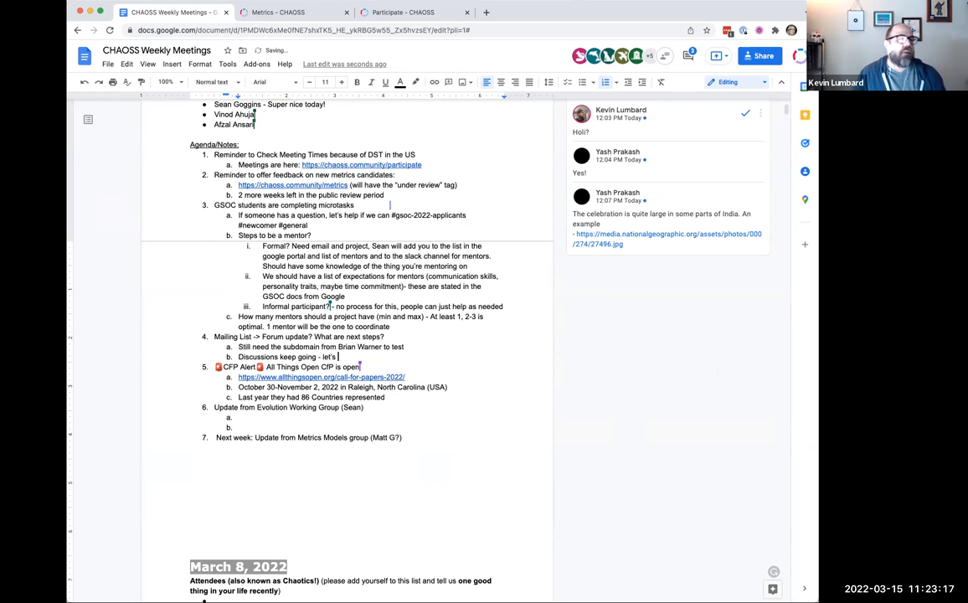
type("set up a zoom")
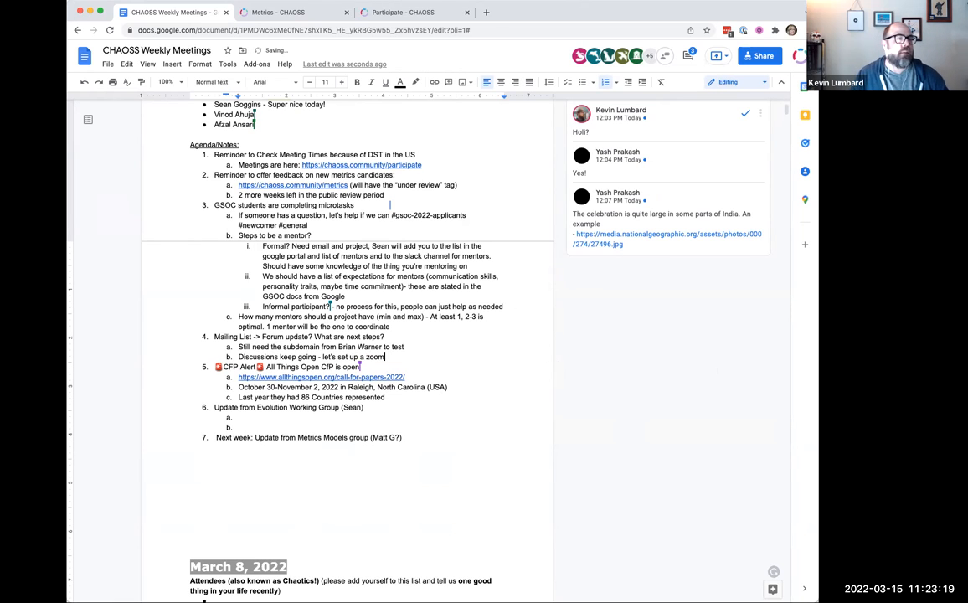
type("AI Elizabeth - do a d")
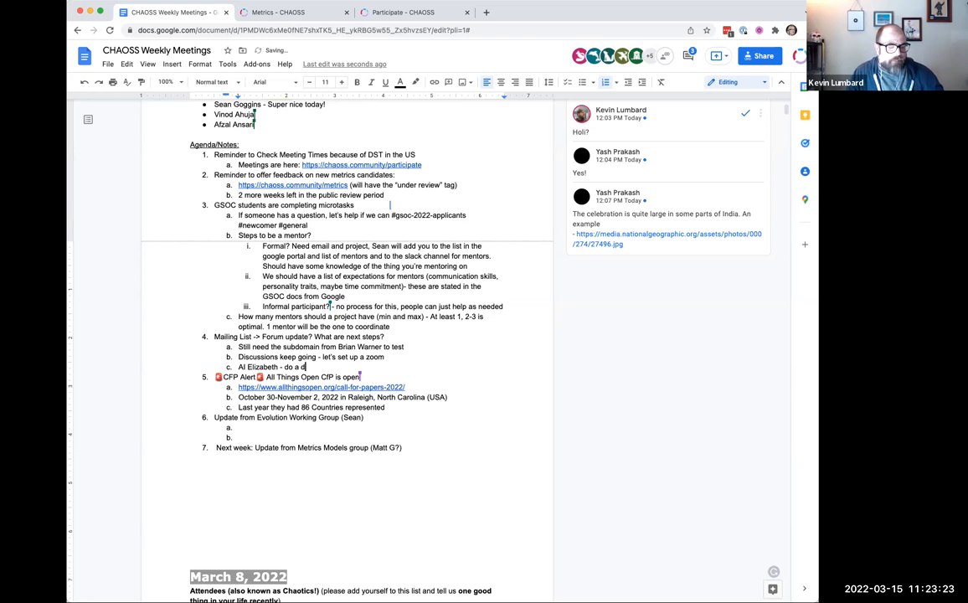
type("oodle")
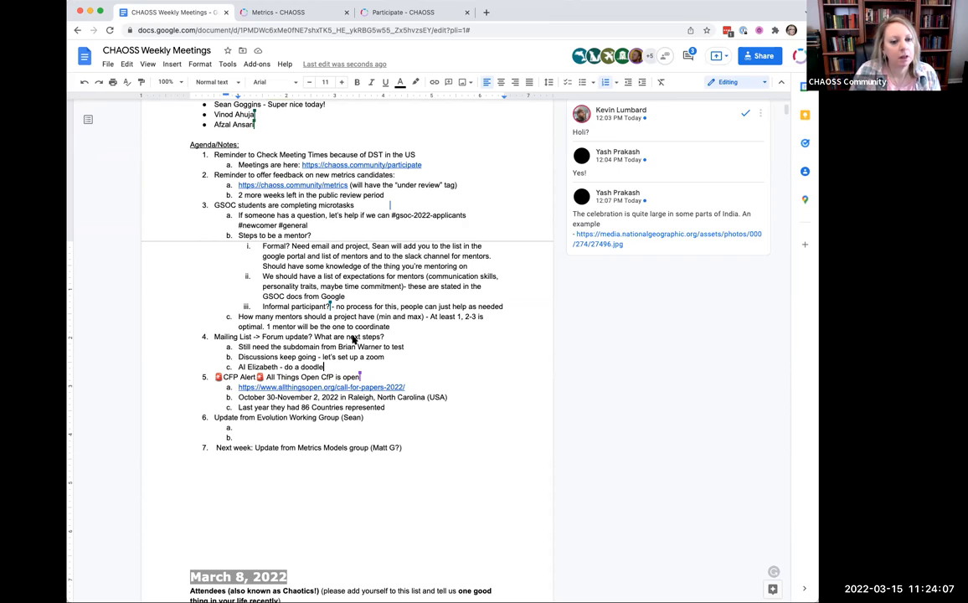
mouse_move(200, 403)
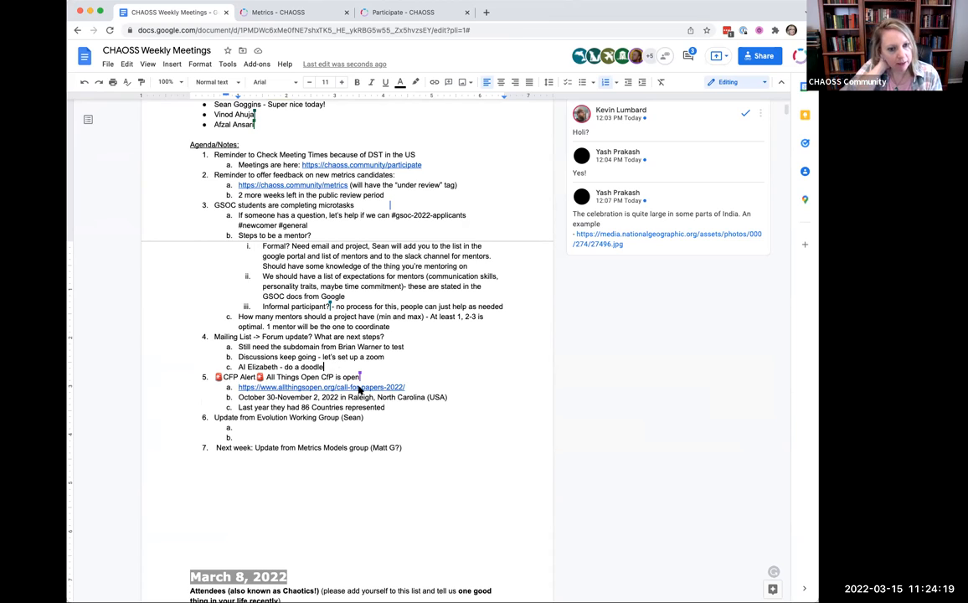
mouse_move(296, 390)
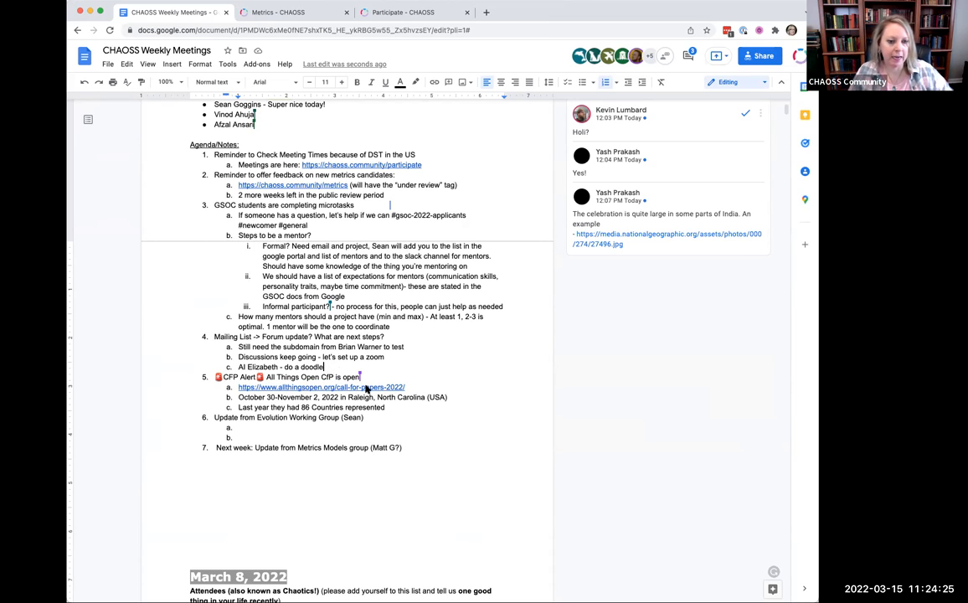
mouse_move(313, 402)
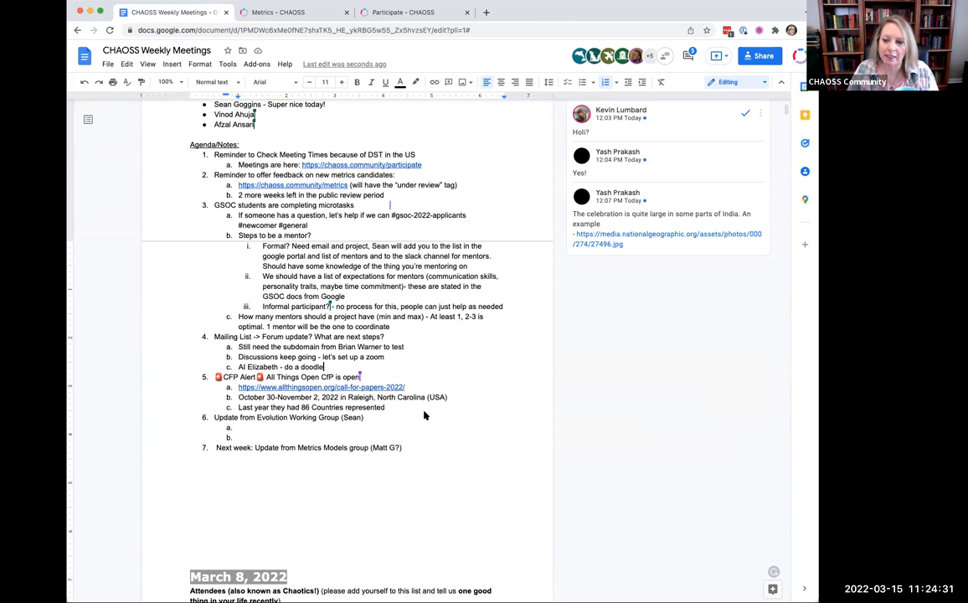
mouse_move(412, 412)
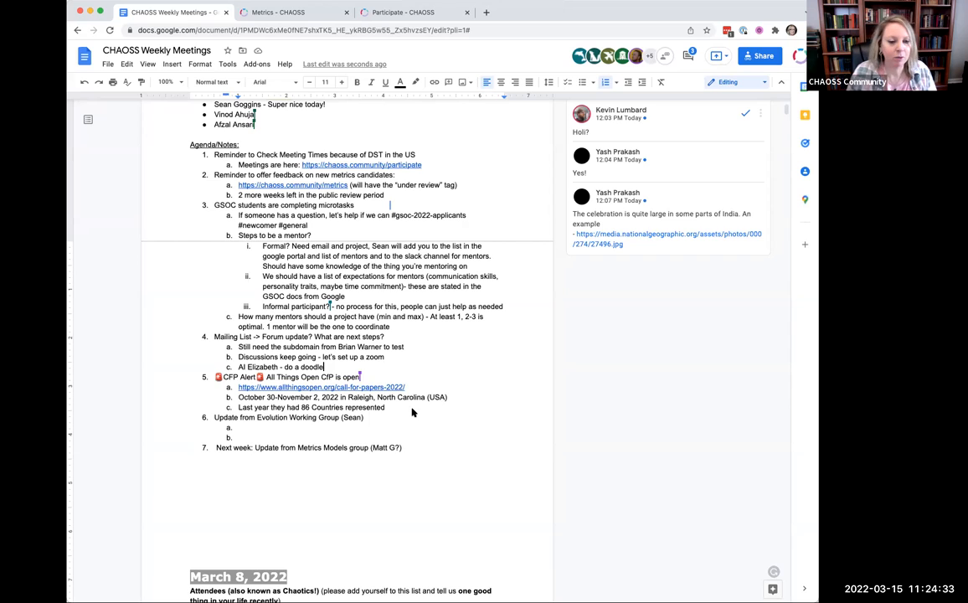
mouse_move(381, 411)
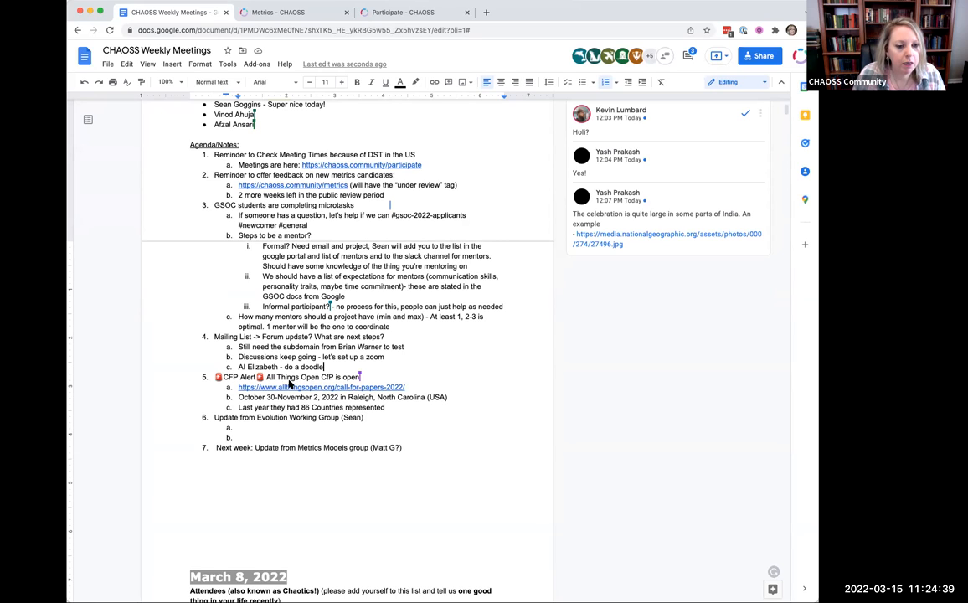
mouse_move(413, 388)
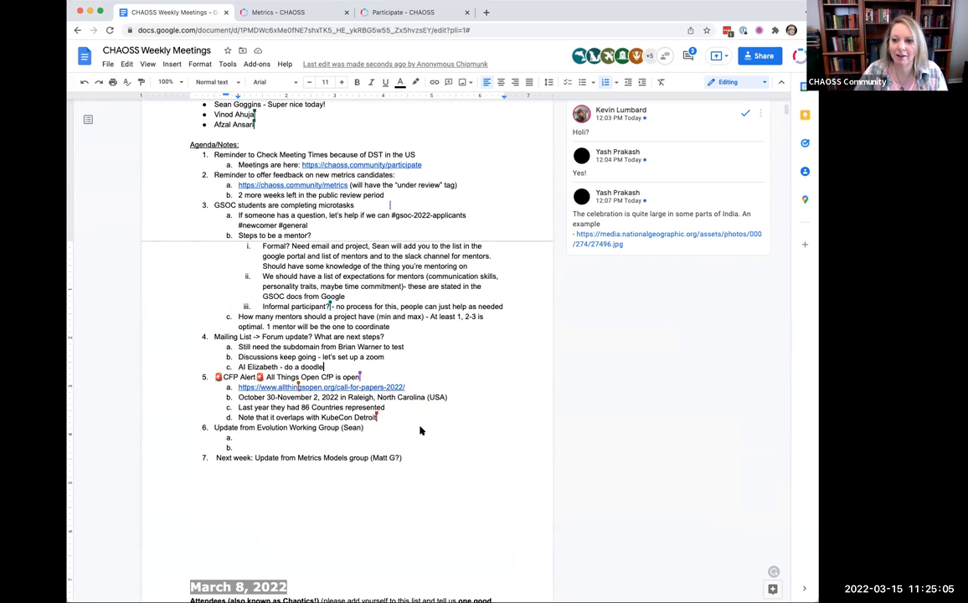
mouse_move(394, 429)
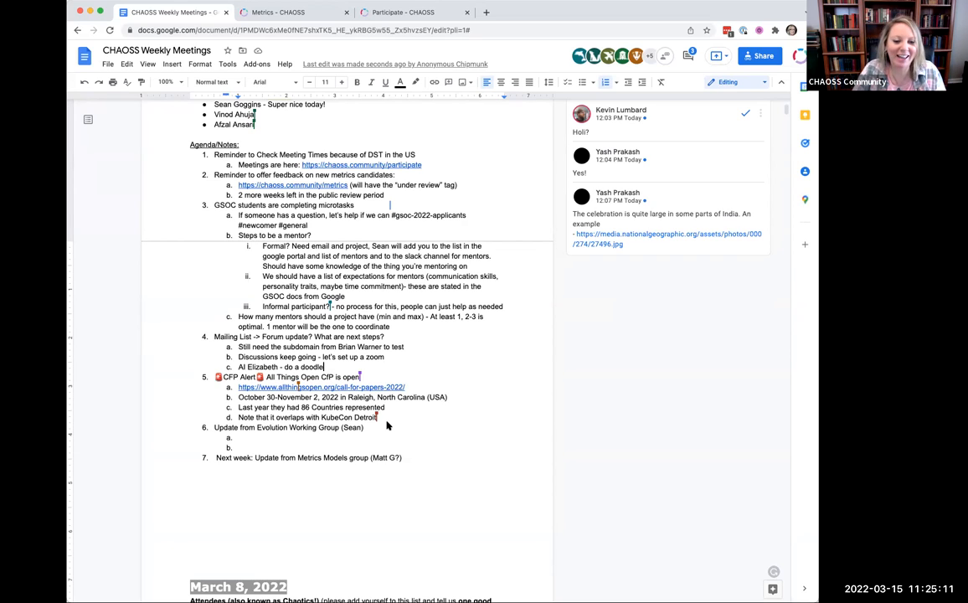
mouse_move(410, 421)
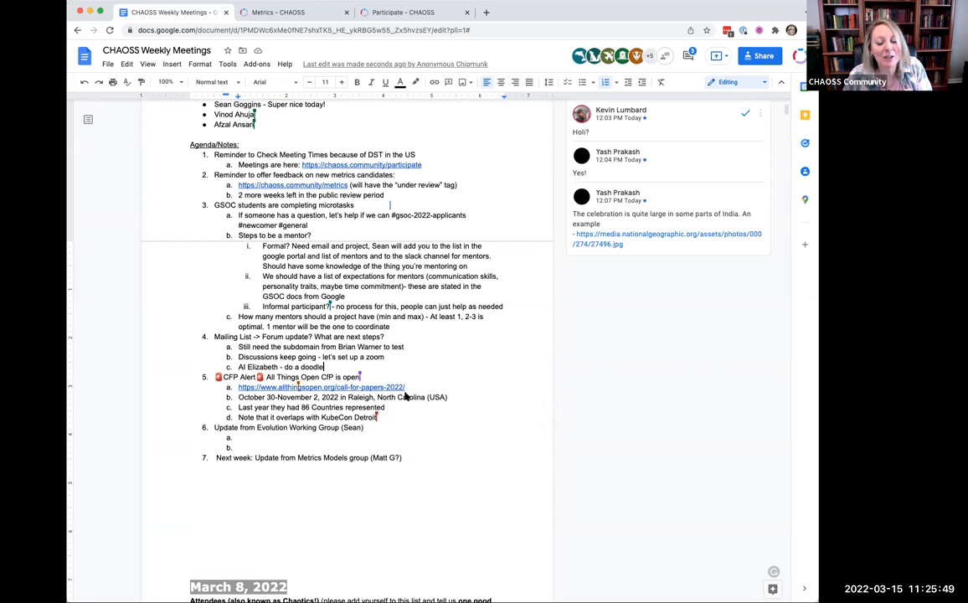
mouse_move(411, 410)
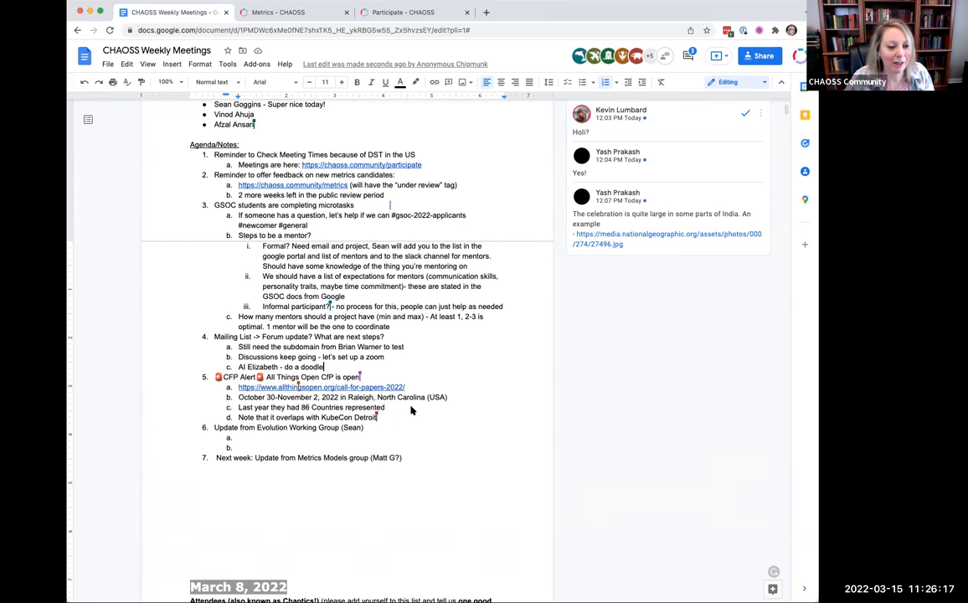
mouse_move(382, 420)
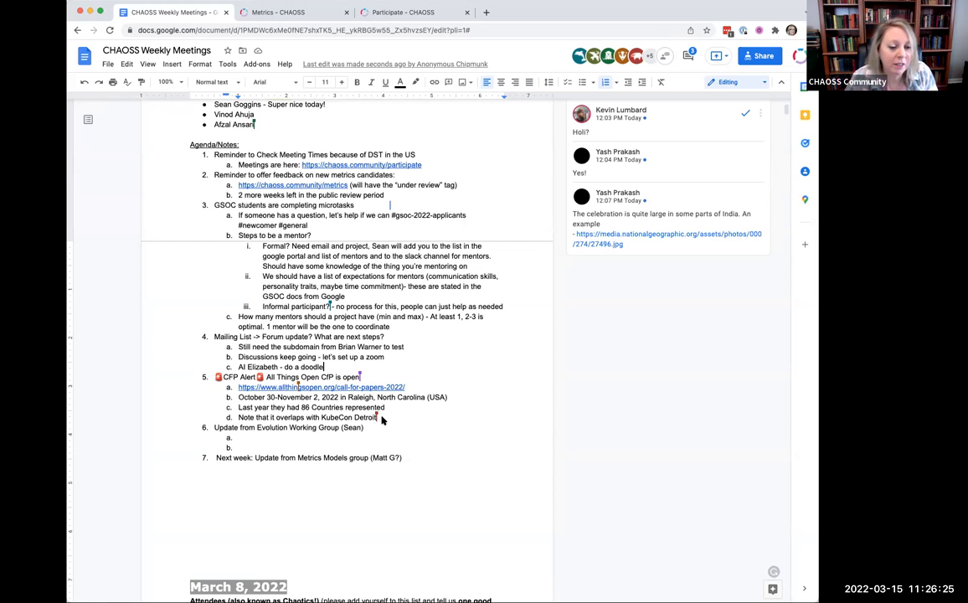
mouse_move(413, 423)
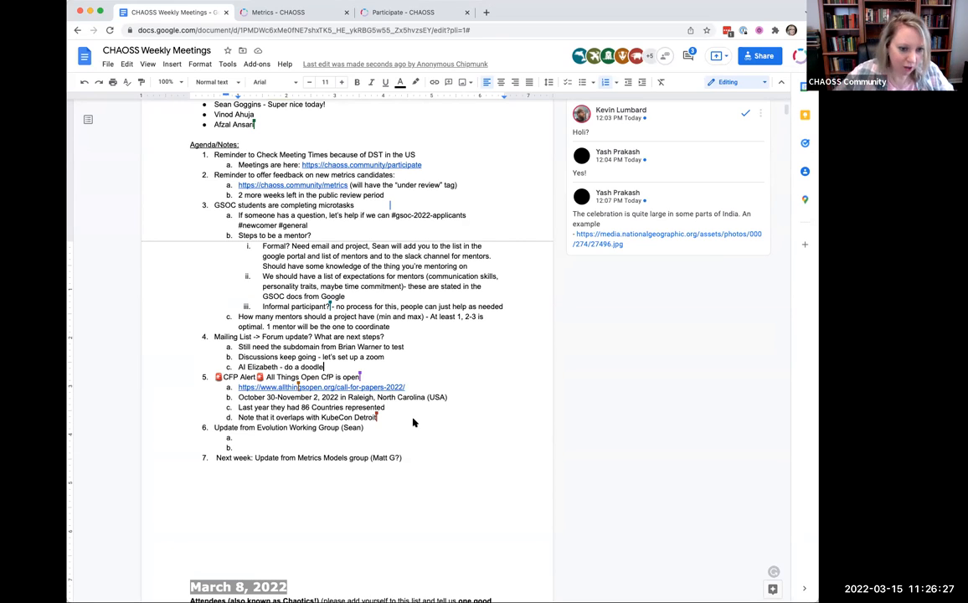
mouse_move(375, 425)
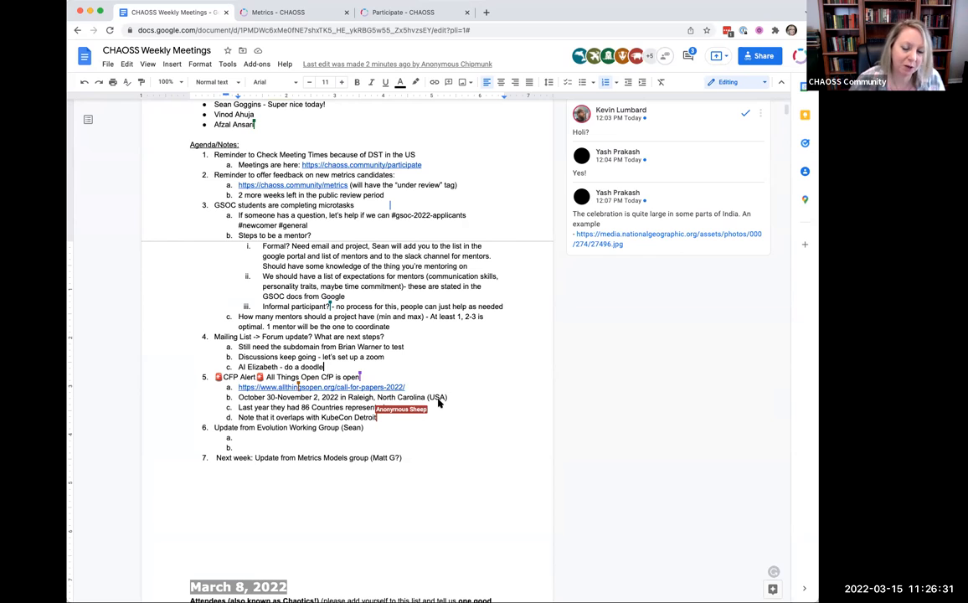
mouse_move(628, 387)
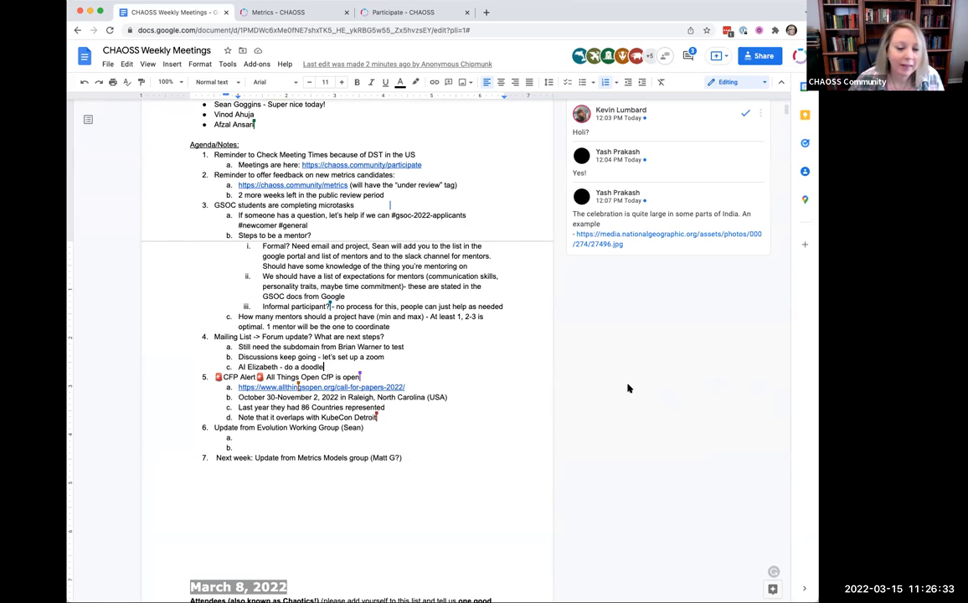
mouse_move(467, 400)
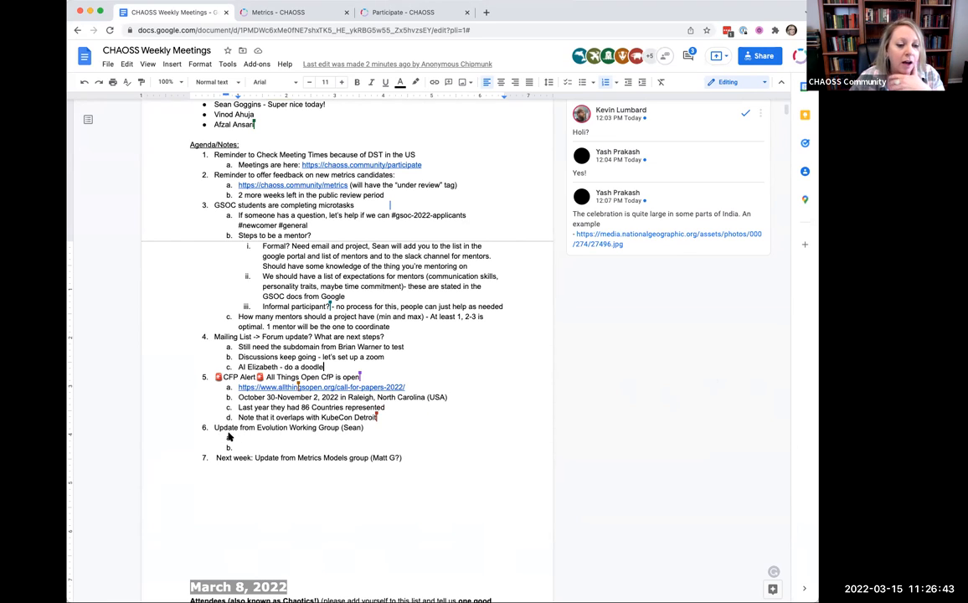
mouse_move(245, 438)
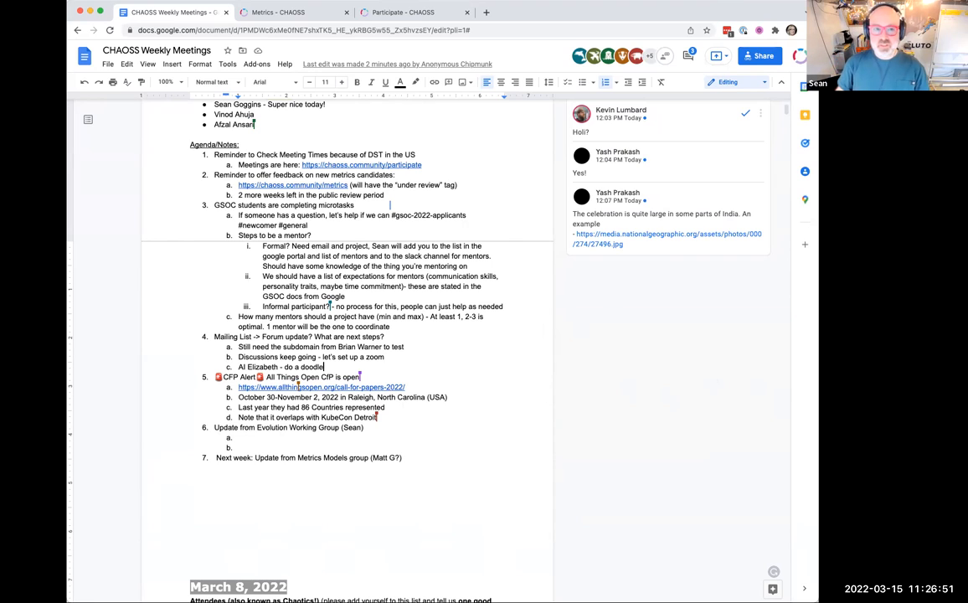
mouse_move(311, 411)
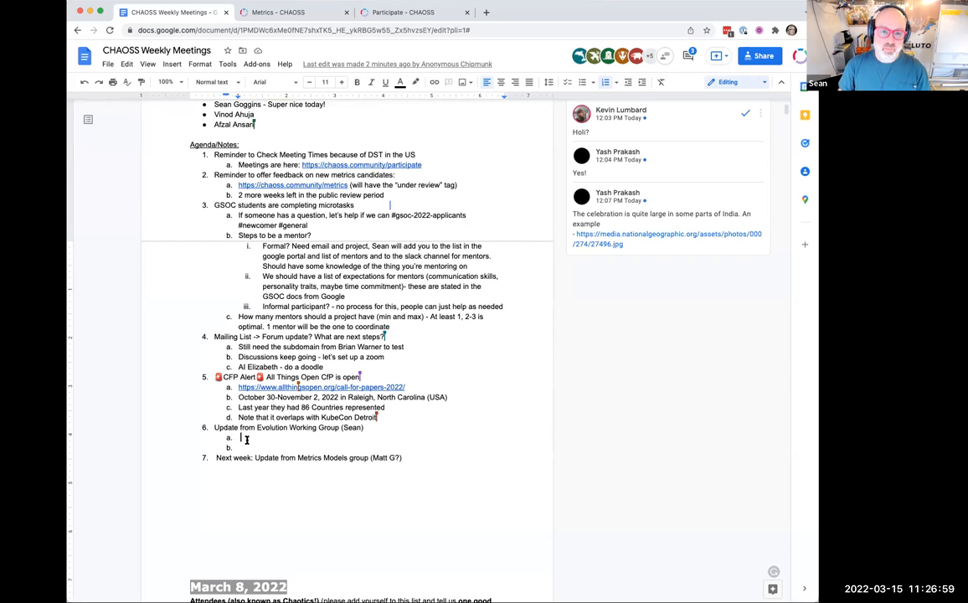
Note wanting to encourage participation and work on evolution metrics models that are used a great deal.
type("Want to encourage people to")
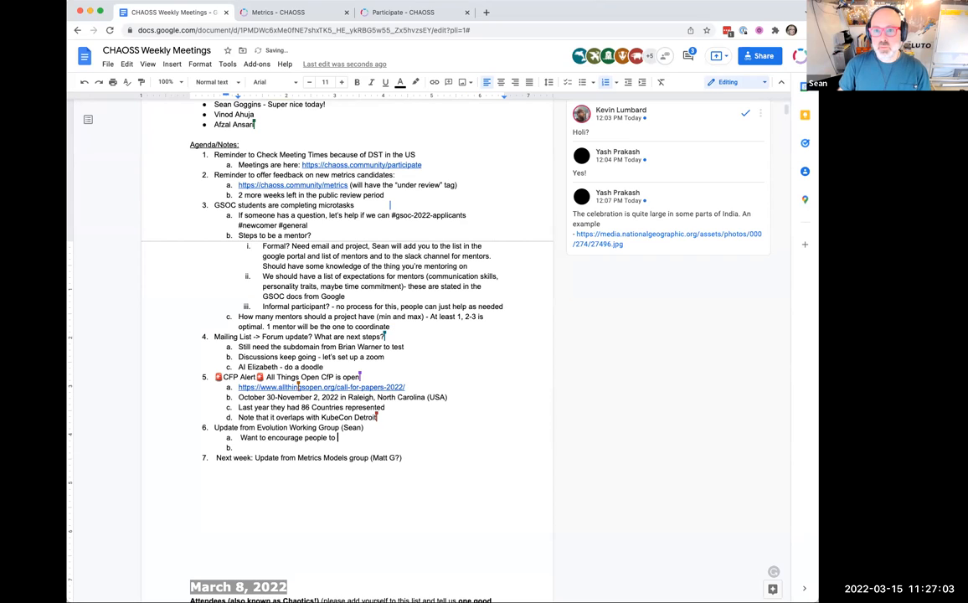
type("parti")
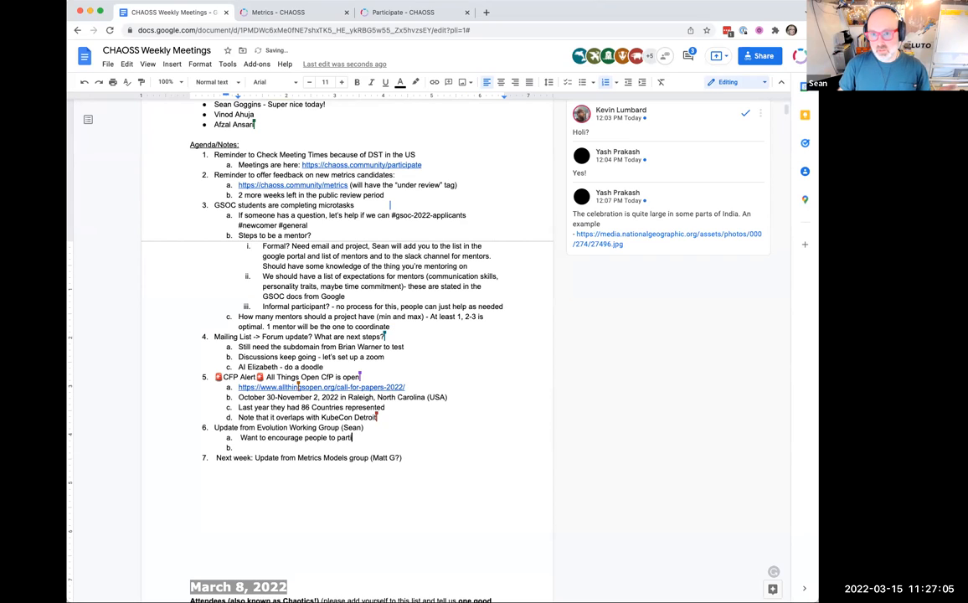
type("cipate?")
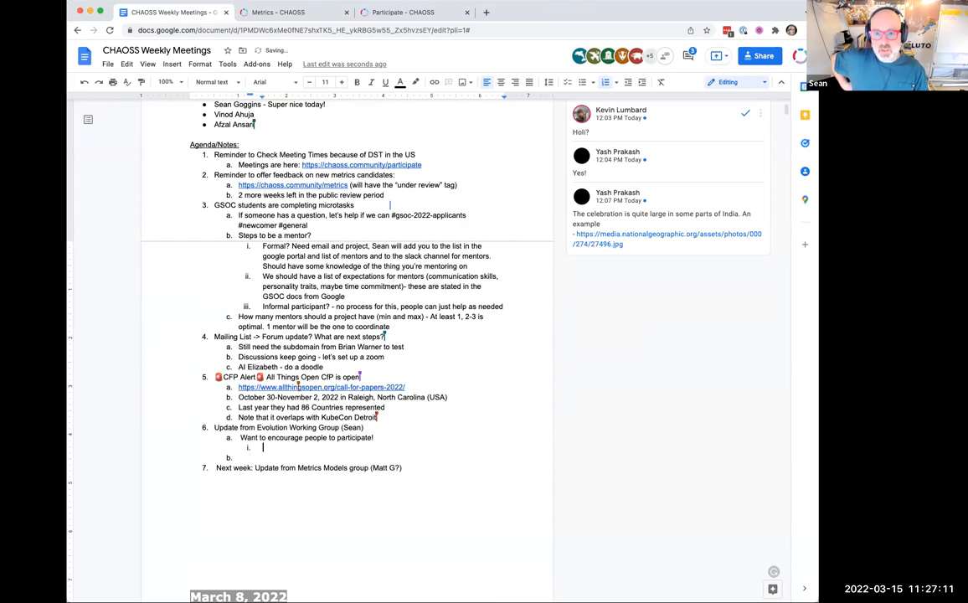
type("Will be looking at new")
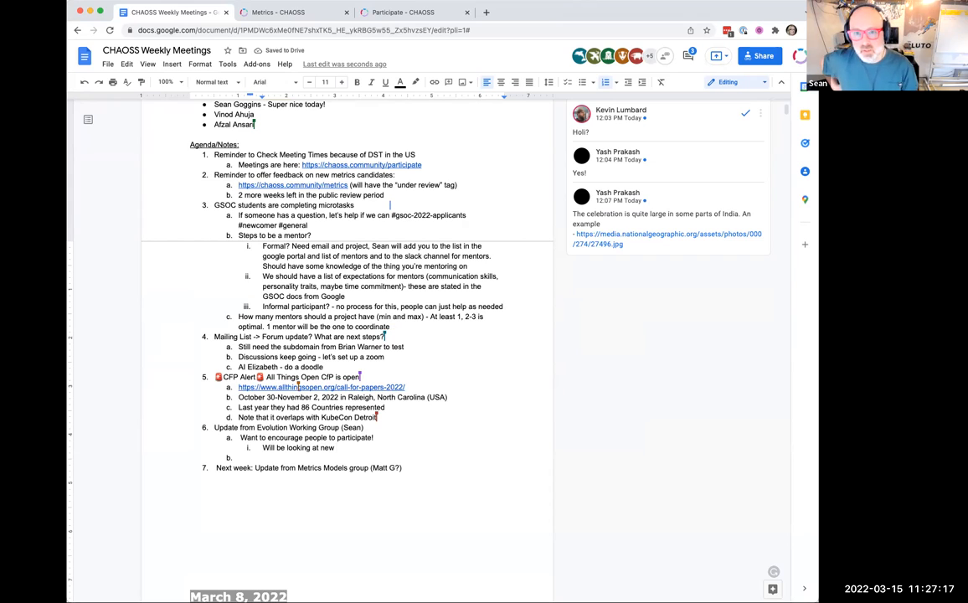
type("metrics models related to e")
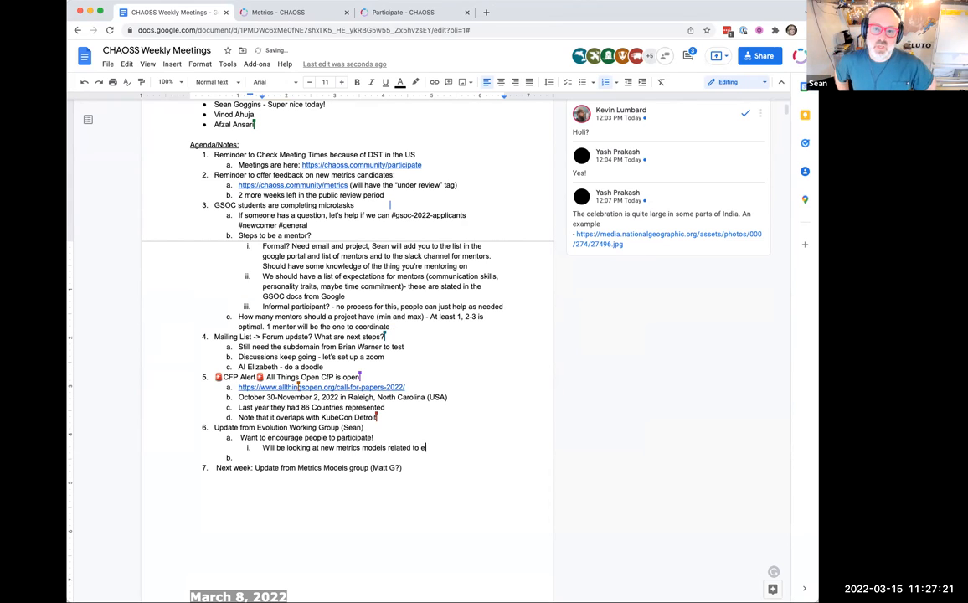
type("volution")
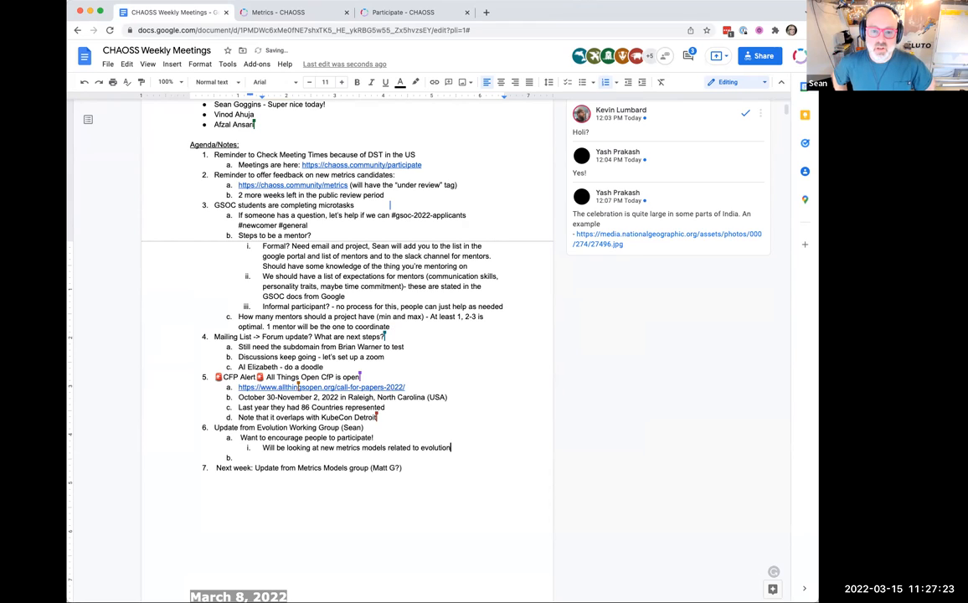
type("that re")
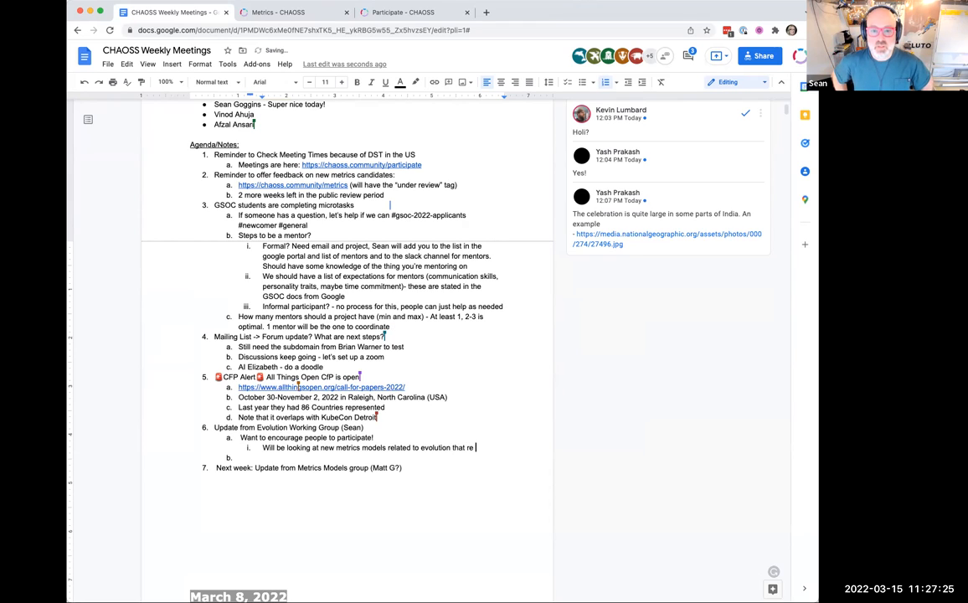
type("are used a")
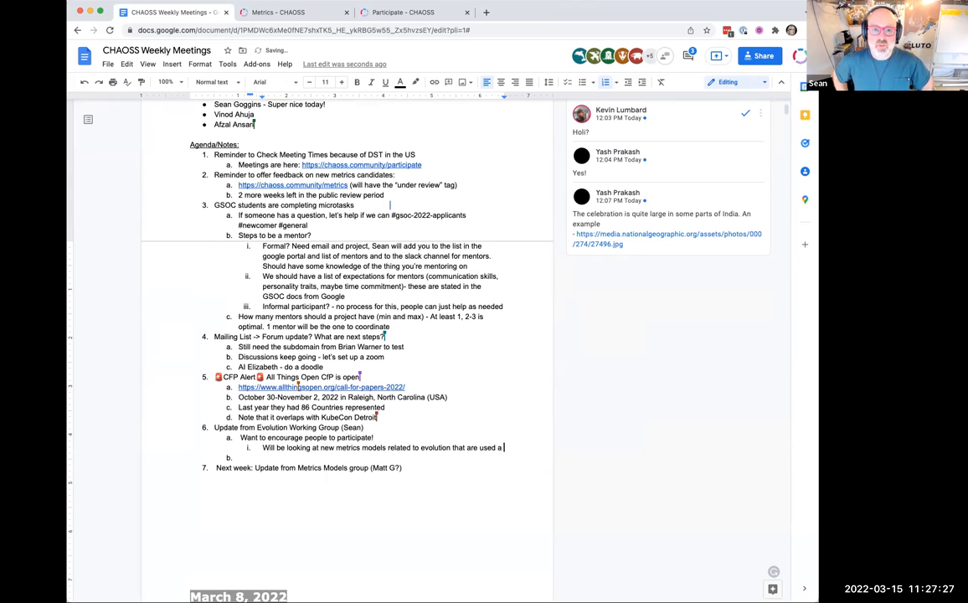
type("great deal")
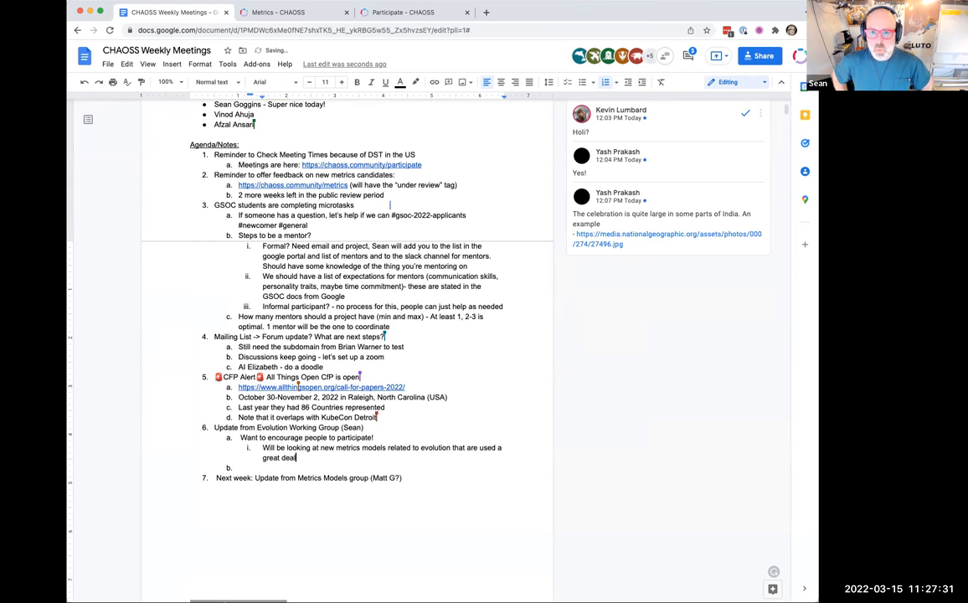
Add the sub-point 'Released 2 new metrics recently' and reword the models note to 'be looking'.
type("Released")
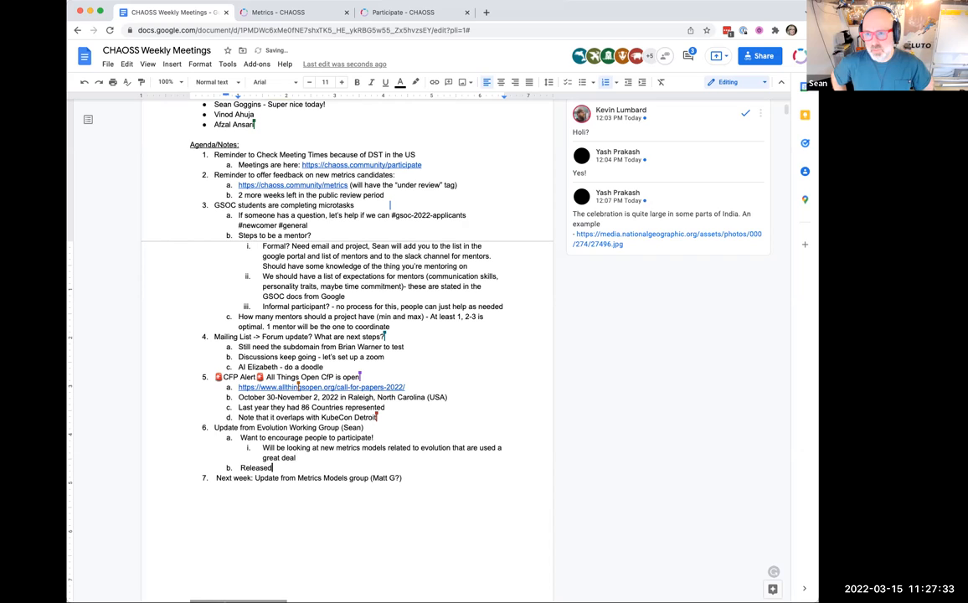
type("2 new metrics")
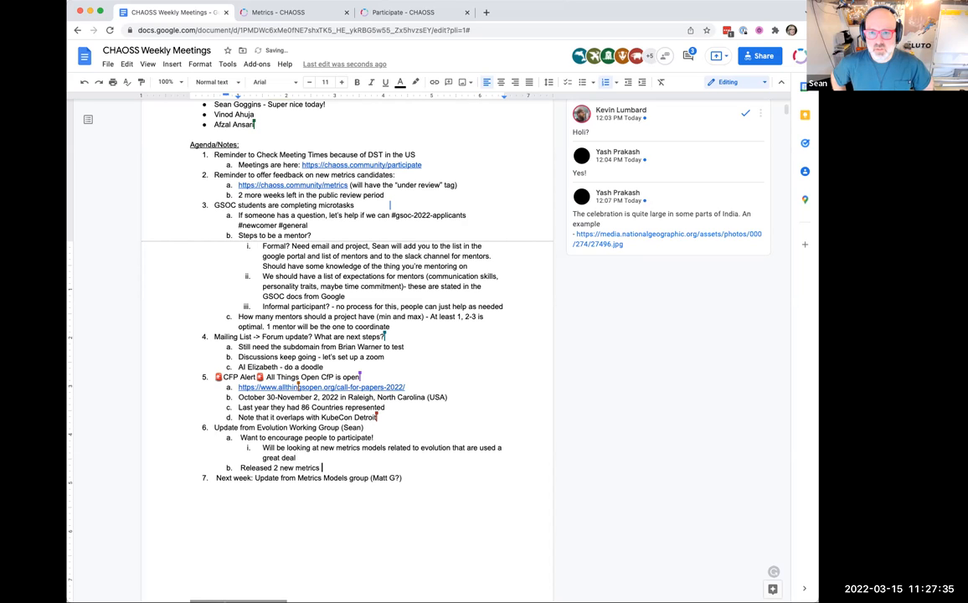
type("recent")
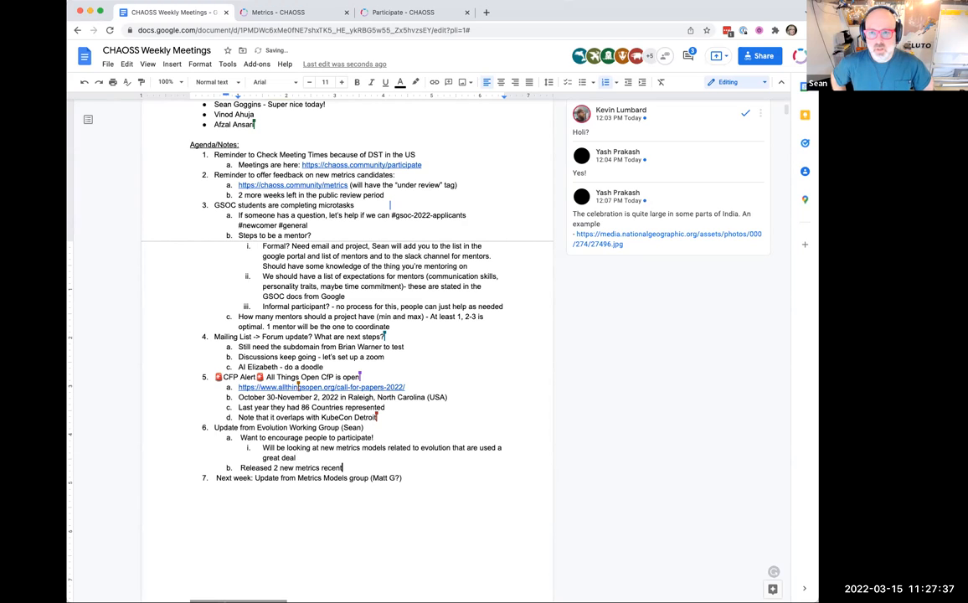
type("ly, and will")
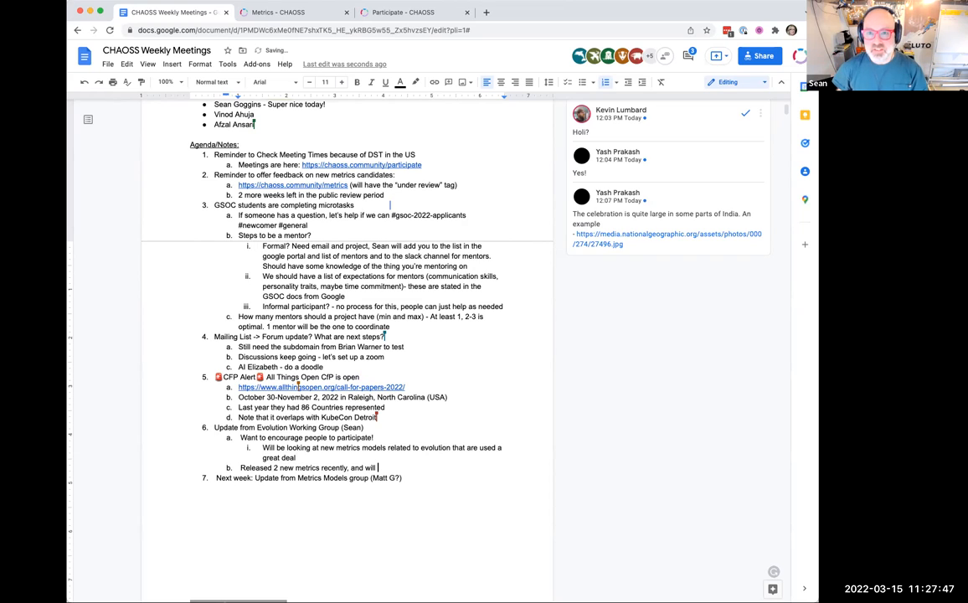
type("be looking at old")
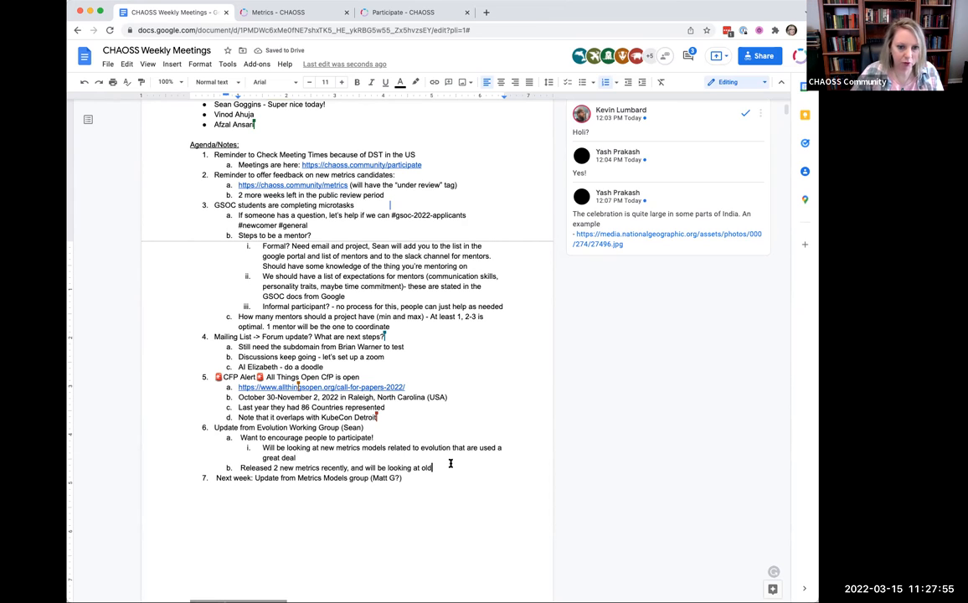
Add bullet 6c: meetings every other Tuesday, next at 10:00 US Central/Chicago time, March 22.
type("Every")
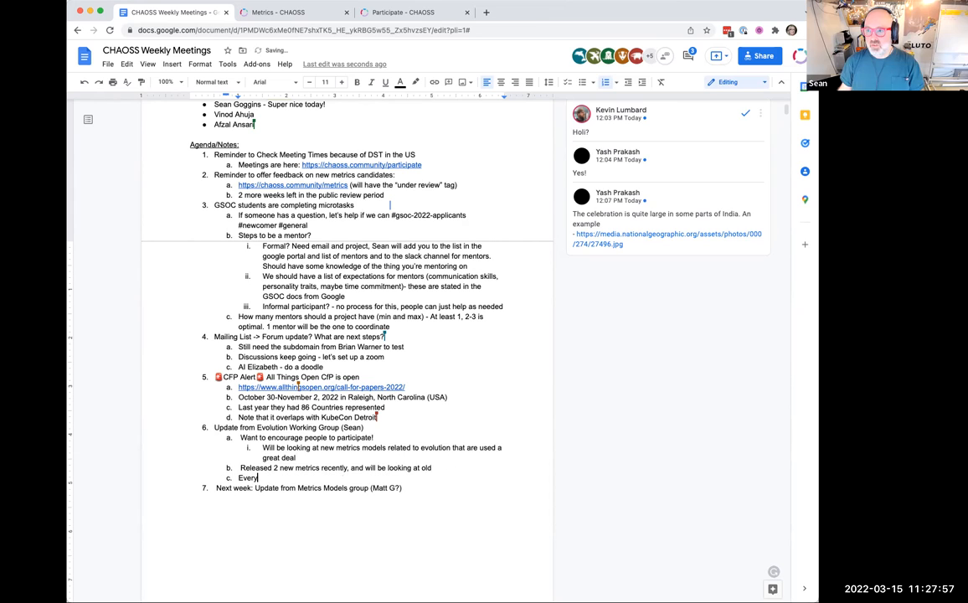
type("other tuesday")
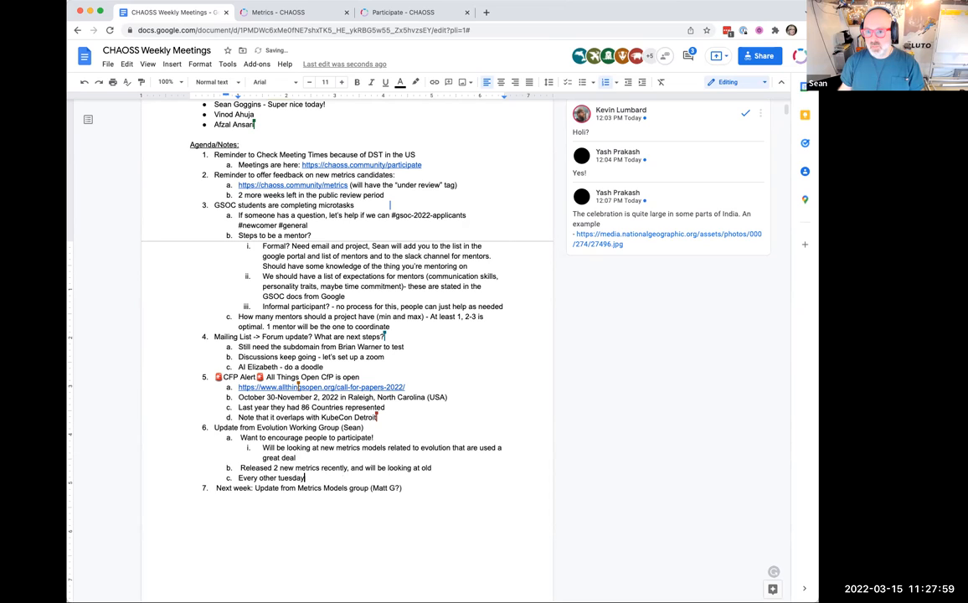
type("(next is")
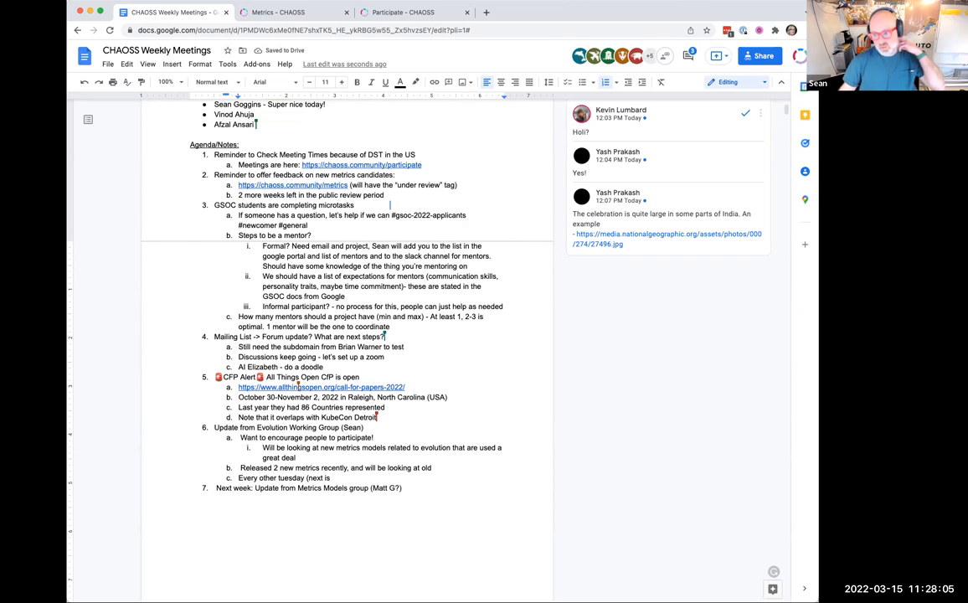
type("10:00 US Cen")
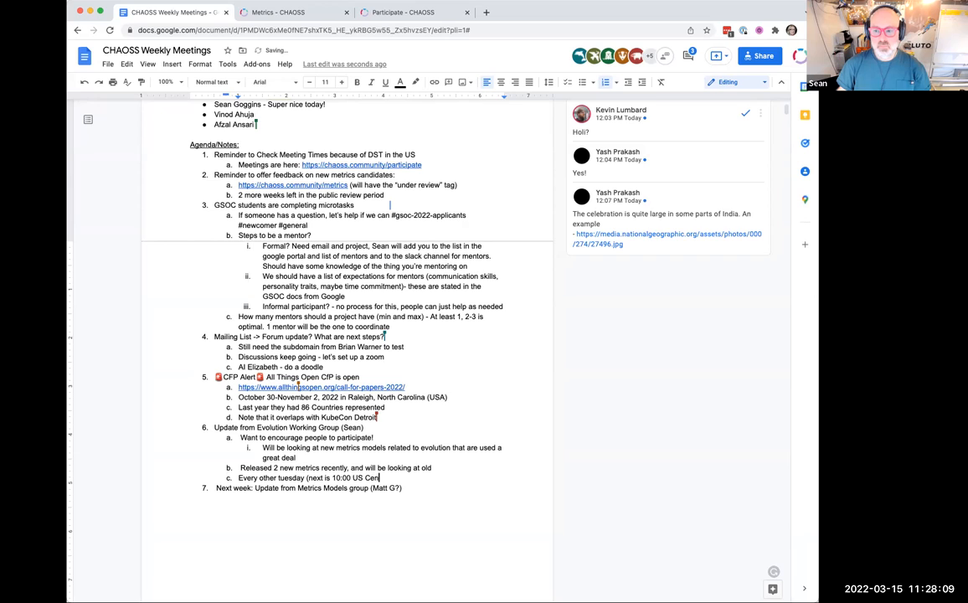
type("/Chicago")
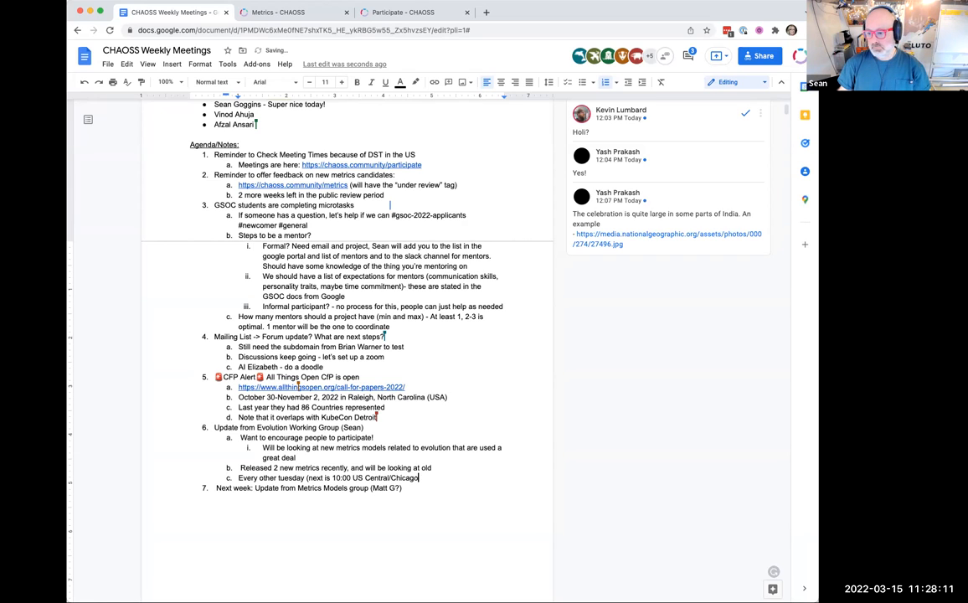
type("time,")
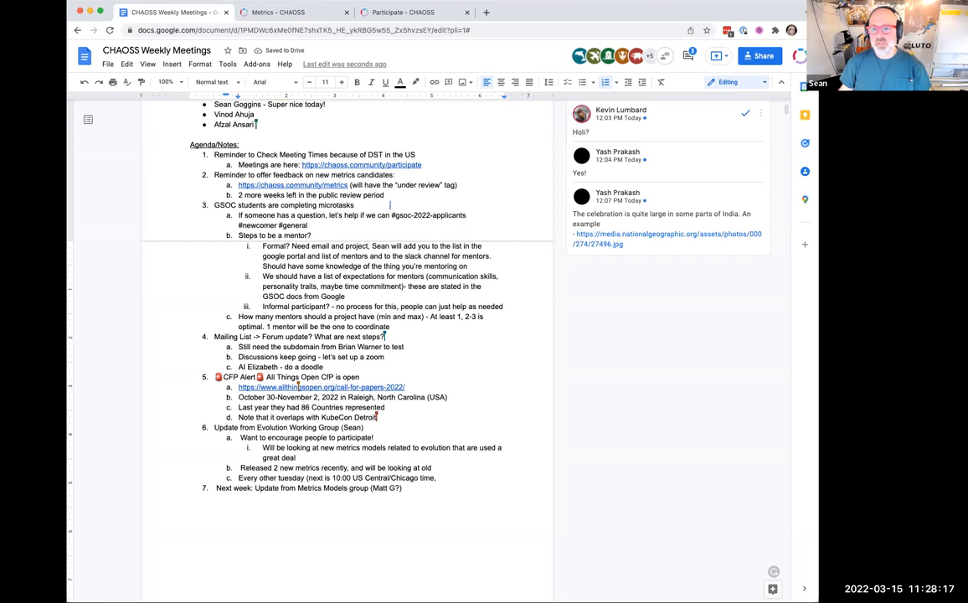
type("nex")
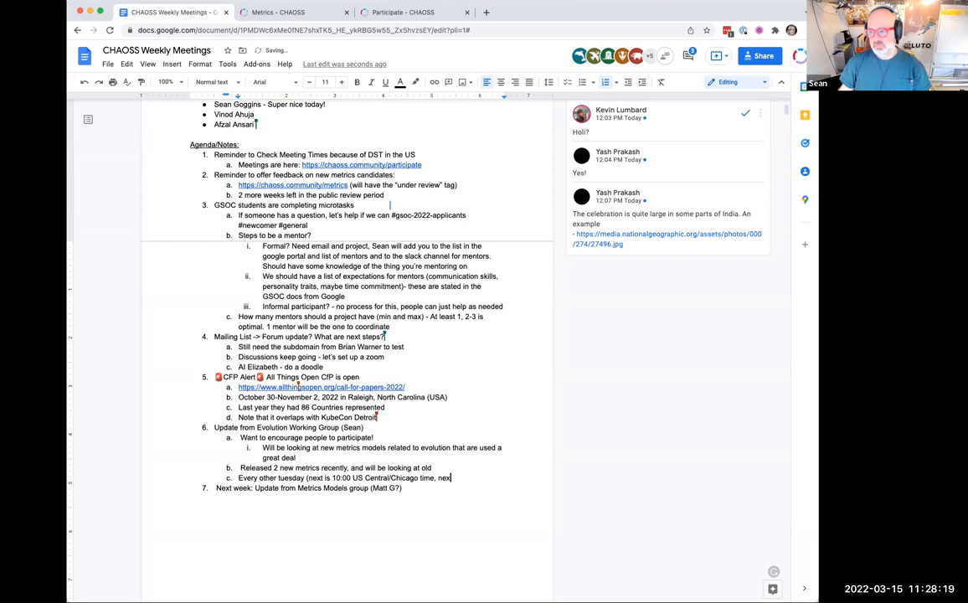
type("March 22")
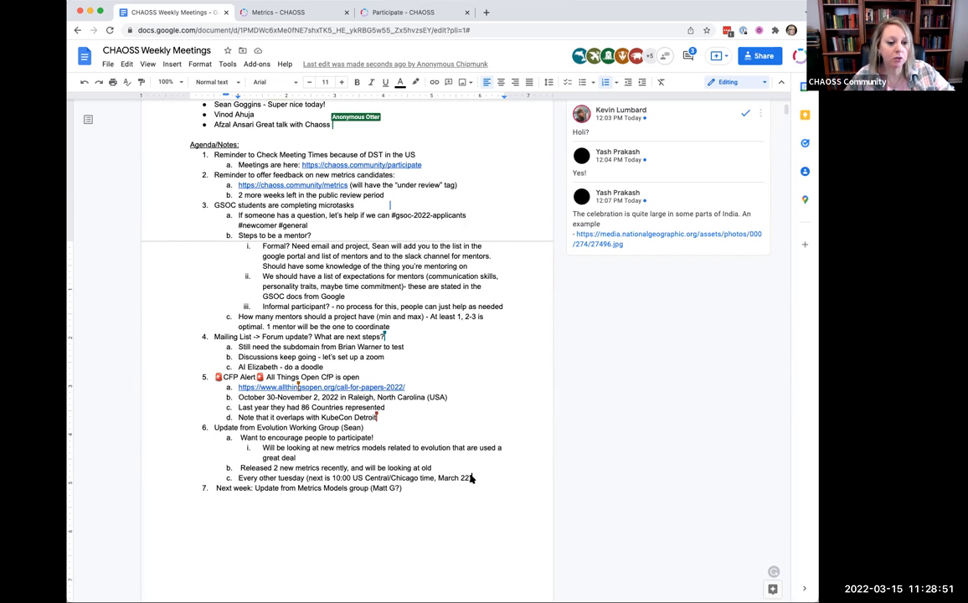
type("me")
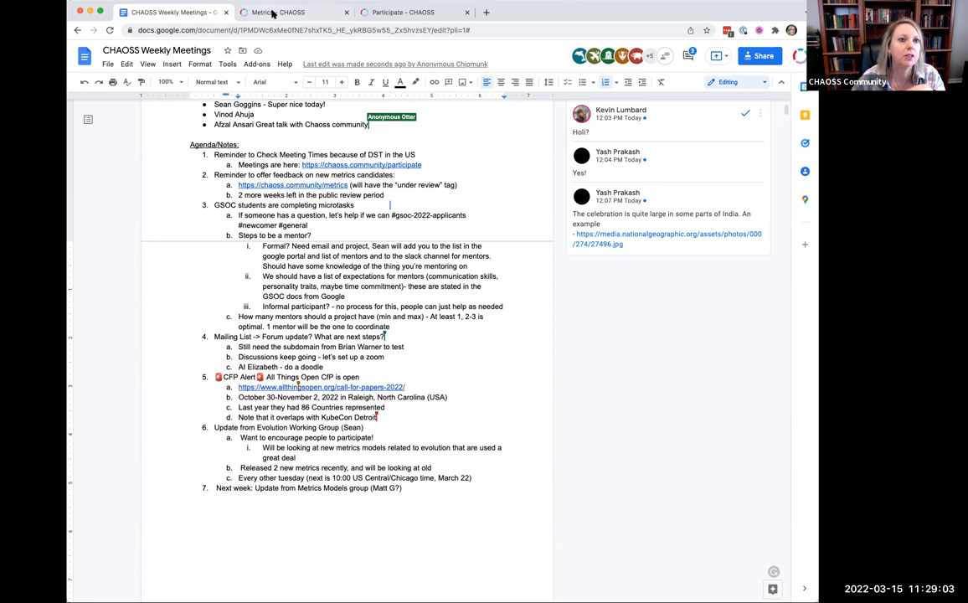
Switch to the CHAOSS Metrics tab and scroll through the focus-area metric tables.
left_click(289, 12)
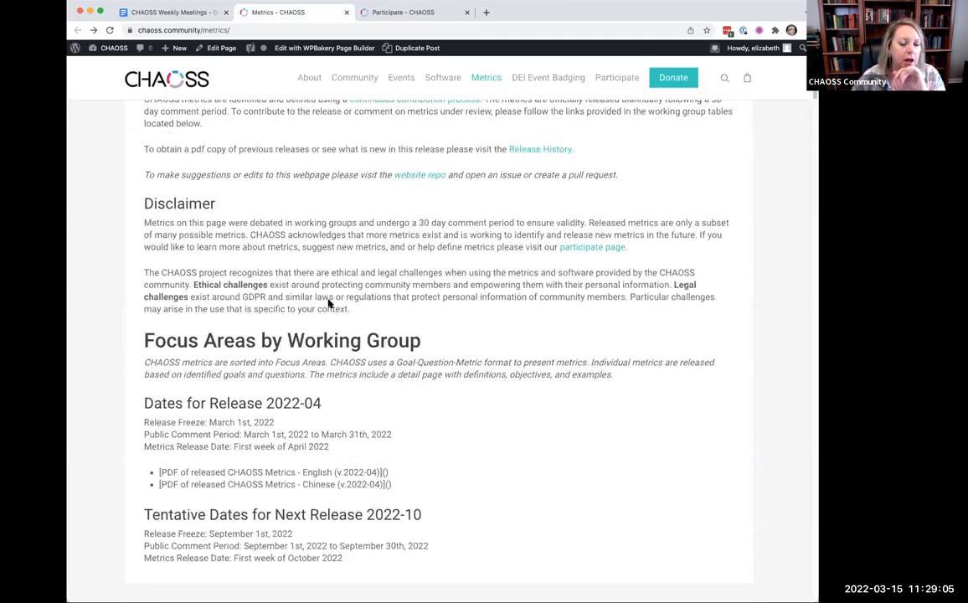
scroll("down", 3)
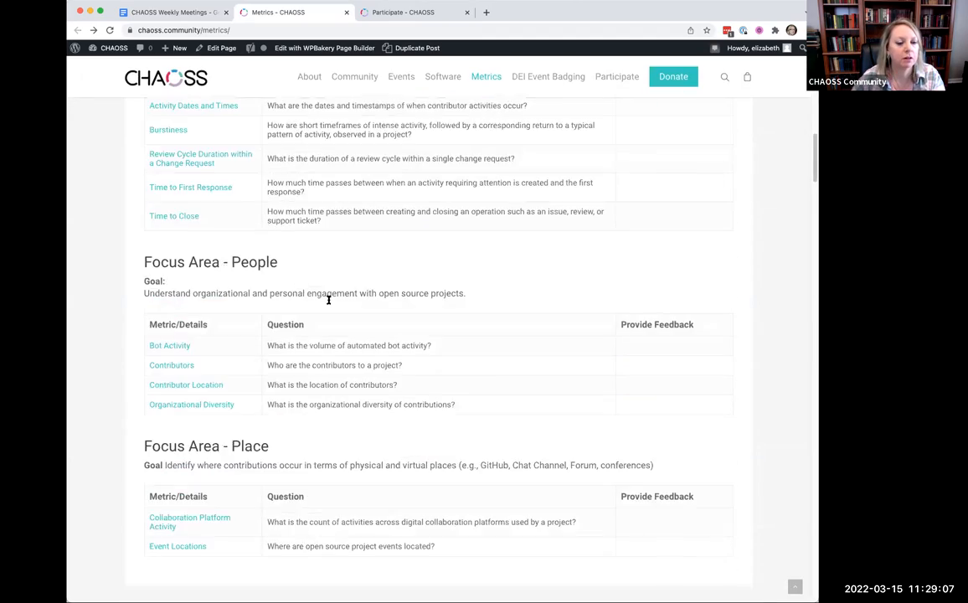
scroll("down", 3)
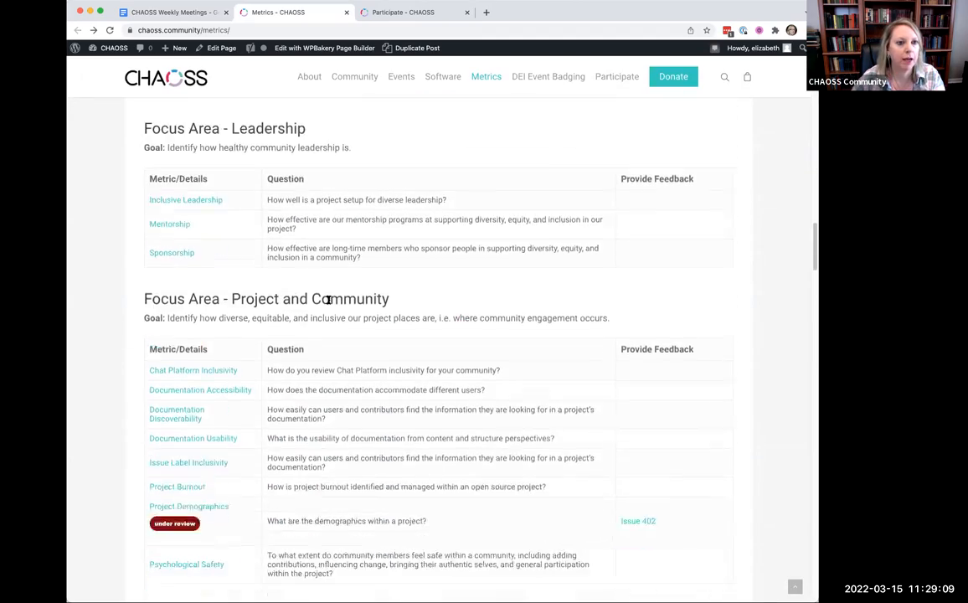
scroll("down", 3)
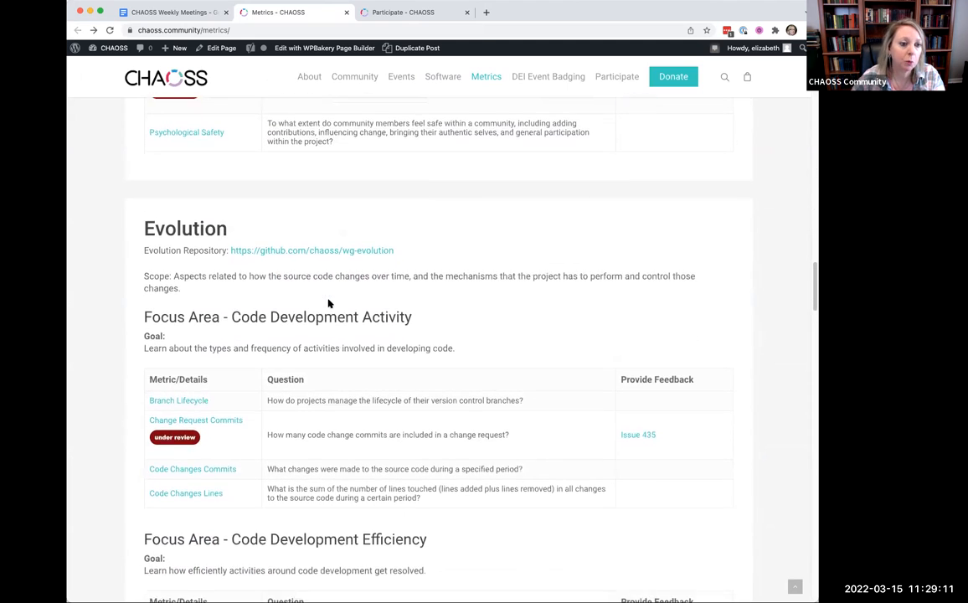
scroll("down", 3)
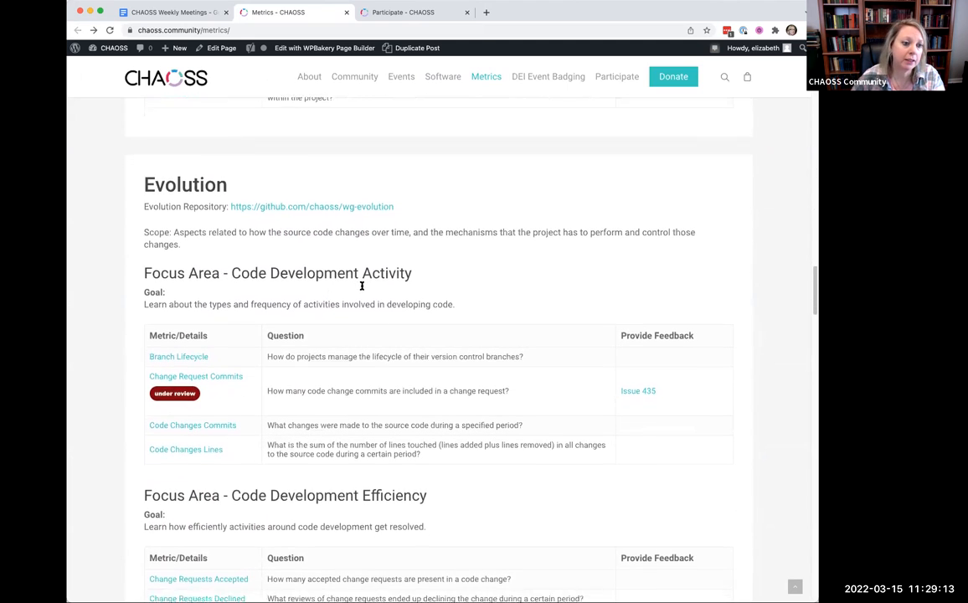
scroll("down", 3)
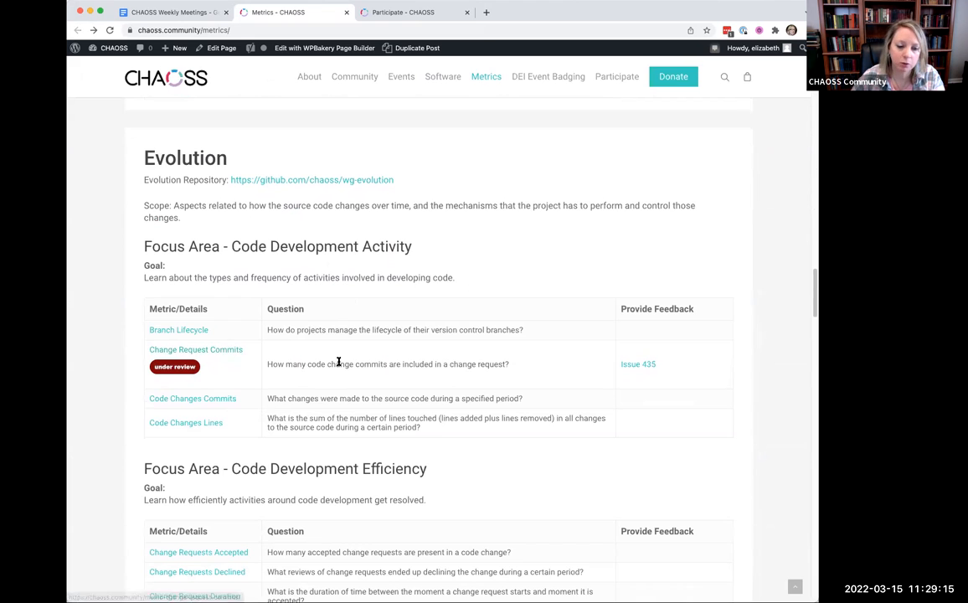
scroll("down", 3)
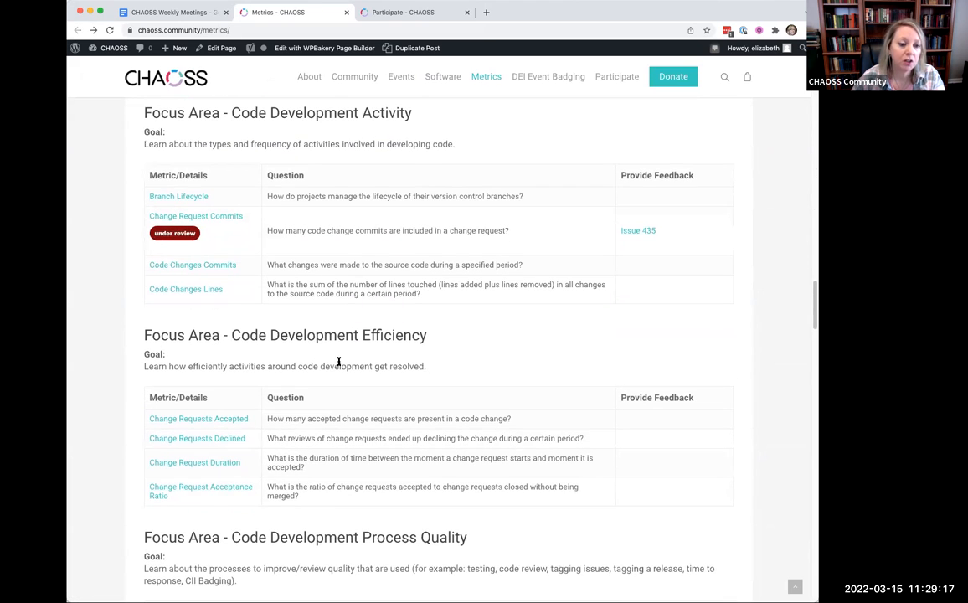
scroll("down", 3)
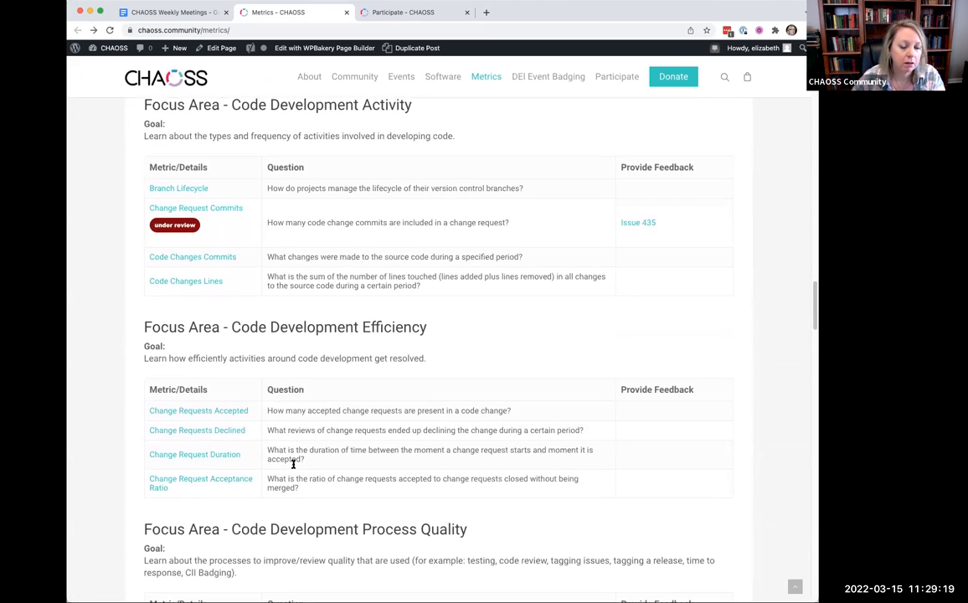
scroll("down", 3)
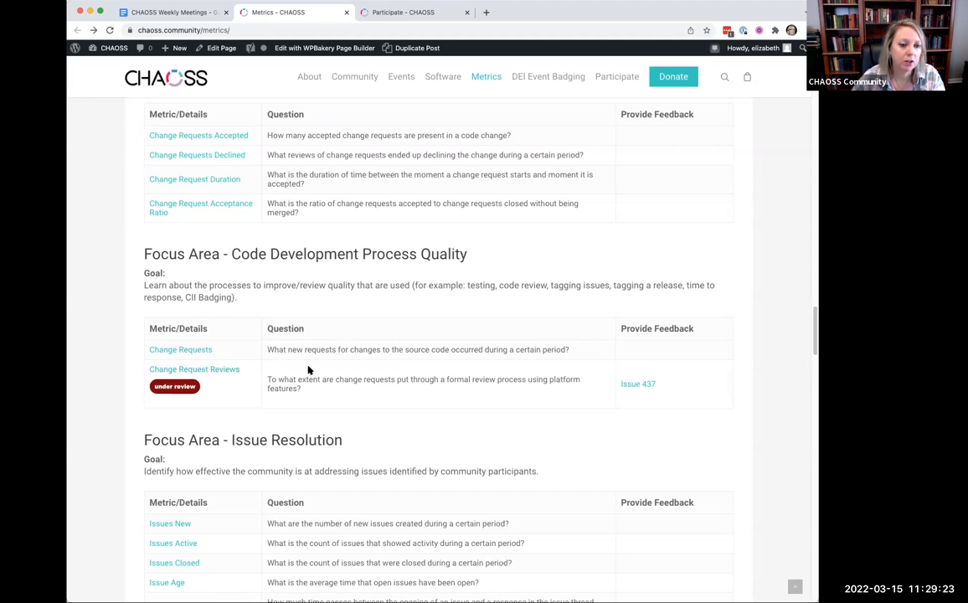
mouse_move(422, 404)
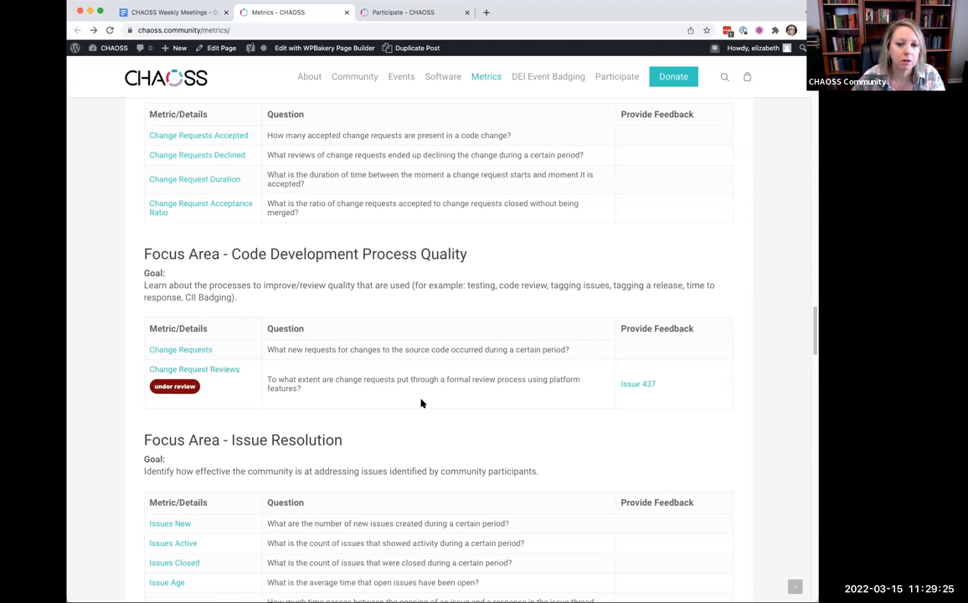
scroll("down", 3)
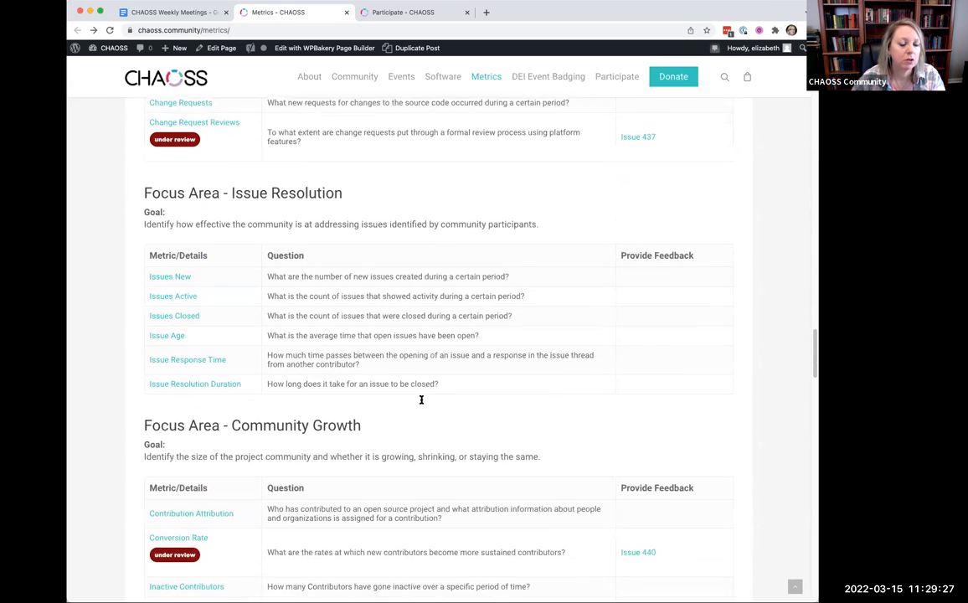
scroll("down", 3)
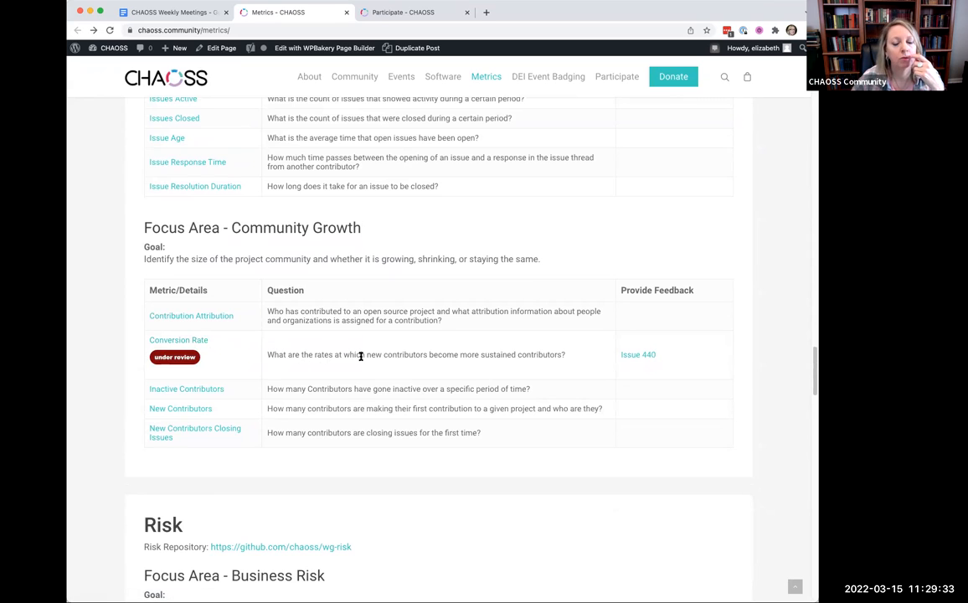
mouse_move(448, 354)
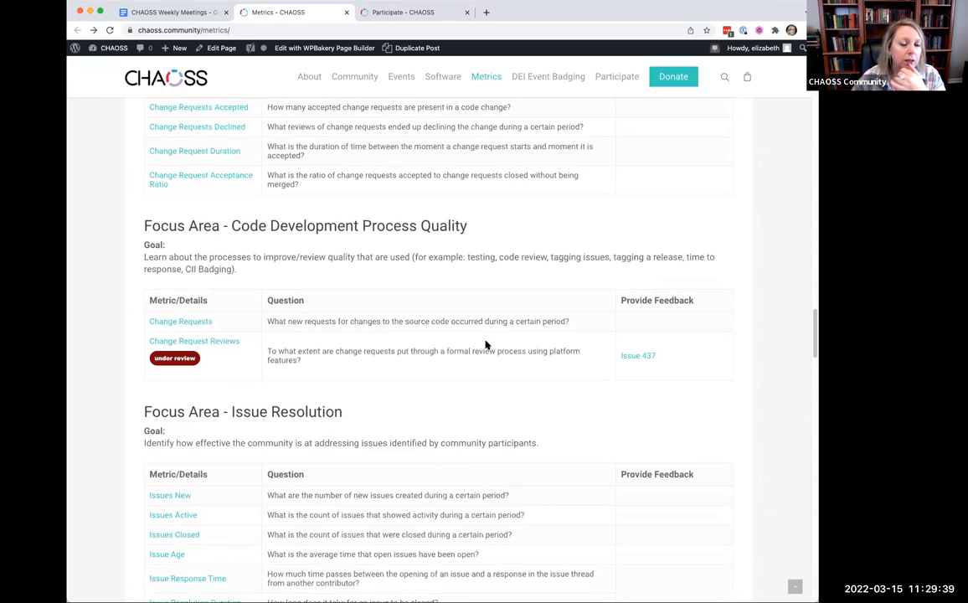
scroll("up", 3)
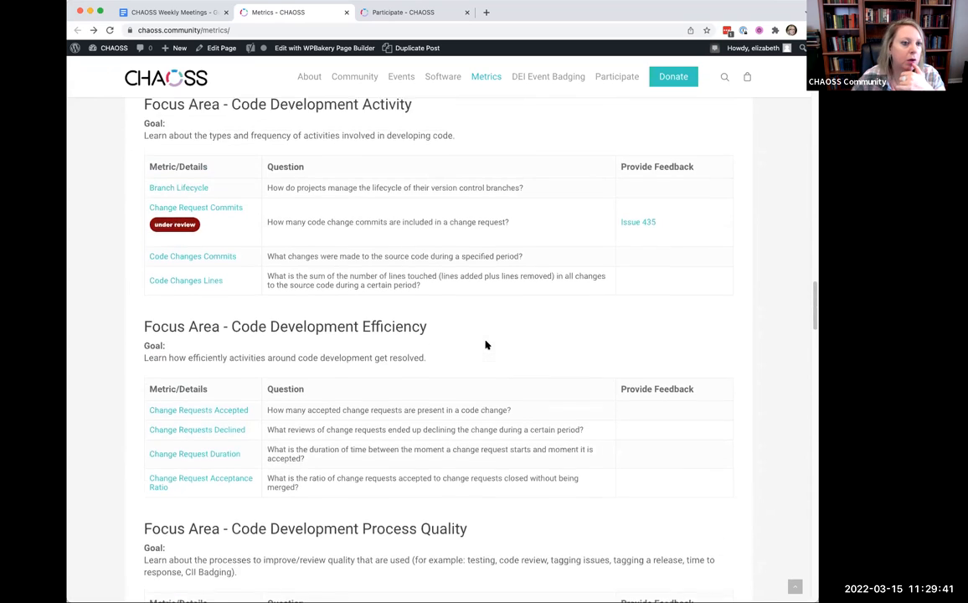
scroll("up", 3)
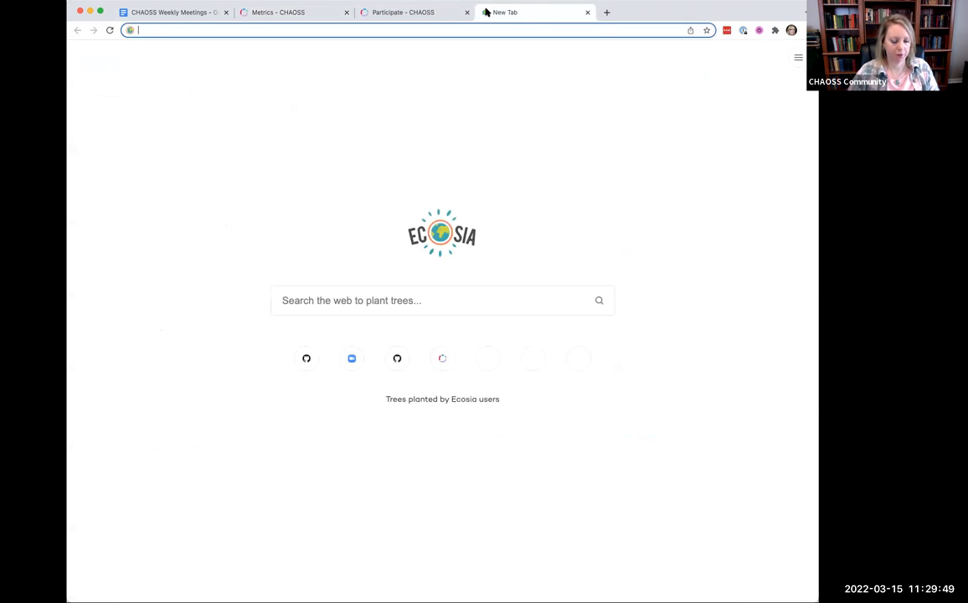
Open the CHAOSS Metrics: V3: Level of Completeness spreadsheet on its Evolution sheet.
type("spread")
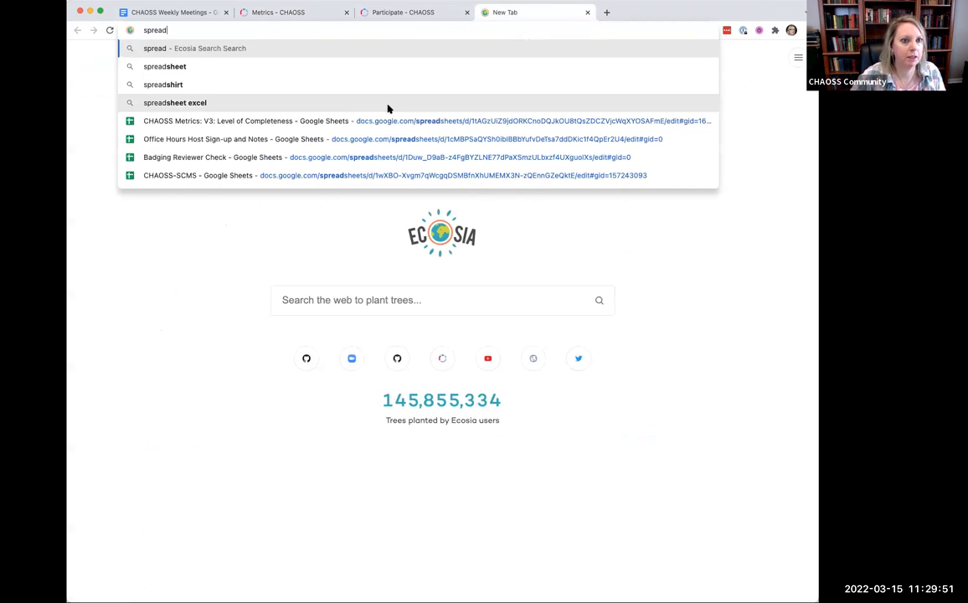
left_click(248, 120)
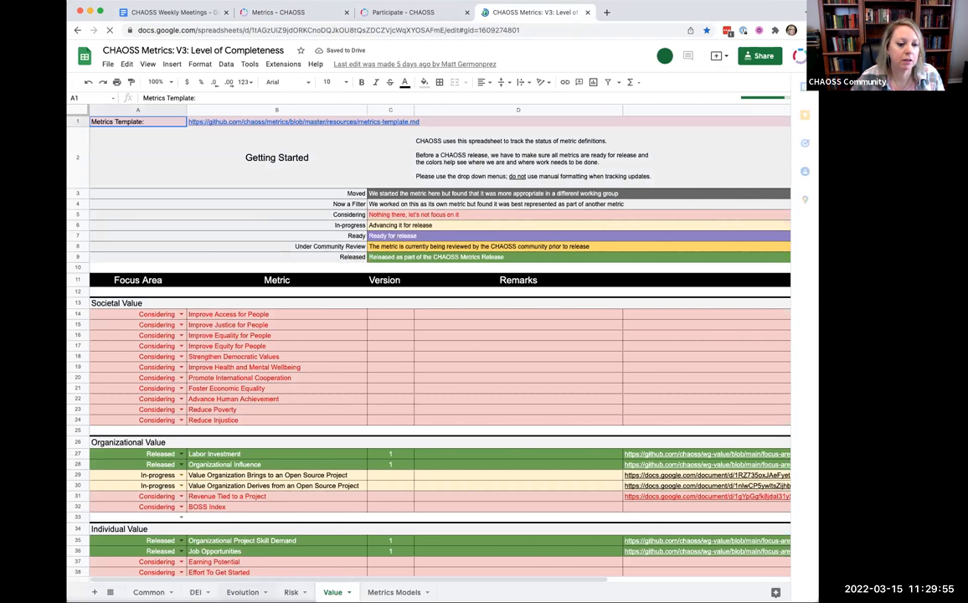
left_click(245, 591)
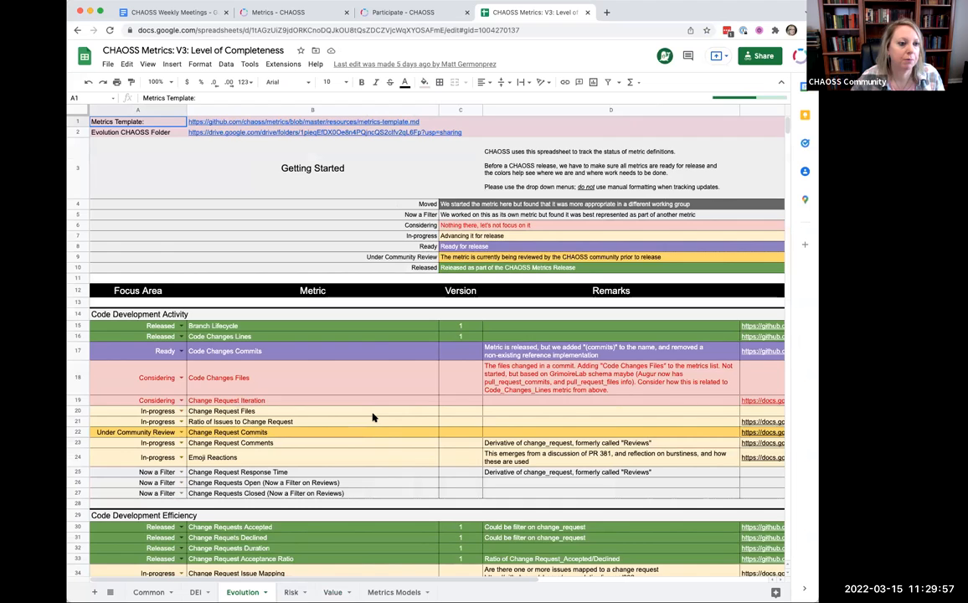
scroll("down", 3)
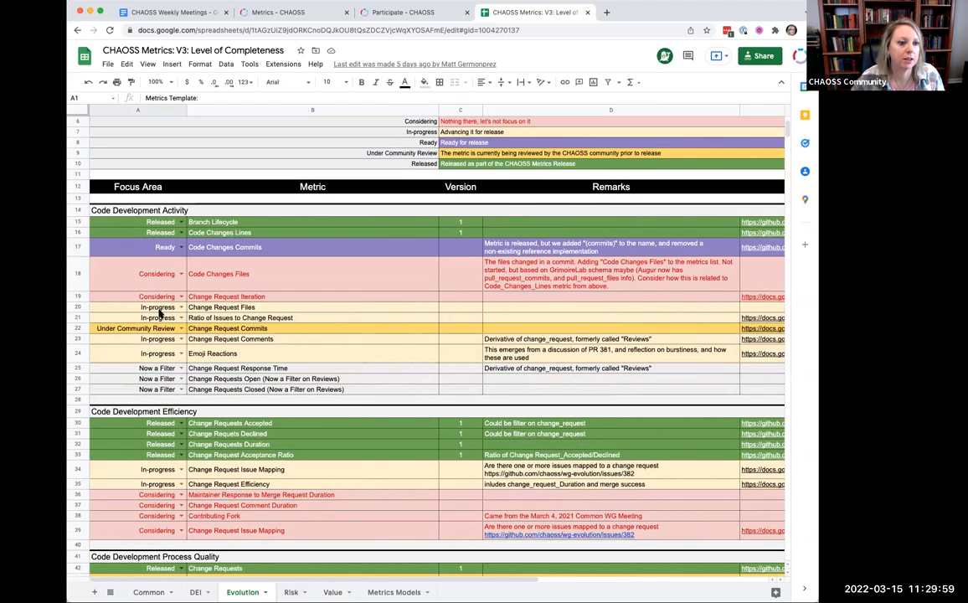
mouse_move(325, 377)
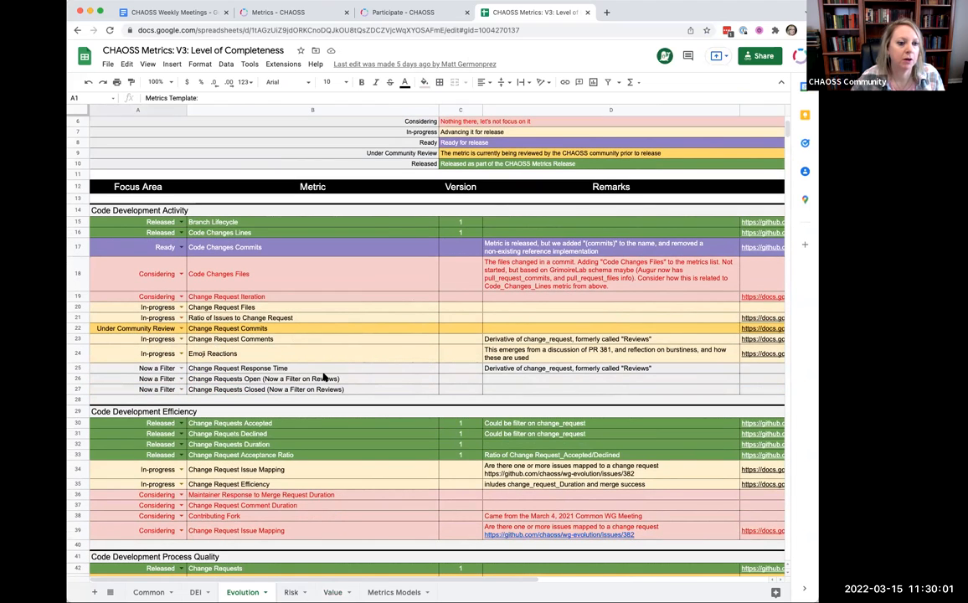
mouse_move(336, 466)
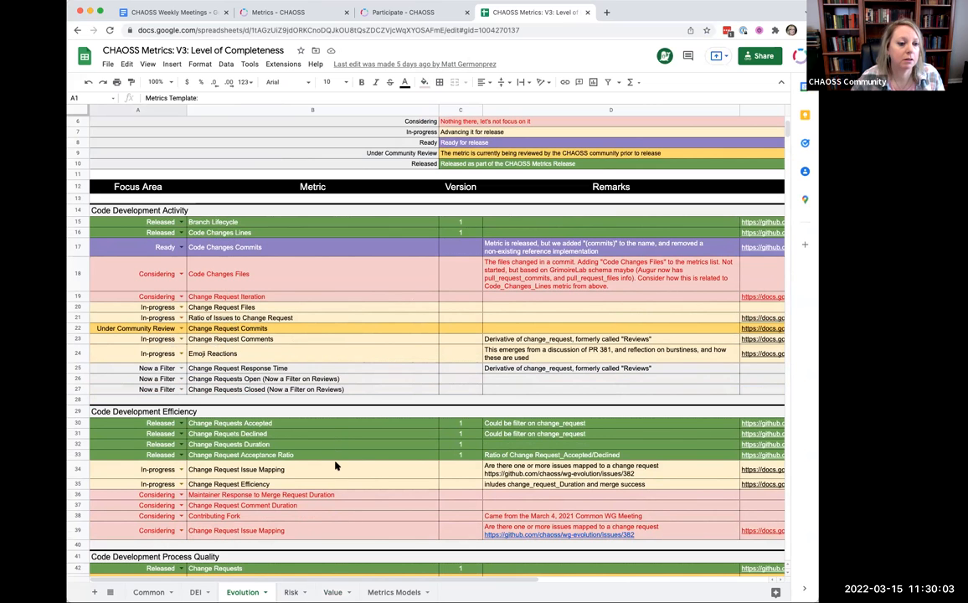
Review the Evolution sheet, then return to the meeting notes document.
scroll("down", 3)
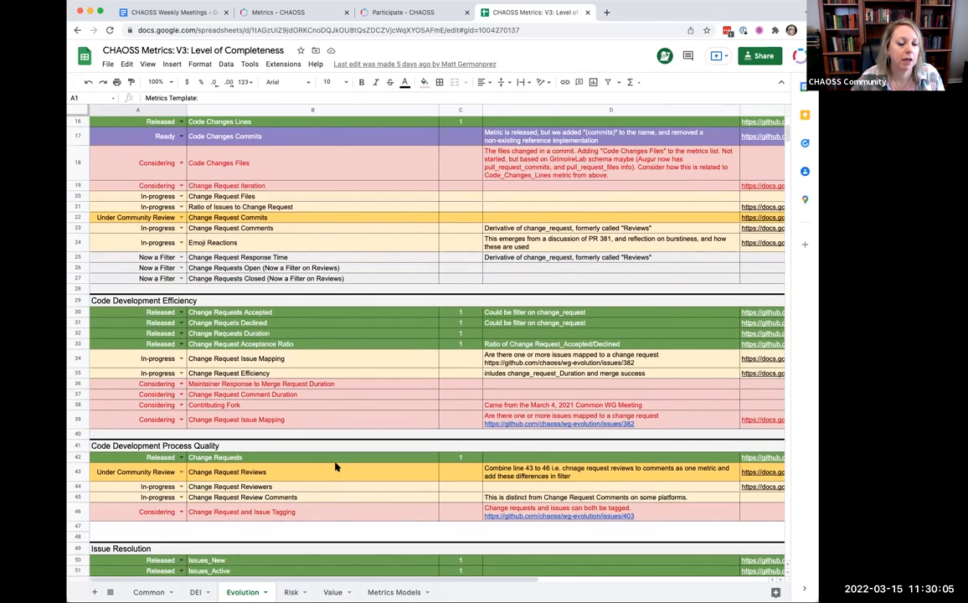
scroll("down", 3)
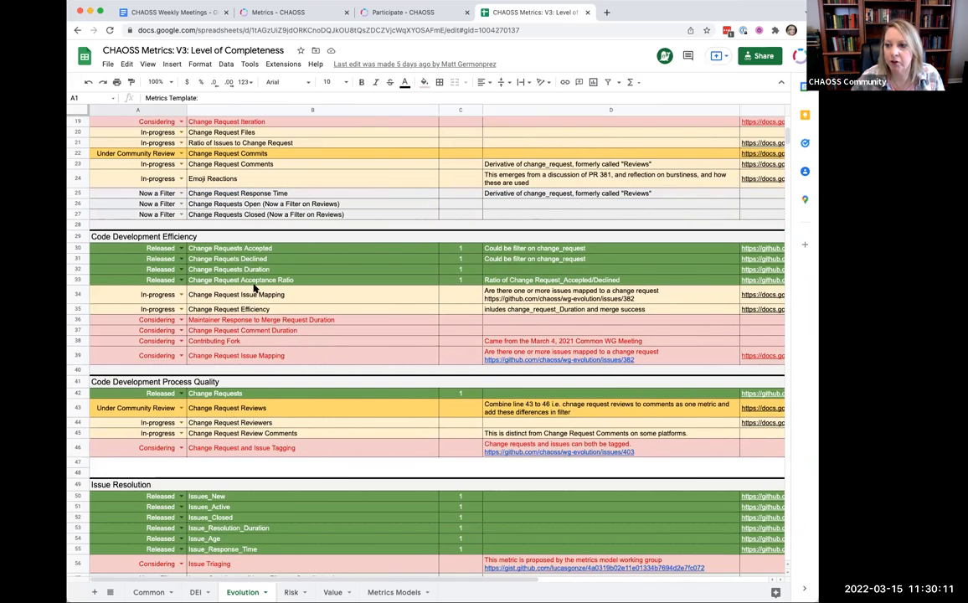
mouse_move(328, 392)
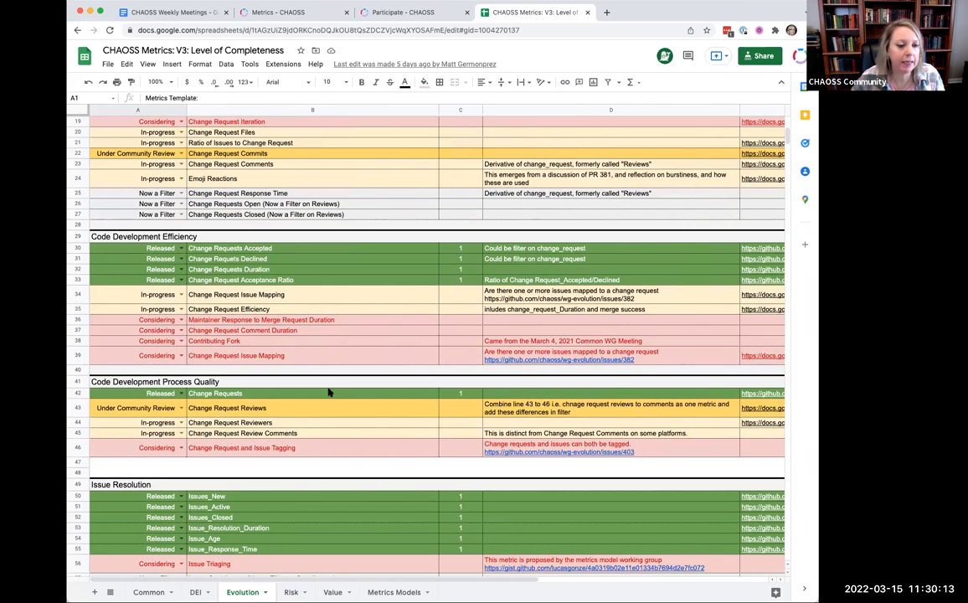
mouse_move(381, 411)
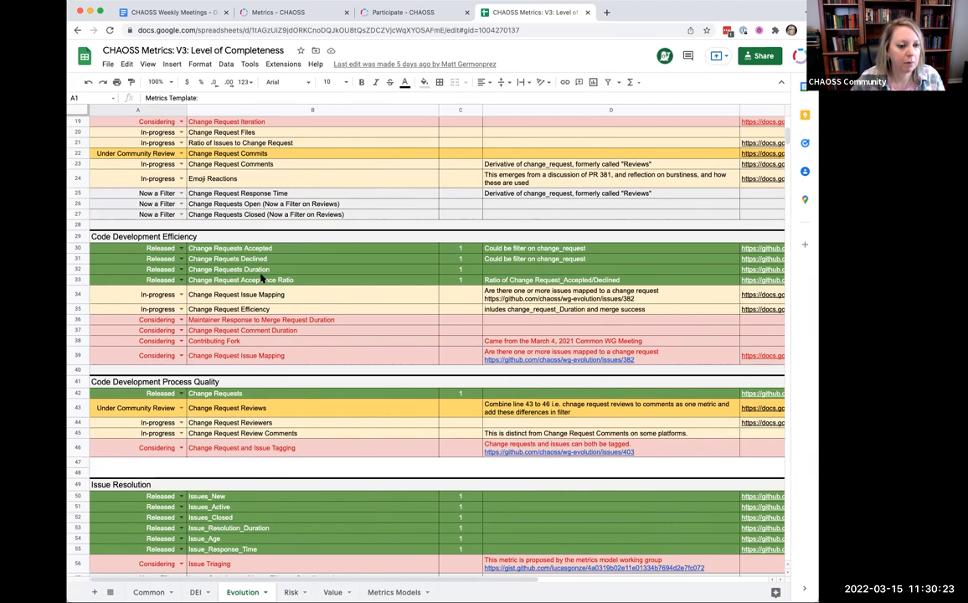
scroll("down", 3)
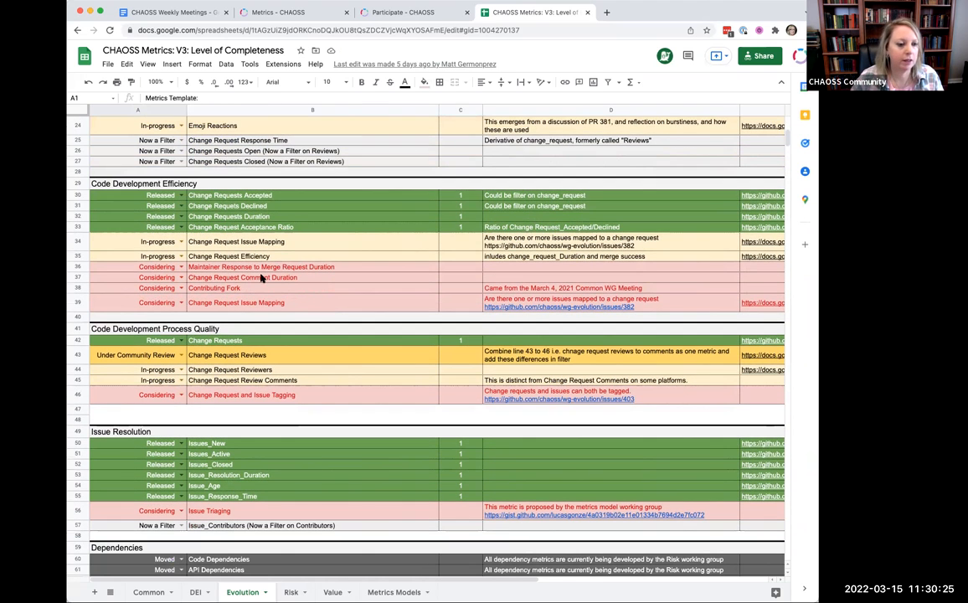
left_click(167, 12)
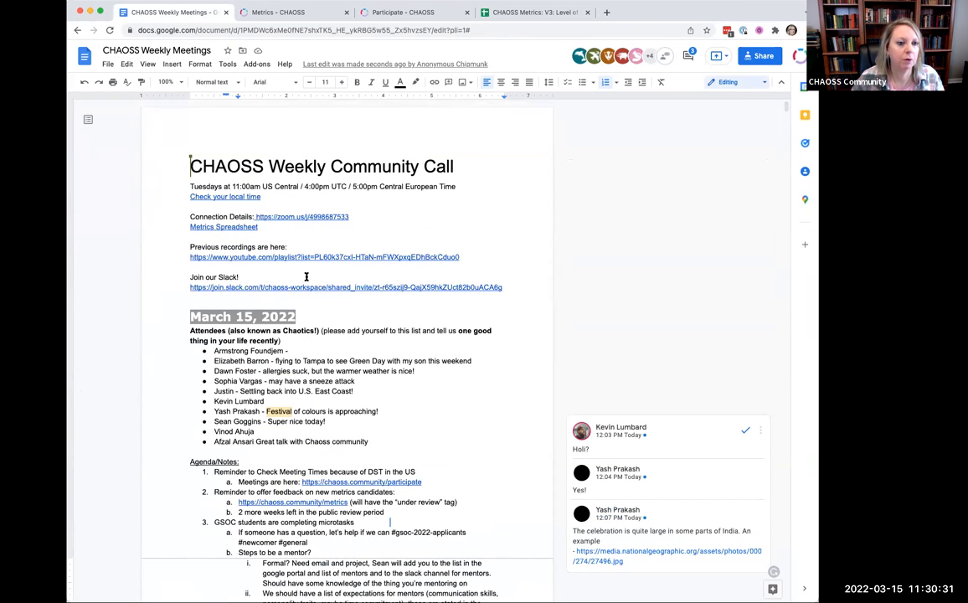
Under item 7 ('Next week'), add the sub-bullet 'Will get a volunteer at the meeting later'.
scroll("down", 3)
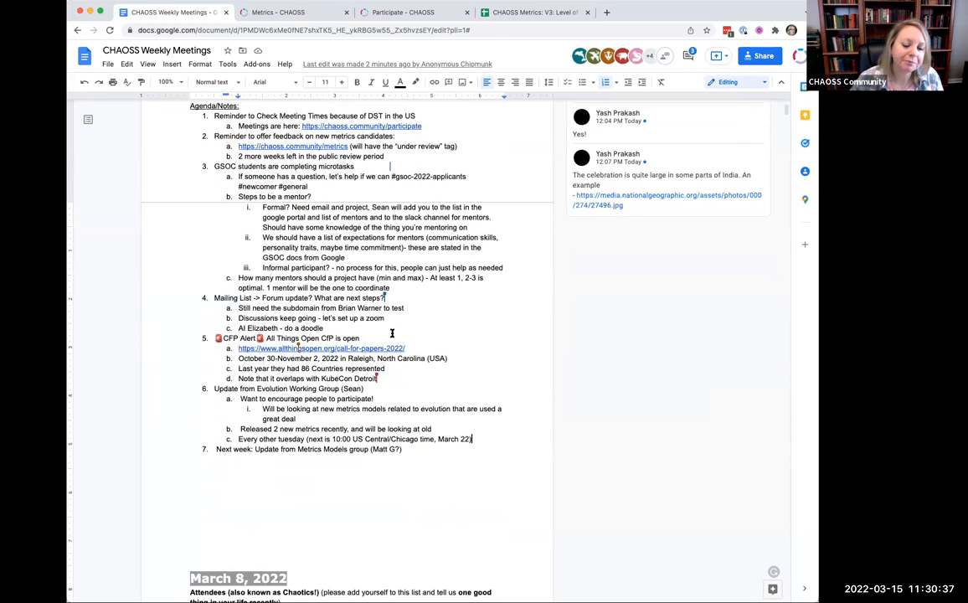
scroll("down", 3)
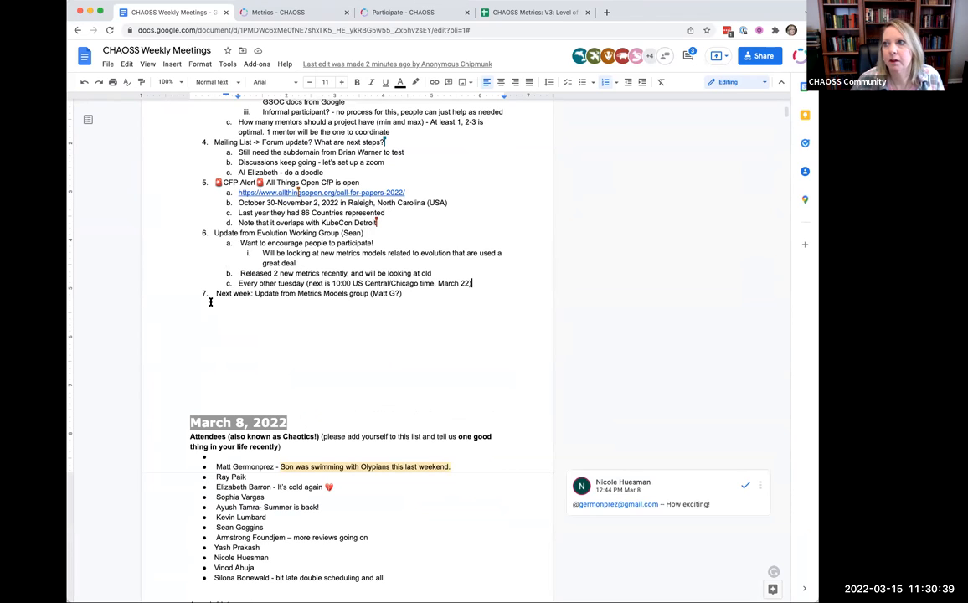
double_click(230, 293)
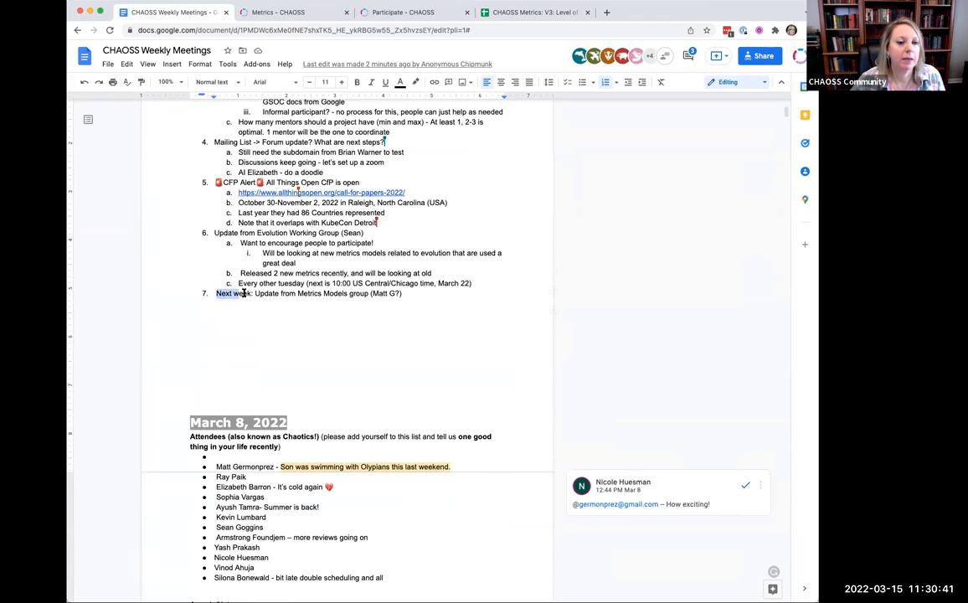
triple_click(308, 293)
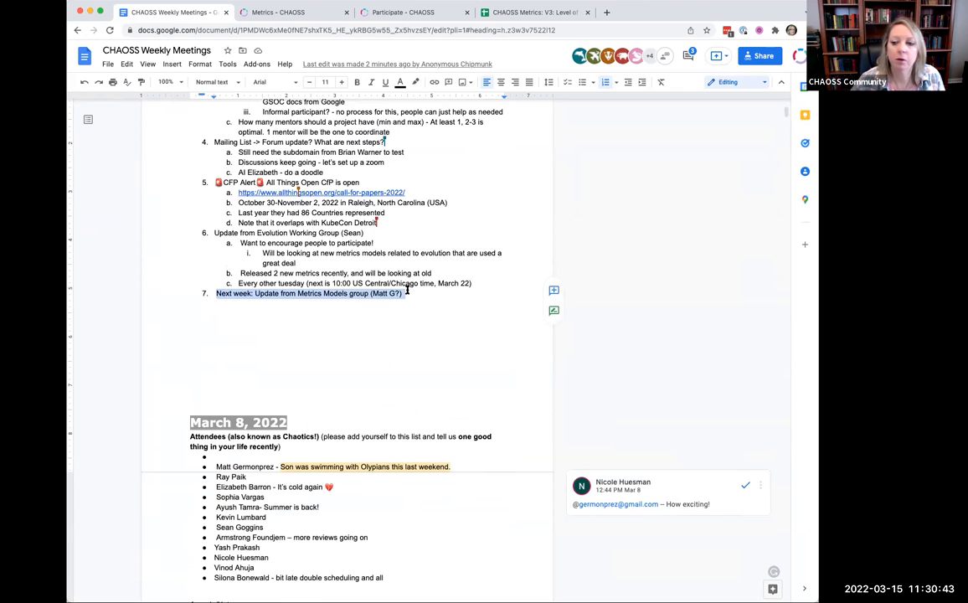
mouse_move(482, 299)
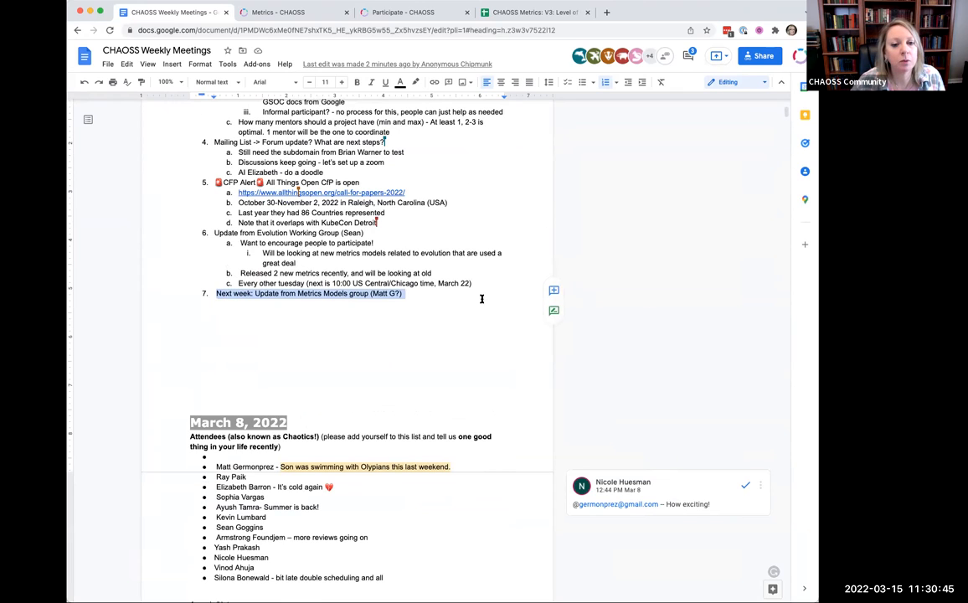
left_click(410, 293)
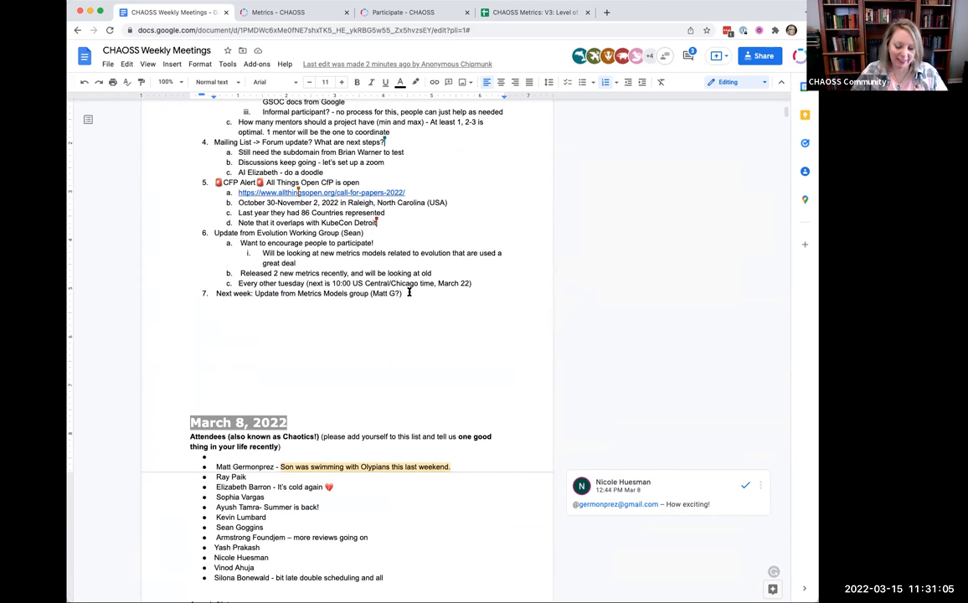
type("w")
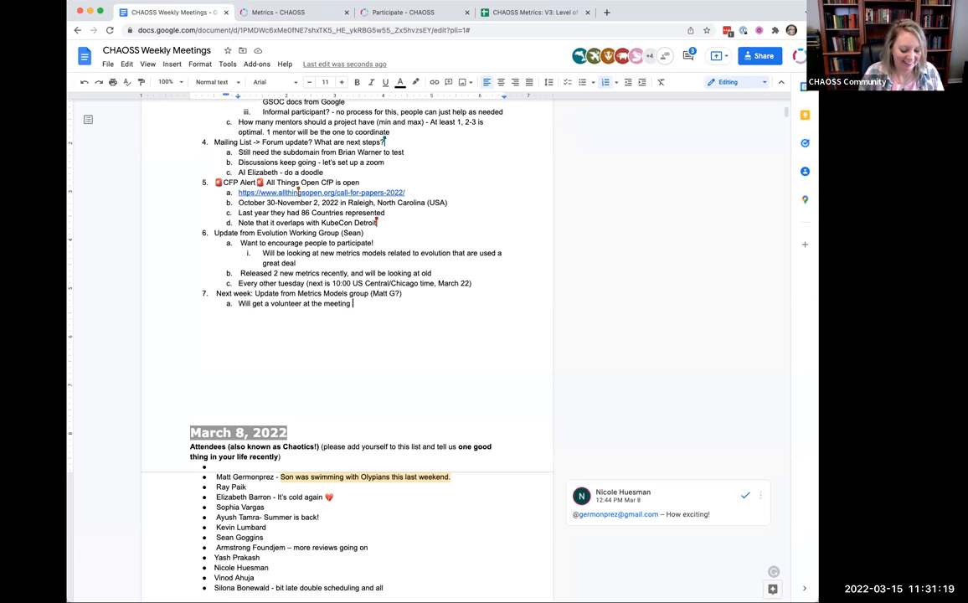
type("later")
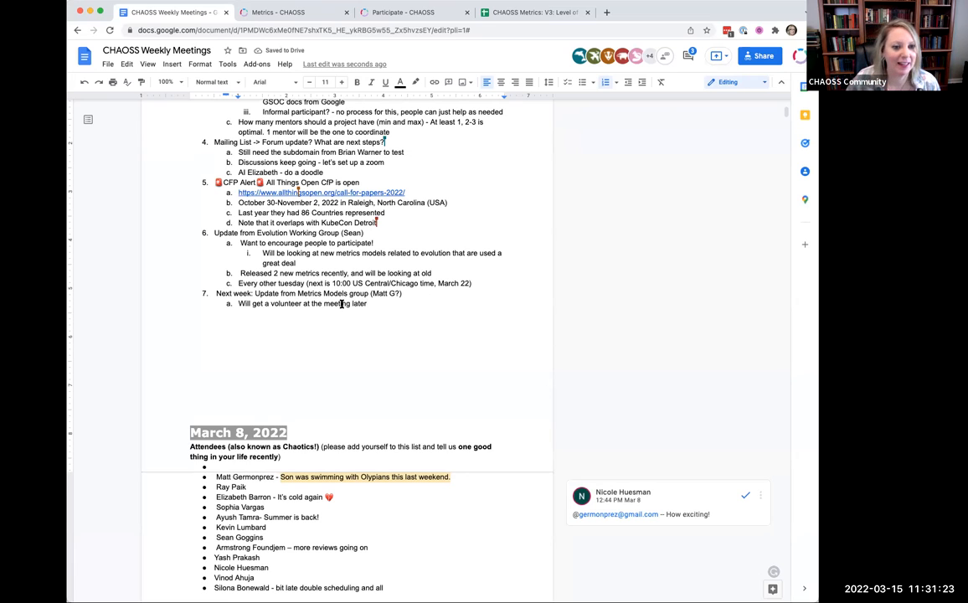
scroll("down", 3)
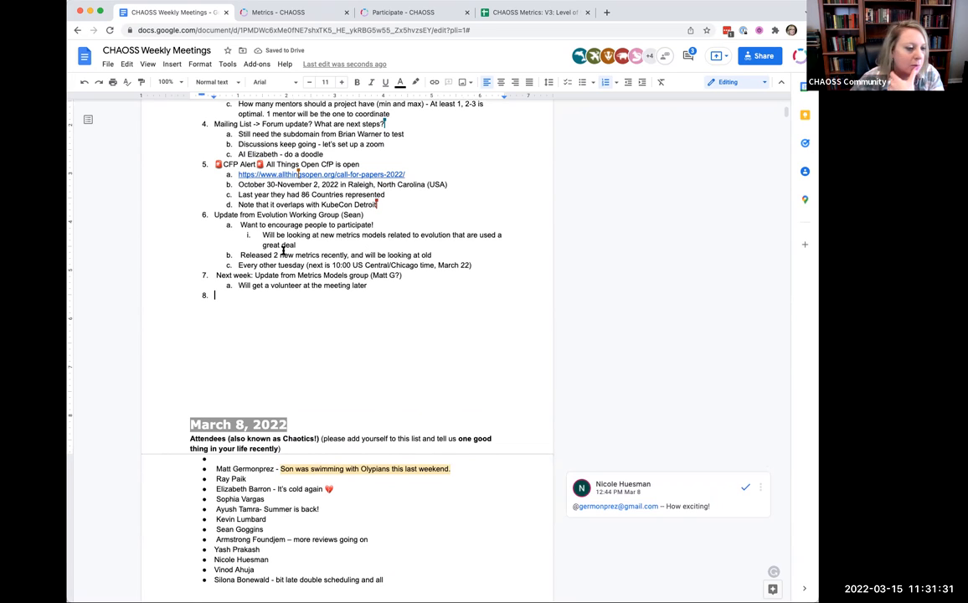
type("What else")
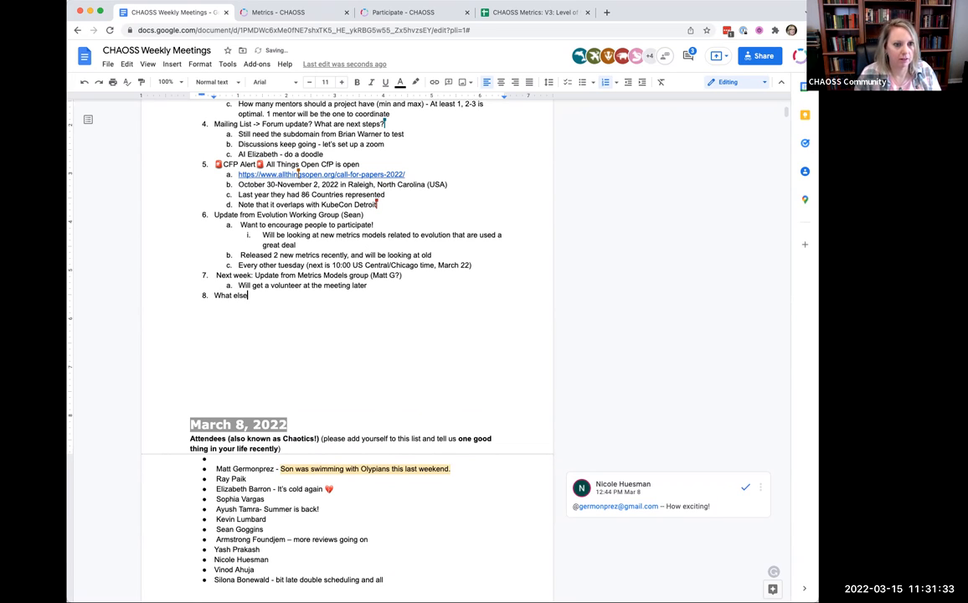
type("?")
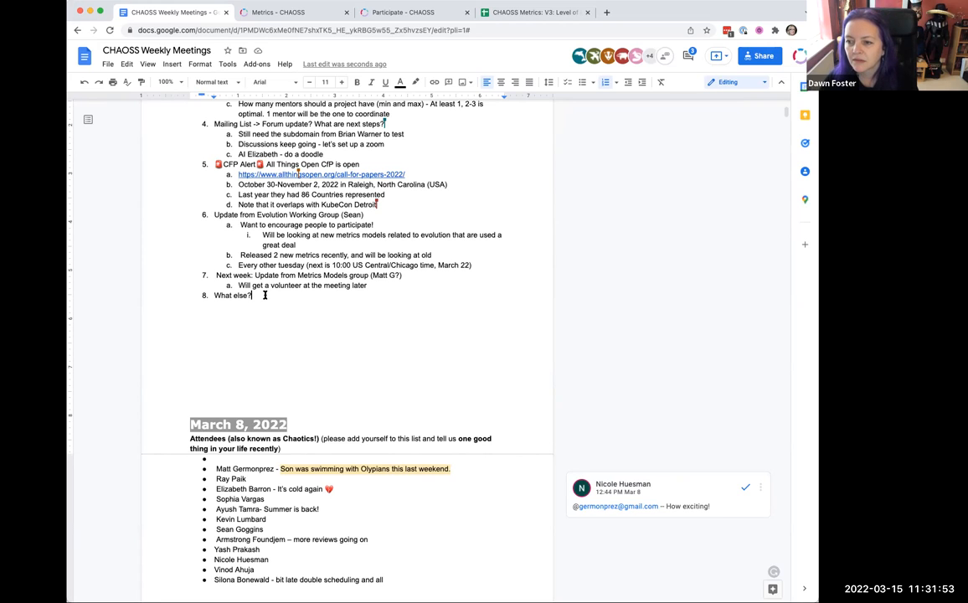
key("enter")
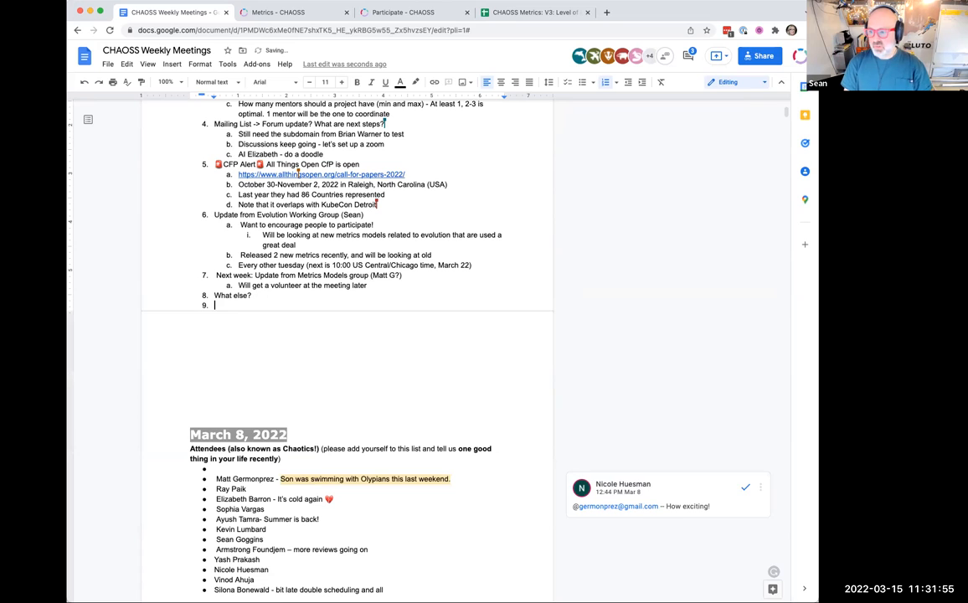
type("CHAOSScon")
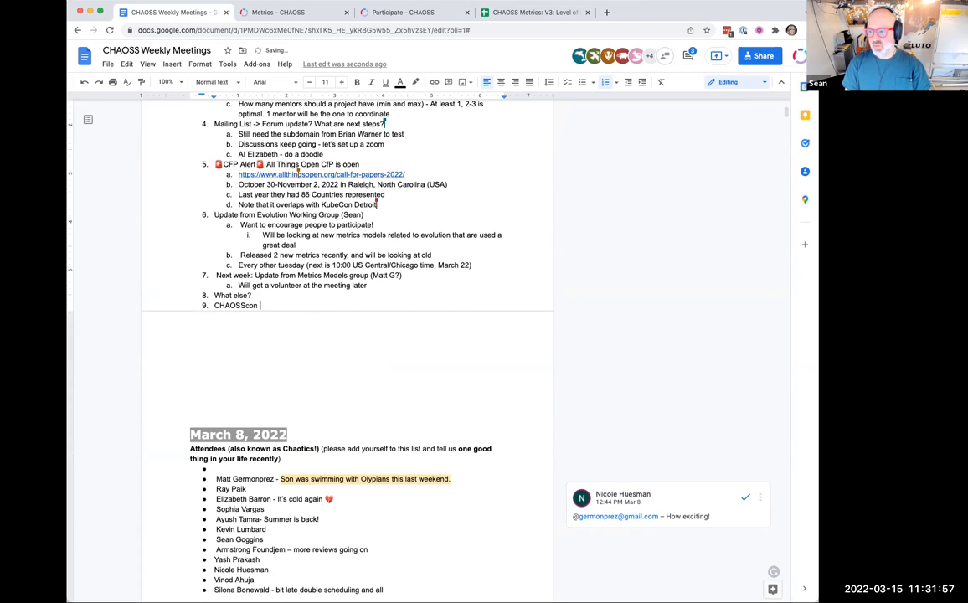
type("do we have a date for CfP")
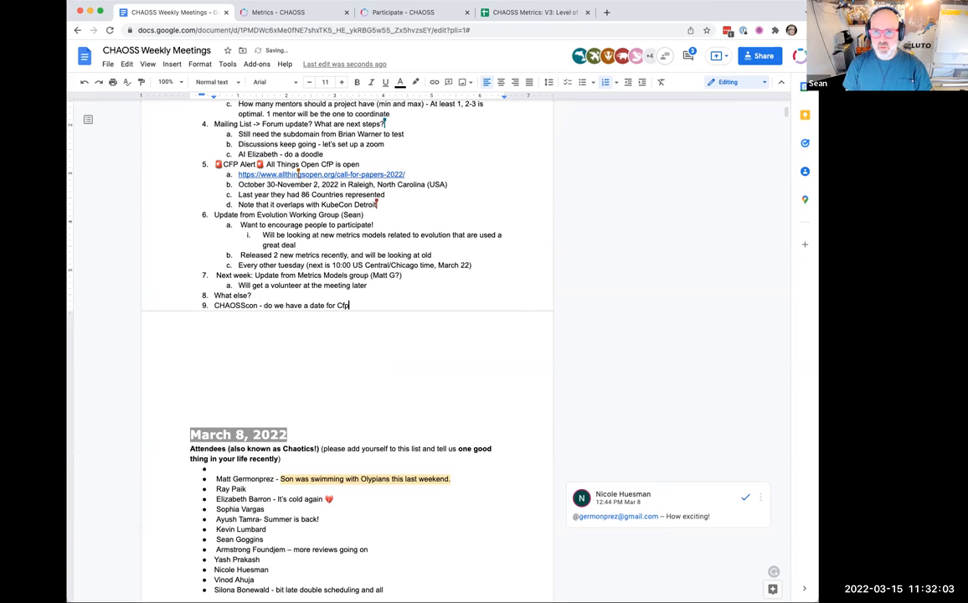
type("?")
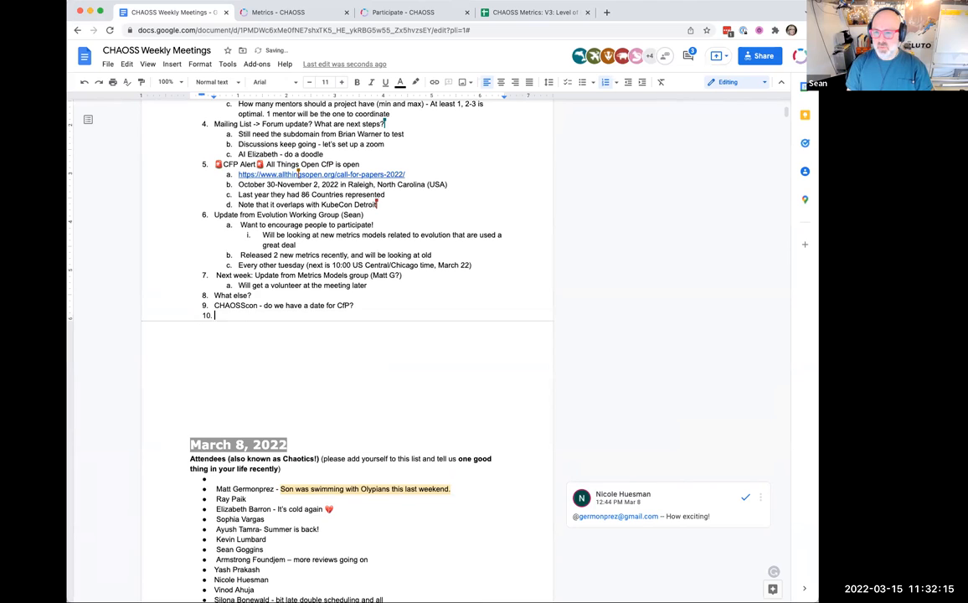
type("Matt G")
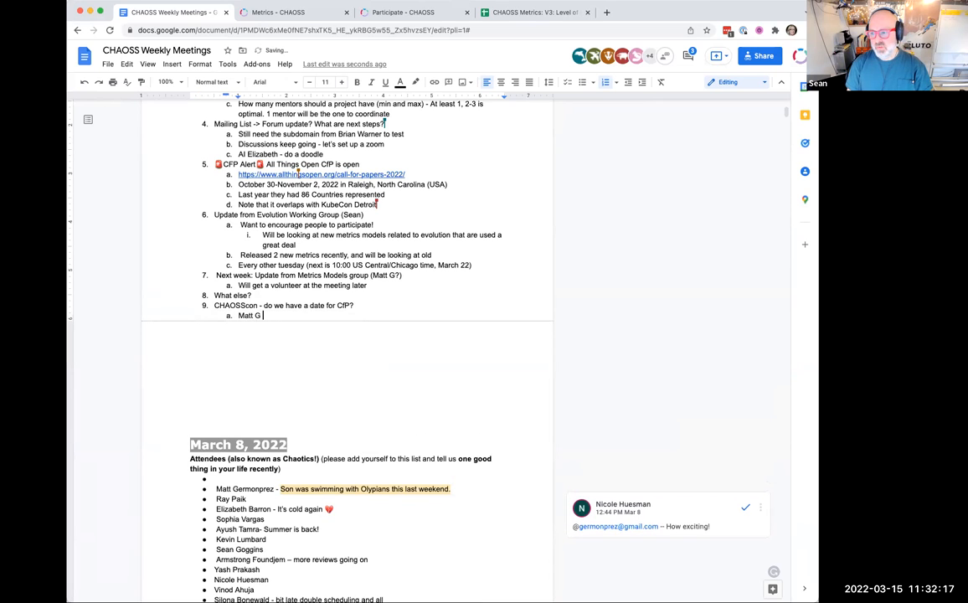
type("is confirming")
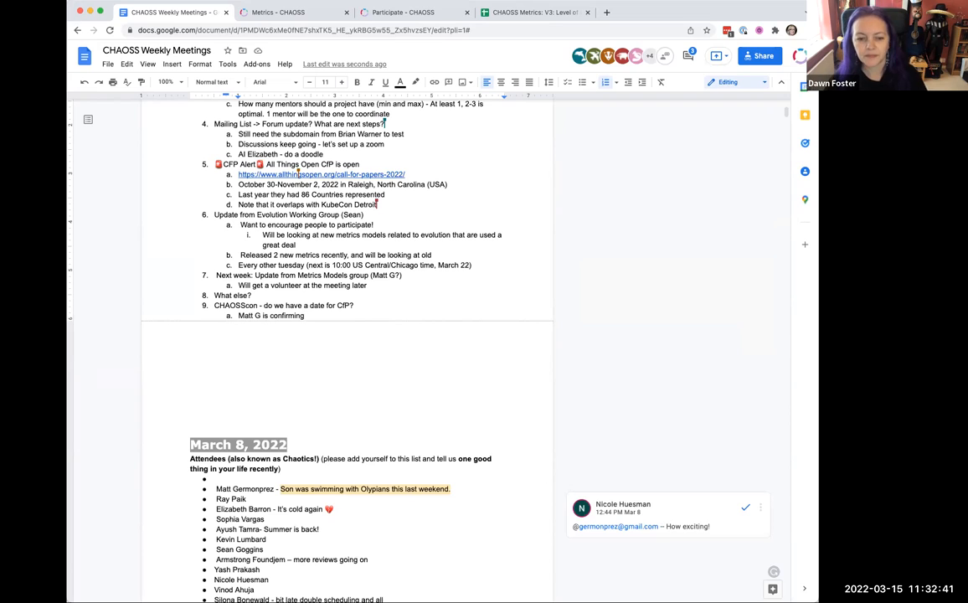
Add CHAOSScon sub-items 'CHAOSScon Committee - let's reconvene!' and the #chaosscon news note.
key("enter")
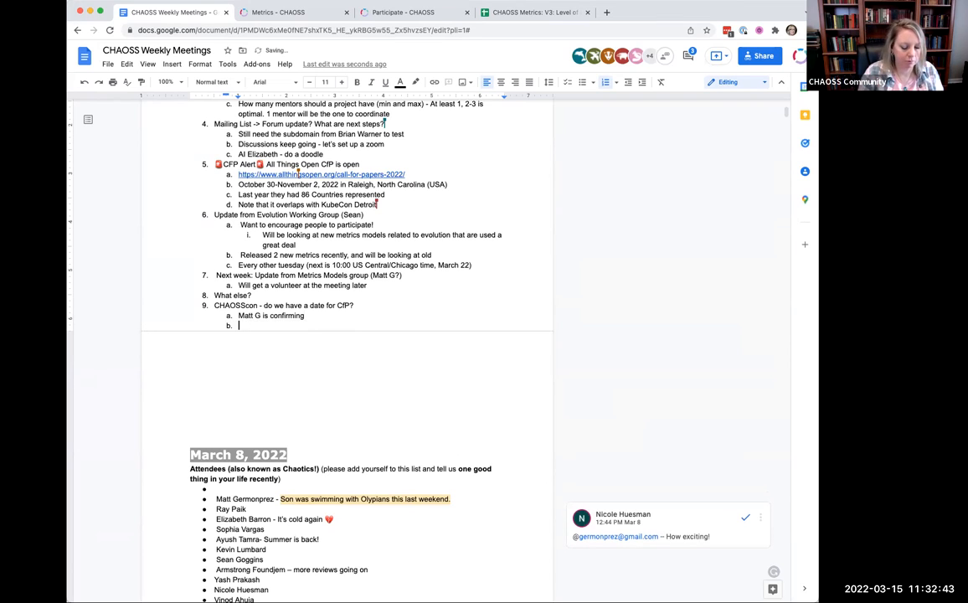
type("CHAOSScon")
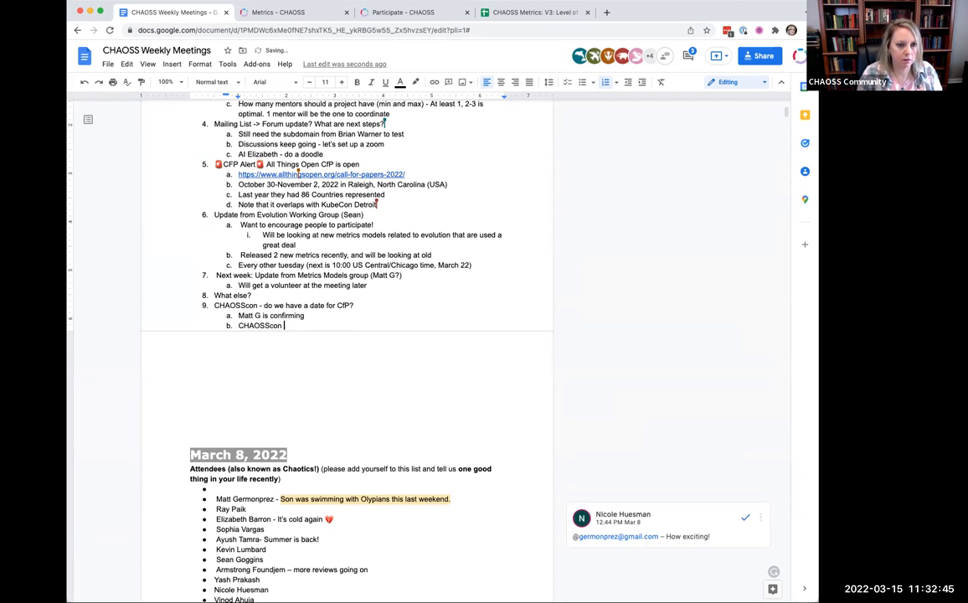
type("Committee -")
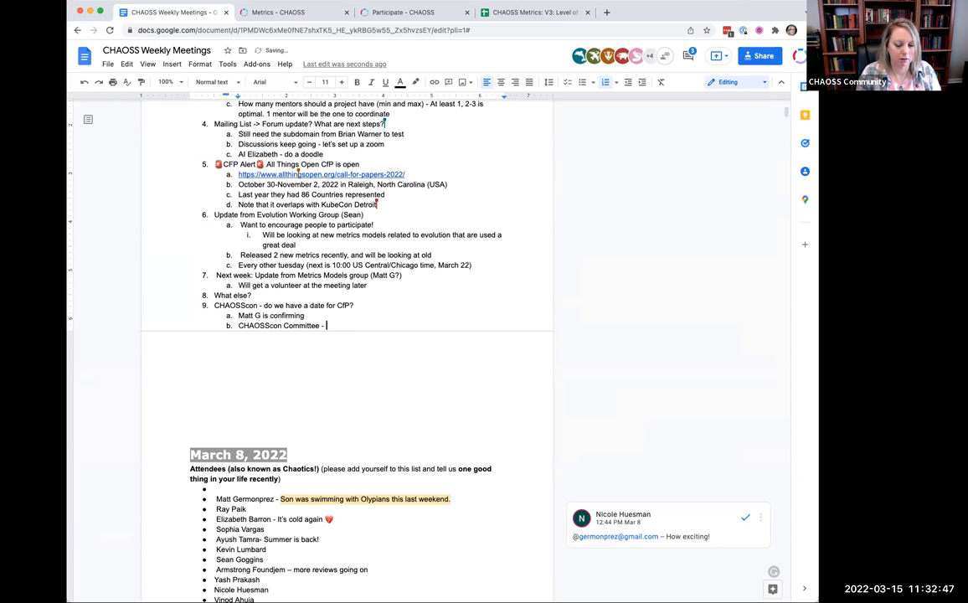
type("let's reconvene!")
type("Tp")
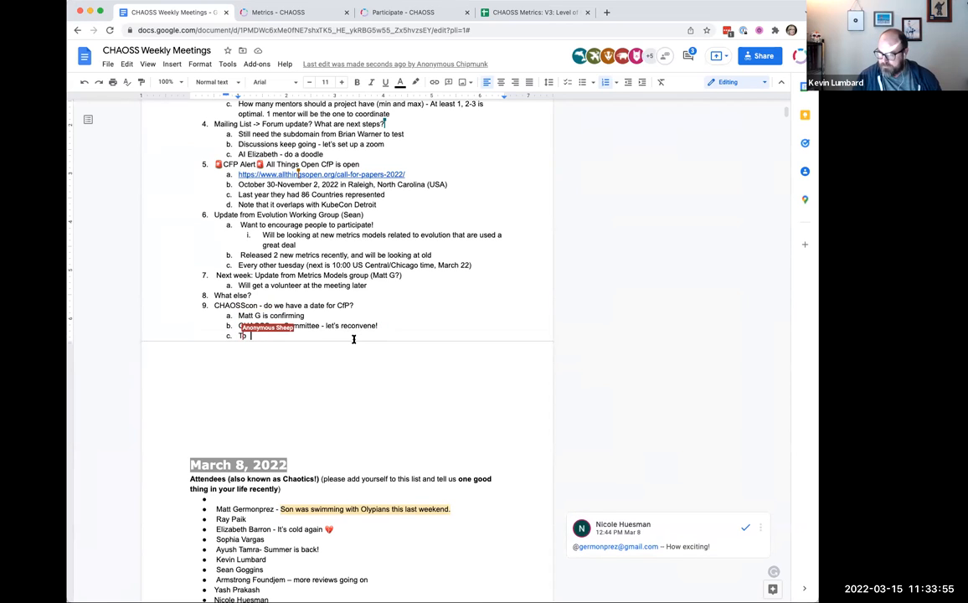
type("To keep up with news join #chaosscon")
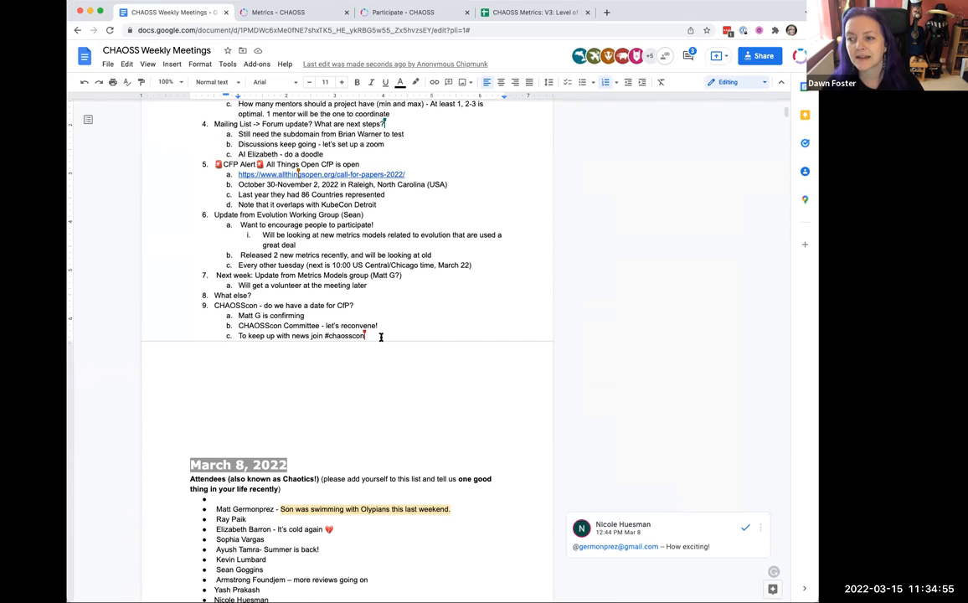
Begin CHAOSScon sub-item d: 'Will be with OSSummit'.
key("enter")
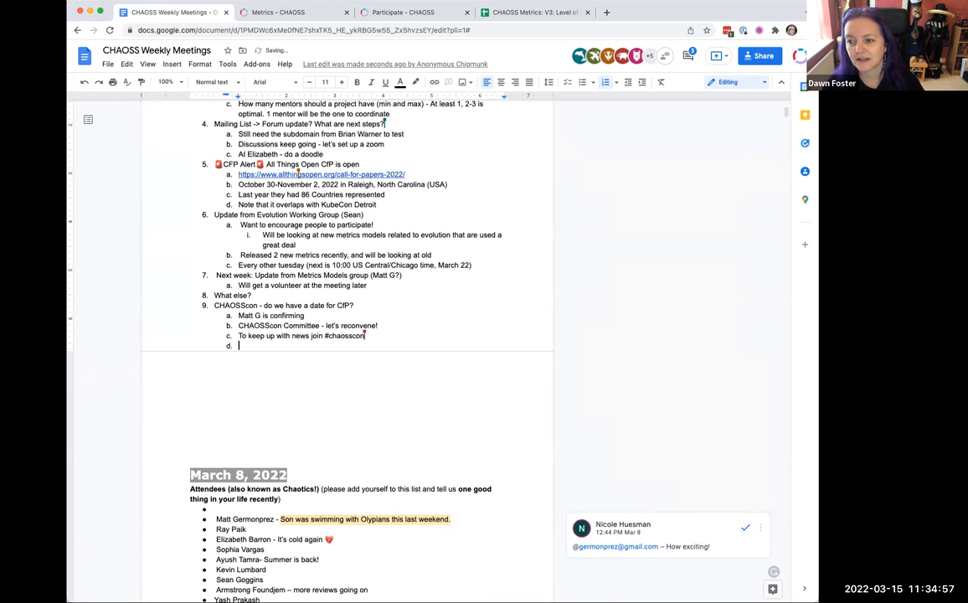
type("Will be")
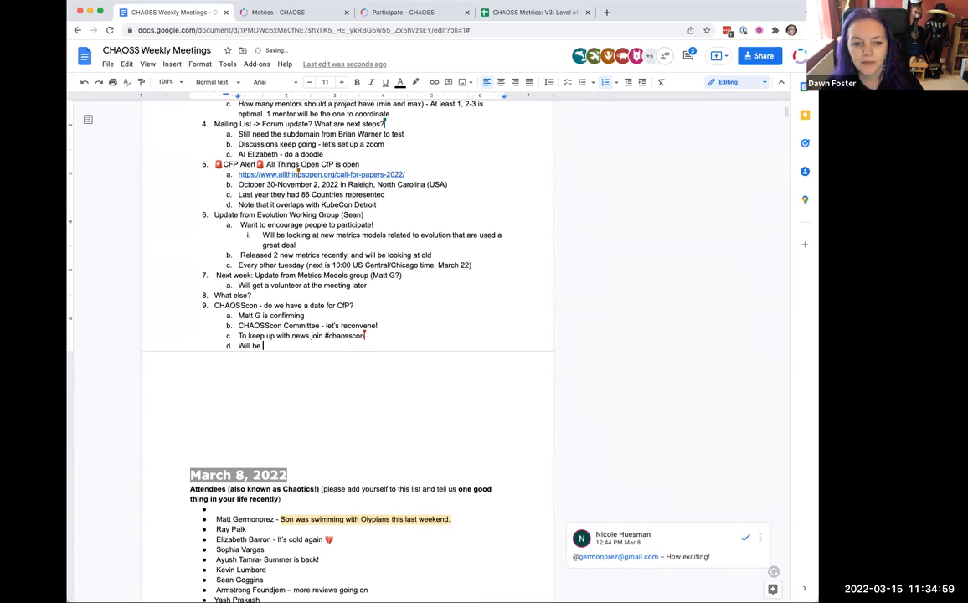
type("with OSSu")
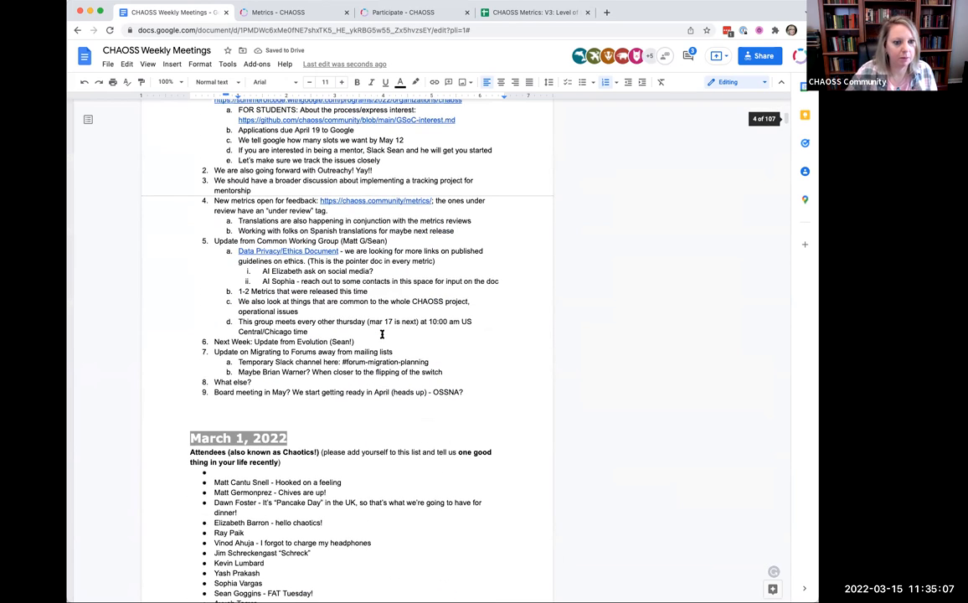
Scroll through the meeting notes to check the CHAOSScon event details.
scroll("down", 3)
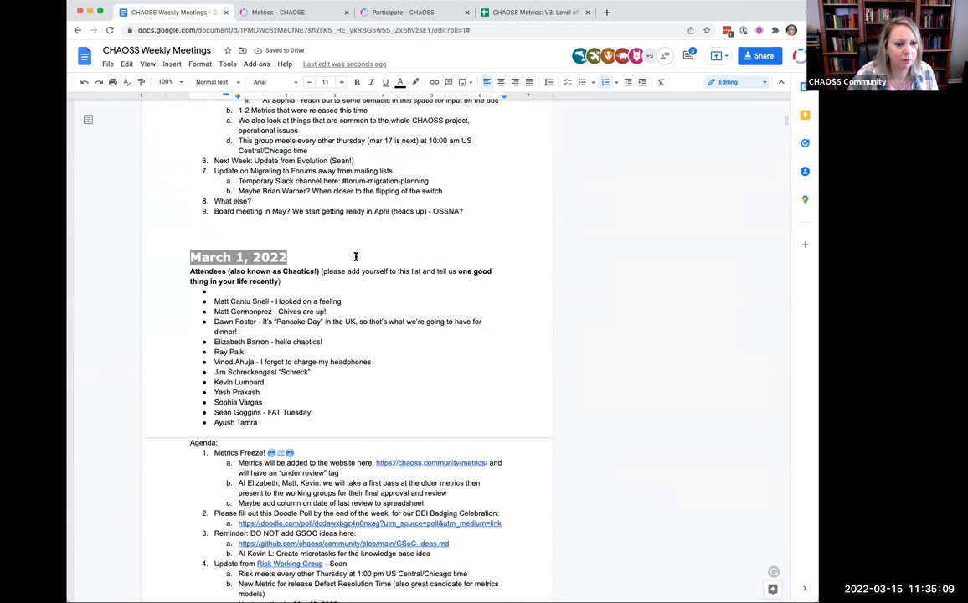
scroll("down", 3)
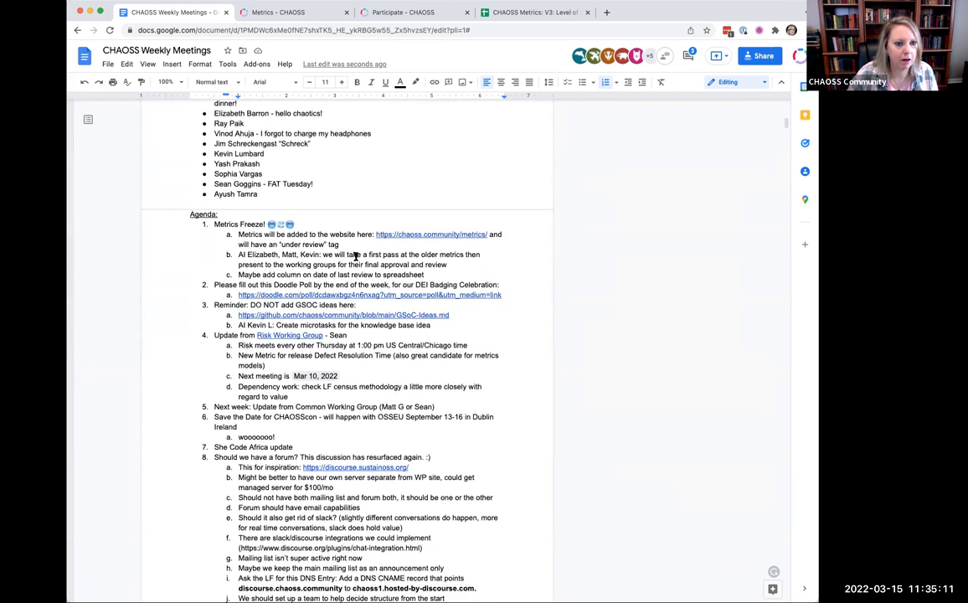
scroll("down", 3)
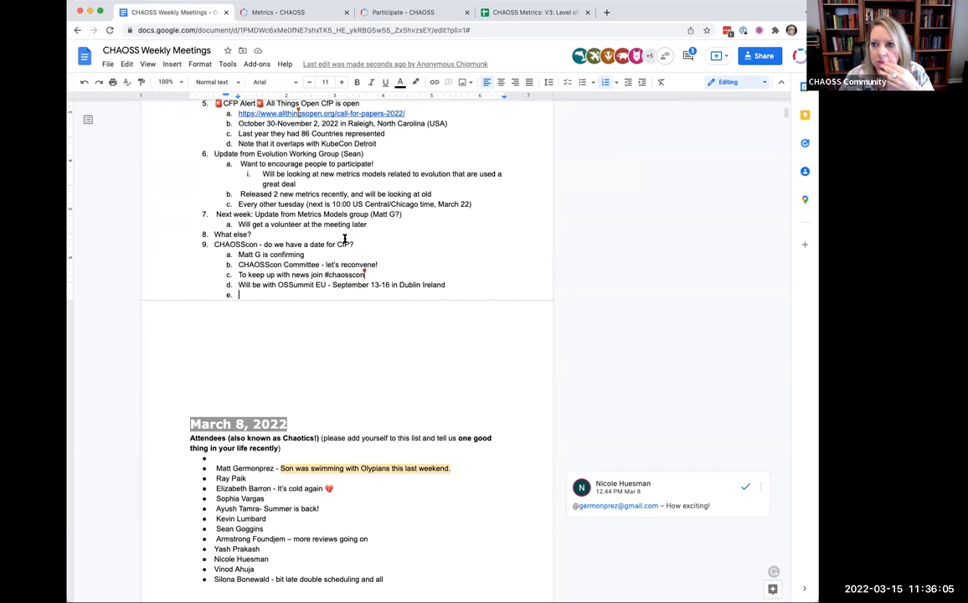
mouse_move(159, 215)
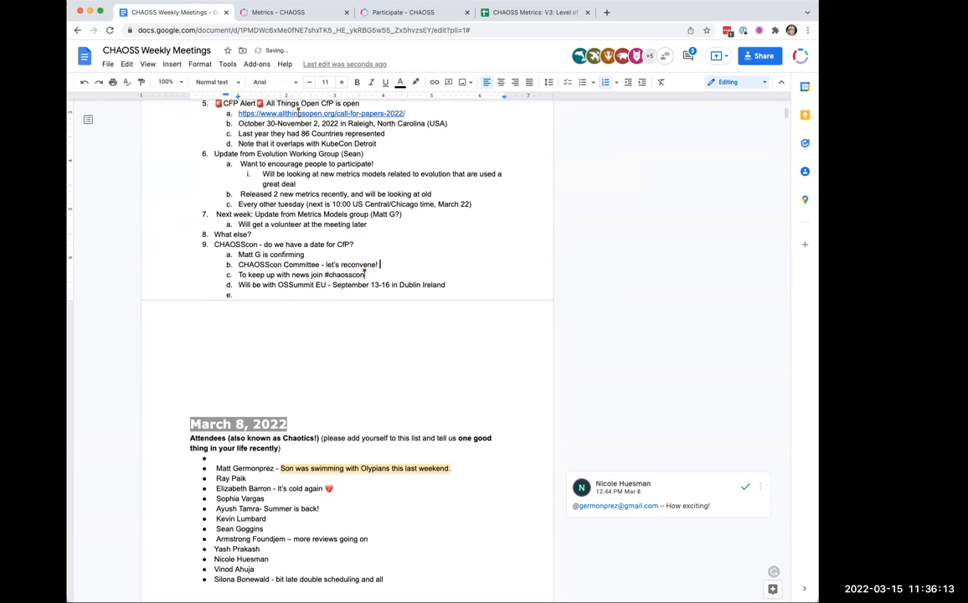
Add 'Need to decide on CfP deadlines and topics' to the committee sub-item.
type("Need to decide on CfP deadlines and topics")
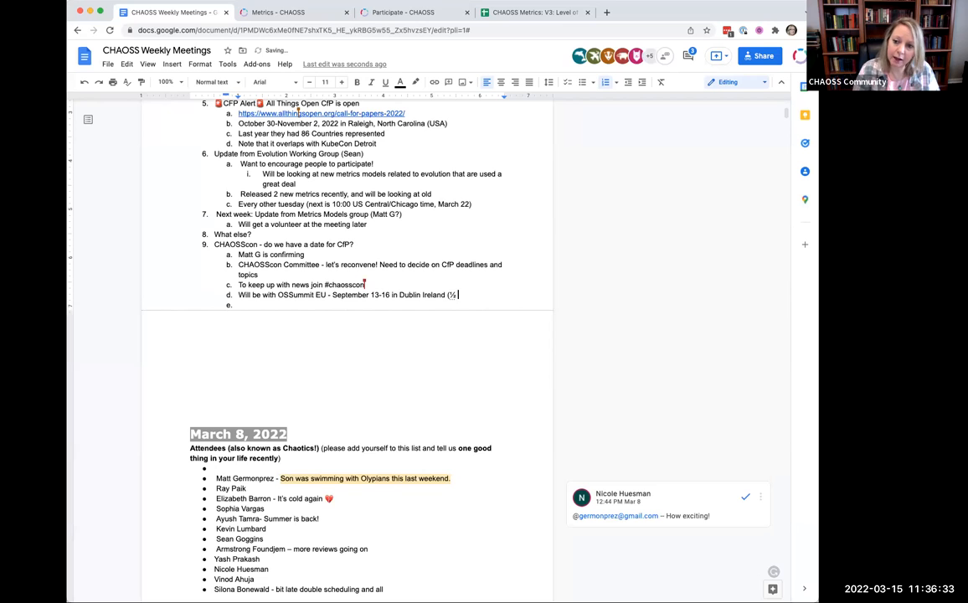
Extend the Dublin note's parenthetical: a half day around the conference, maybe with a group activity after.
type("day")
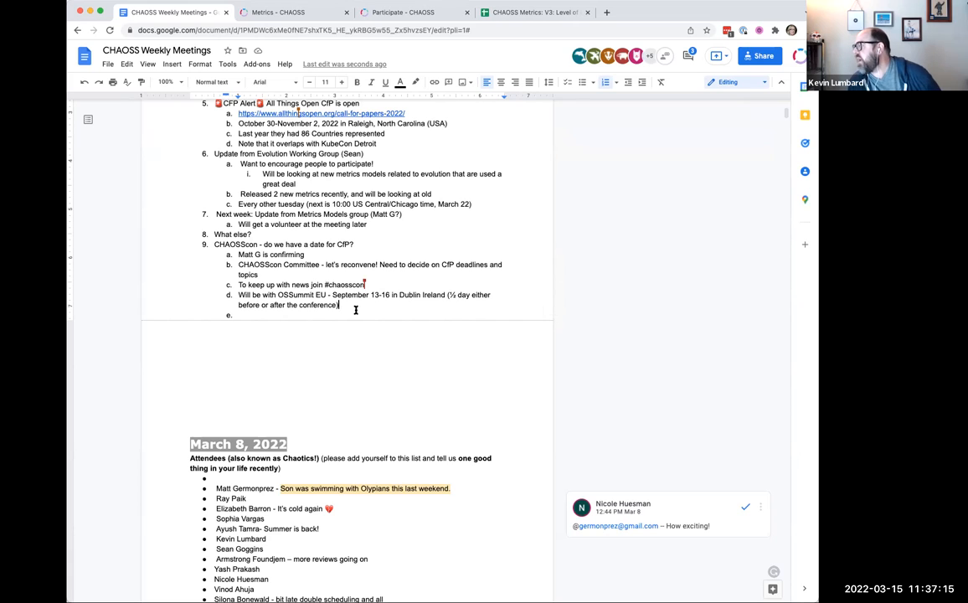
type("maybe")
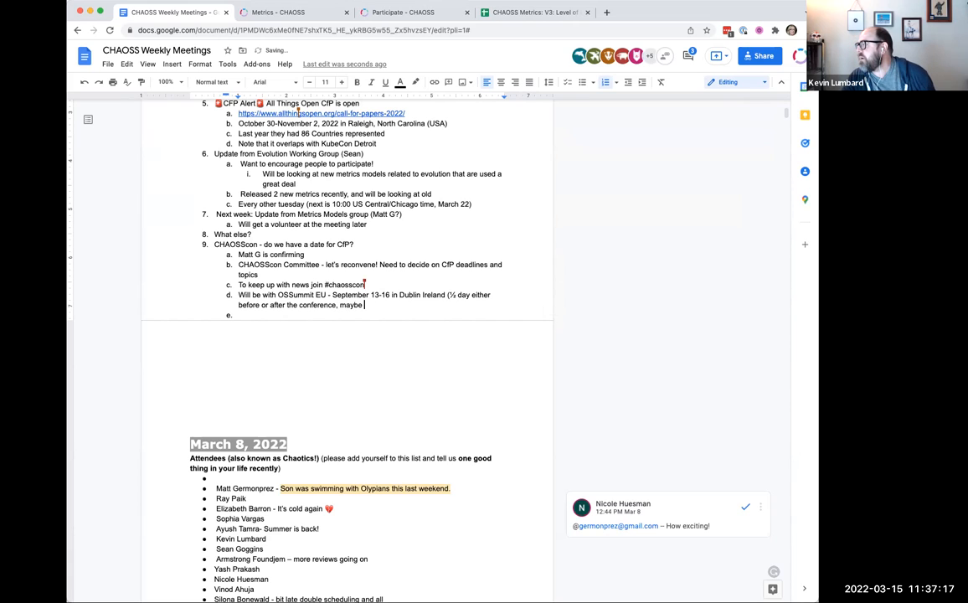
type("½ day with a")
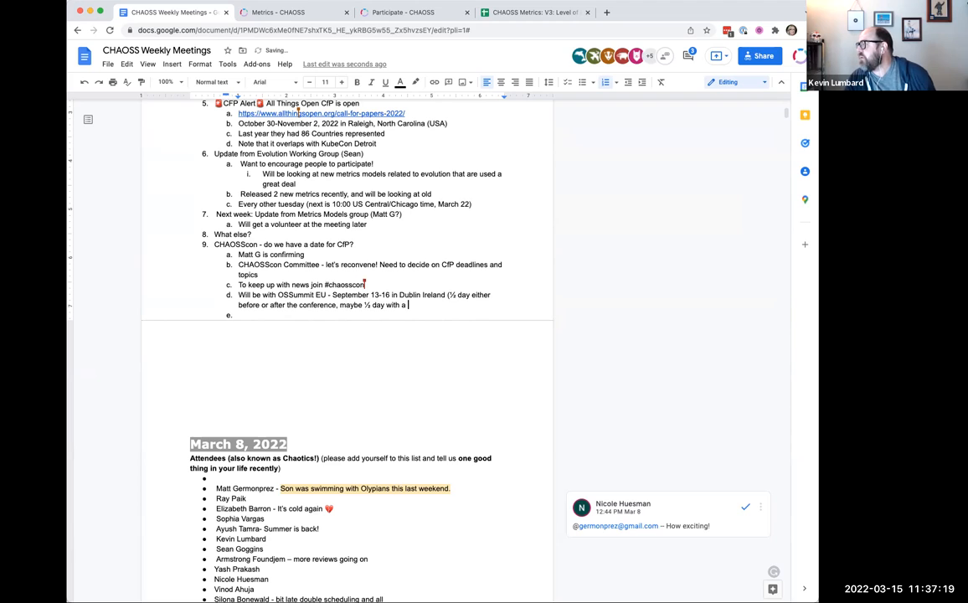
type("group activity")
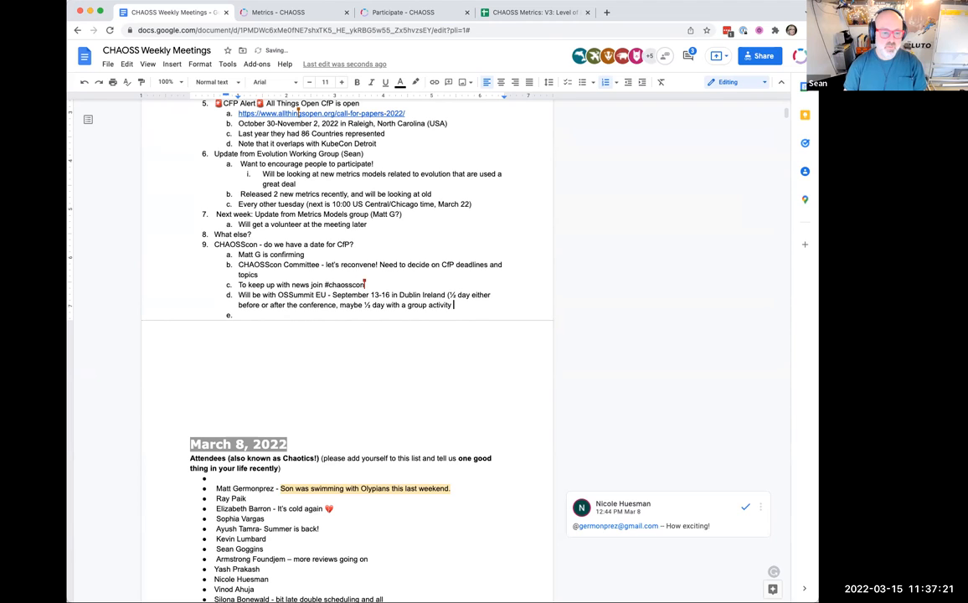
type("after?)")
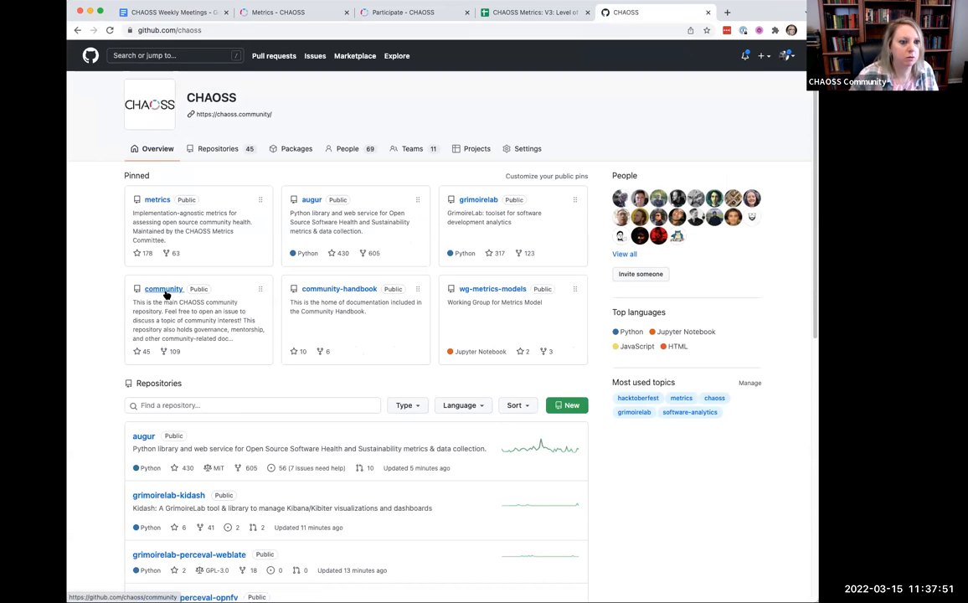
Open chaoss/community issue #291 'Collecting Feedback for CHAOSScon 2022' and copy its URL.
left_click(163, 288)
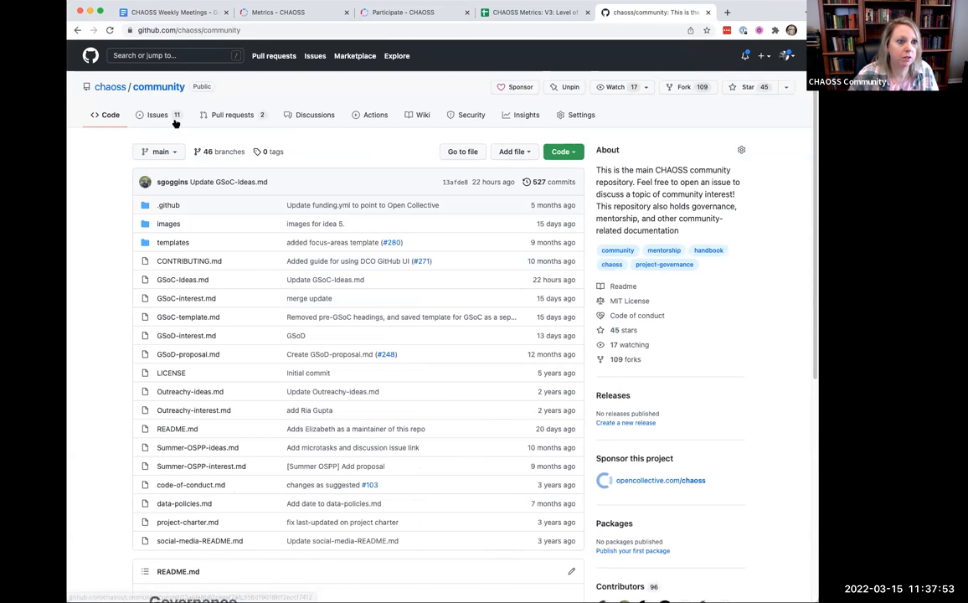
left_click(158, 115)
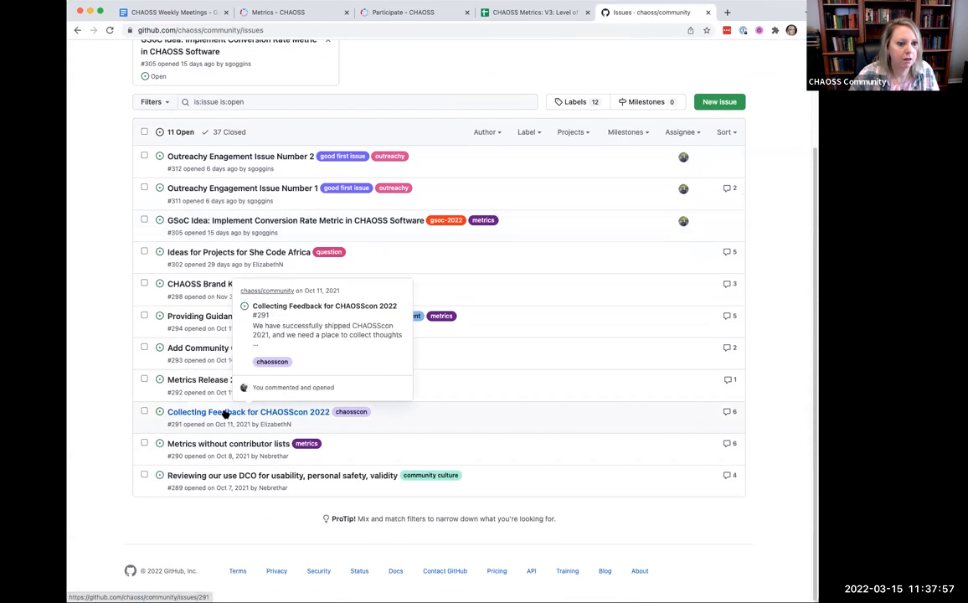
left_click(248, 411)
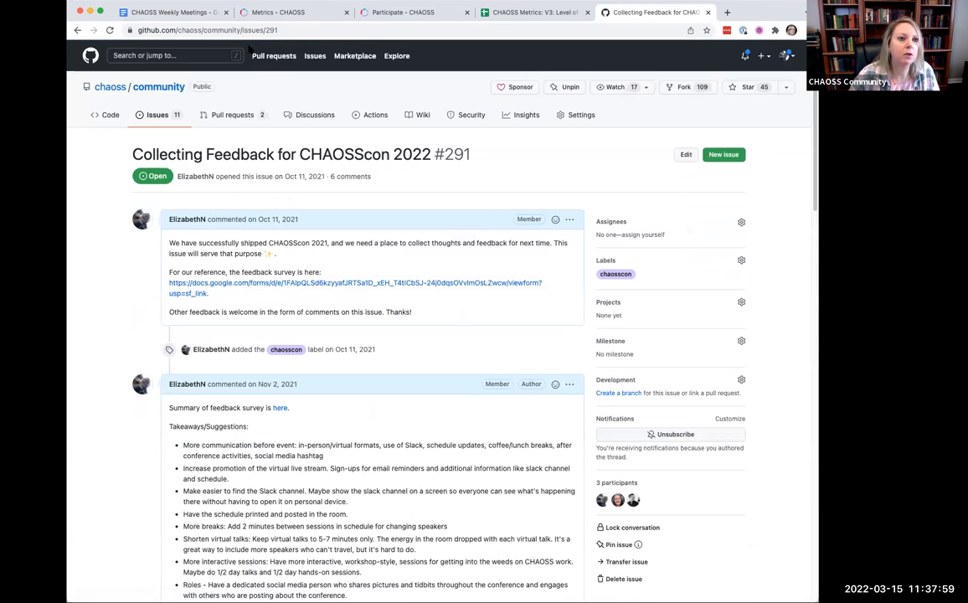
left_click(209, 30)
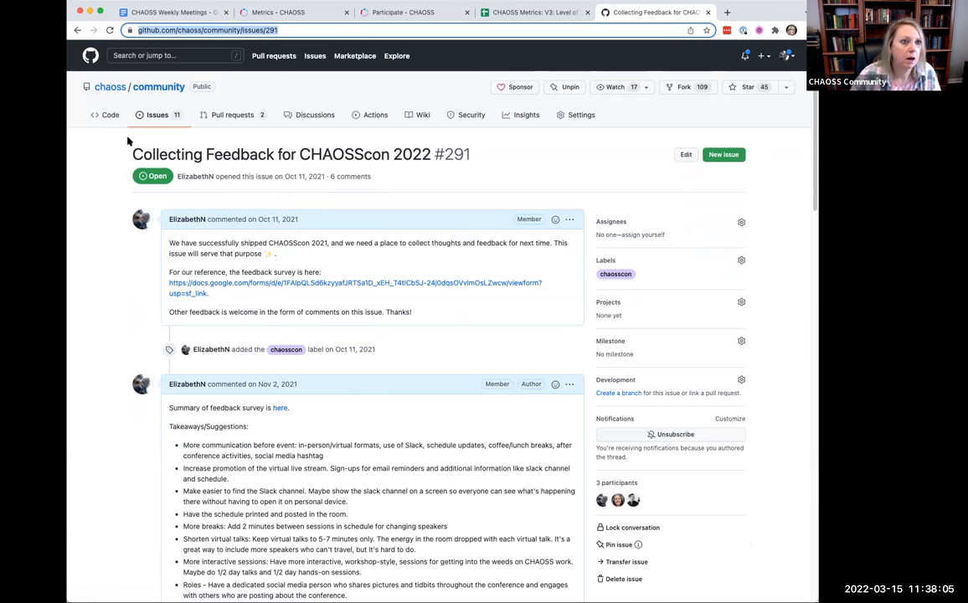
left_click(167, 11)
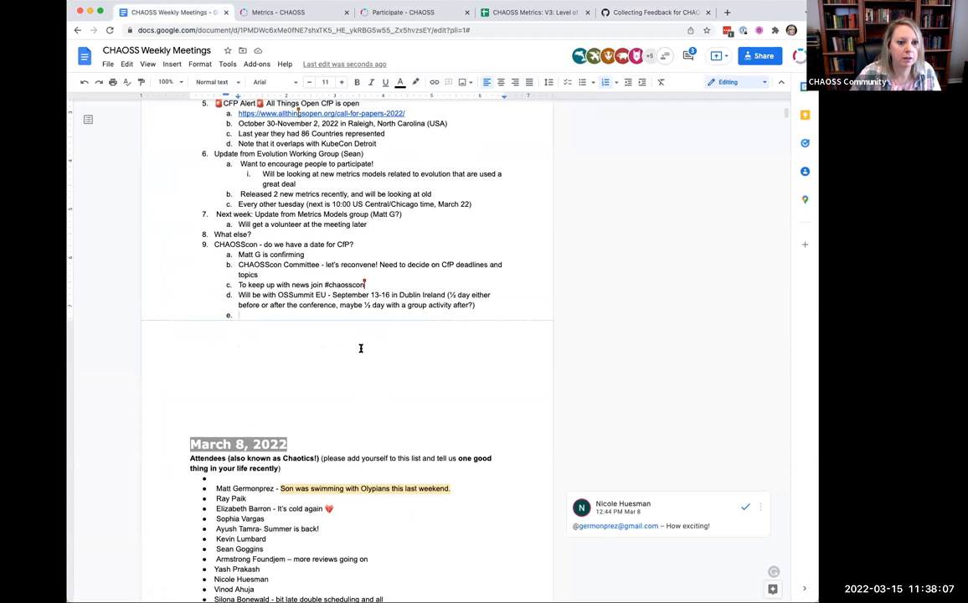
Write sub-item e 'Feedback from last year' with the github.com/chaoss/community/issues/291 link.
type("Feedback from last")
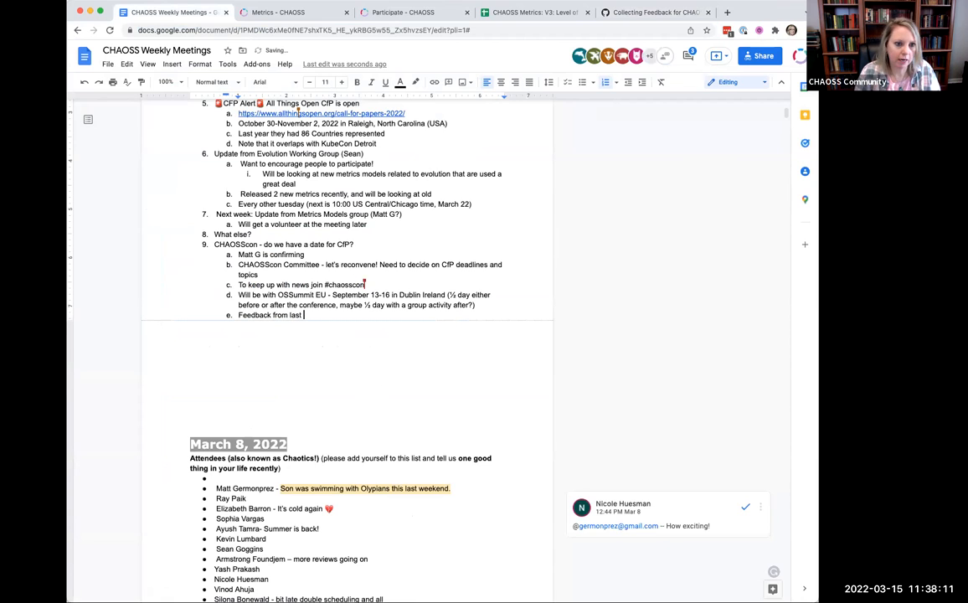
type("year")
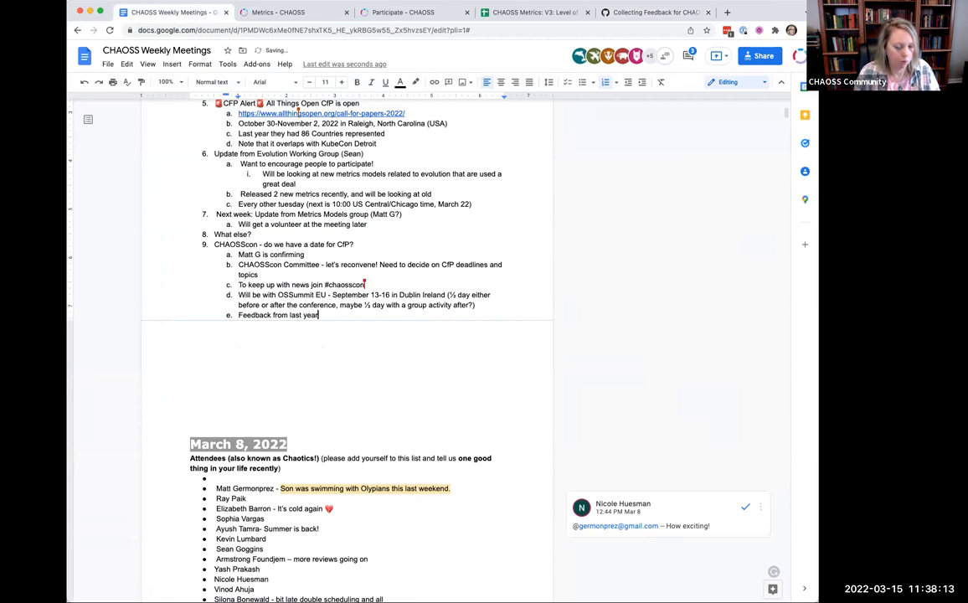
type("https://github.com/chaoss/community/issues/291")
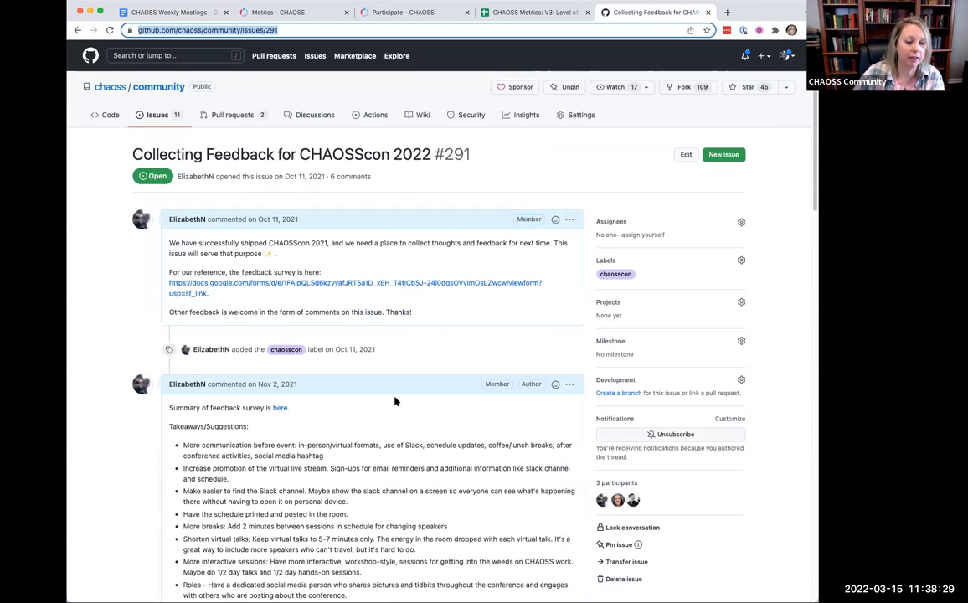
Scroll through issue #291 on GitHub, then return to the meeting notes.
scroll("down", 3)
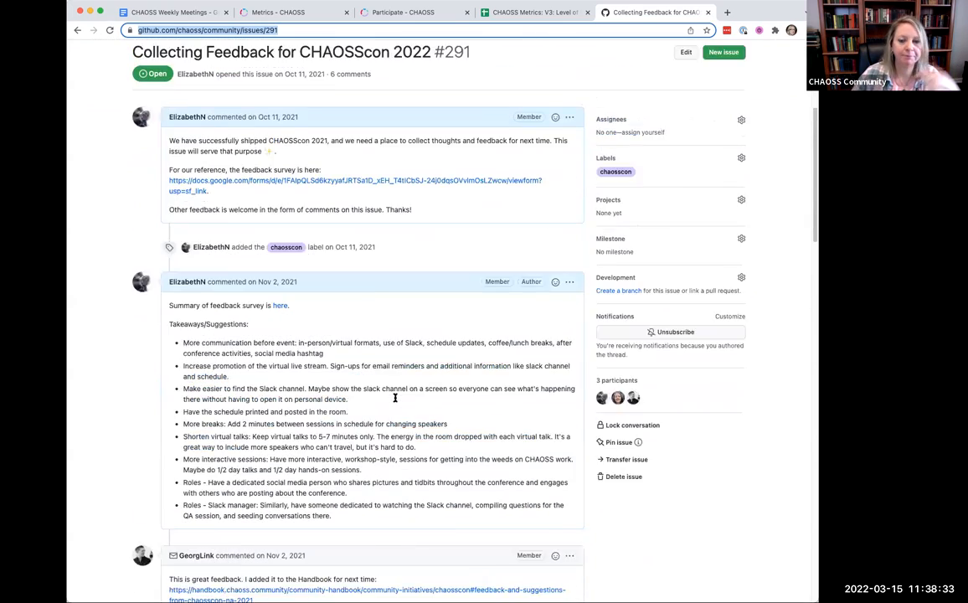
left_click(168, 11)
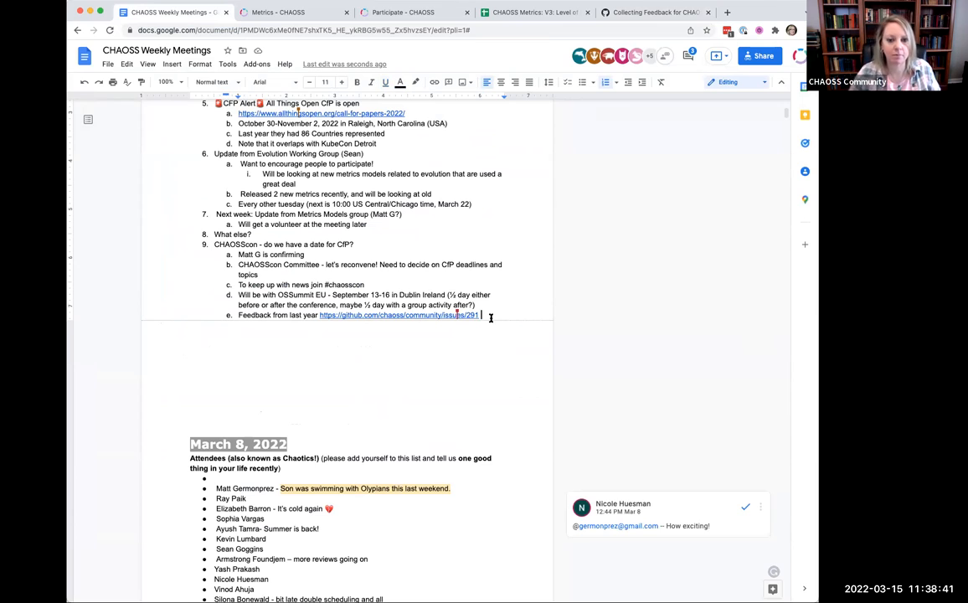
Start an empty top-level agenda item 10 below the CHAOSScon feedback link.
key("enter")
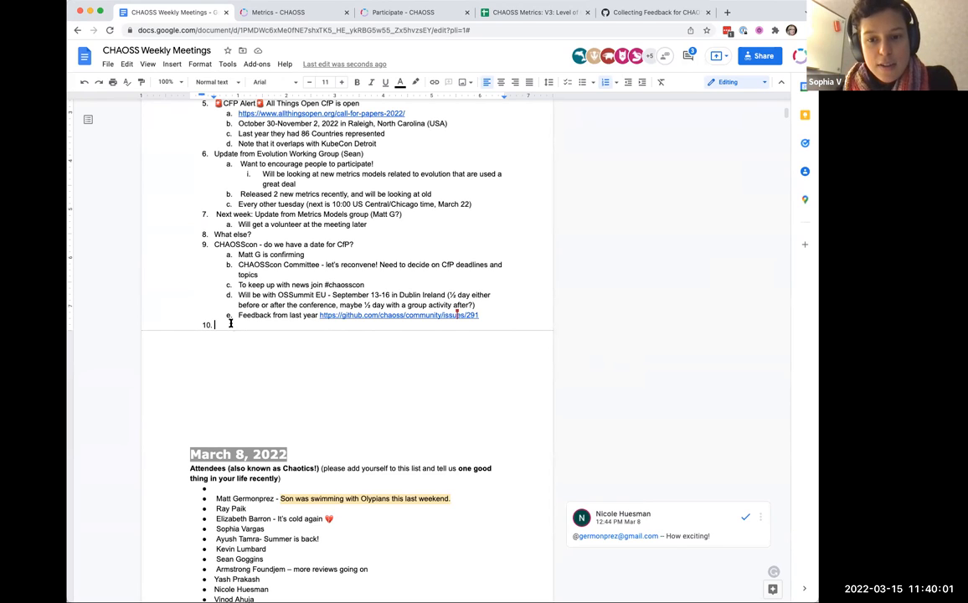
Enter 'Differentiating automated activity versus human interaction in logs' as agenda item 10.
type("Different")
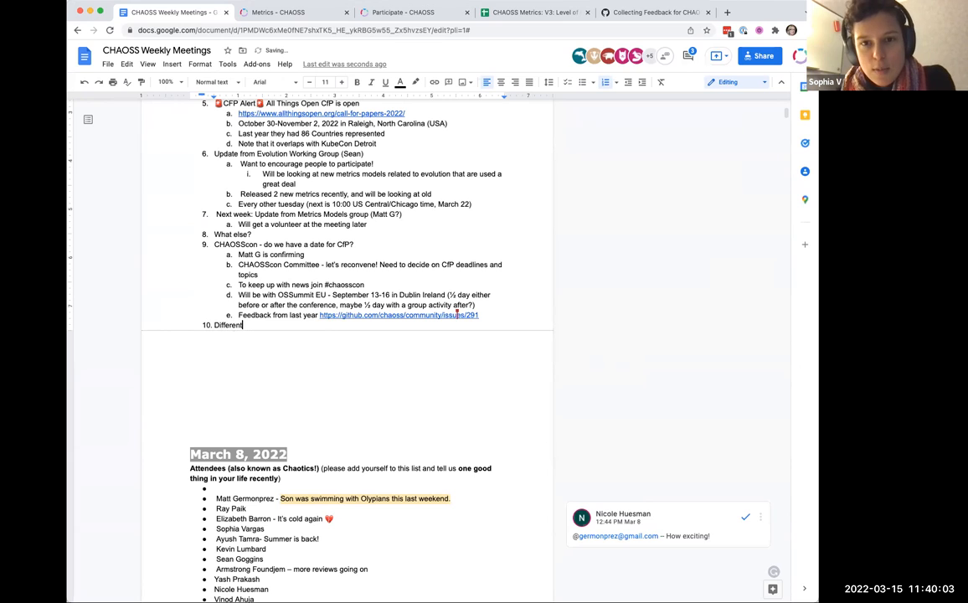
type("iating autom")
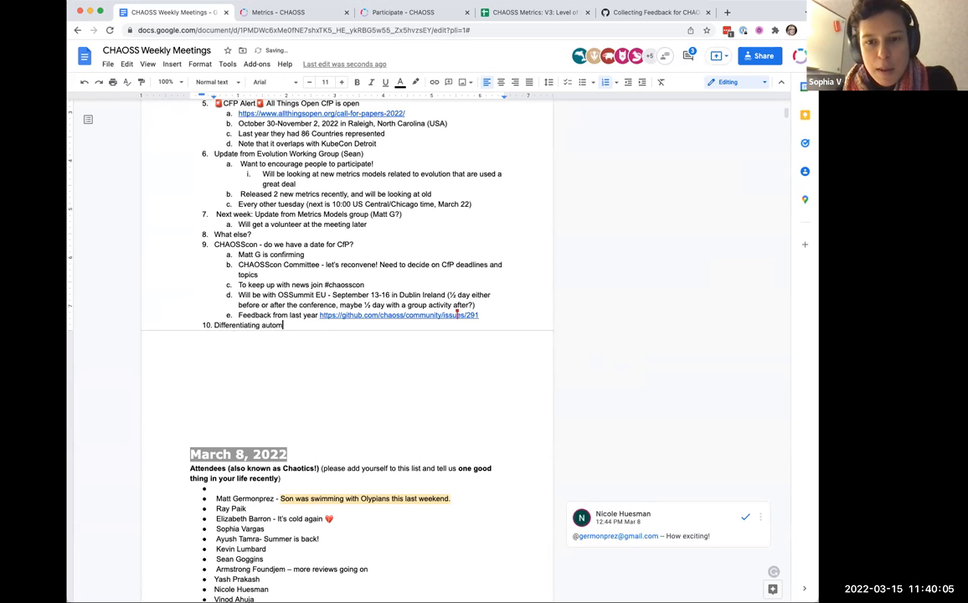
type("ated activity")
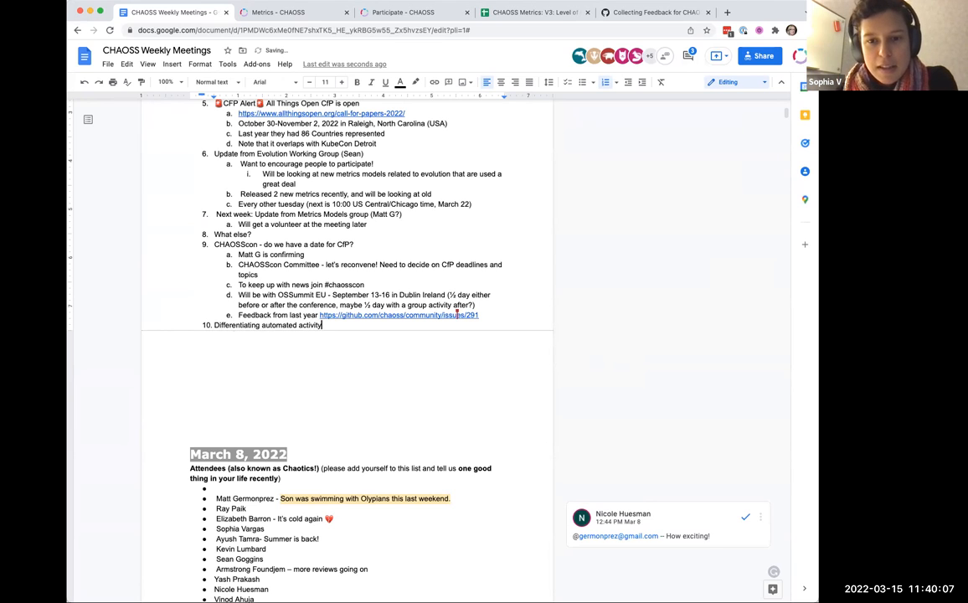
type("versu")
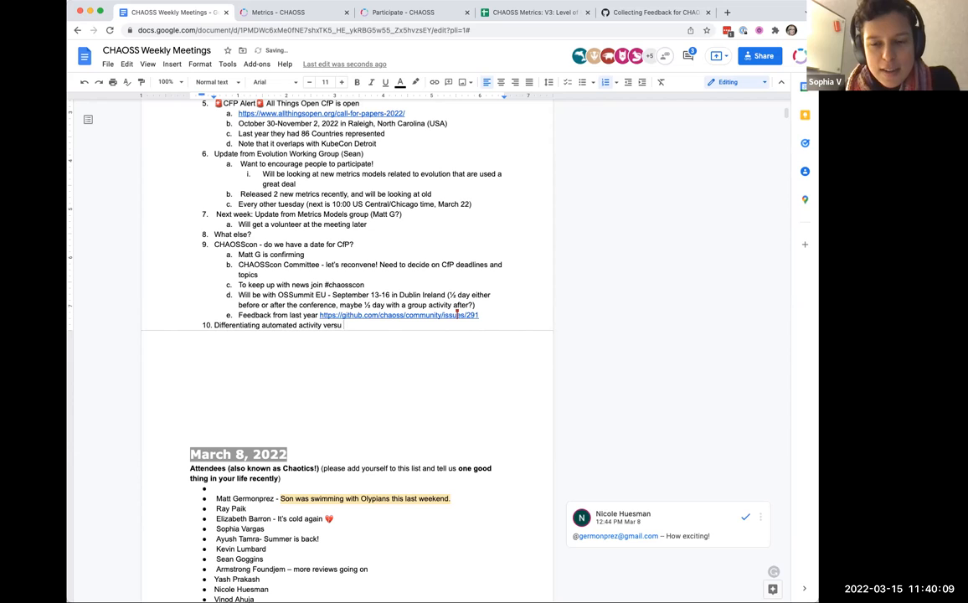
type("human interaction")
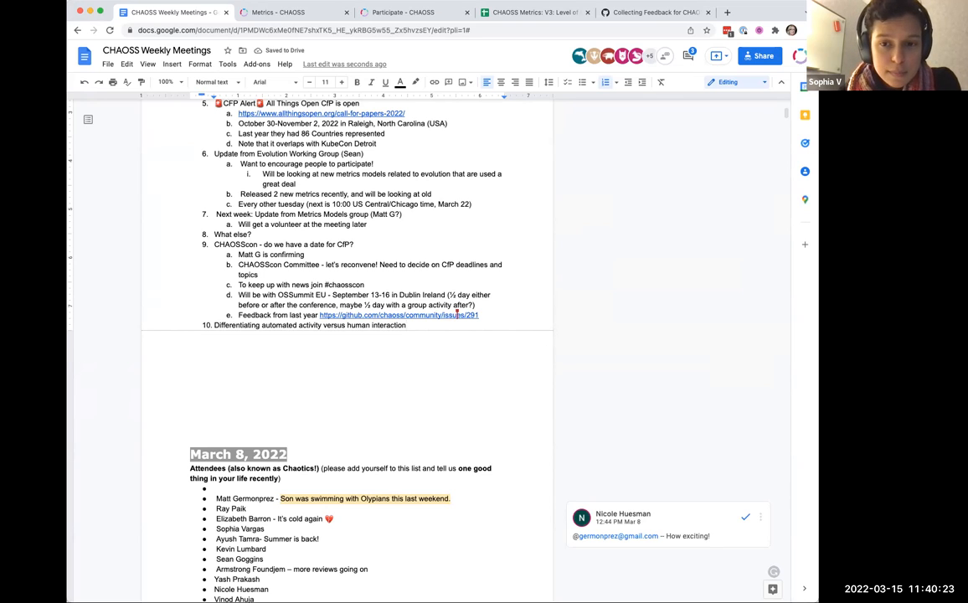
type("in logs")
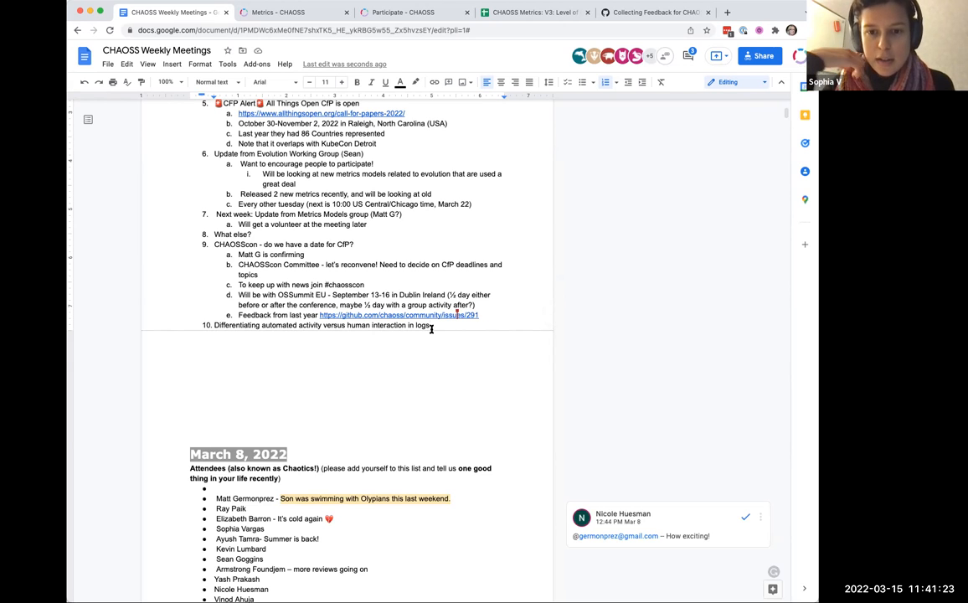
Note under item 10 that obvious bots can already be picked out.
type("ca")
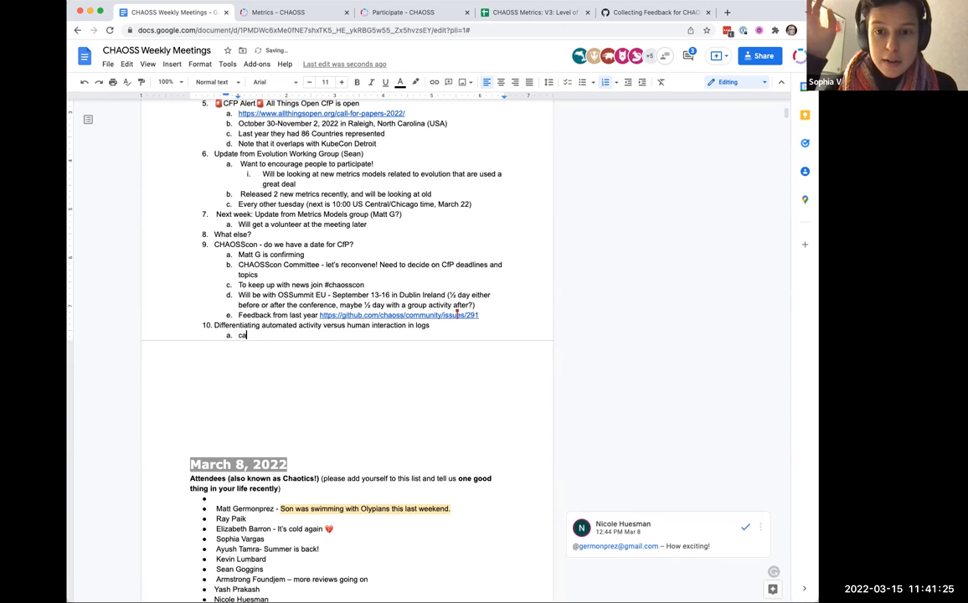
type("Can a")
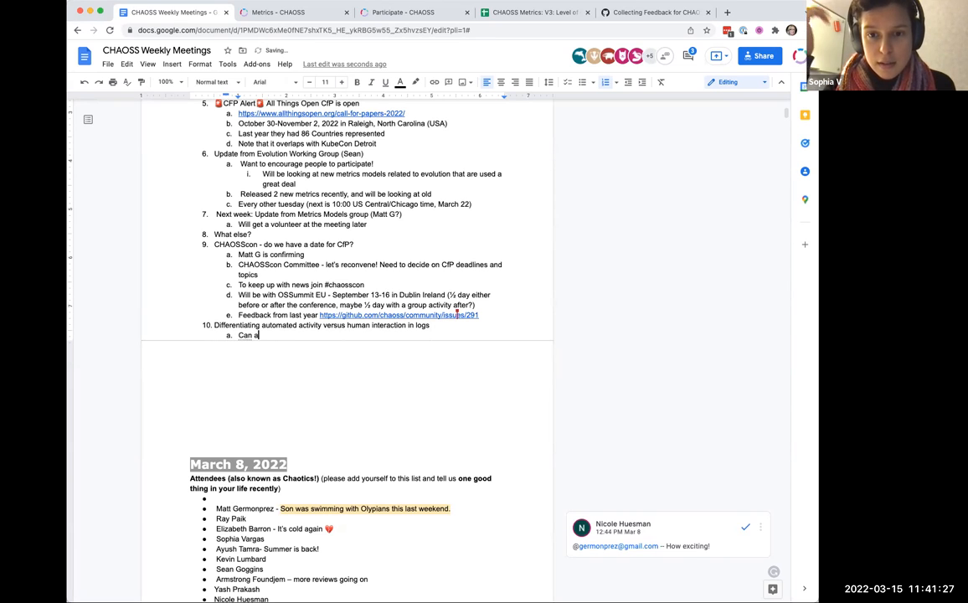
type("lready pic")
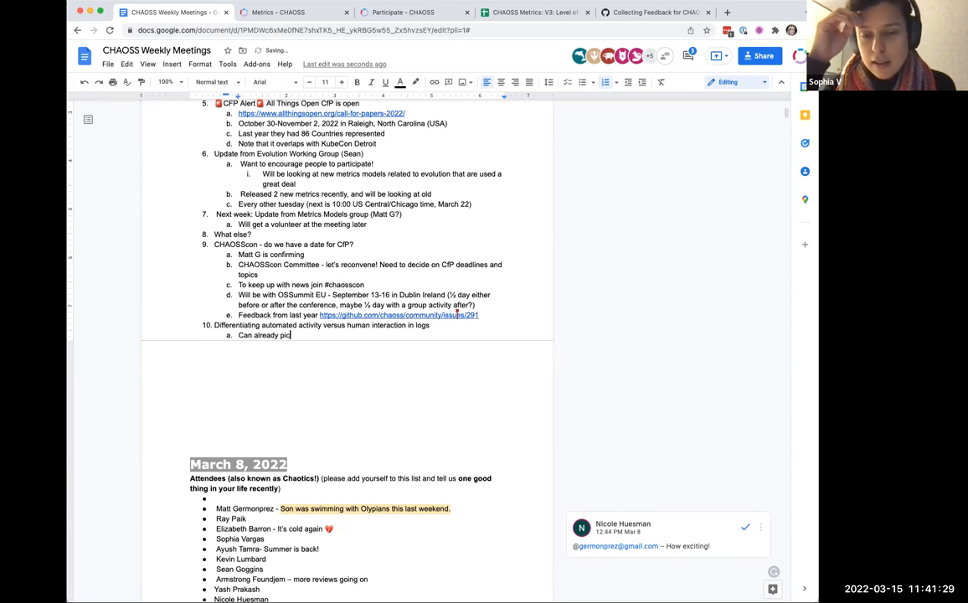
type("k out obvious")
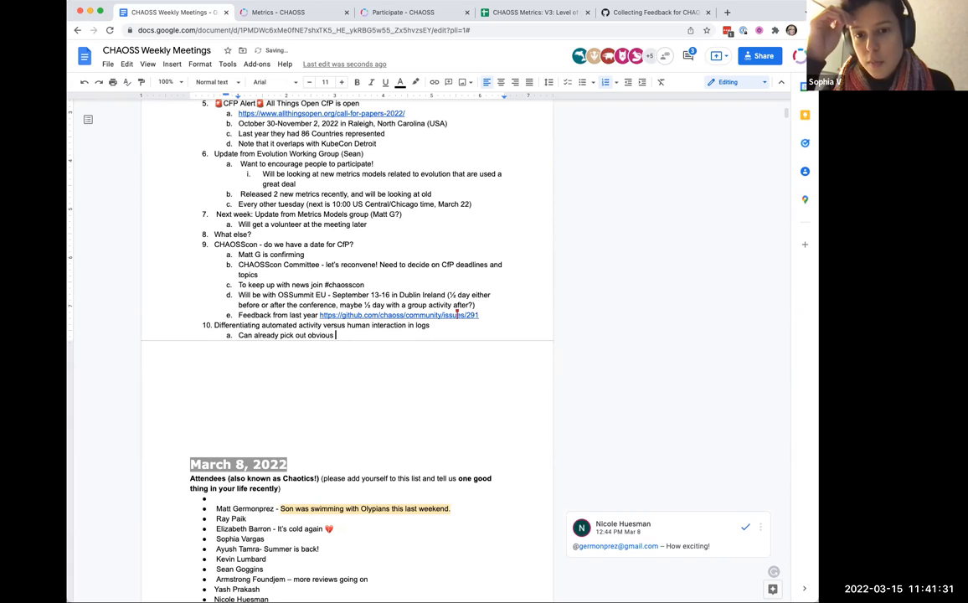
type("bots, but o")
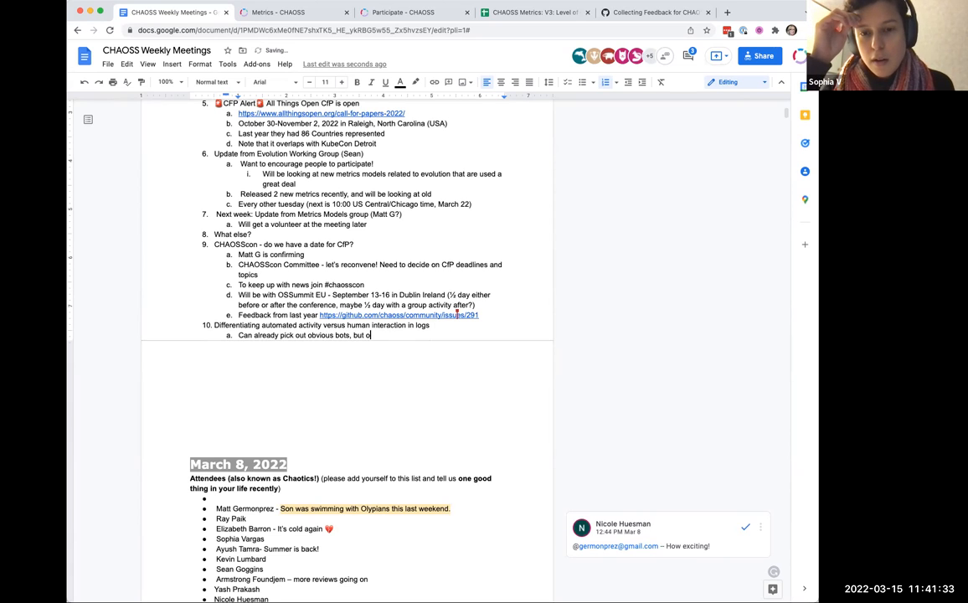
type("utliers")
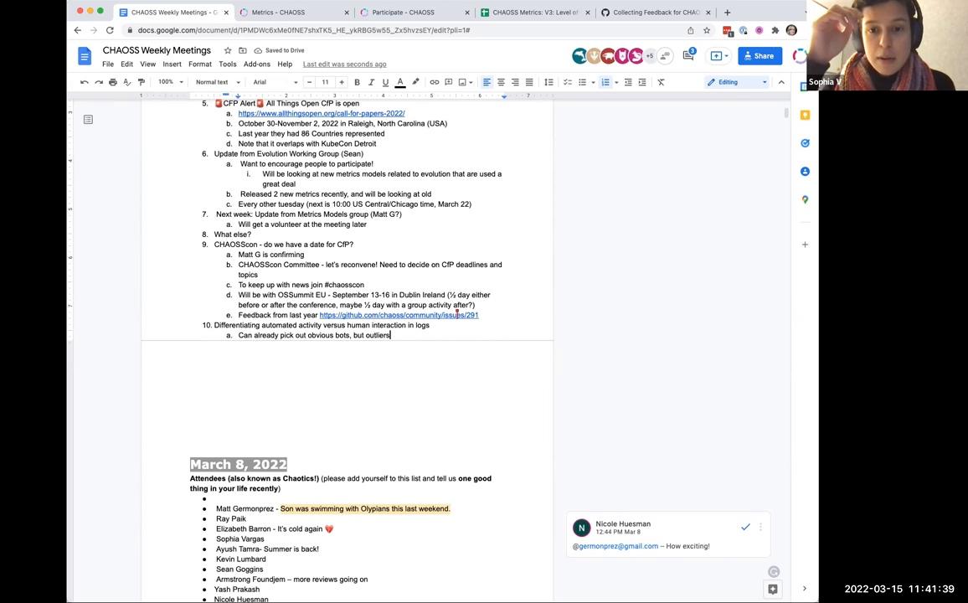
key("Backspace")
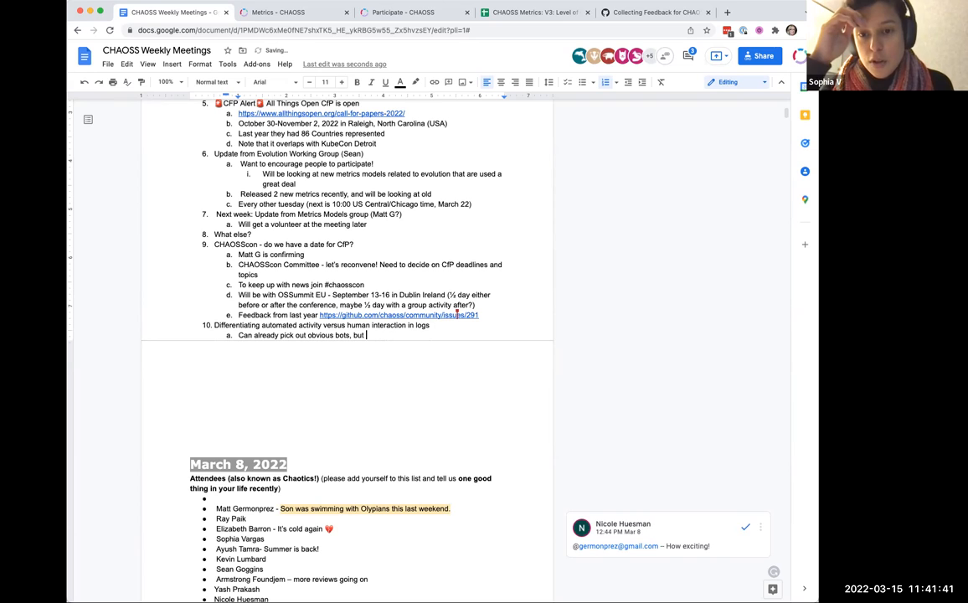
Add that humans running scripts are difficult to distinguish unless marked as a script.
type("humans are running s")
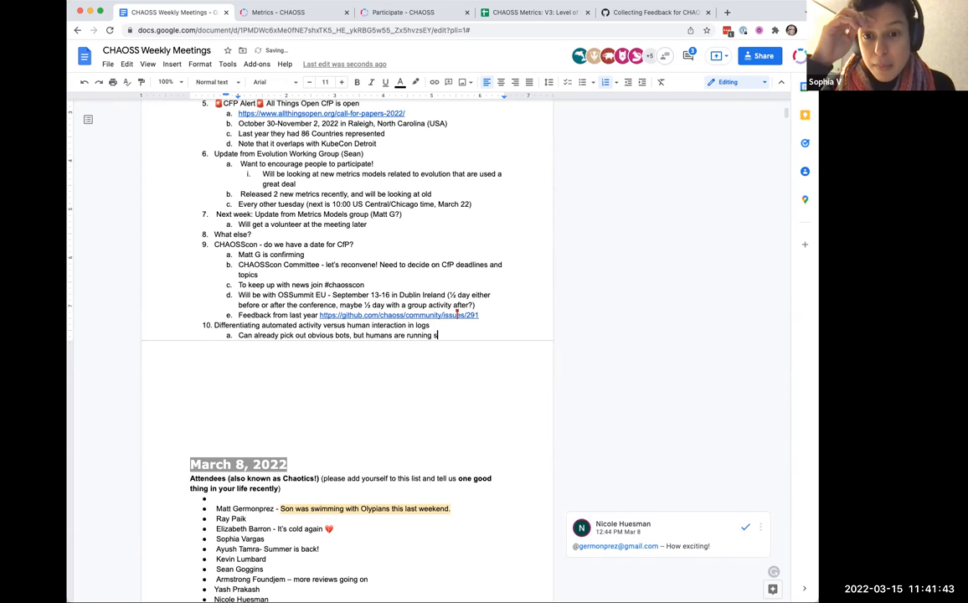
type("scripts from their personal accounts")
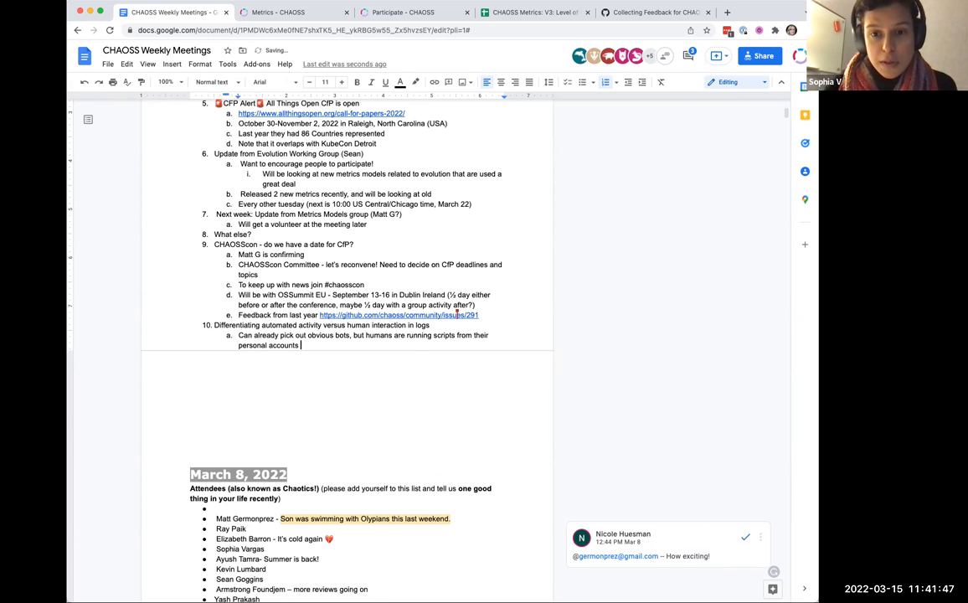
type("which makes it more challenging")
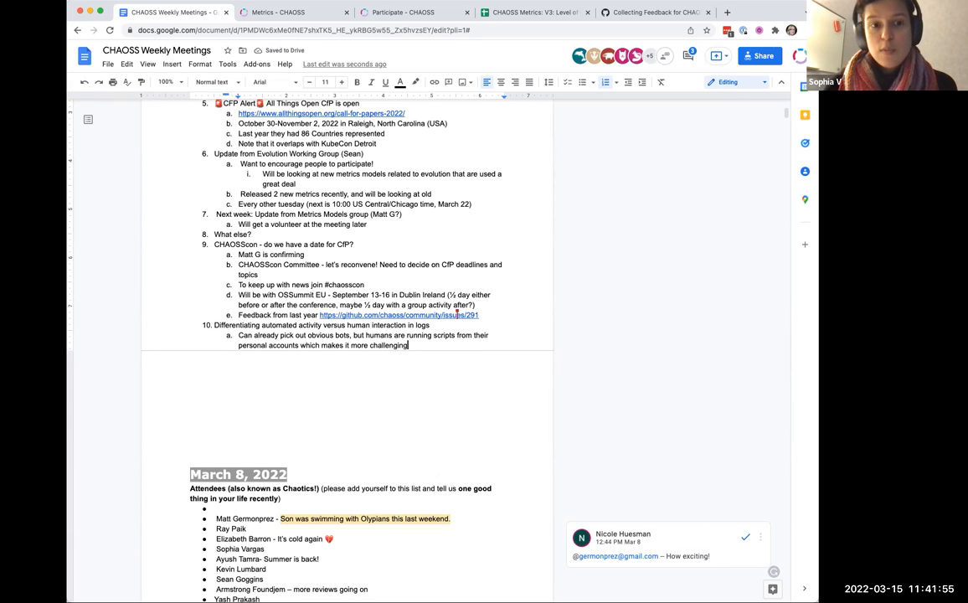
type("Unless they indicate somew")
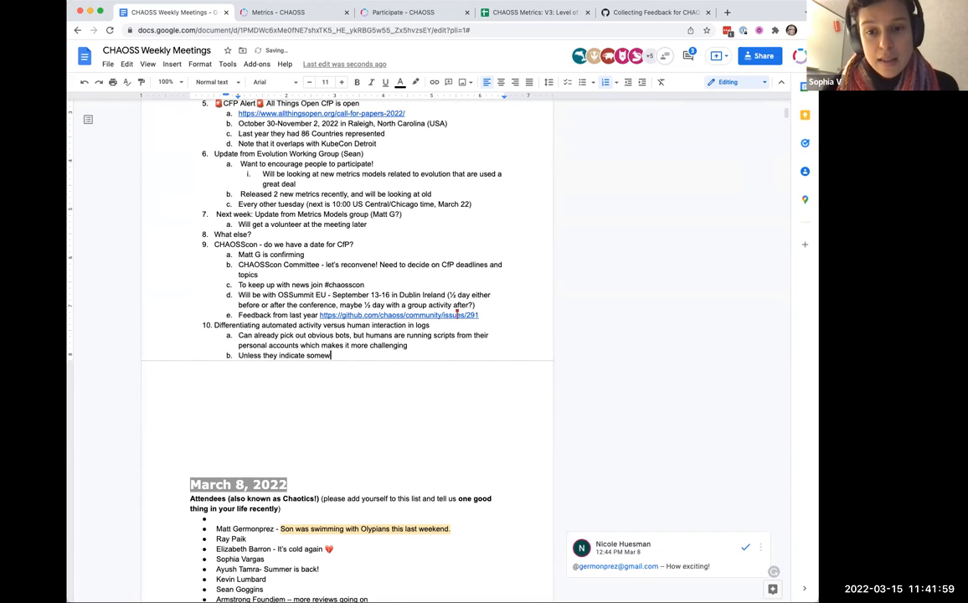
type("here")
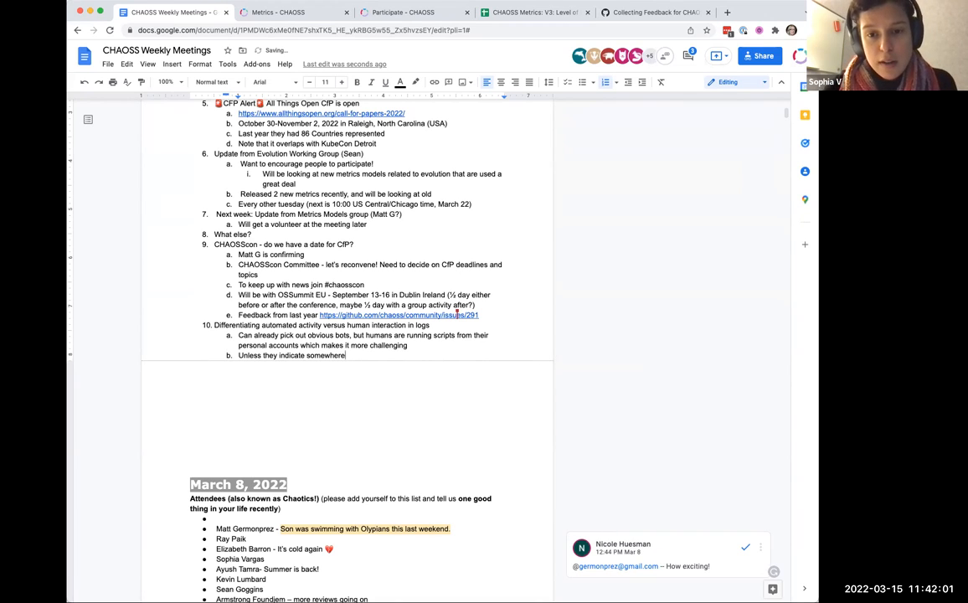
type(",")
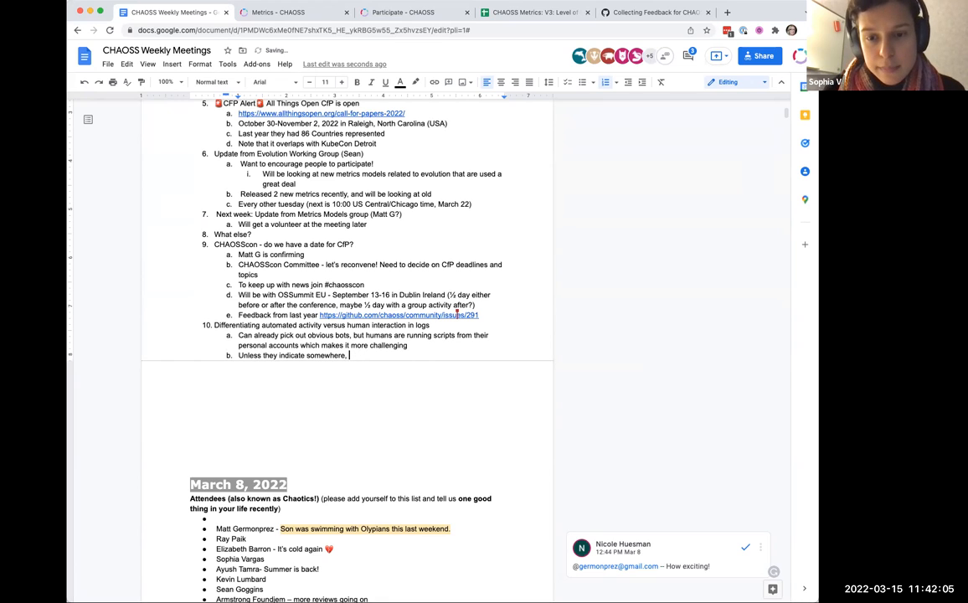
type("that it's a sc")
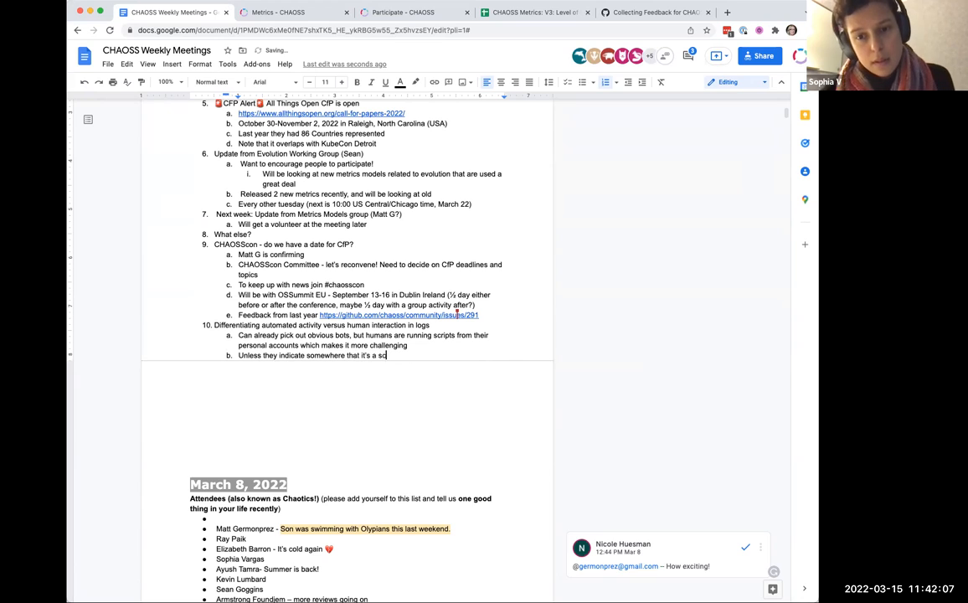
type("ript, it's")
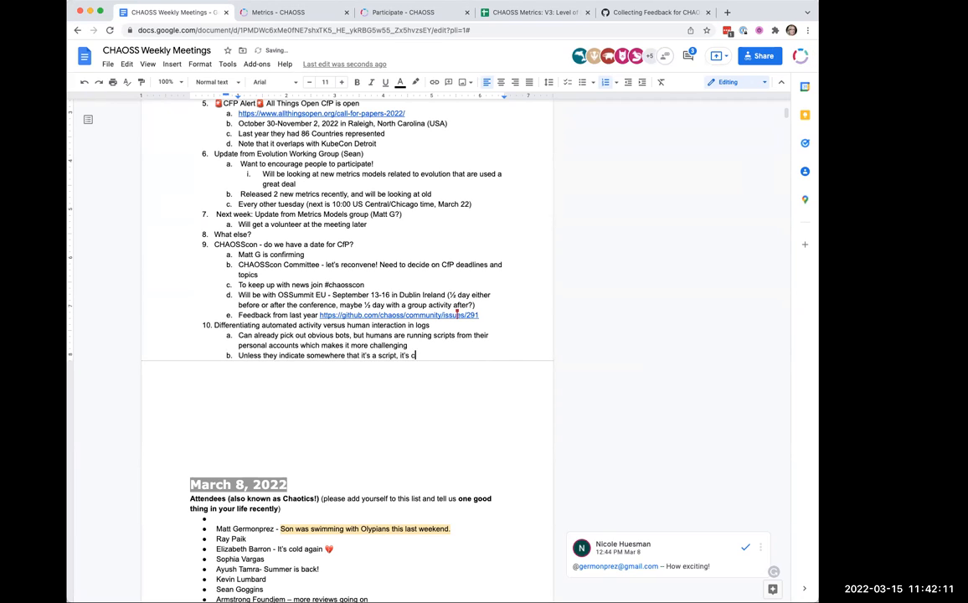
type("difficult")
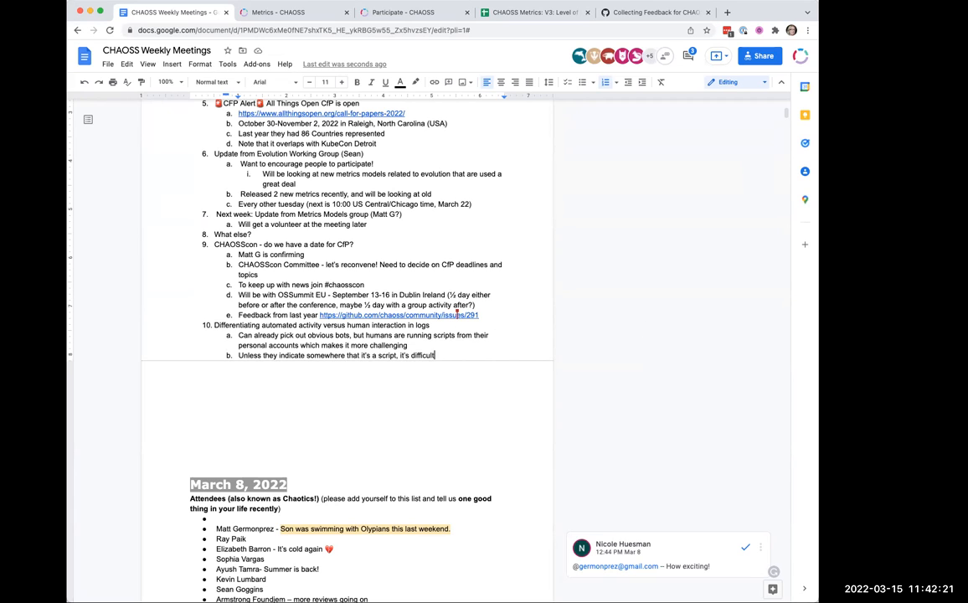
mouse_move(653, 409)
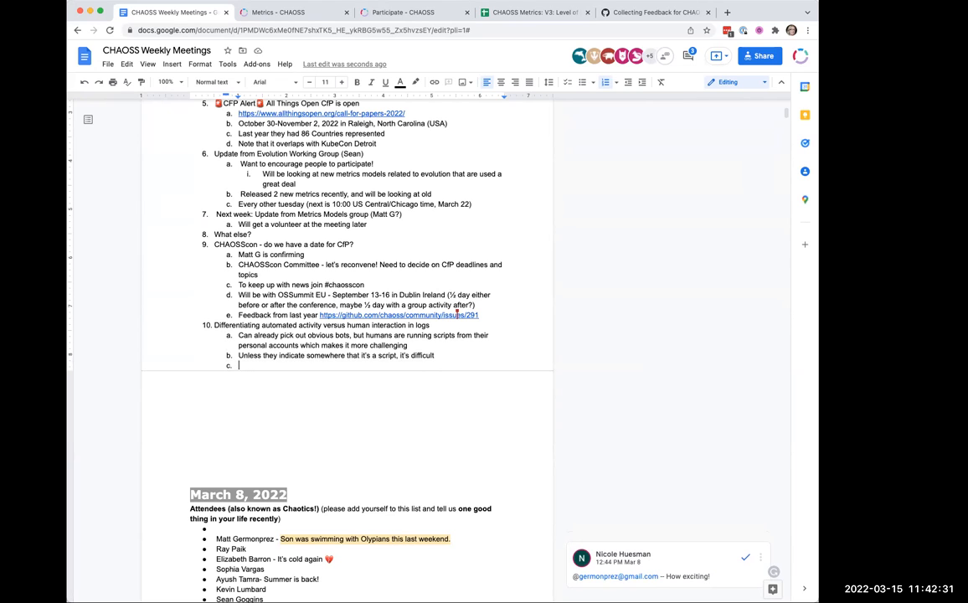
Start a third sub-bullet under item 10 reading 'Maybe can use IP 00'.
type("Maybe")
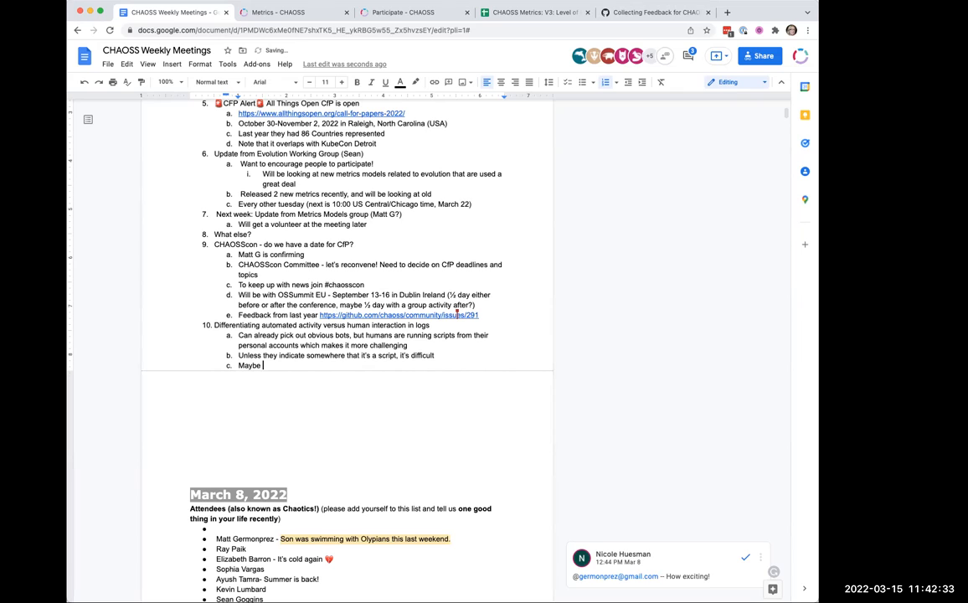
type("c")
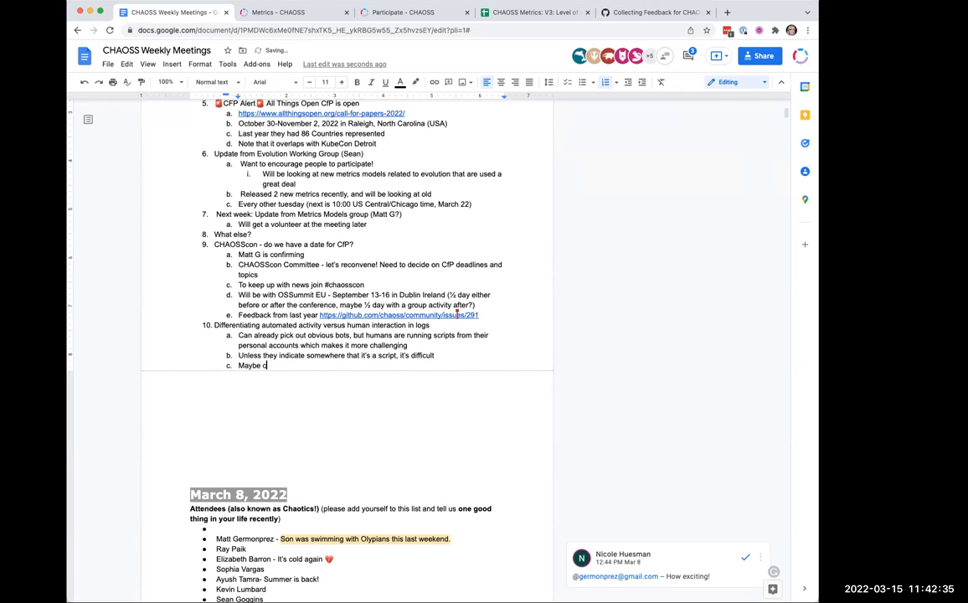
type("an use")
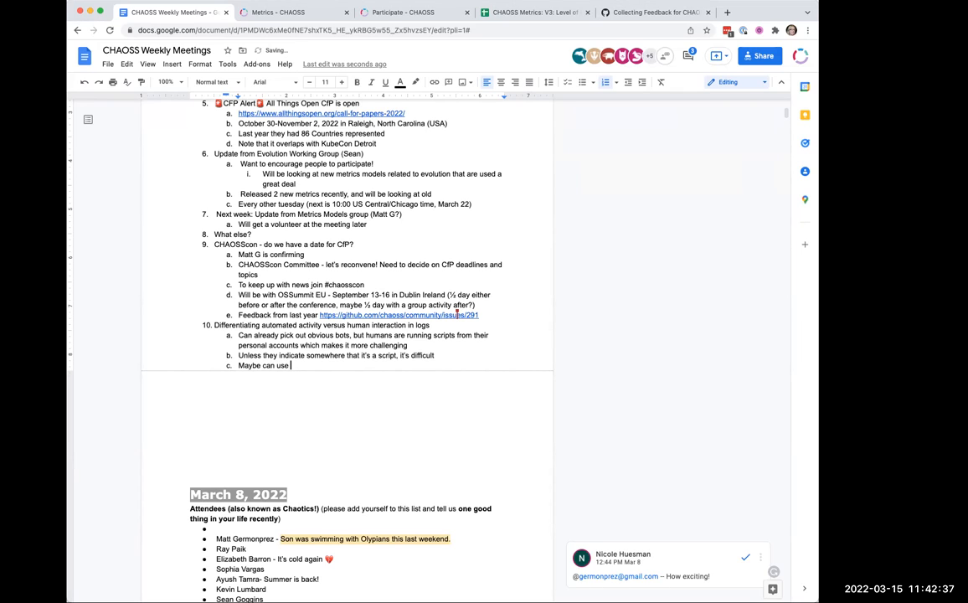
type("IP 00")
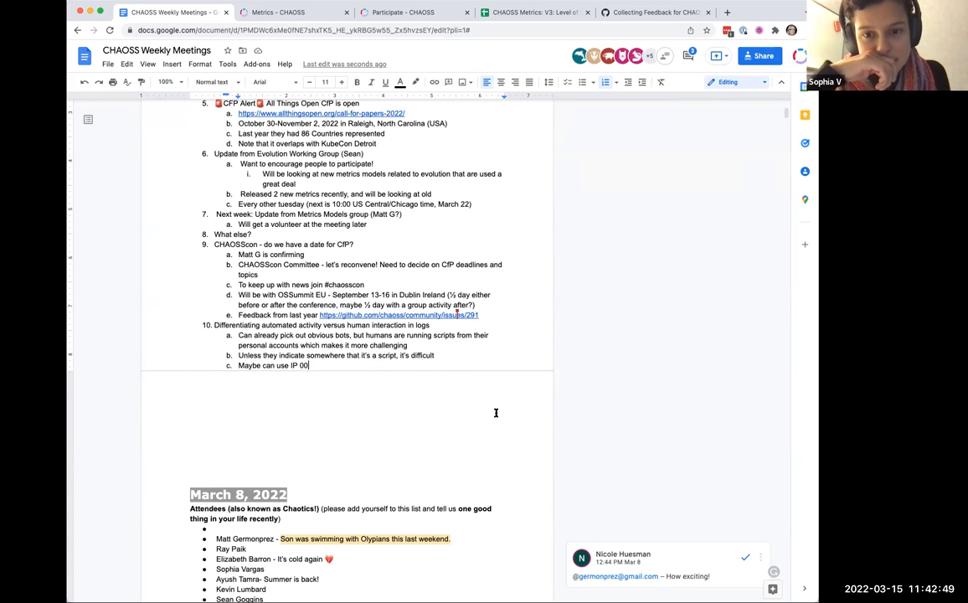
mouse_move(812, 377)
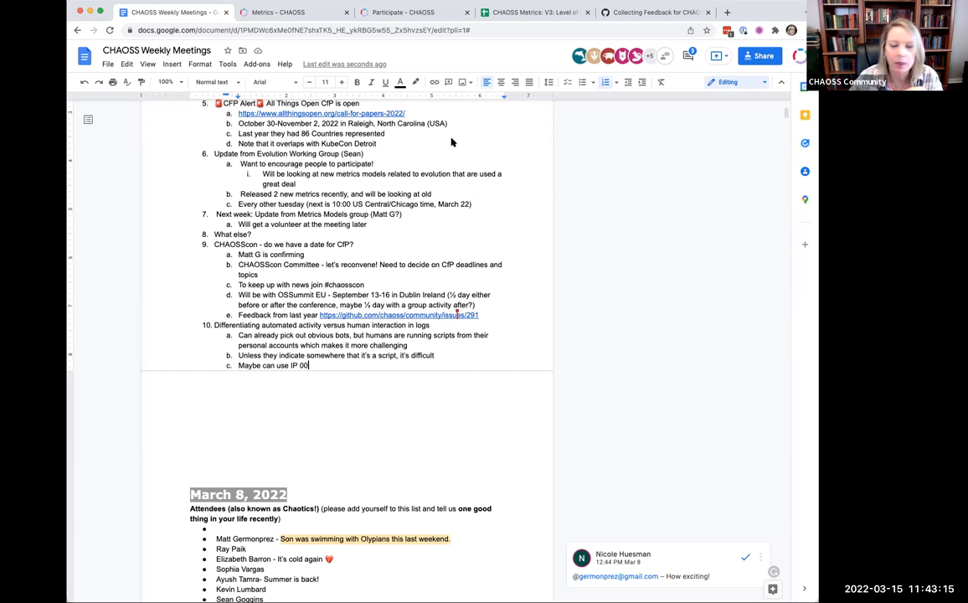
Bring up the CHAOSS Metrics page and scroll to the People area listing Bot Activity.
left_click(293, 12)
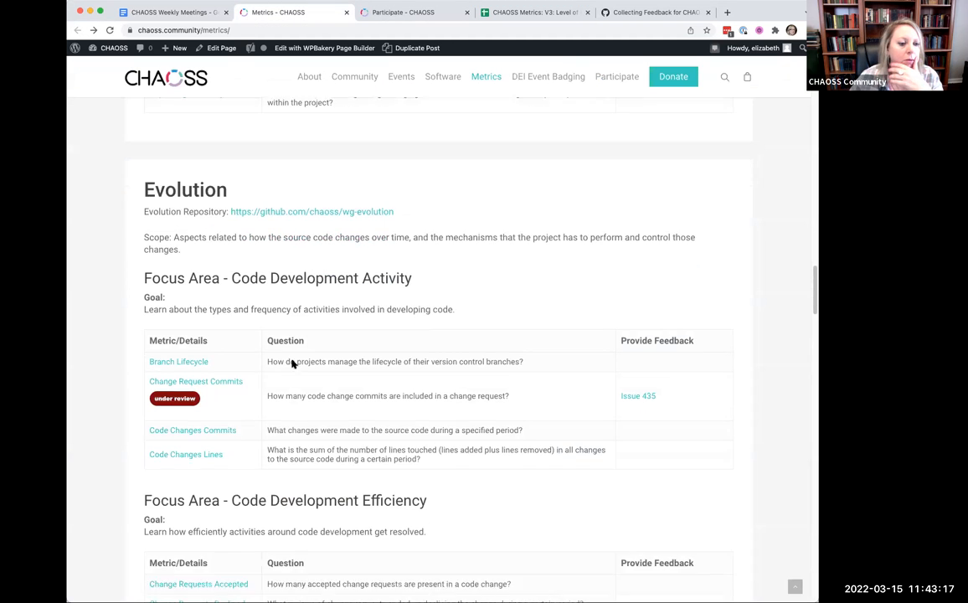
scroll("down", 3)
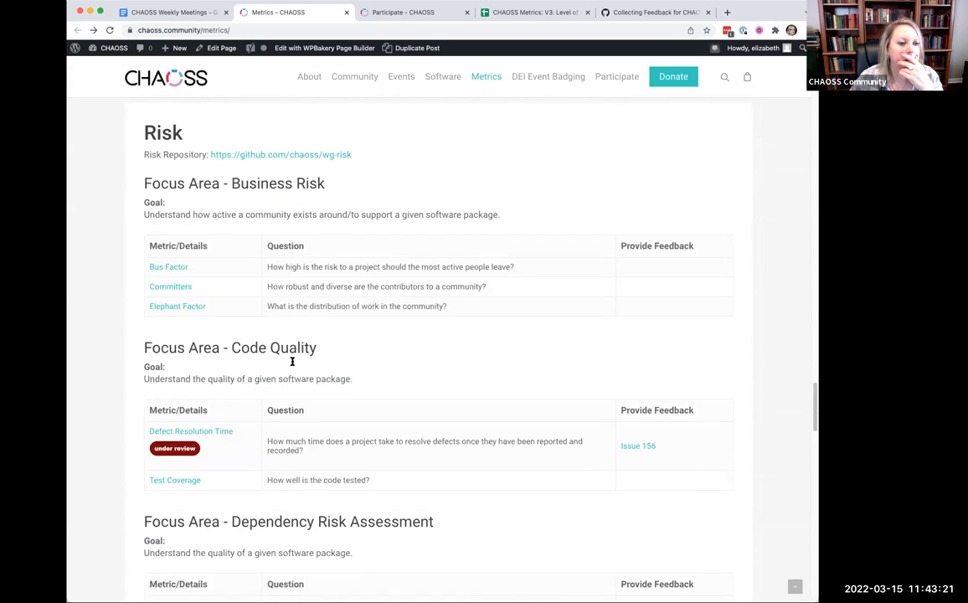
scroll("down", 3)
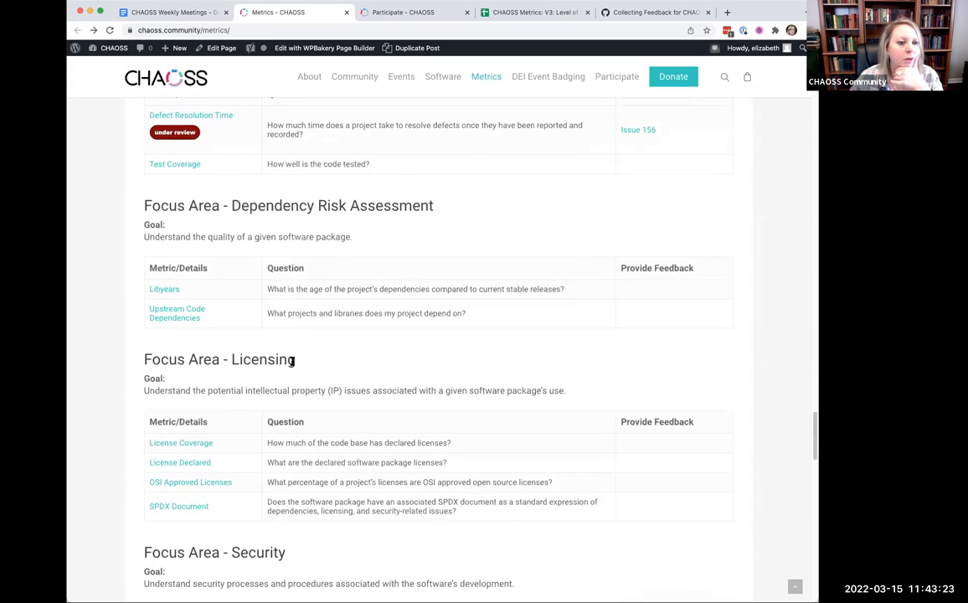
scroll("down", 3)
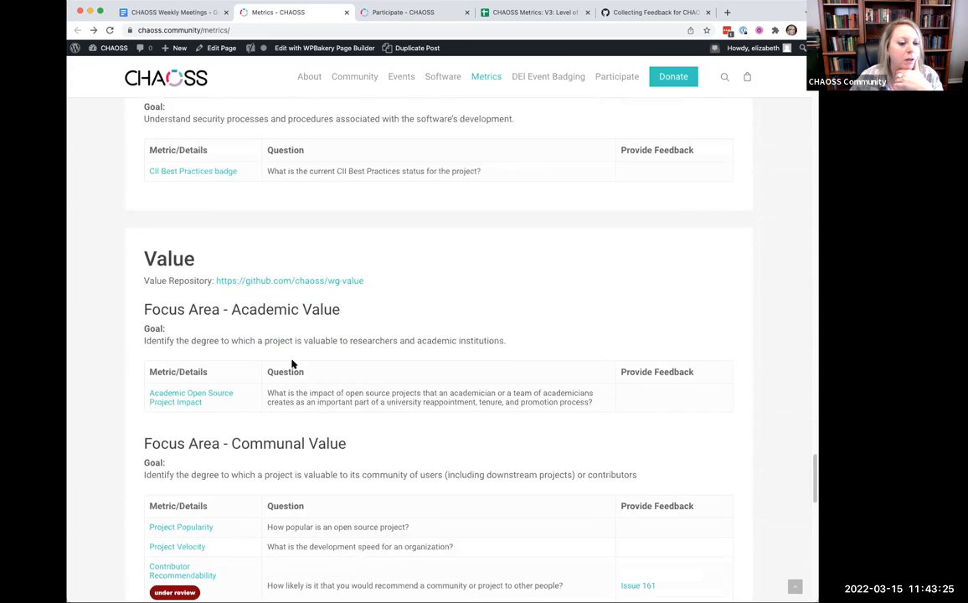
scroll("down", 3)
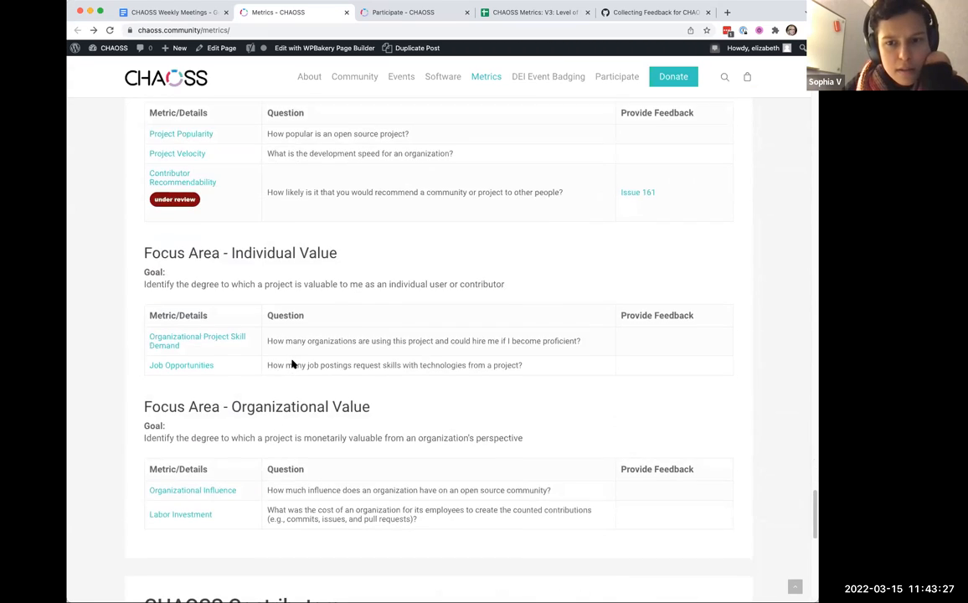
scroll("down", 3)
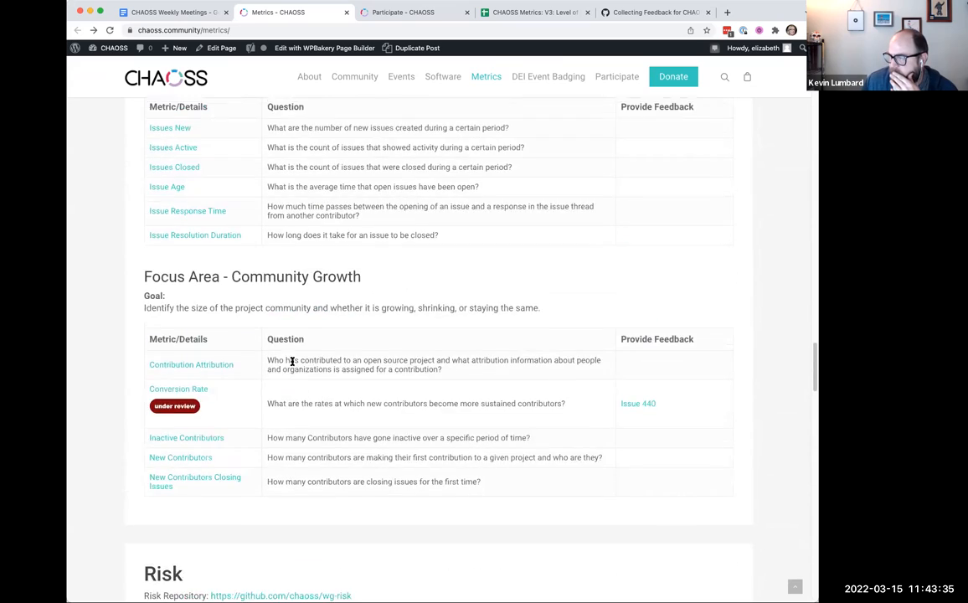
scroll("down", 3)
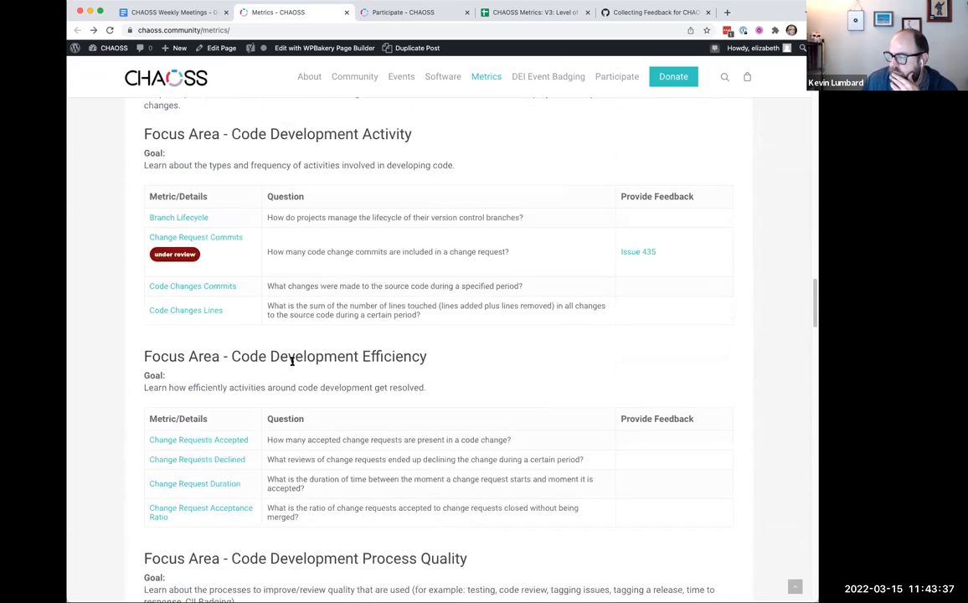
scroll("down", 3)
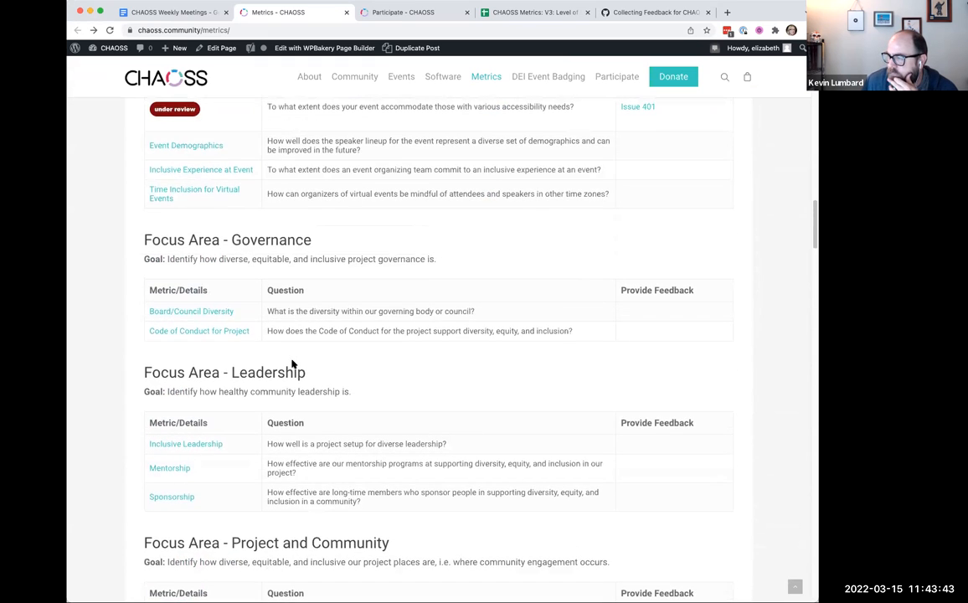
scroll("down", 3)
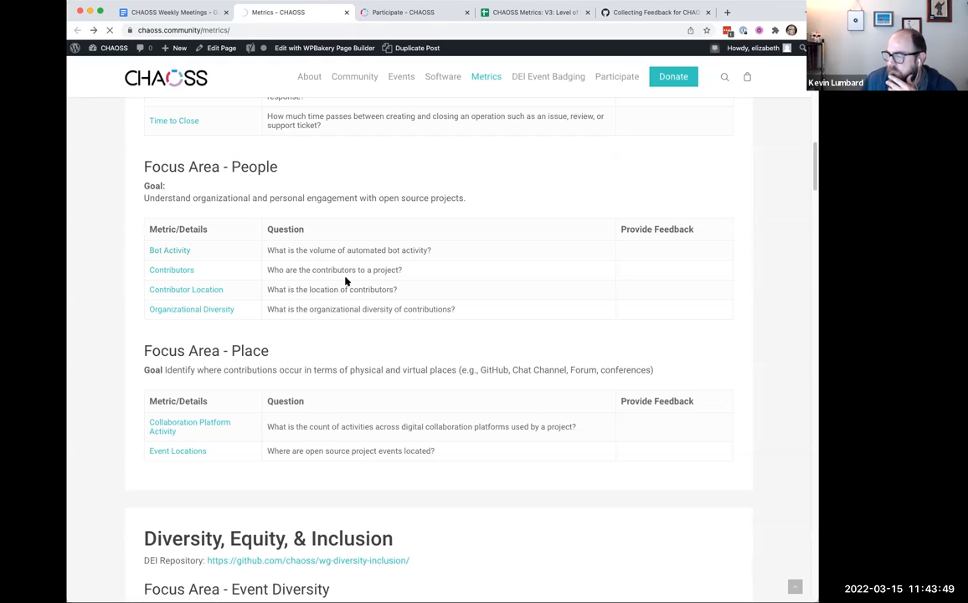
Open the Bot Activity metric page and scroll through its Description and later sections.
left_click(169, 250)
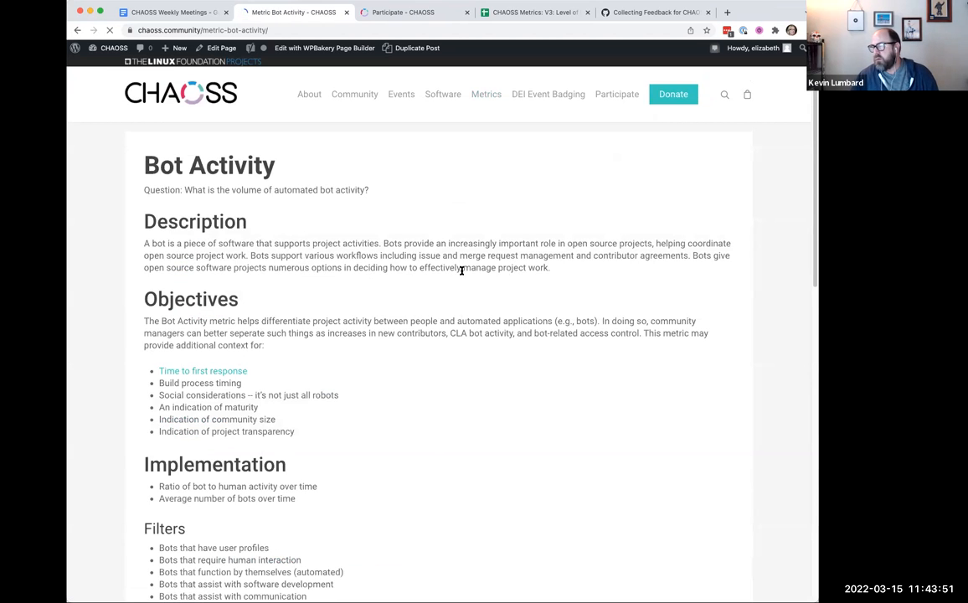
scroll("down", 3)
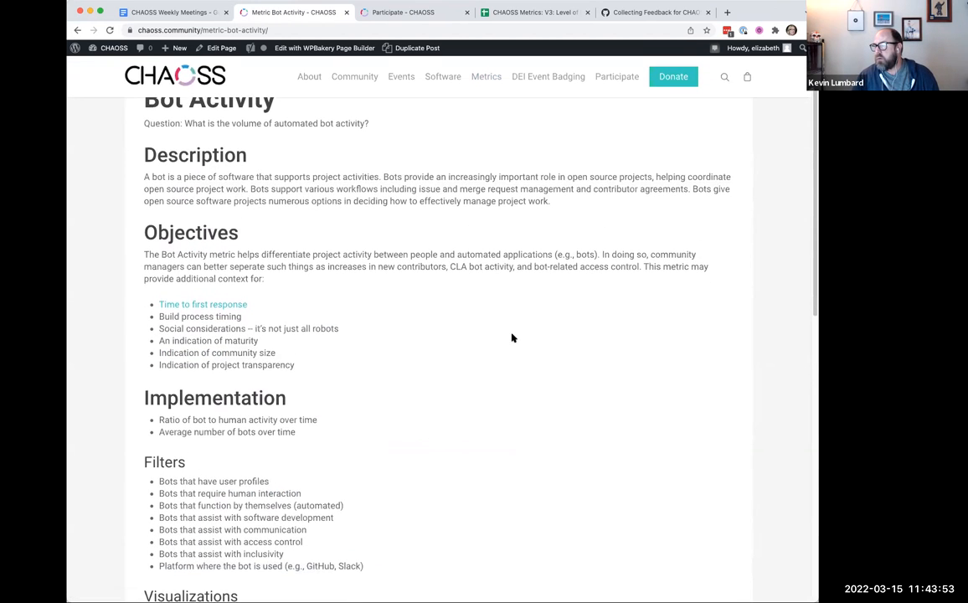
scroll("down", 3)
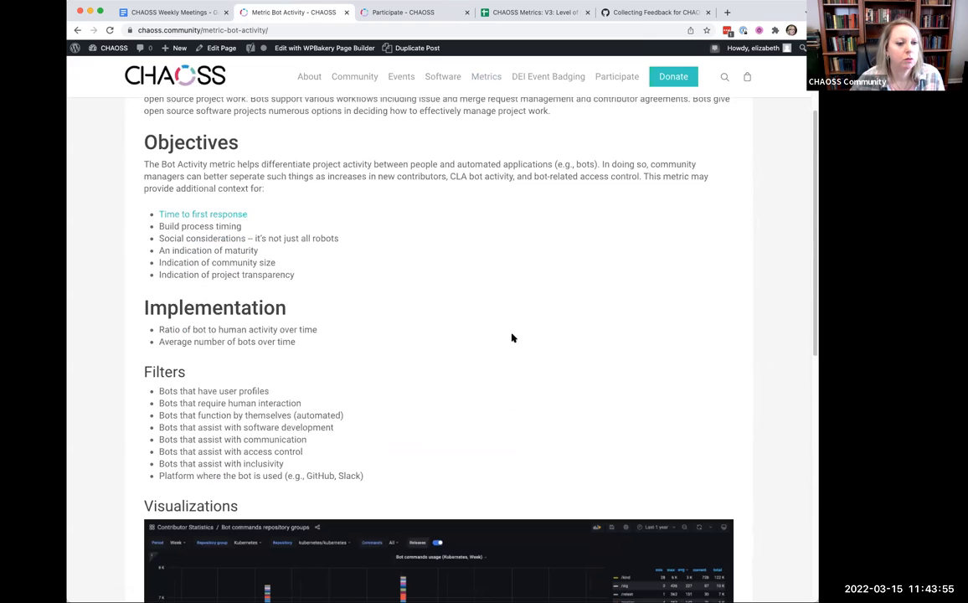
mouse_move(370, 195)
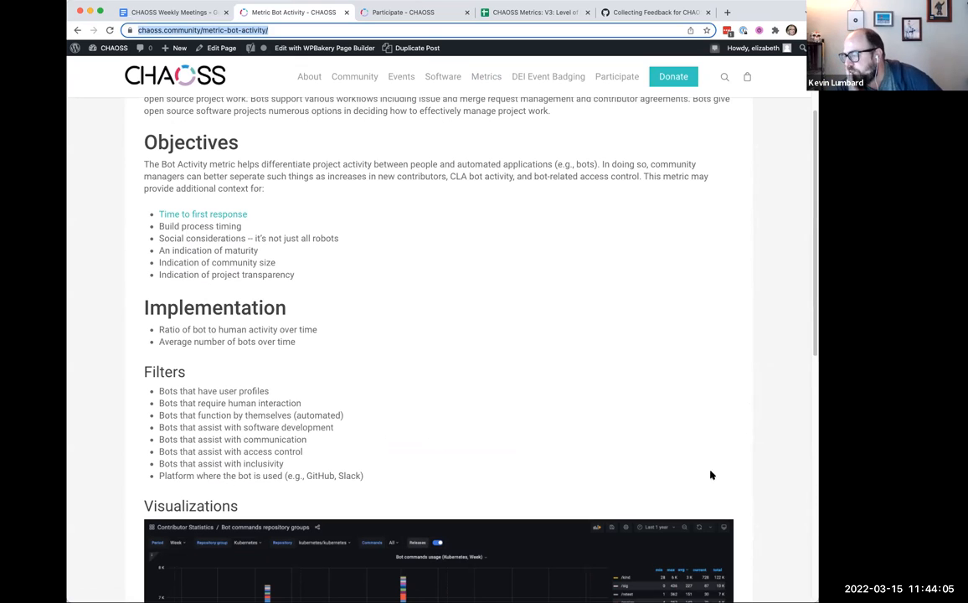
scroll("down", 3)
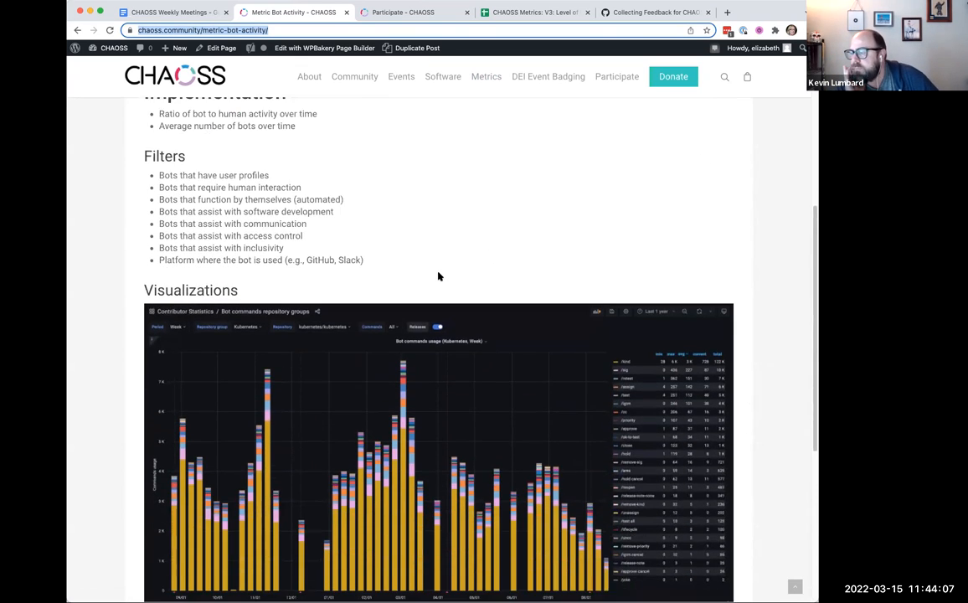
scroll("down", 3)
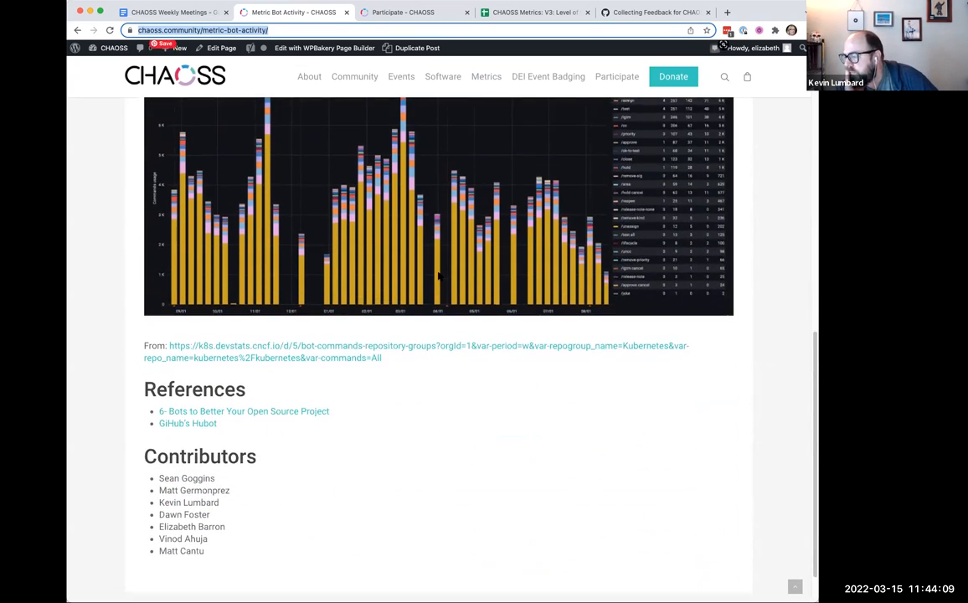
mouse_move(386, 437)
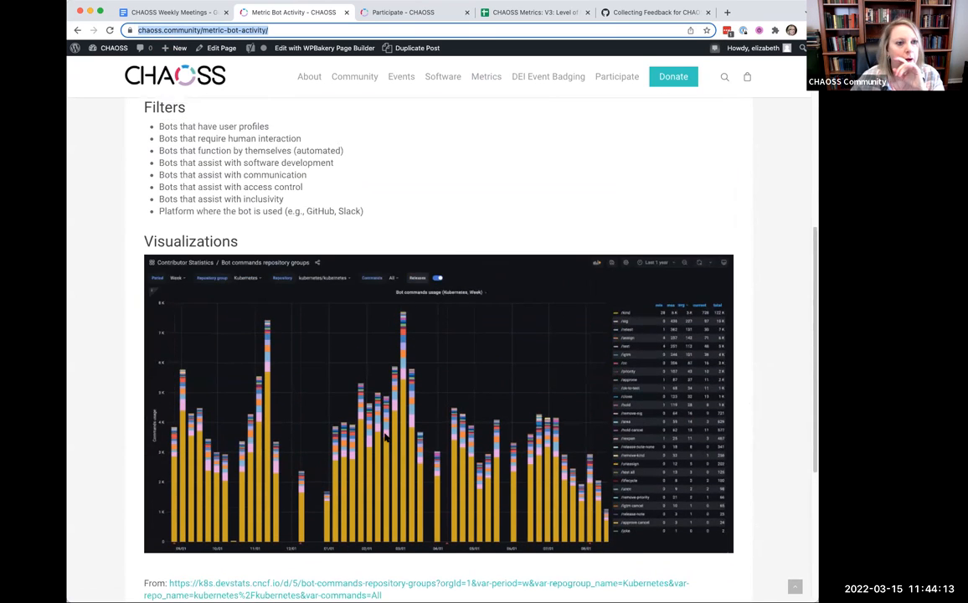
scroll("up", 3)
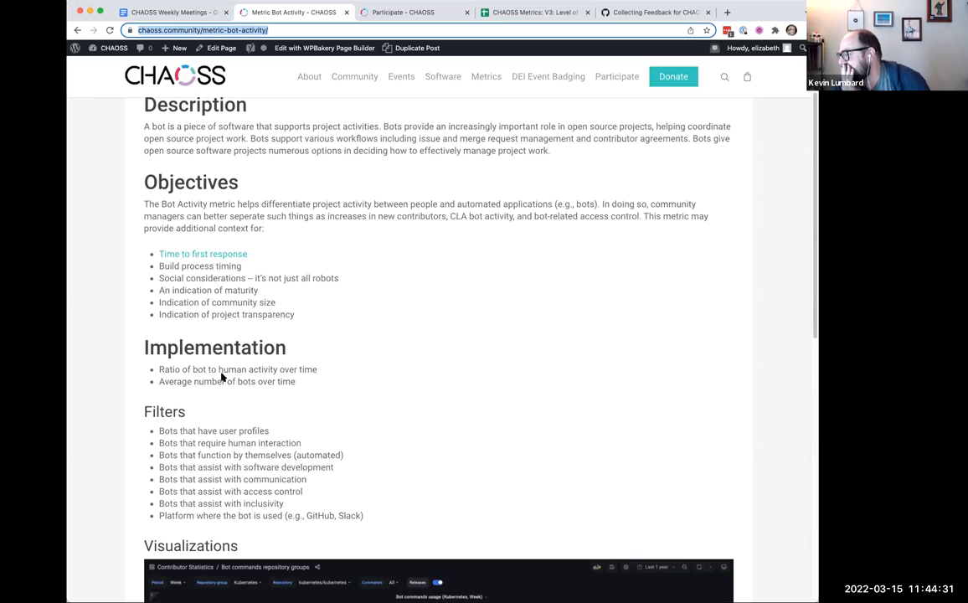
mouse_move(287, 348)
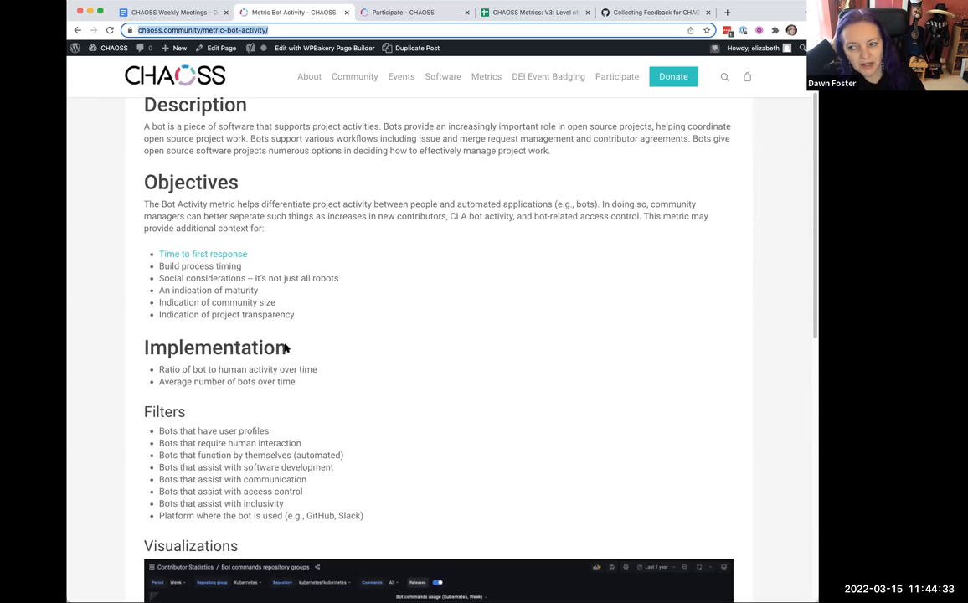
mouse_move(341, 353)
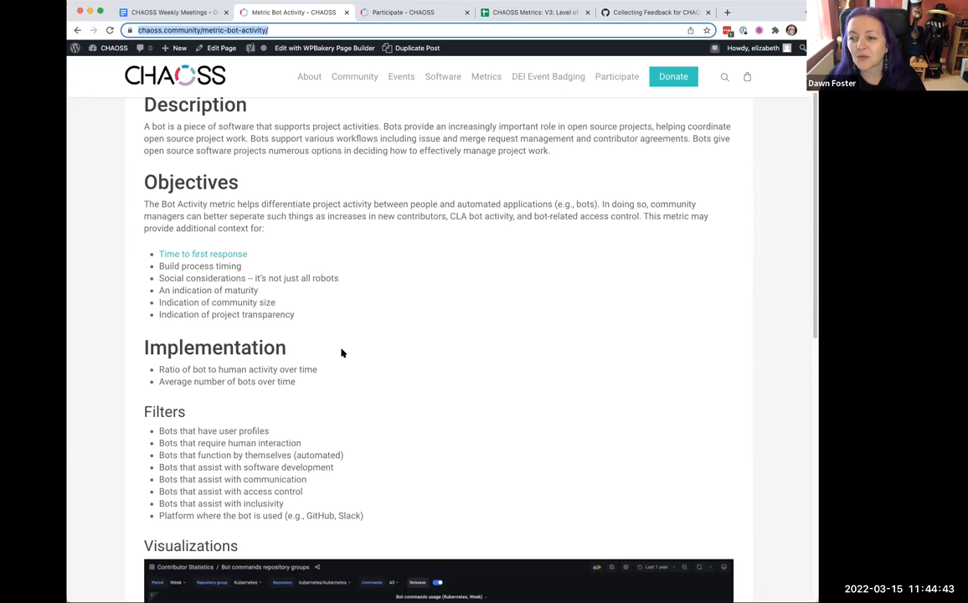
mouse_move(438, 310)
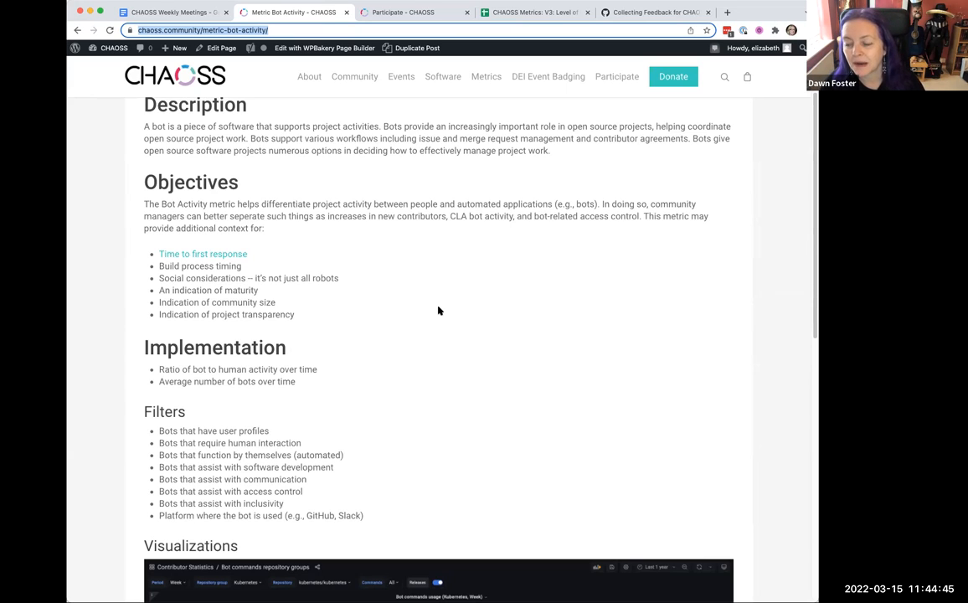
mouse_move(718, 359)
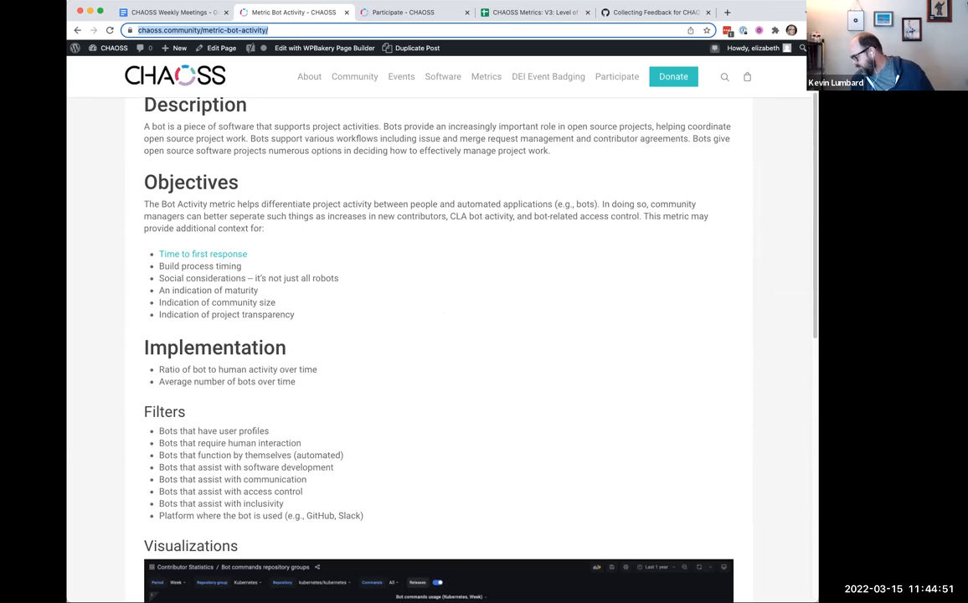
mouse_move(618, 347)
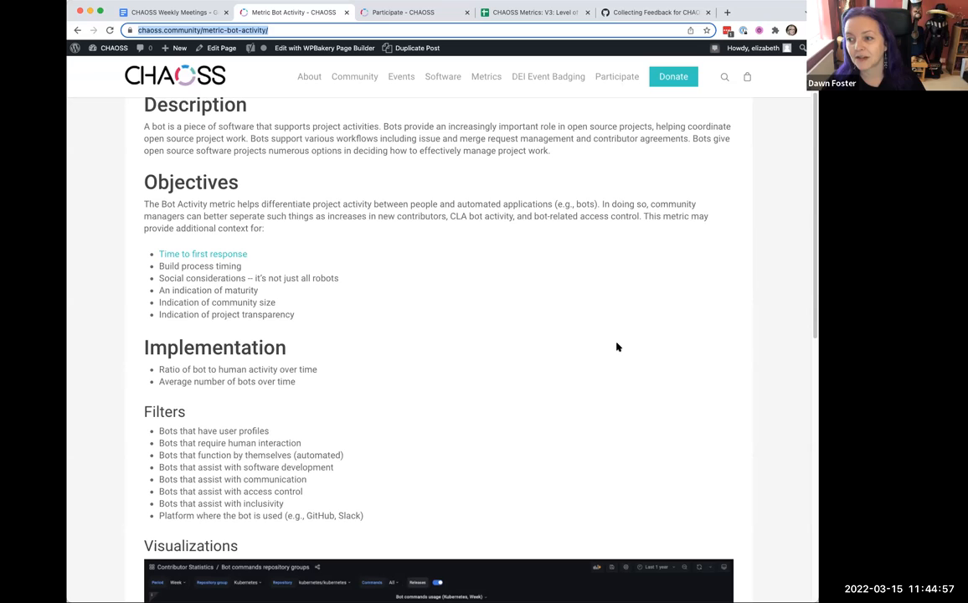
mouse_move(593, 335)
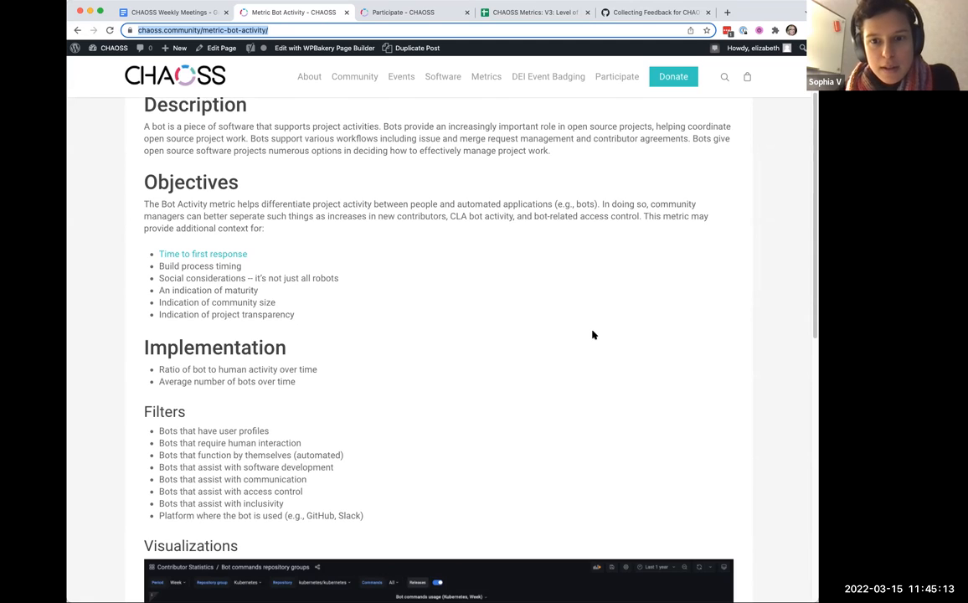
mouse_move(631, 265)
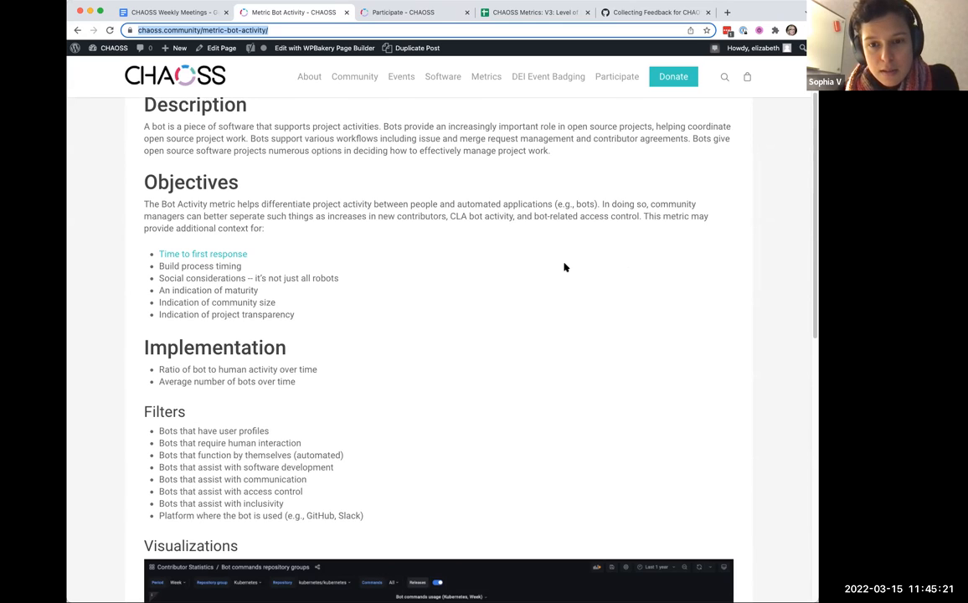
mouse_move(571, 258)
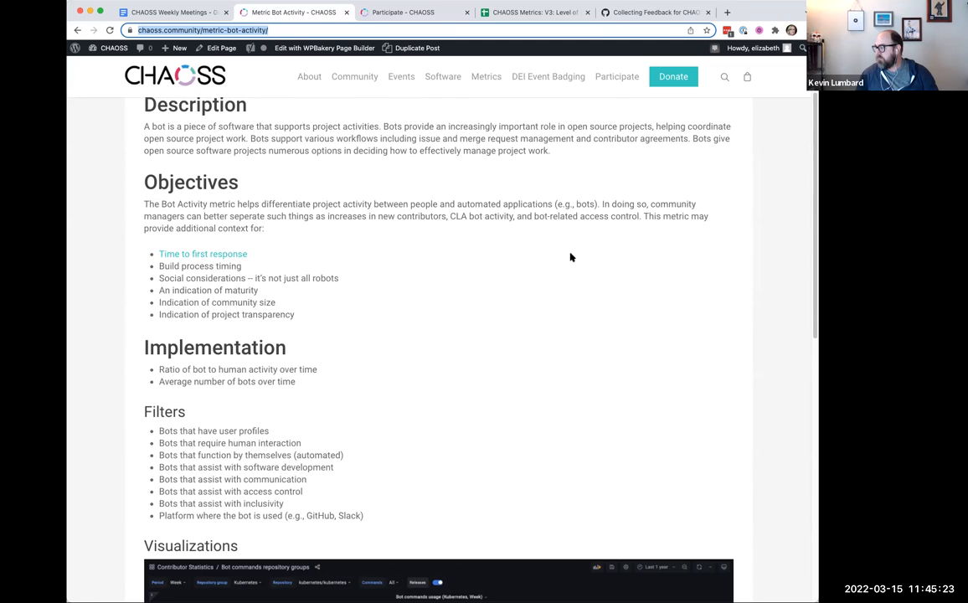
scroll("down", 3)
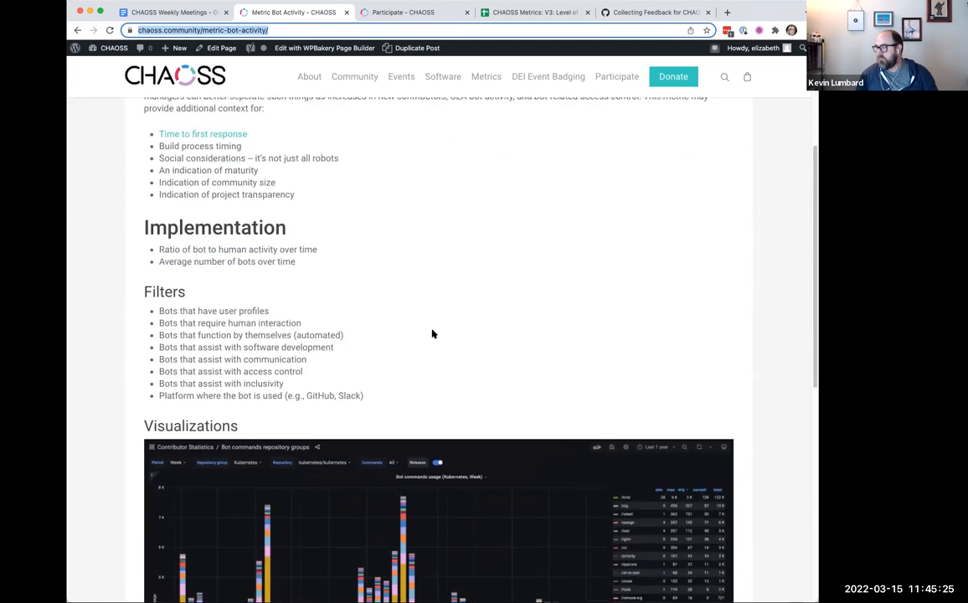
scroll("down", 3)
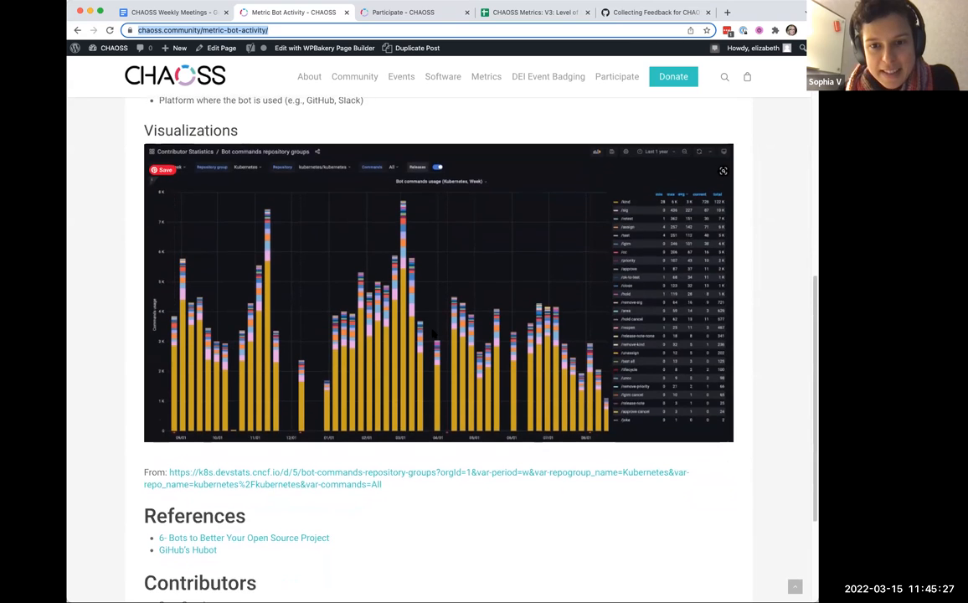
scroll("down", 3)
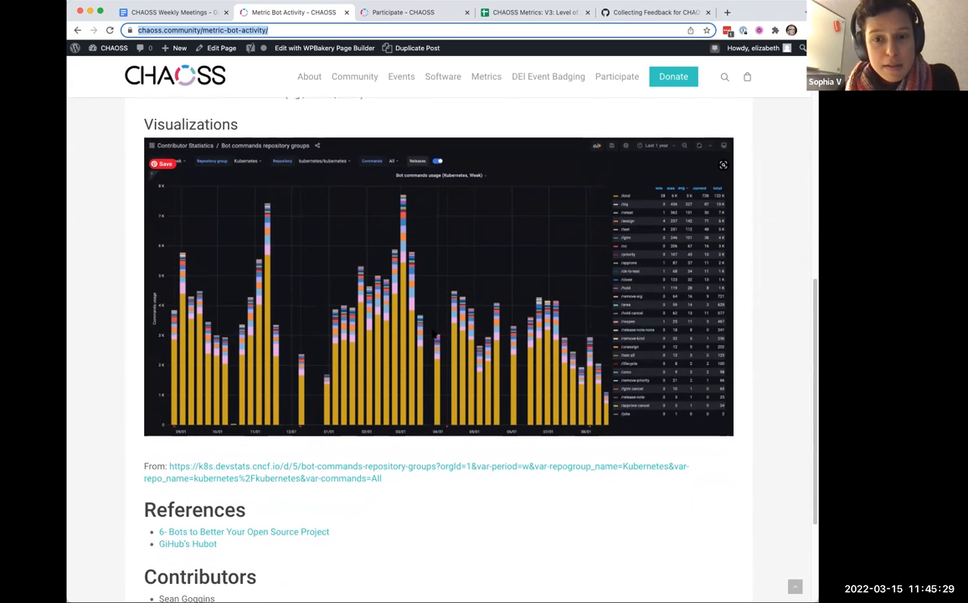
scroll("down", 3)
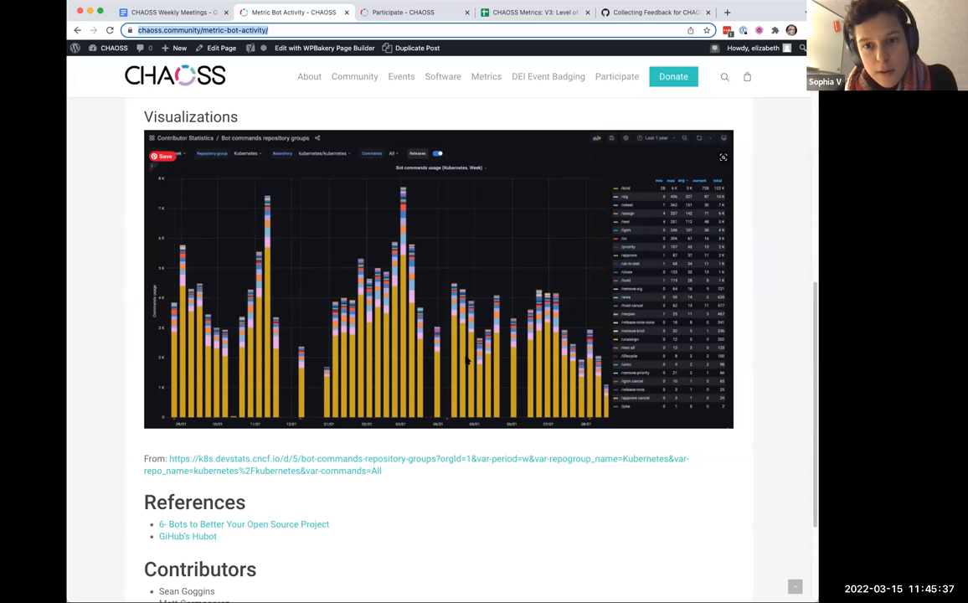
scroll("up", 3)
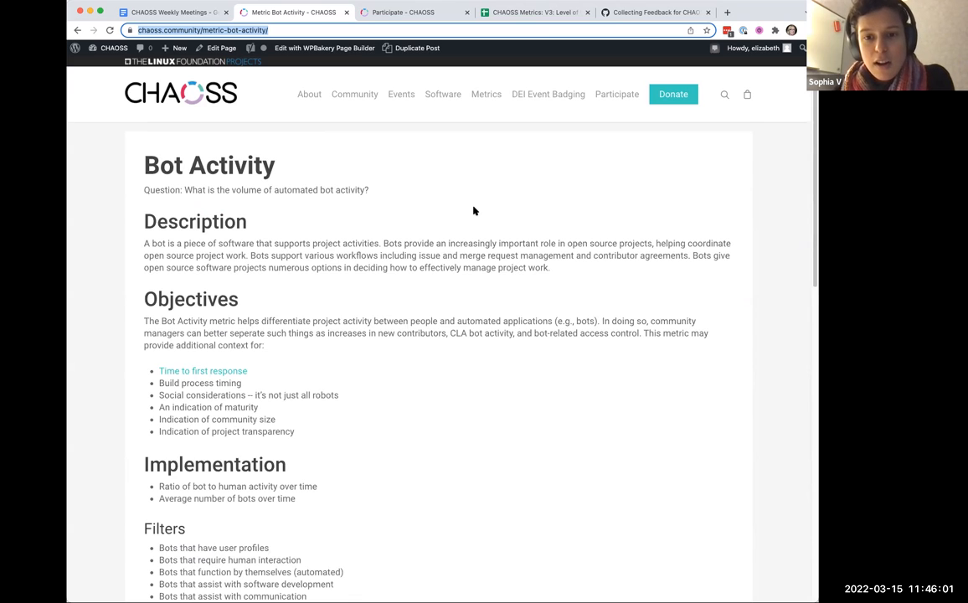
mouse_move(586, 167)
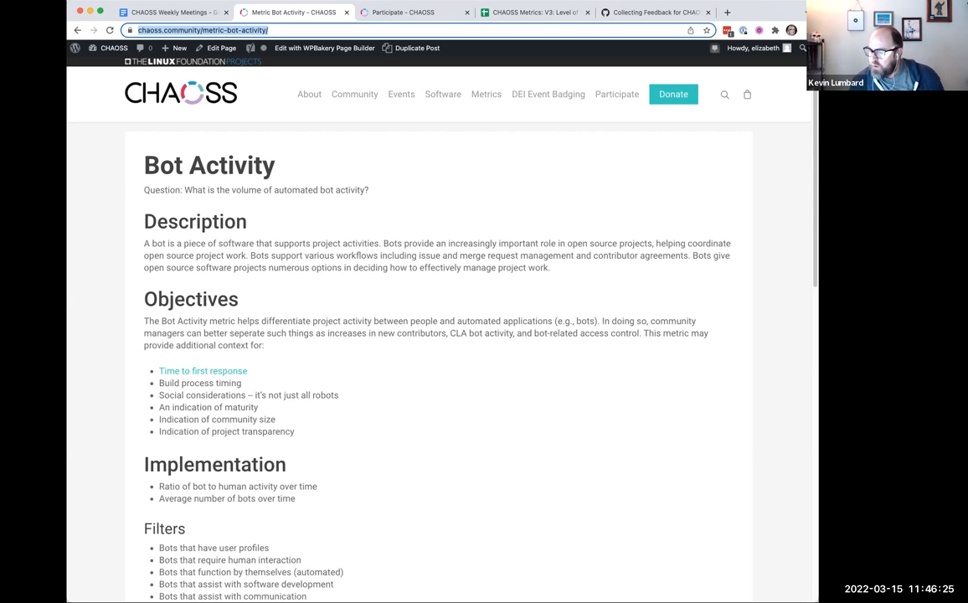
mouse_move(480, 420)
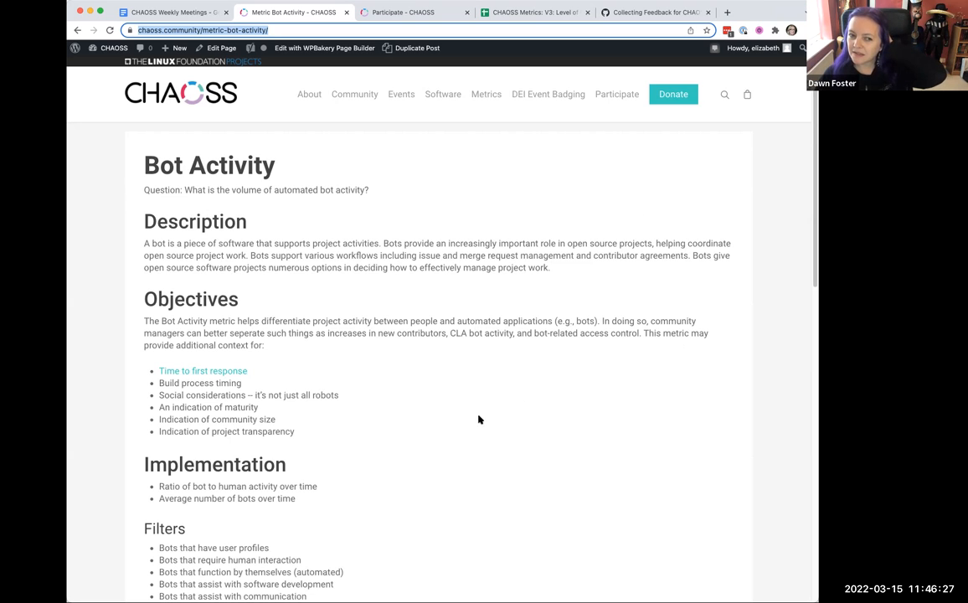
mouse_move(396, 415)
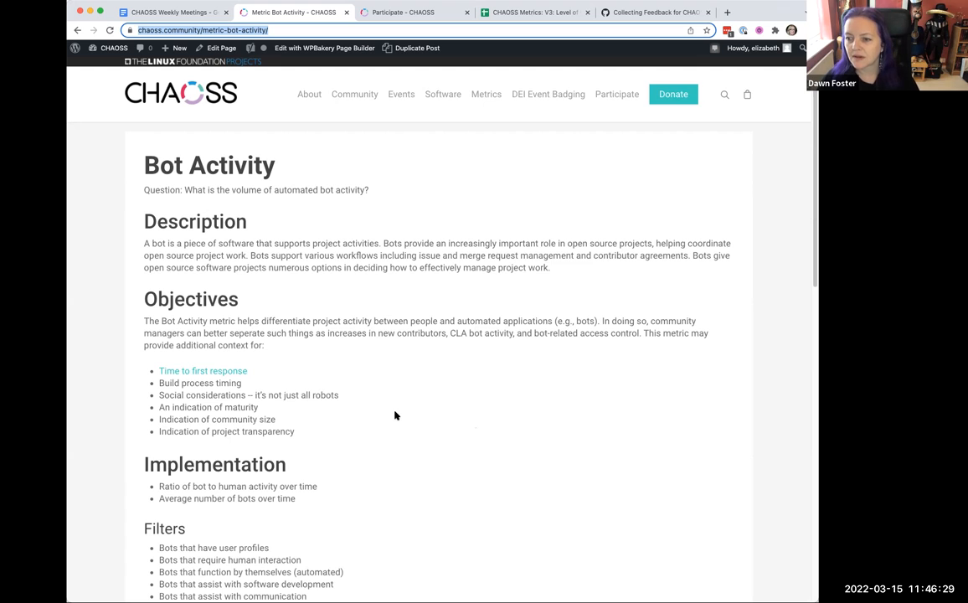
scroll("down", 3)
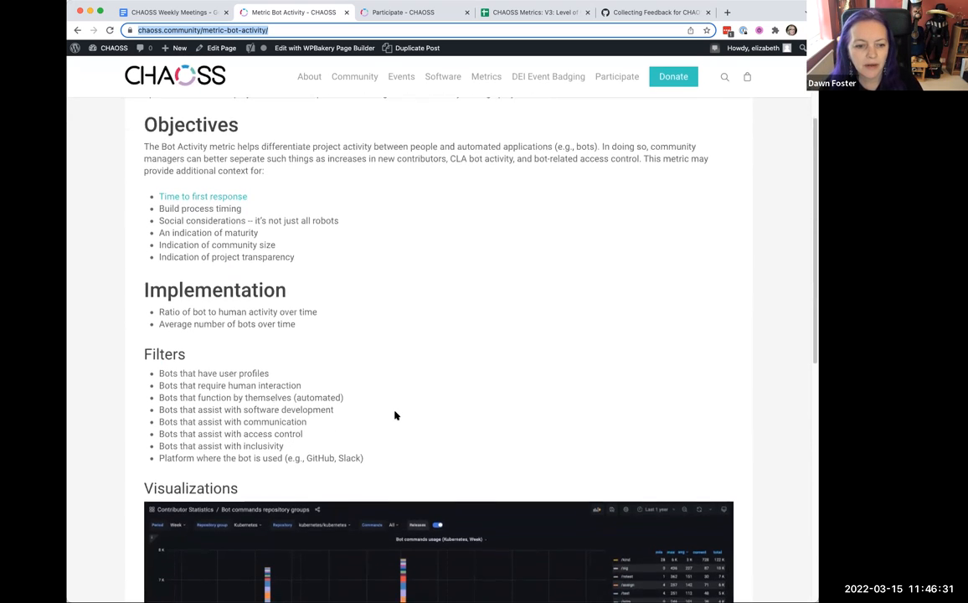
scroll("down", 3)
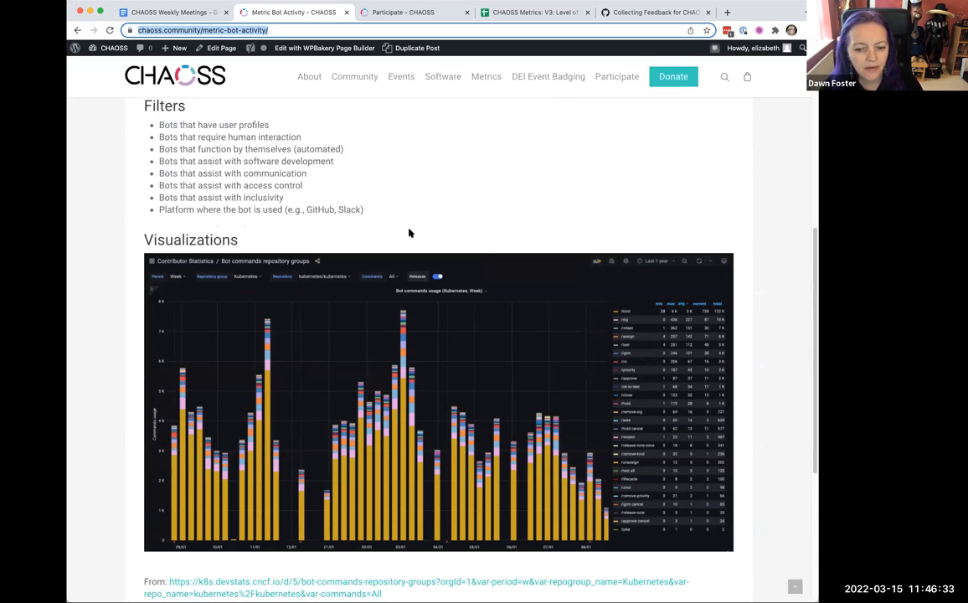
scroll("down", 3)
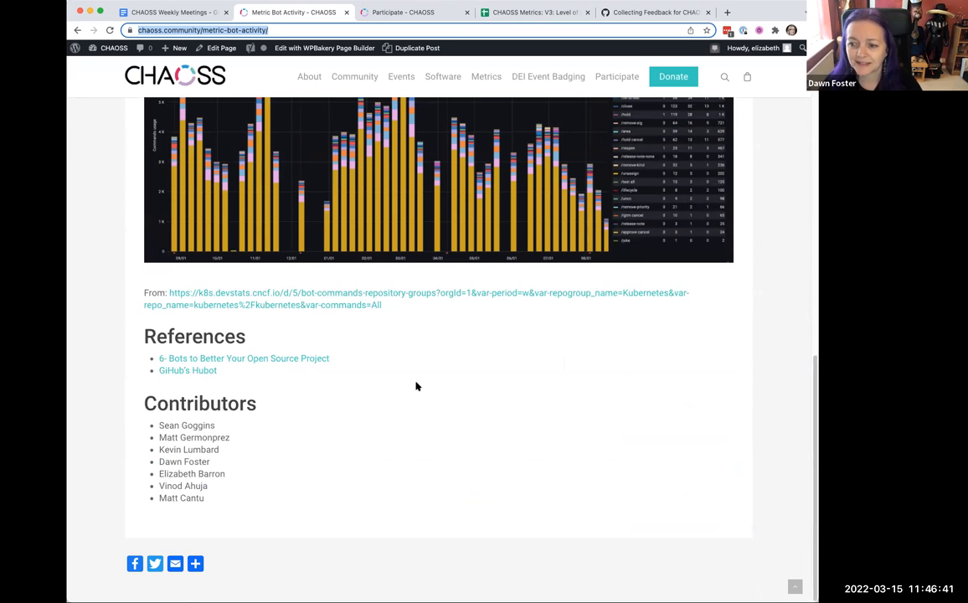
scroll("down", 3)
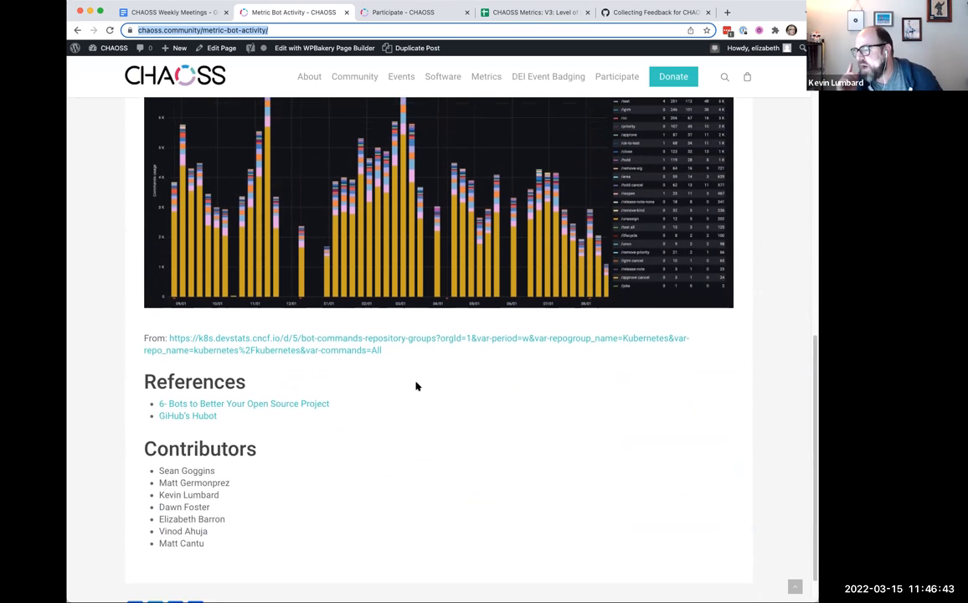
scroll("down", 3)
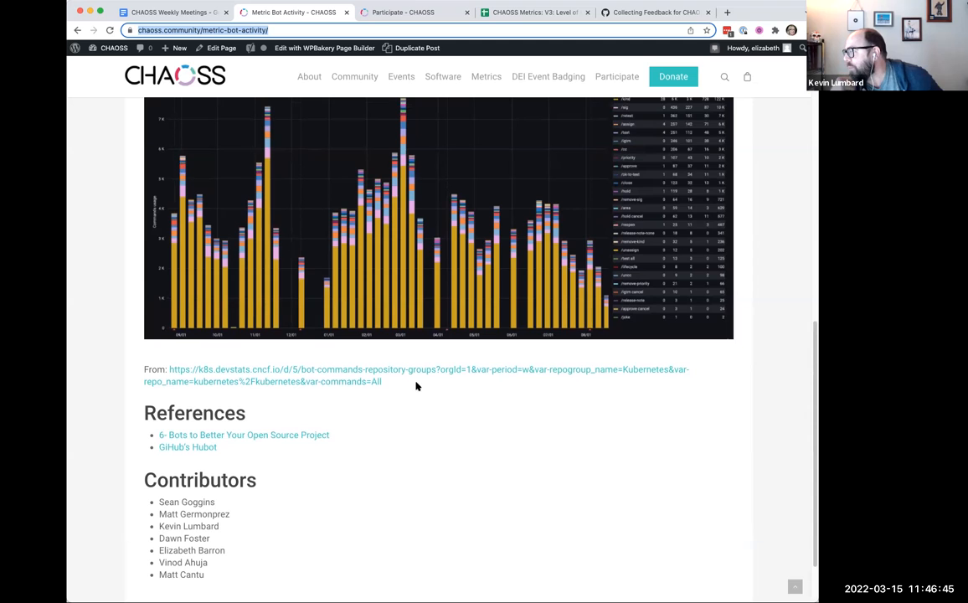
scroll("up", 3)
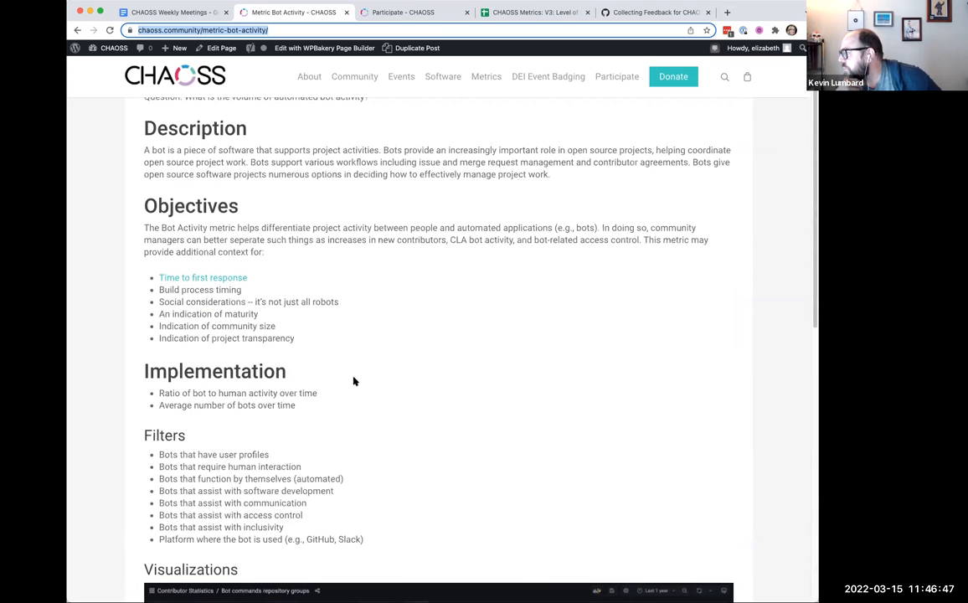
mouse_move(328, 343)
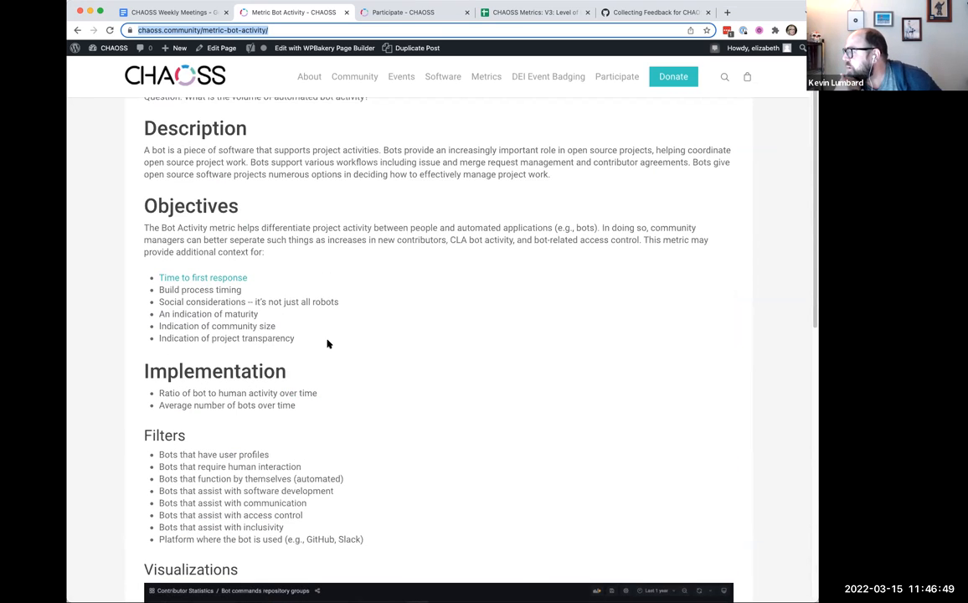
mouse_move(344, 342)
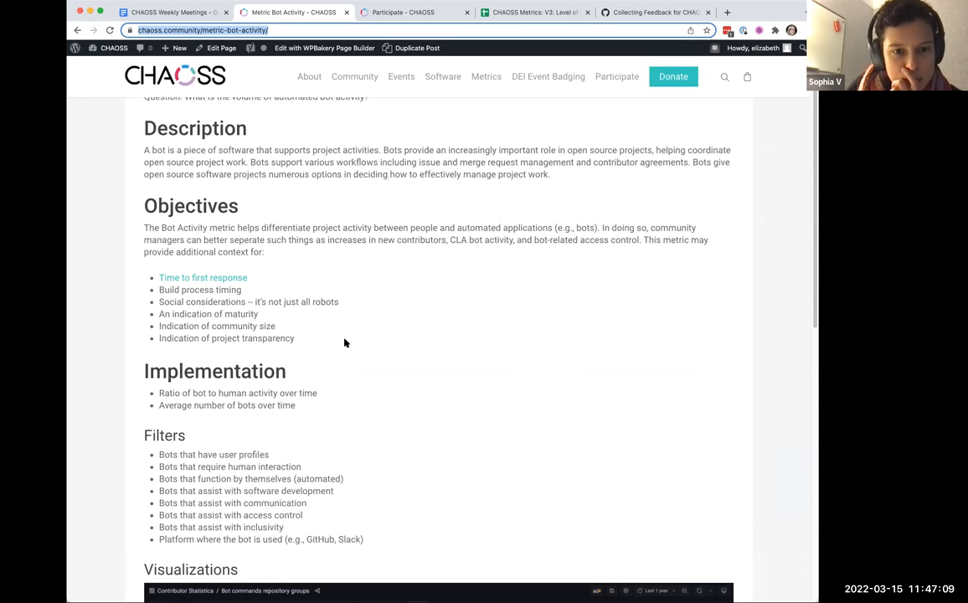
mouse_move(186, 485)
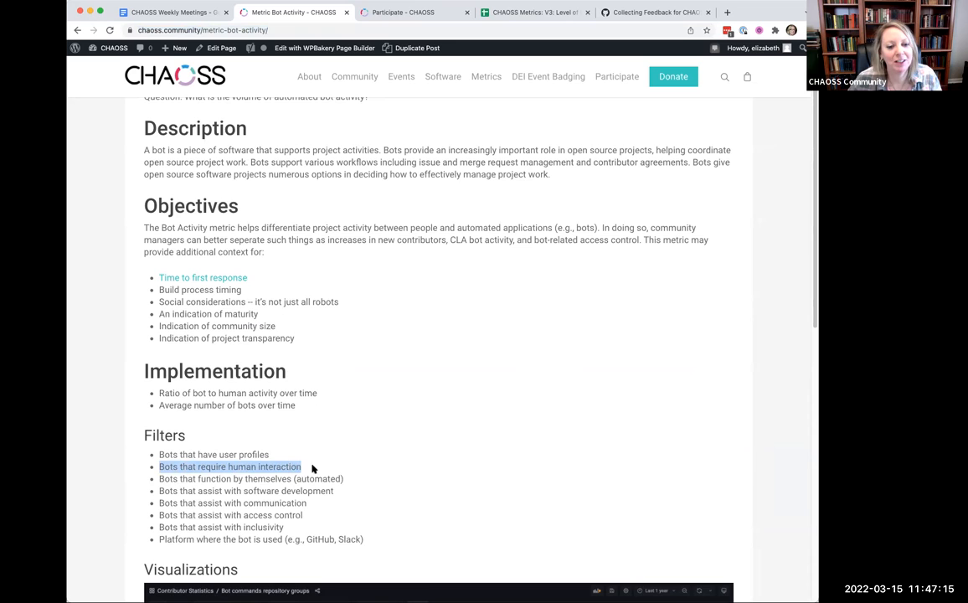
mouse_move(327, 458)
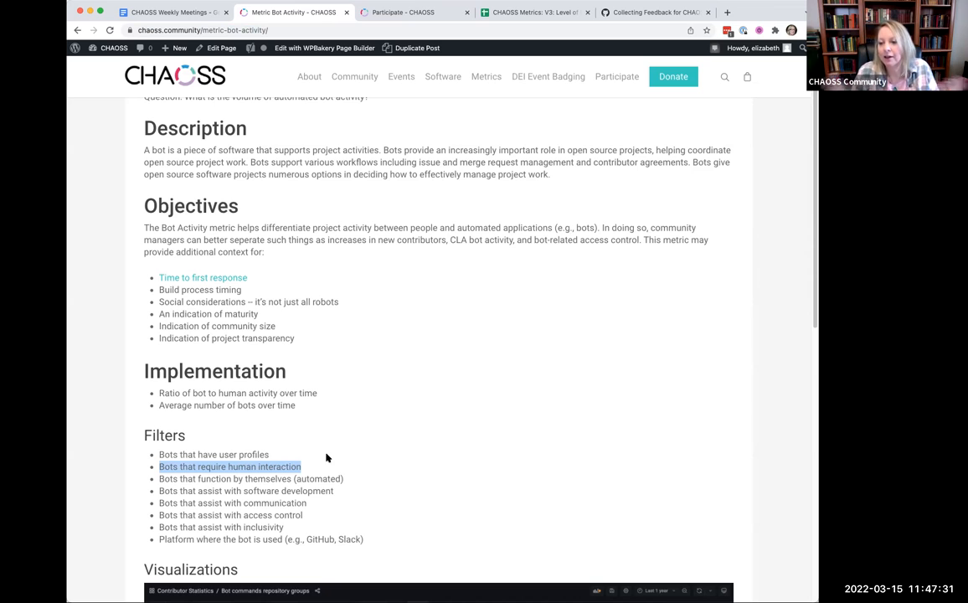
mouse_move(308, 446)
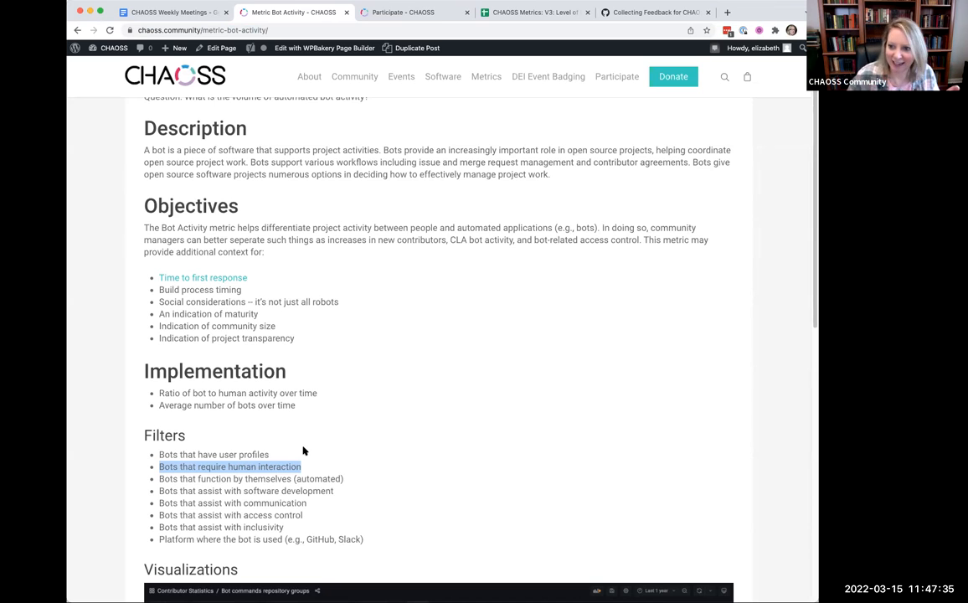
mouse_move(345, 356)
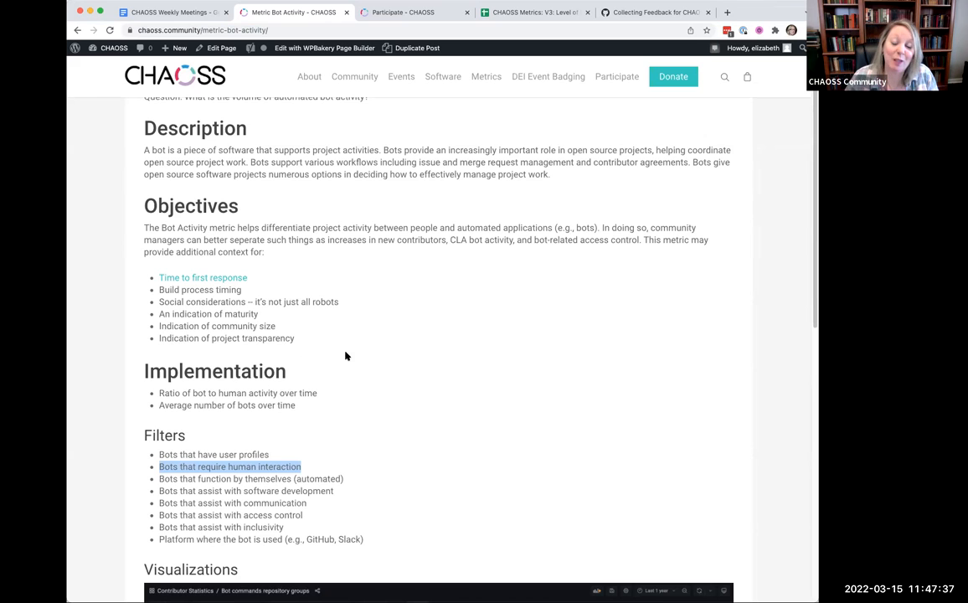
mouse_move(600, 188)
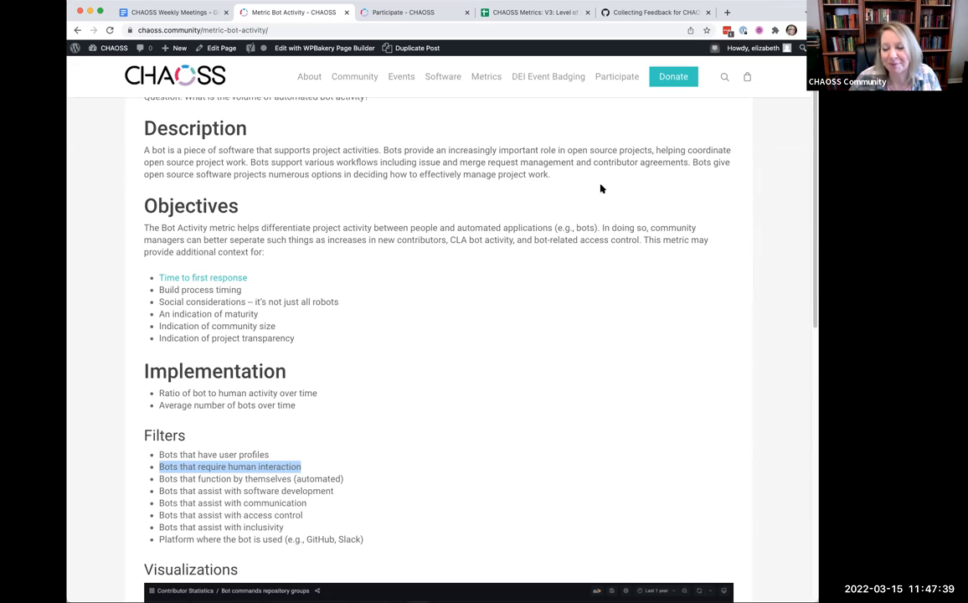
mouse_move(478, 318)
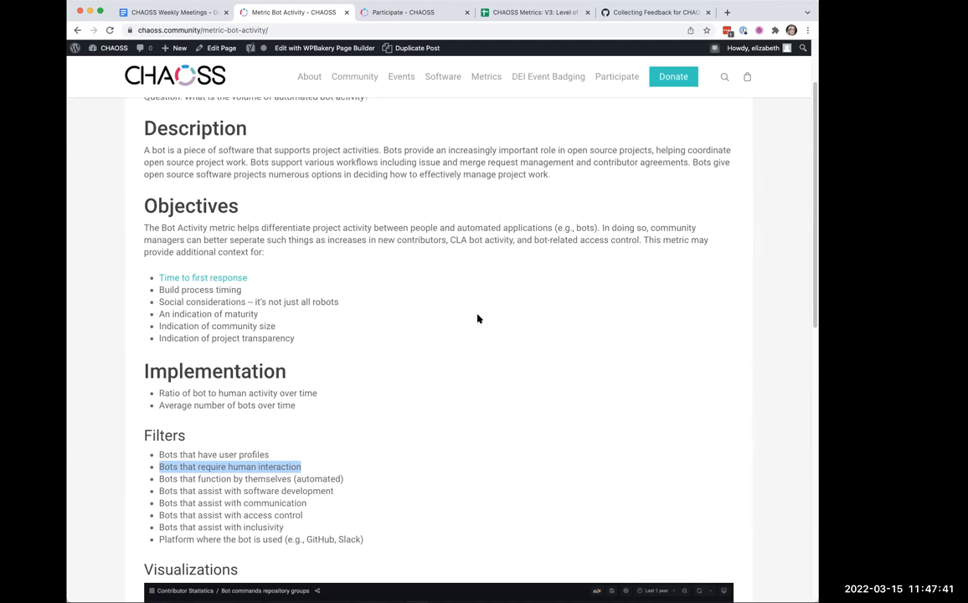
mouse_move(750, 405)
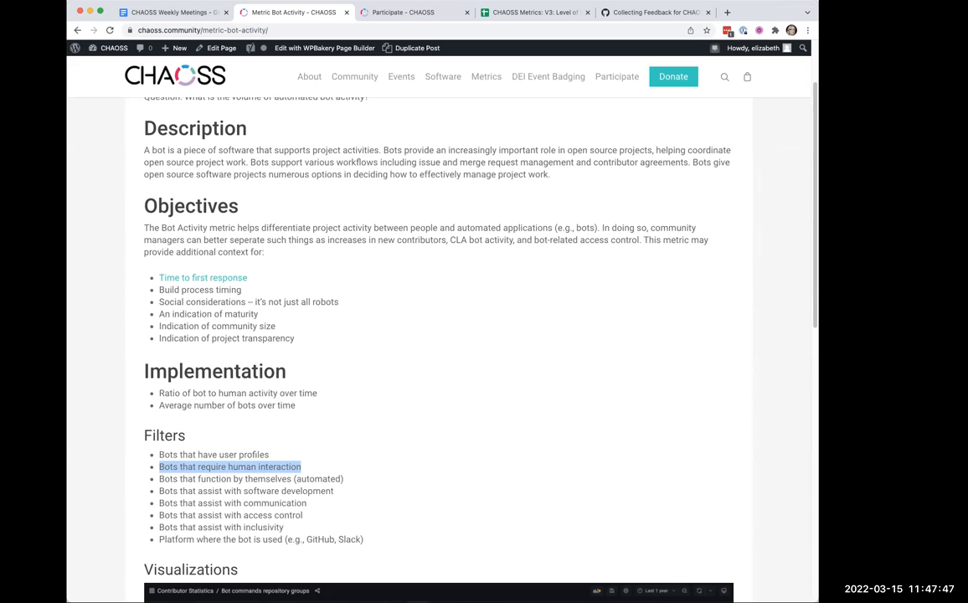
mouse_move(601, 406)
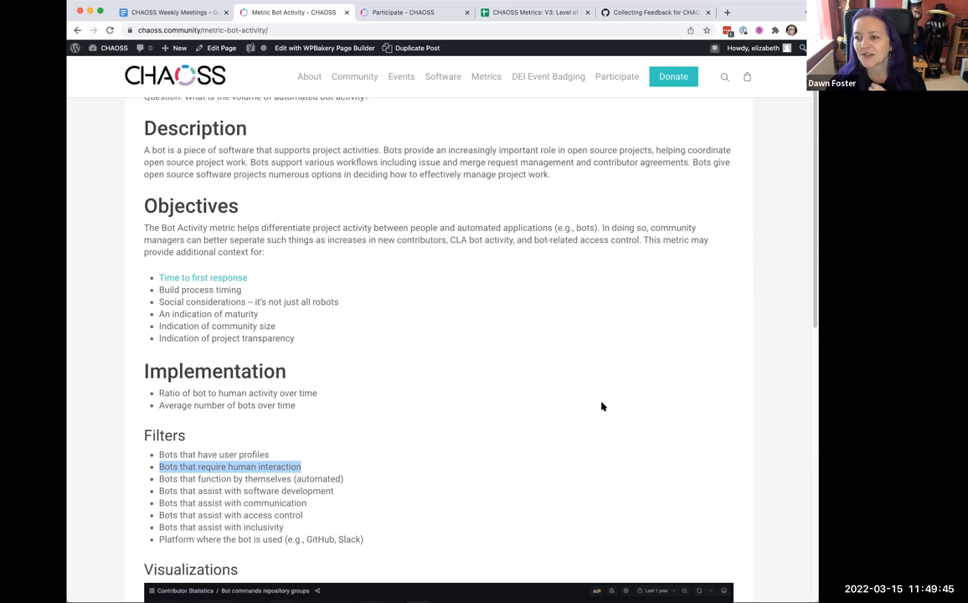
mouse_move(482, 325)
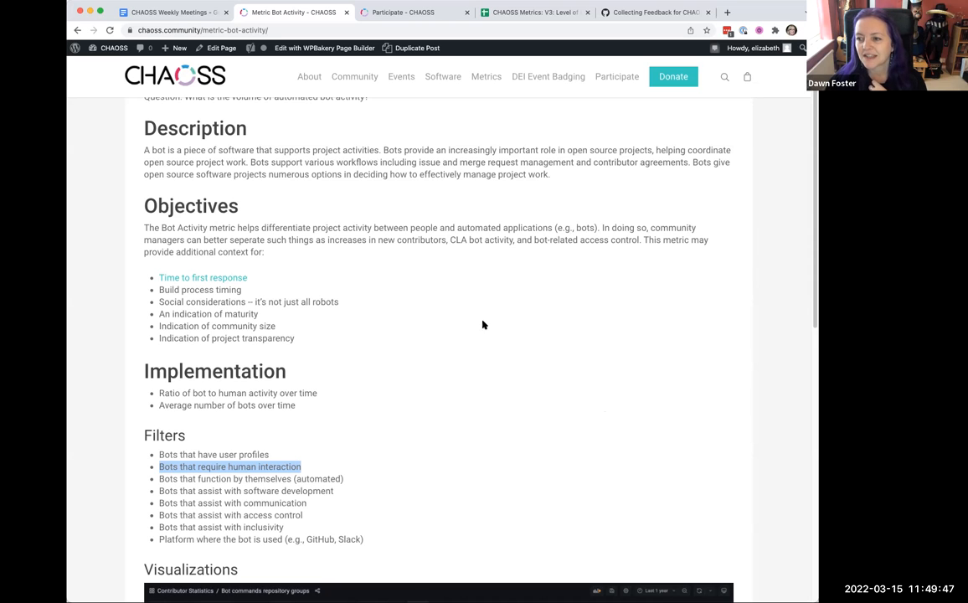
Return to the CHAOSS Weekly Meetings notes tab in Google Docs.
left_click(167, 12)
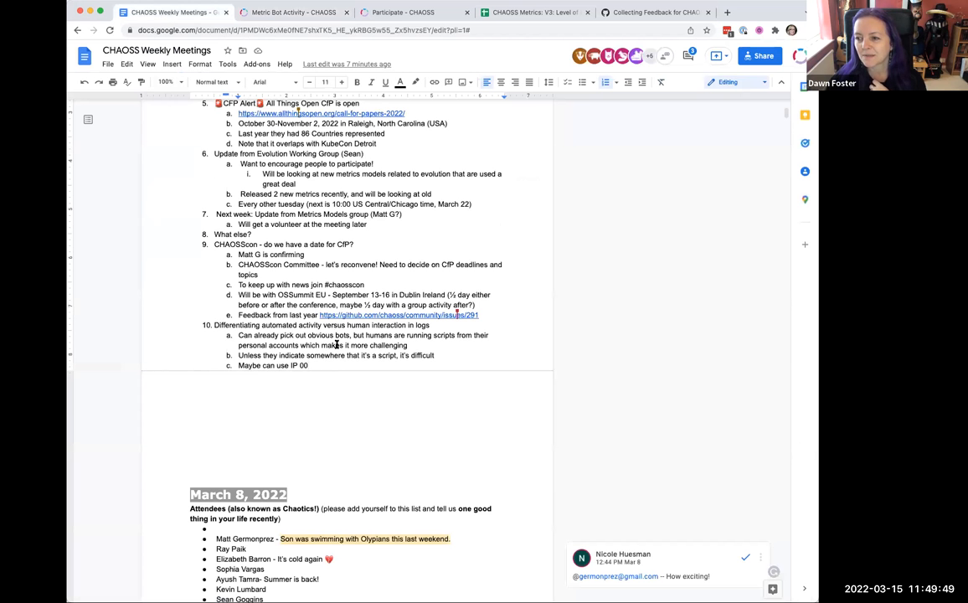
Add item 11: bots impact environmental sustainability through unneeded processes and duplicate efforts.
key("Enter")
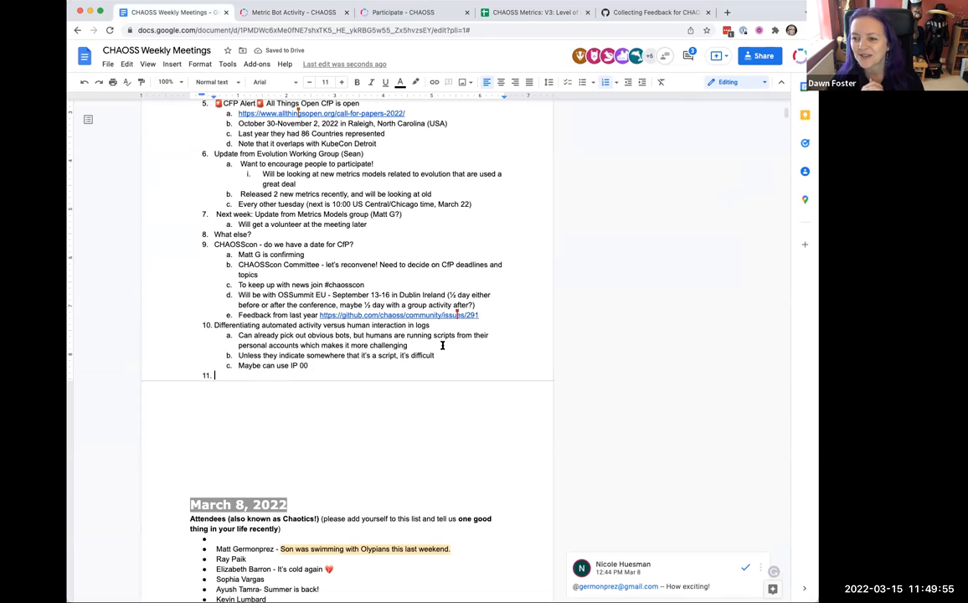
type("Bots also can have a huge")
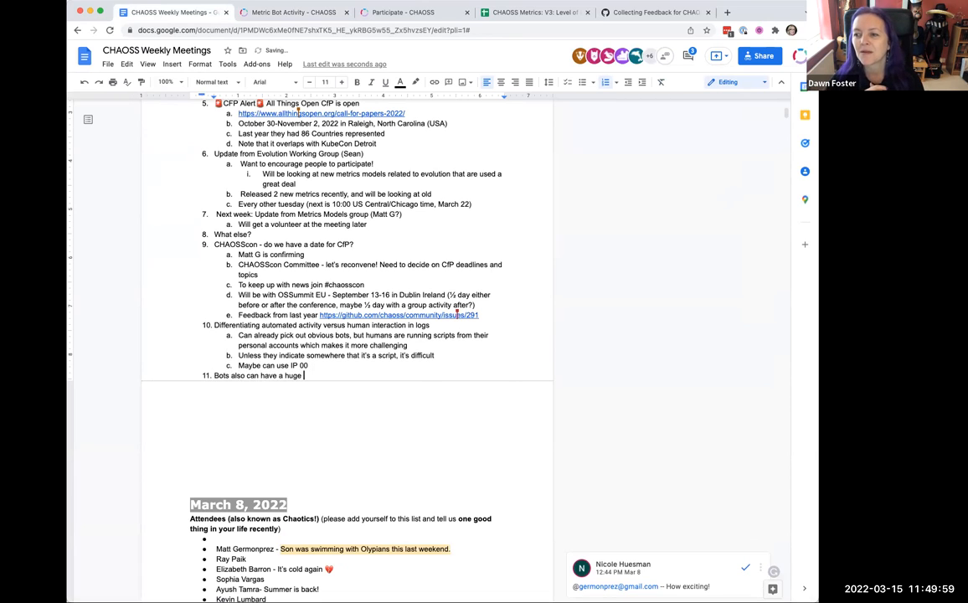
type("impact on")
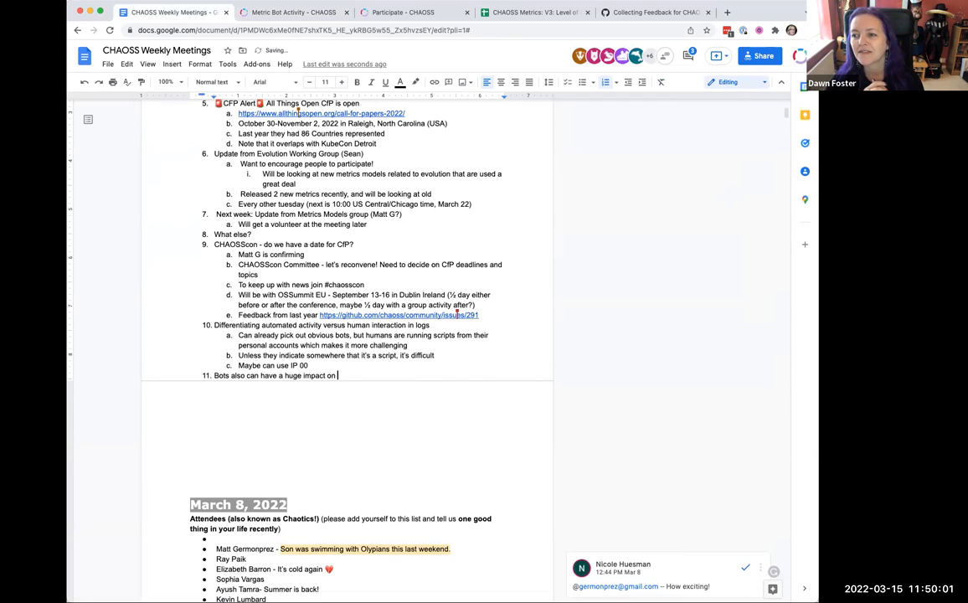
type("environmental sustain")
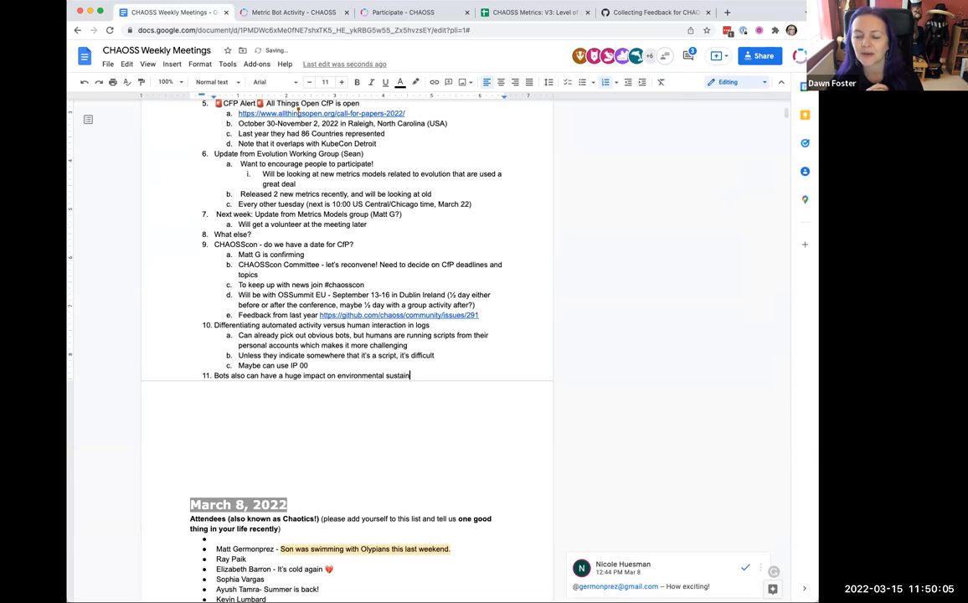
type("ability")
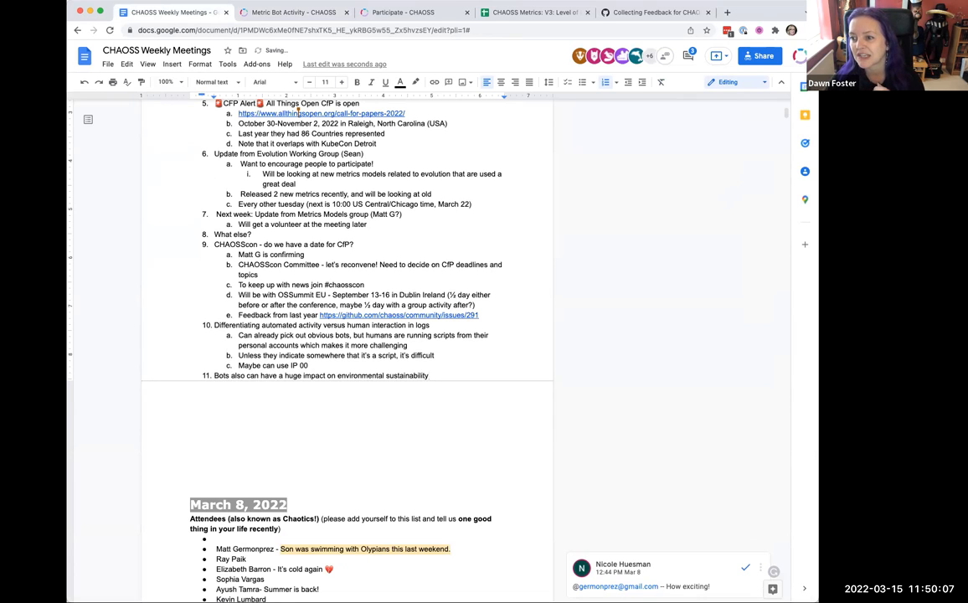
type("by spinning u")
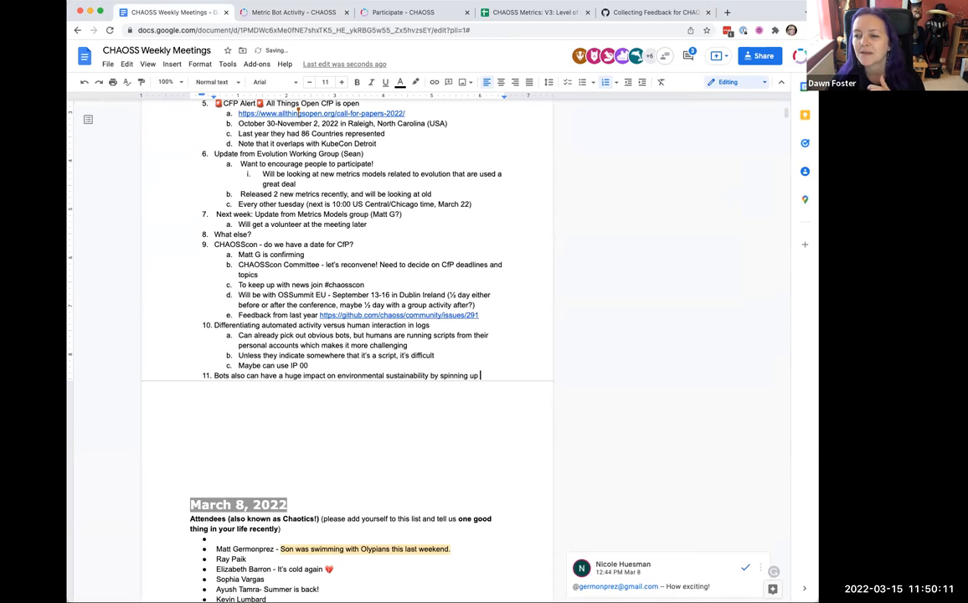
type("processes th")
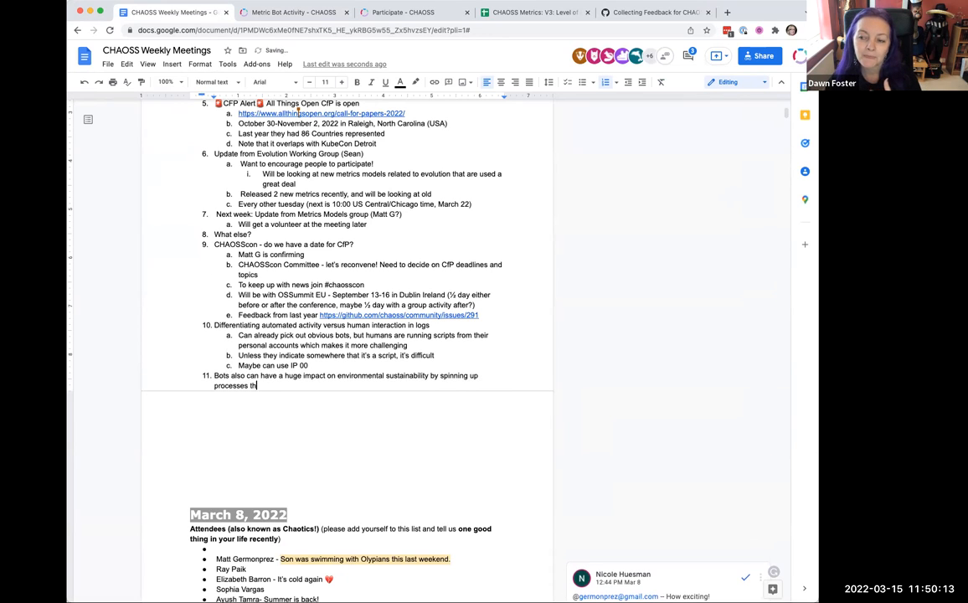
type("at are not needed or d")
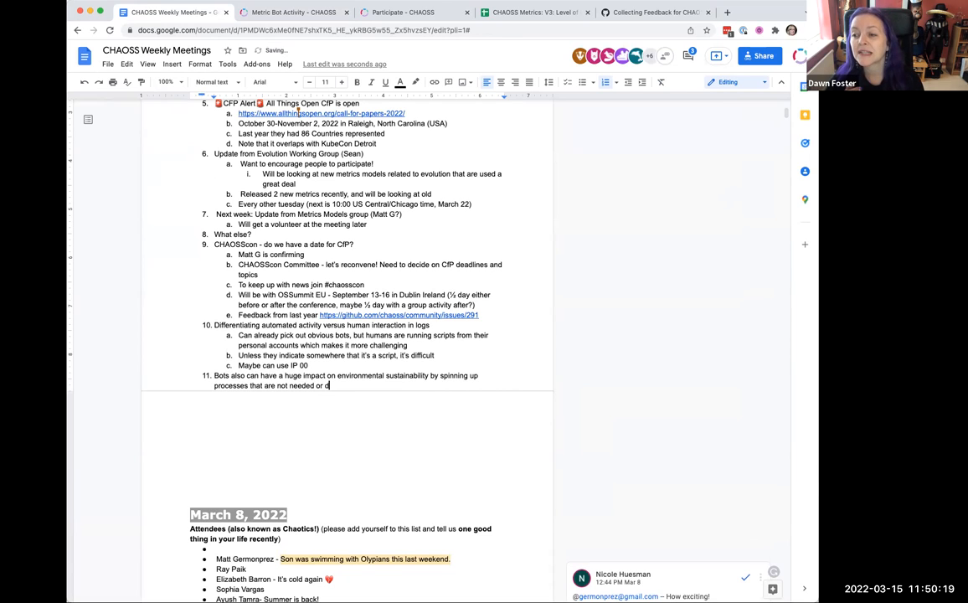
type("pucliate")
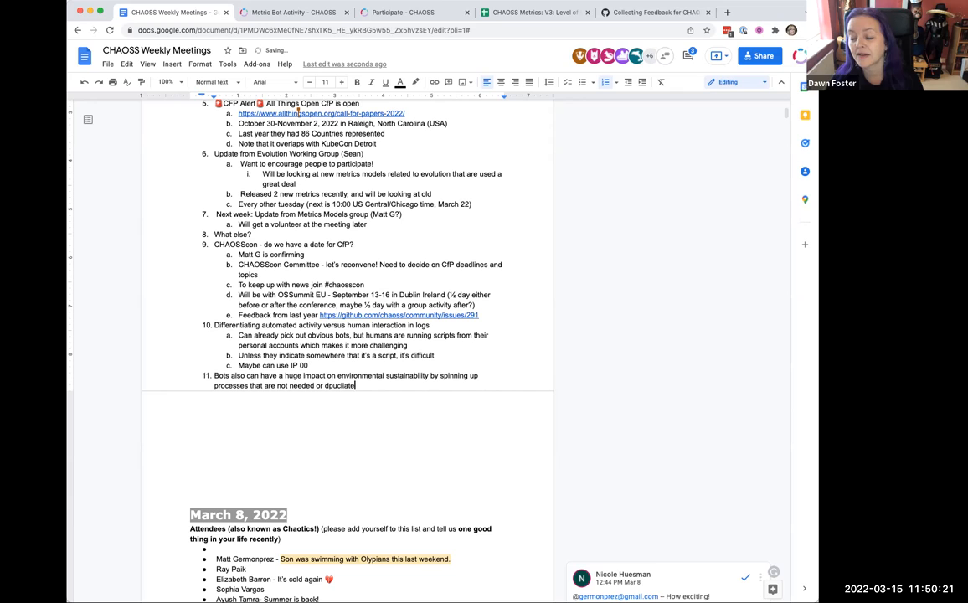
key("Backspace")
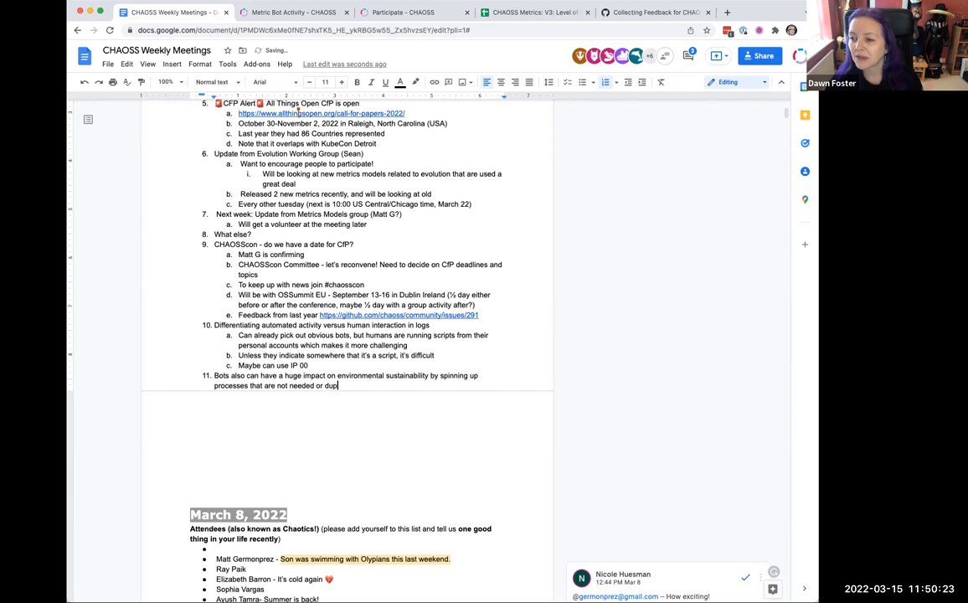
type("licate efforts")
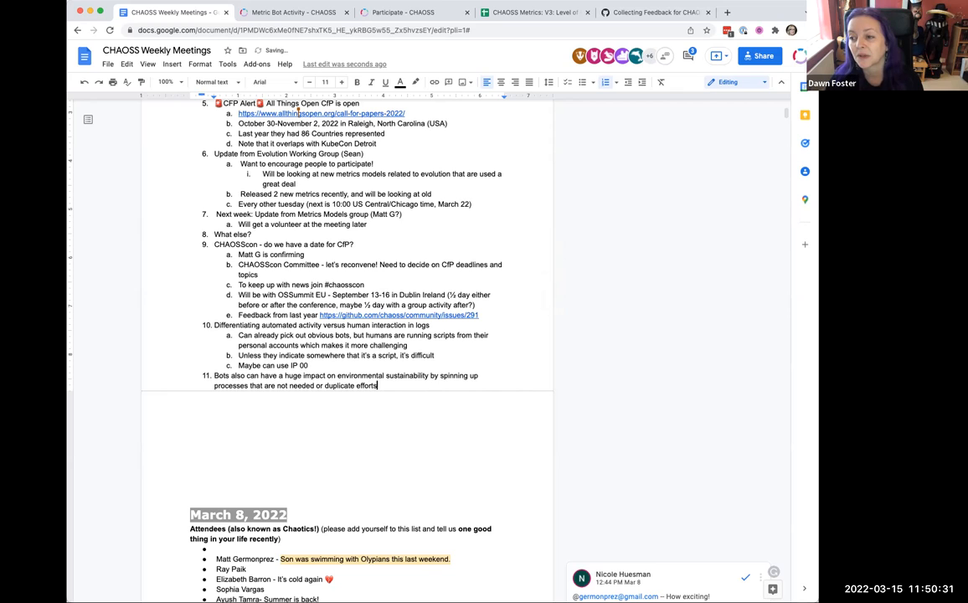
Add that this may be something CHAOSS should consider about environmental sustainability generally.
type("Maybe this is")
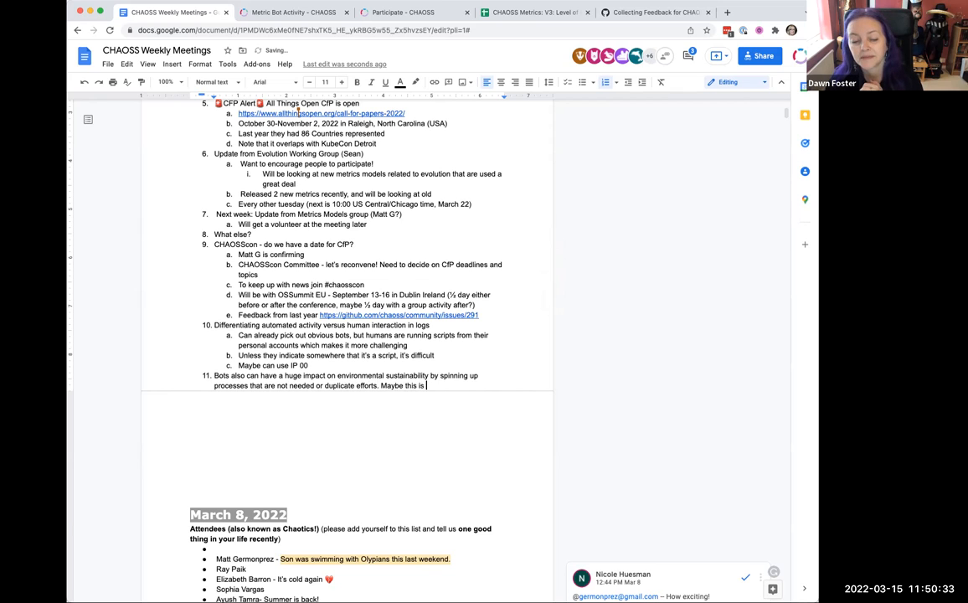
type("something CHAOSS")
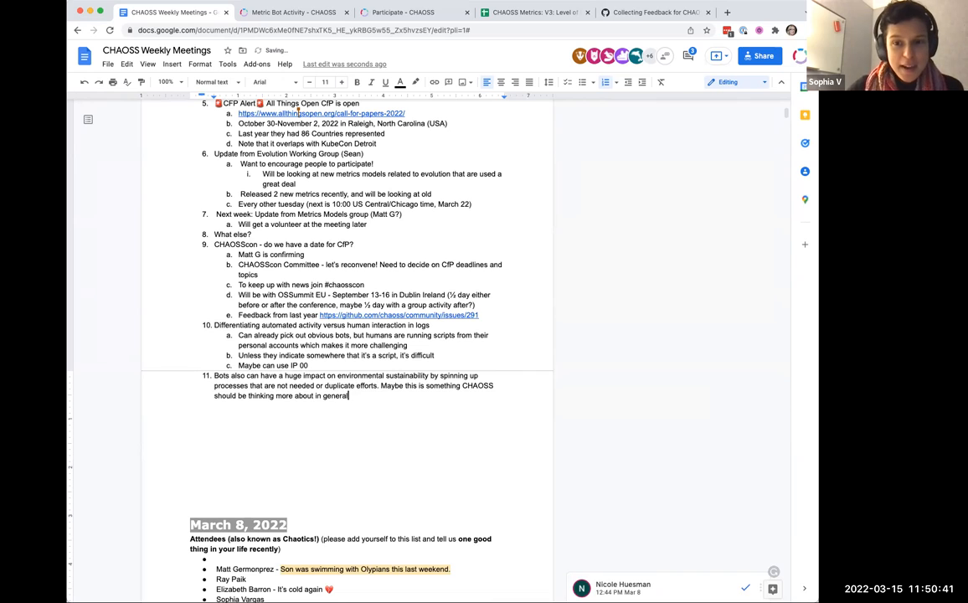
type("environmental susta")
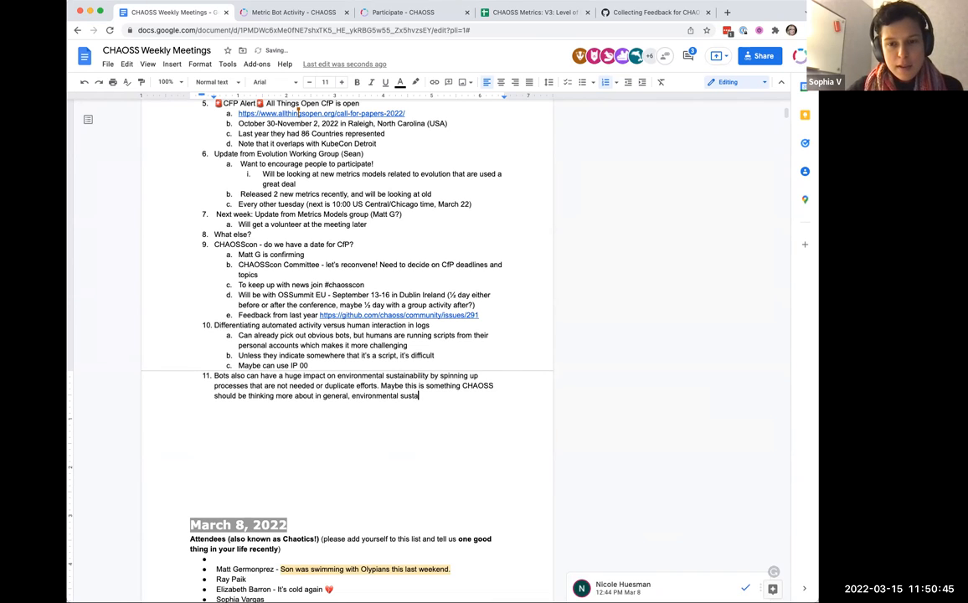
type("inability")
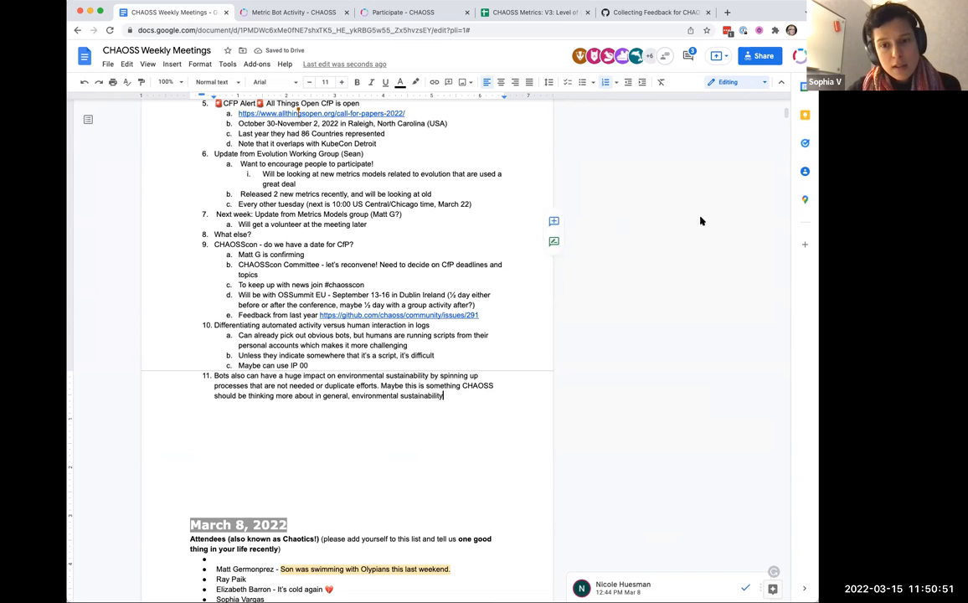
mouse_move(660, 283)
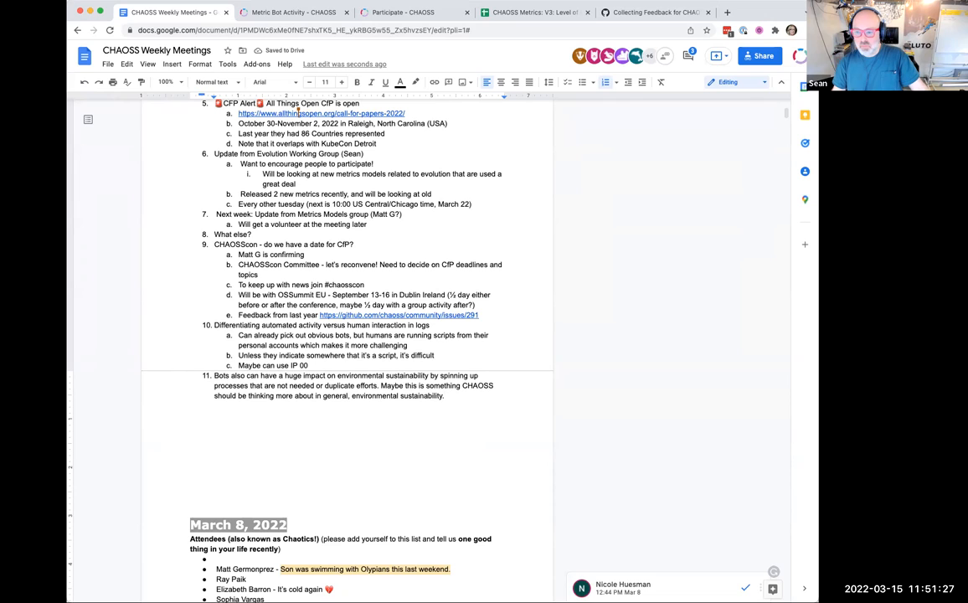
End item 11 with 'Maybe evolution should pivot into or include this?'.
type("Maybe")
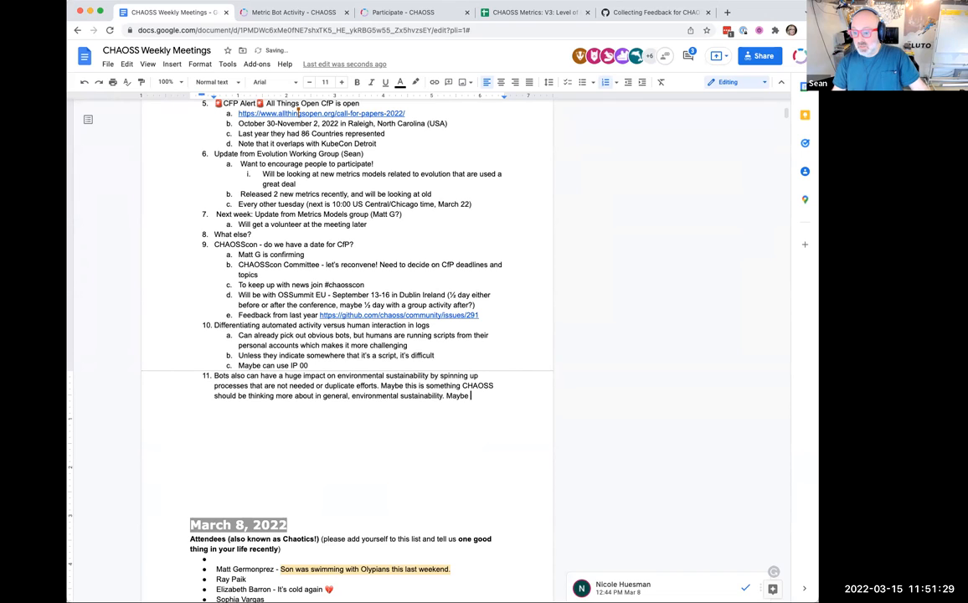
type("evolution should pivot")
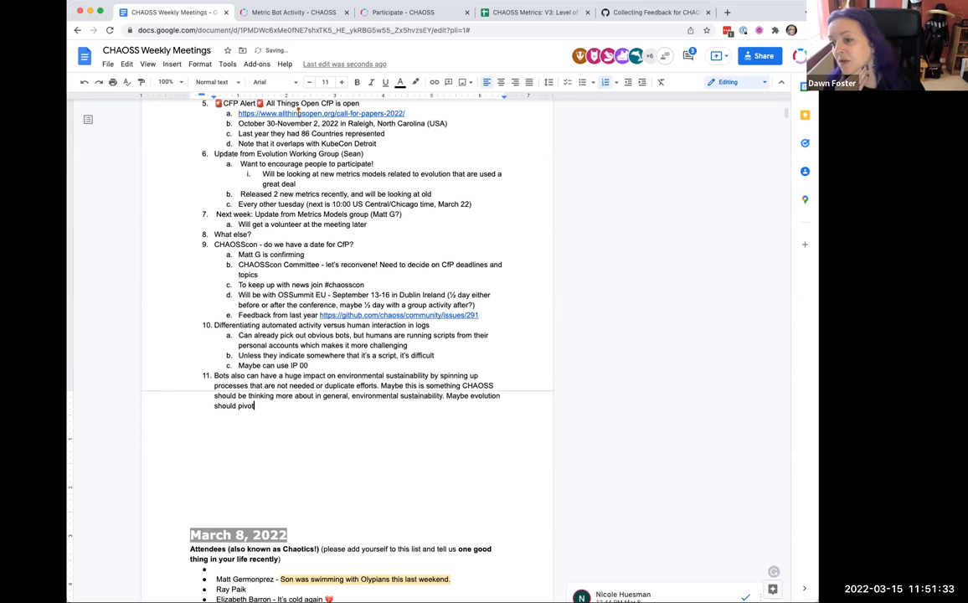
type("into this?")
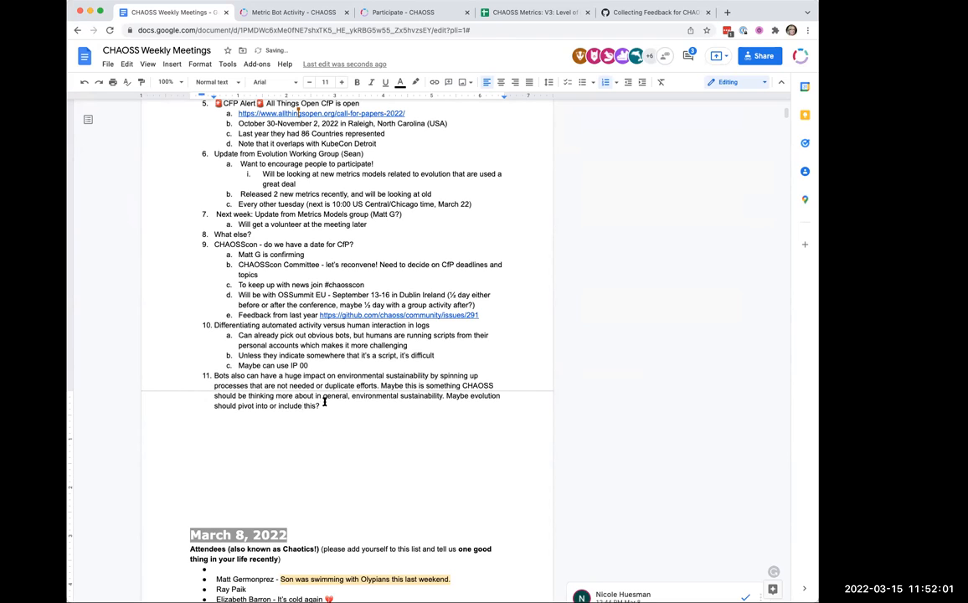
mouse_move(386, 412)
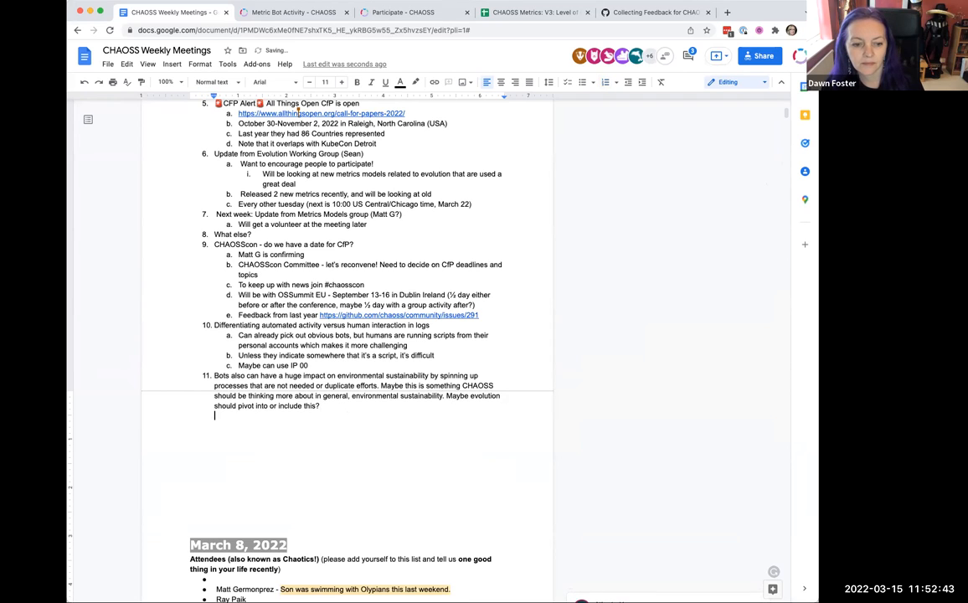
Begin typing 'Add th' in the new sub-bullet under item 11.
type("Add th")
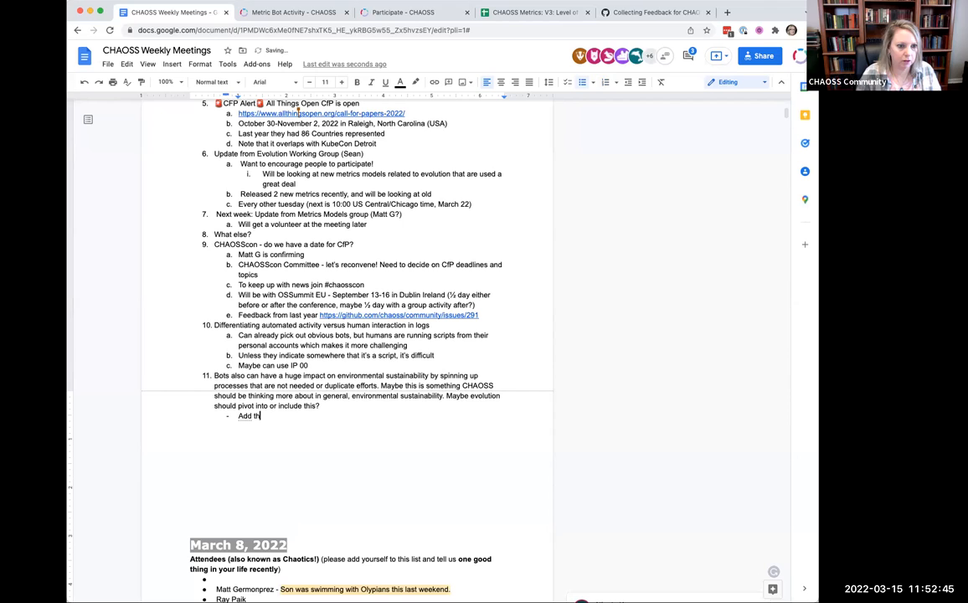